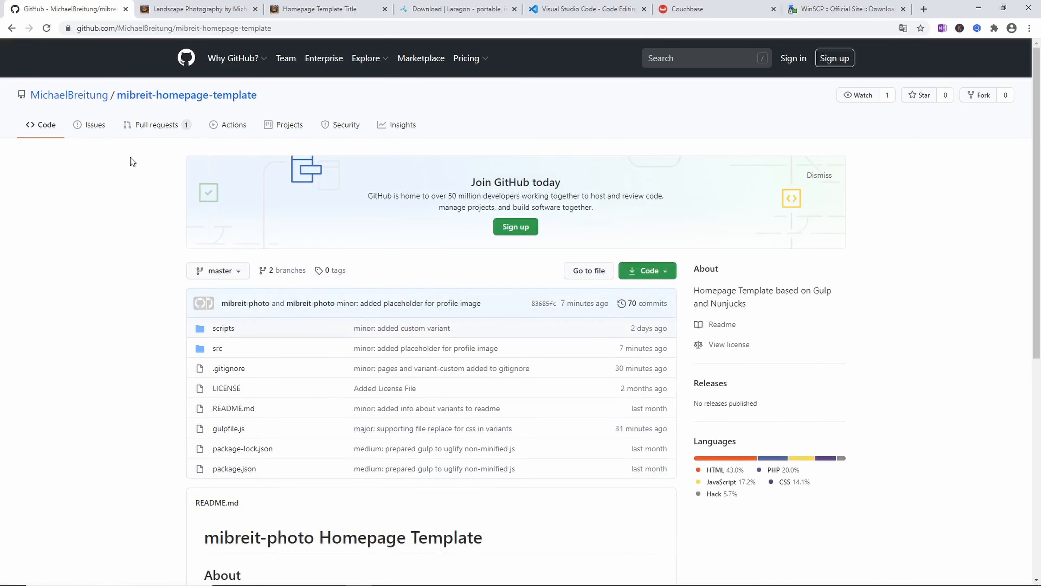
pyautogui.moveTo(119, 174)
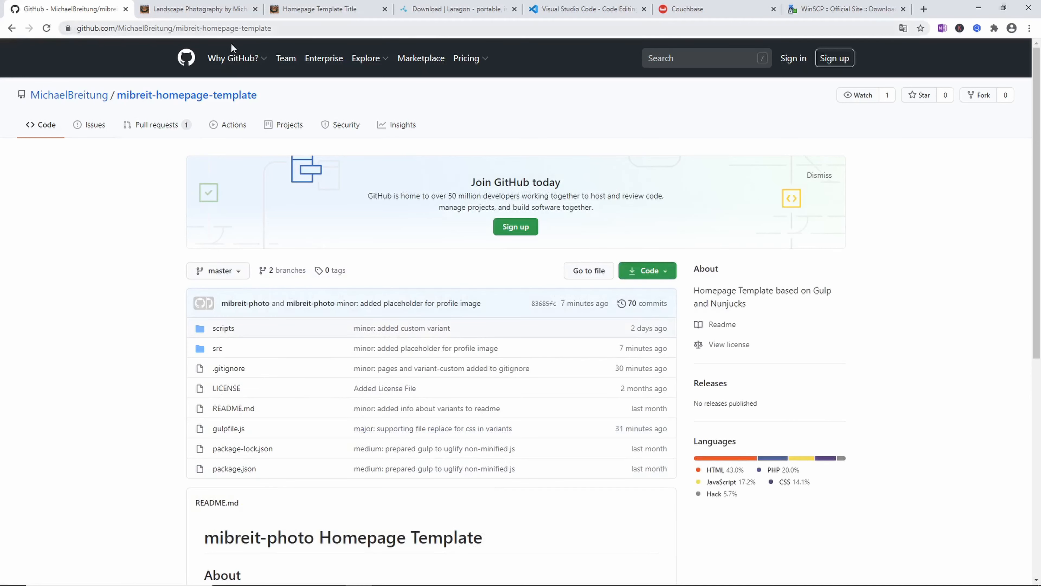
pyautogui.moveTo(134, 318)
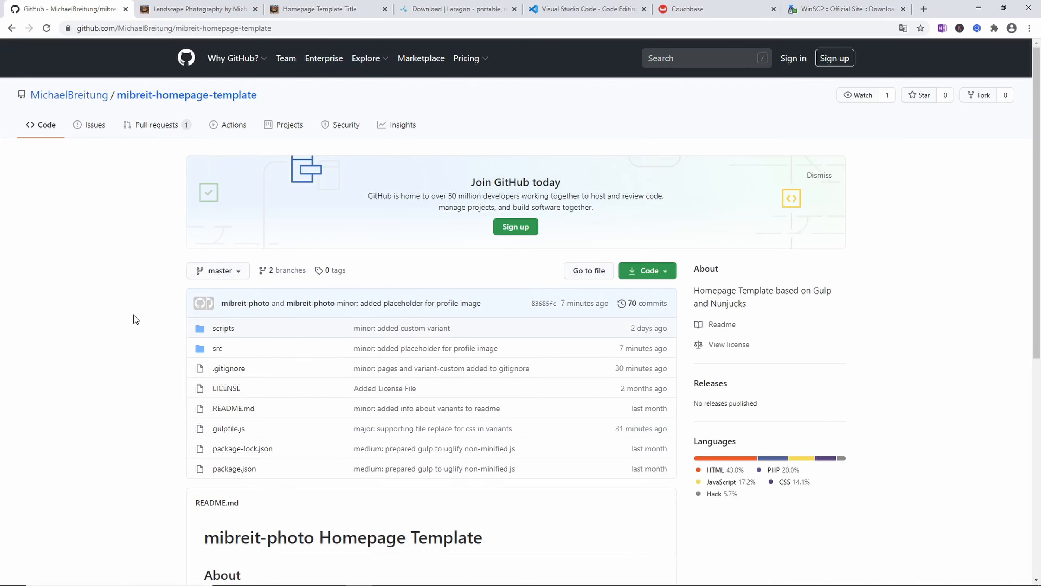
pyautogui.moveTo(136, 331)
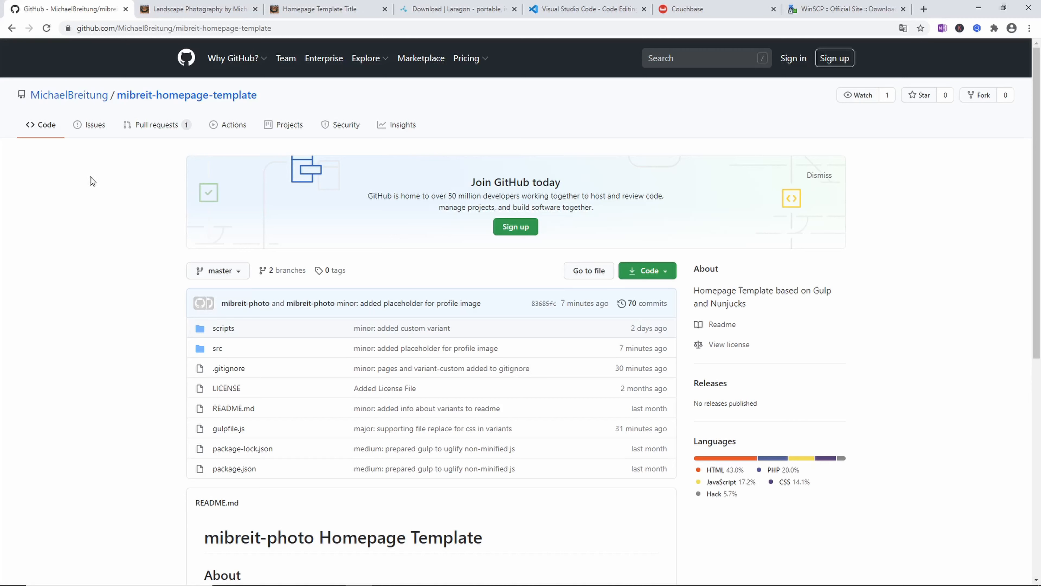
pyautogui.moveTo(164, 285)
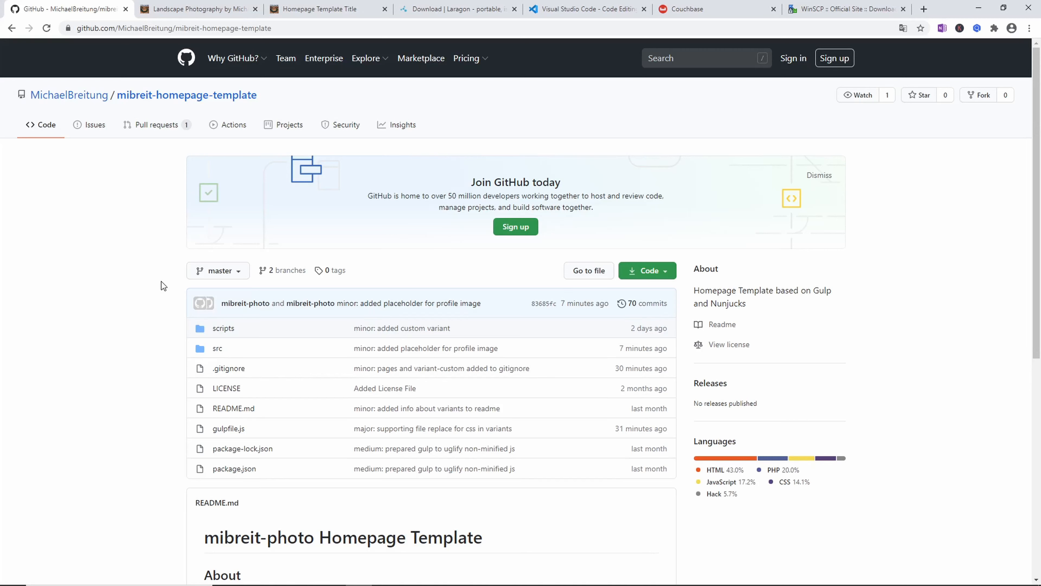
pyautogui.moveTo(135, 285)
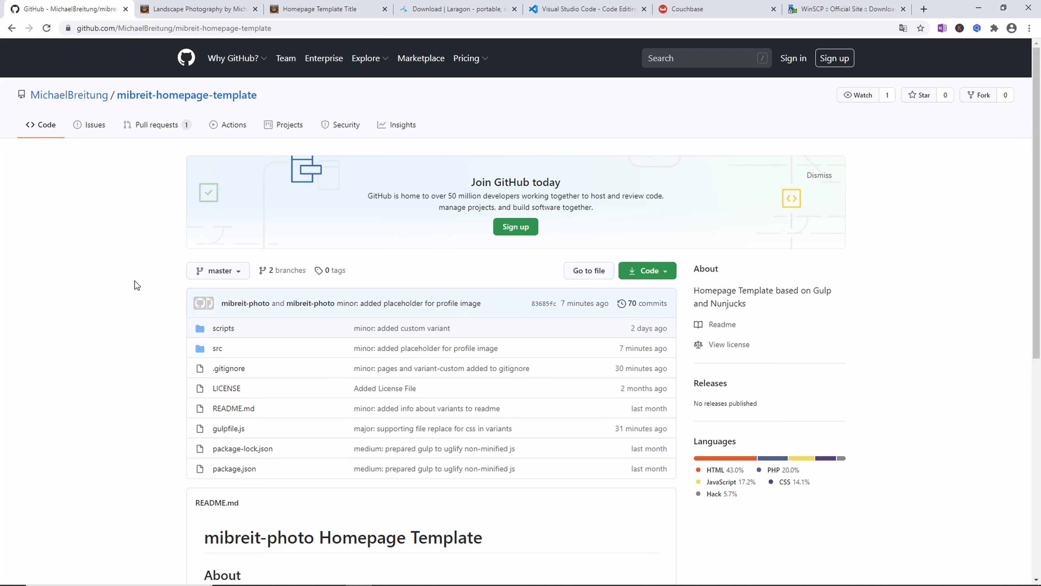
# Browse the repository into src/scripts/jquery and highlight the required jQuery version 3.4.1 in the README
pyautogui.click(650, 270)
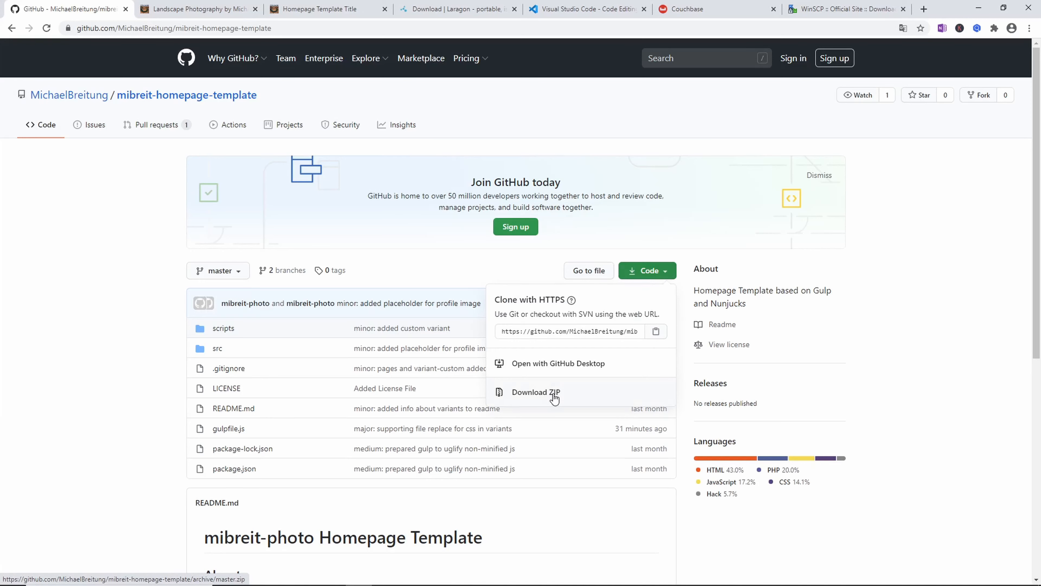
pyautogui.moveTo(540, 398)
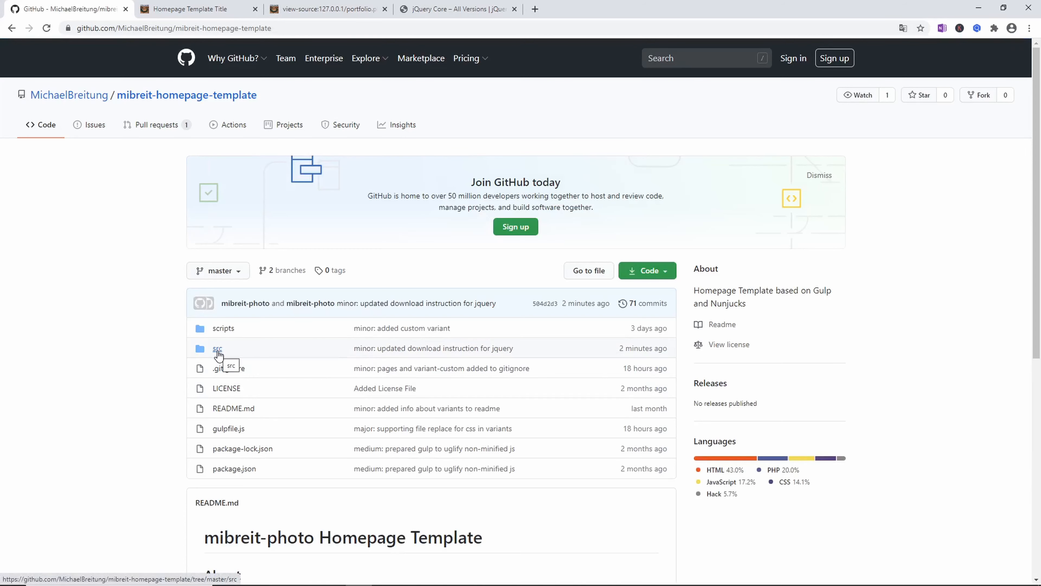
pyautogui.click(217, 348)
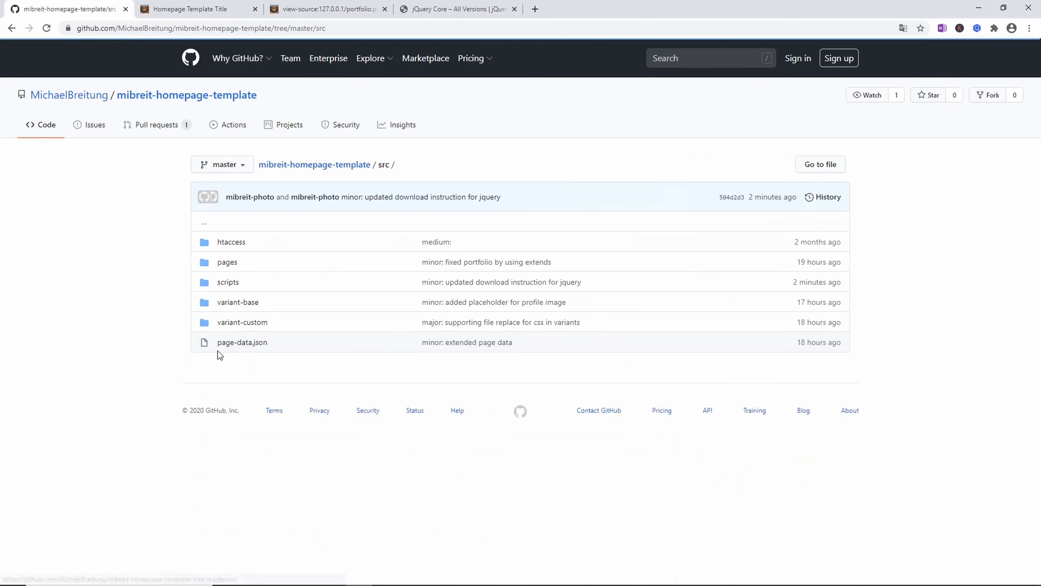
pyautogui.moveTo(228, 292)
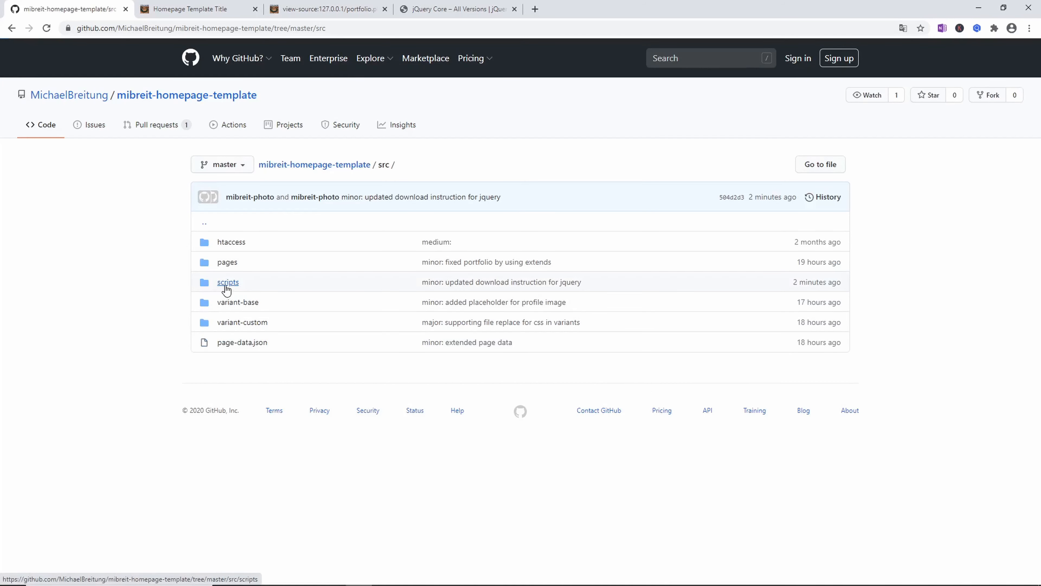
pyautogui.click(228, 282)
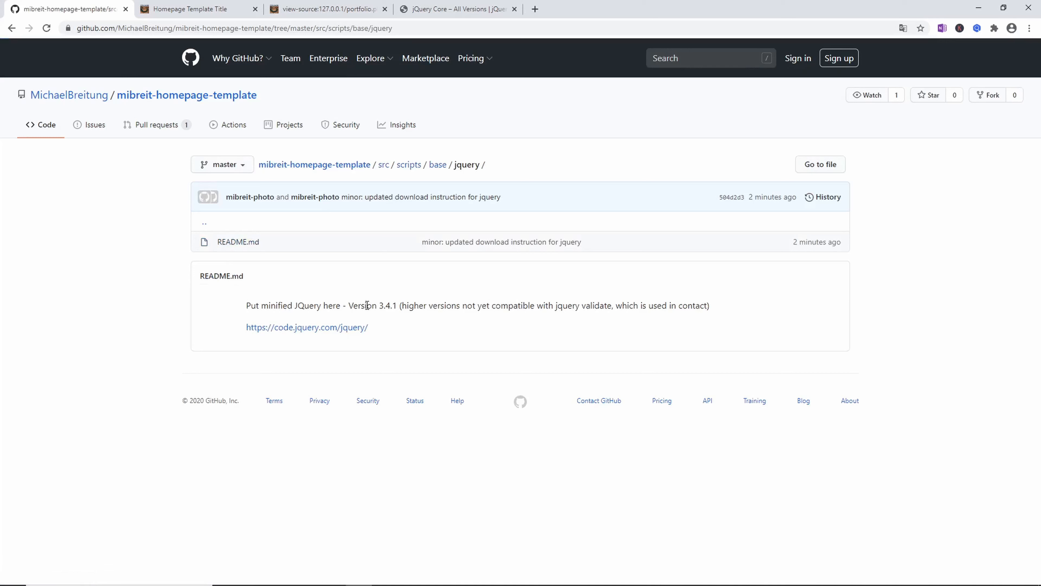
pyautogui.moveTo(351, 305); pyautogui.dragTo(407, 305)
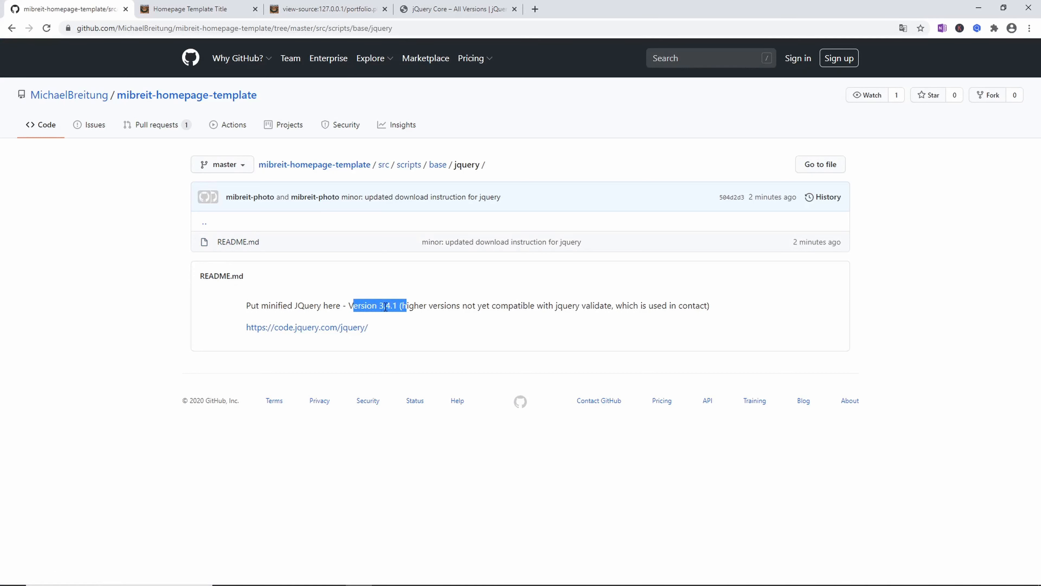
pyautogui.moveTo(317, 335)
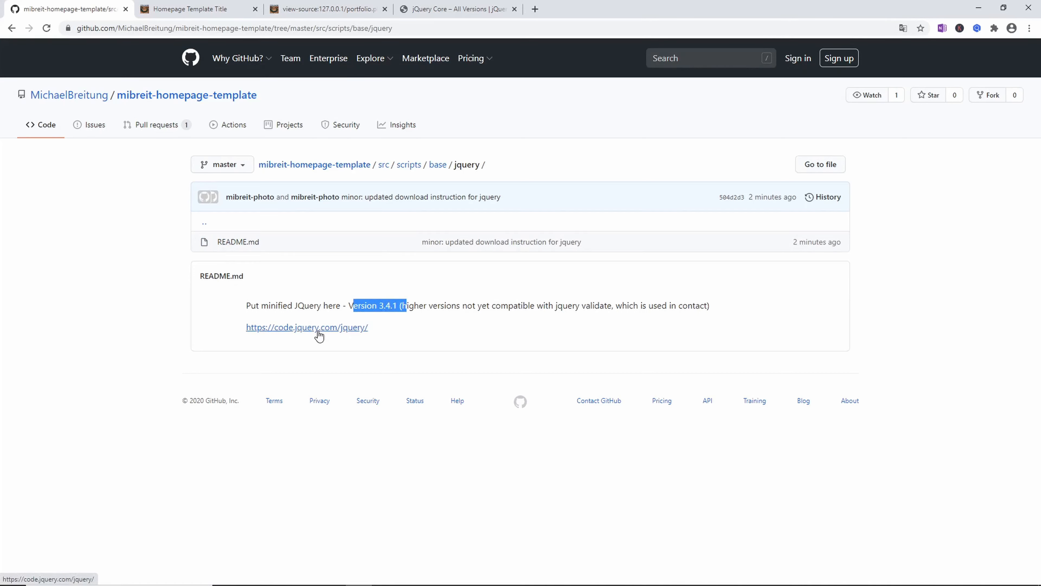
# Follow the code.jquery.com link to the minified 3.4.1 build, then return to the GitHub tab
pyautogui.click(308, 328)
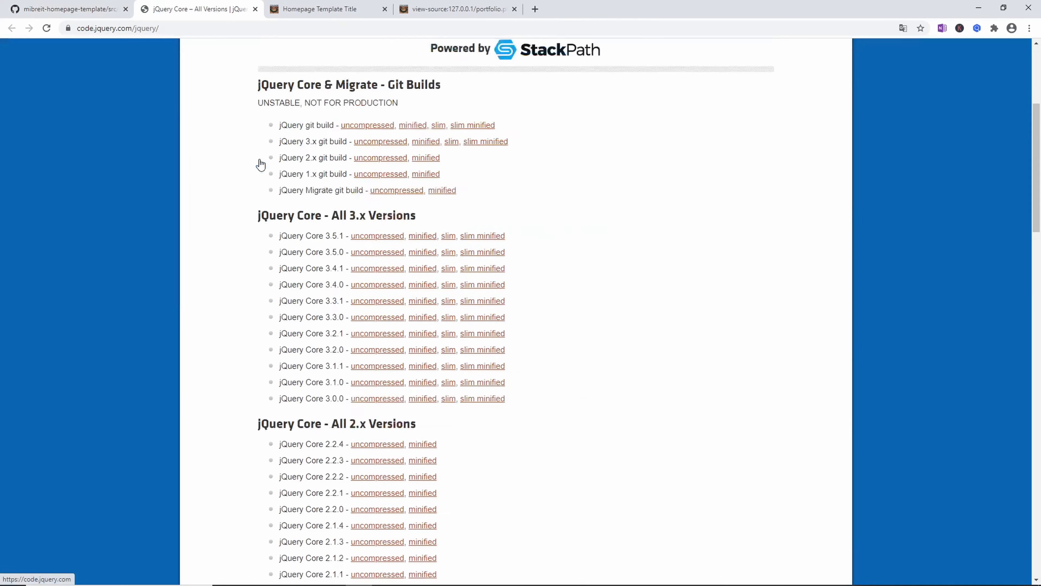
pyautogui.scroll(-3)
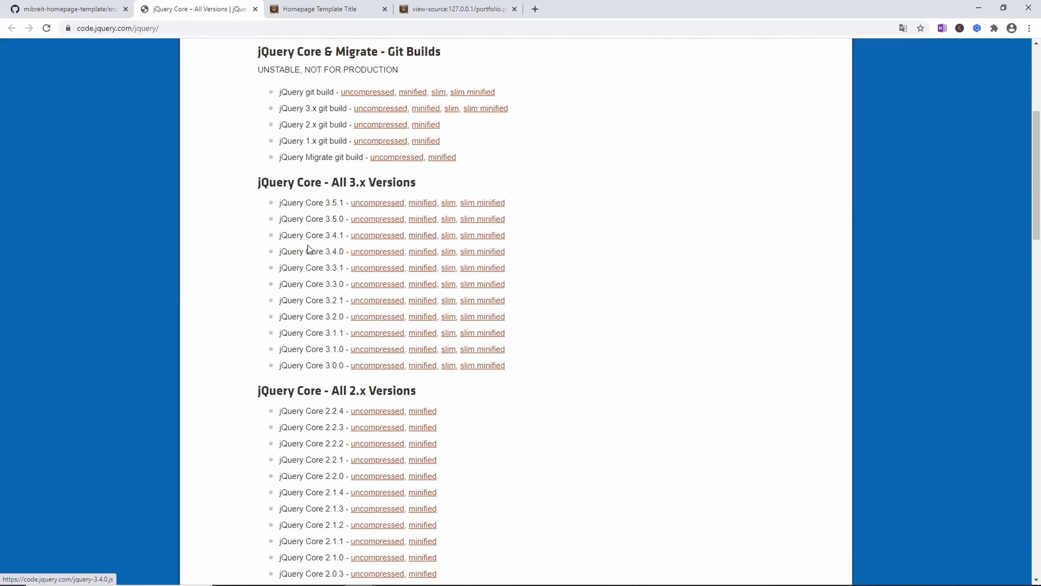
pyautogui.moveTo(363, 238)
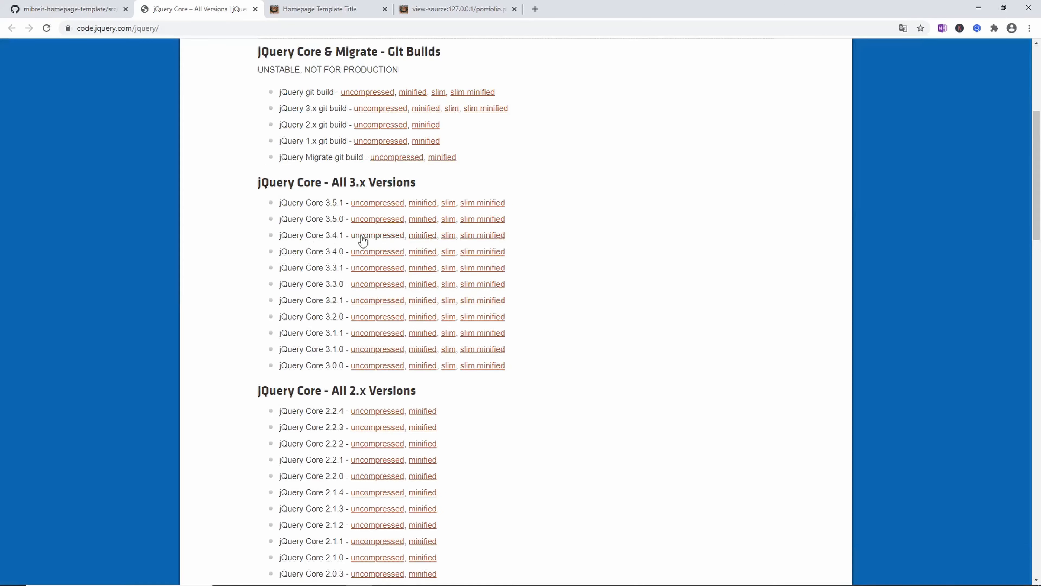
pyautogui.rightClick(424, 235)
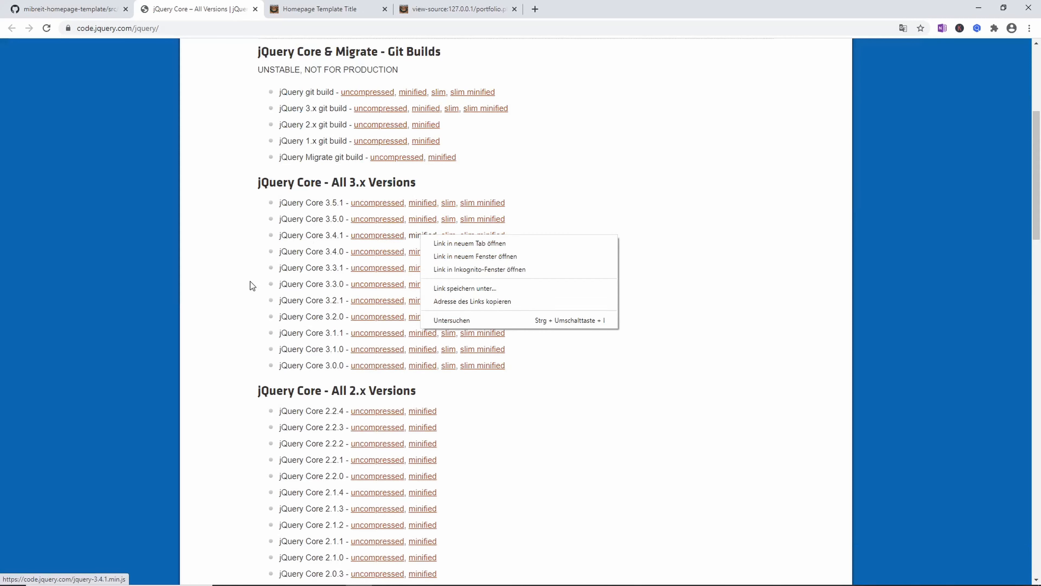
pyautogui.click(68, 9)
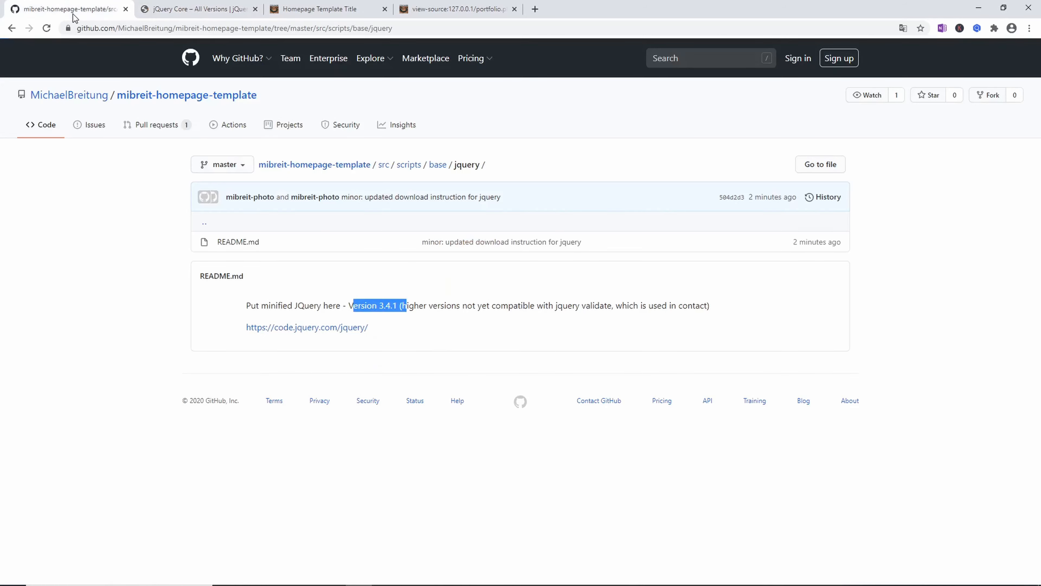
pyautogui.moveTo(437, 171)
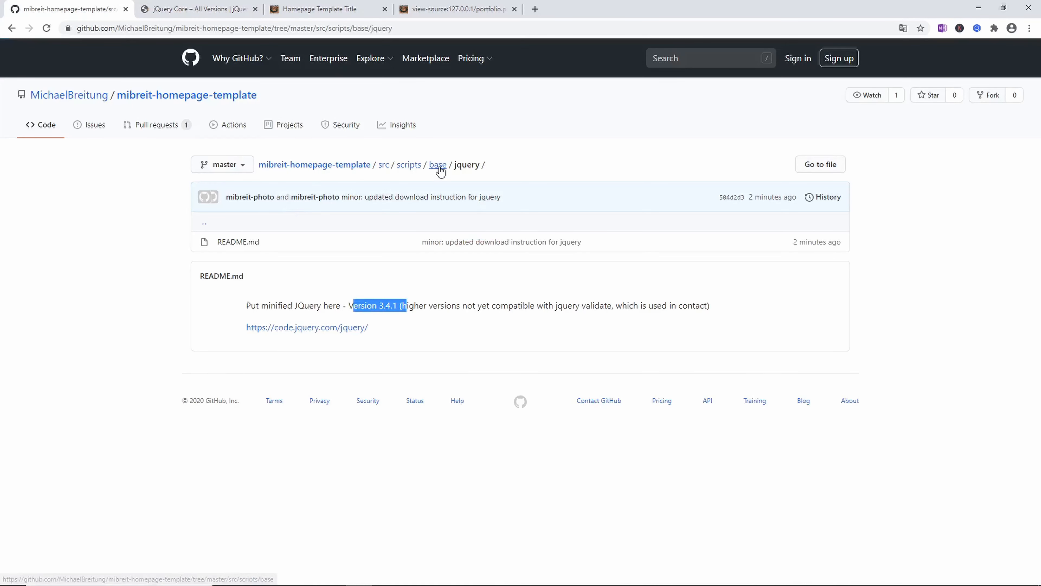
pyautogui.moveTo(386, 169)
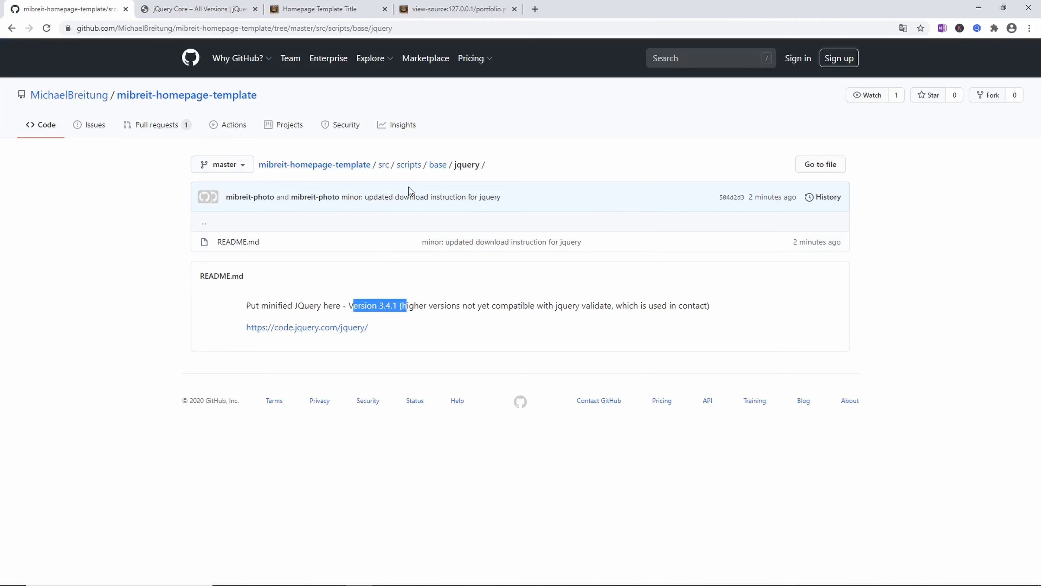
# Go up to scripts, into contact/jquery-validate, and get link options for jqueryvalidation.org
pyautogui.click(409, 165)
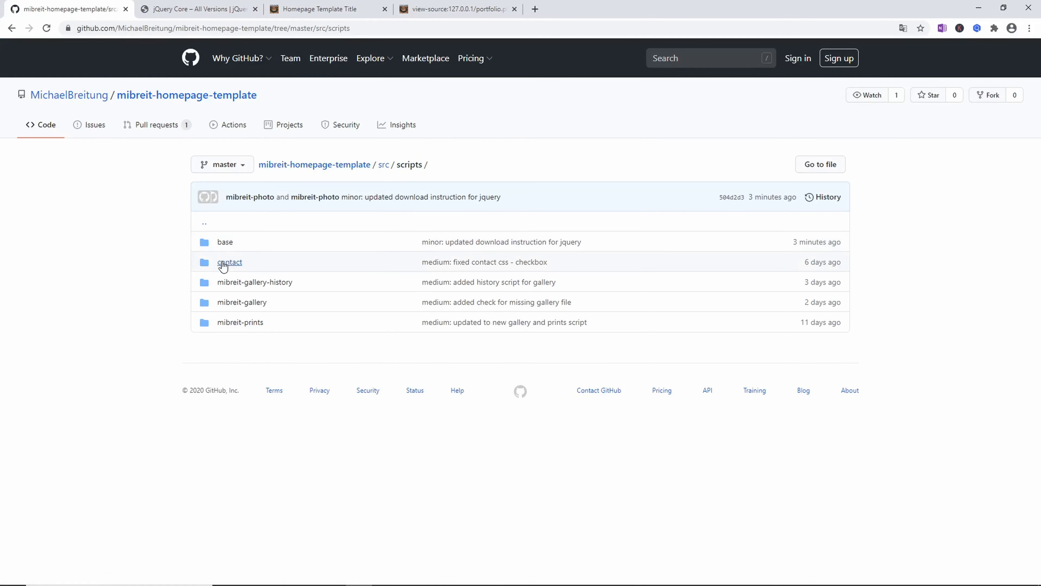
pyautogui.click(230, 263)
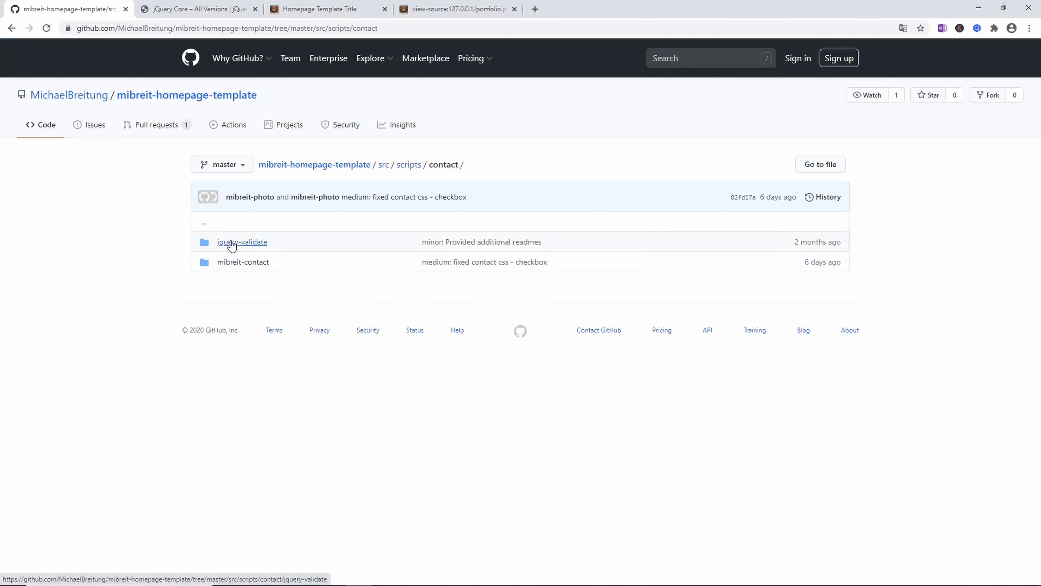
pyautogui.click(242, 242)
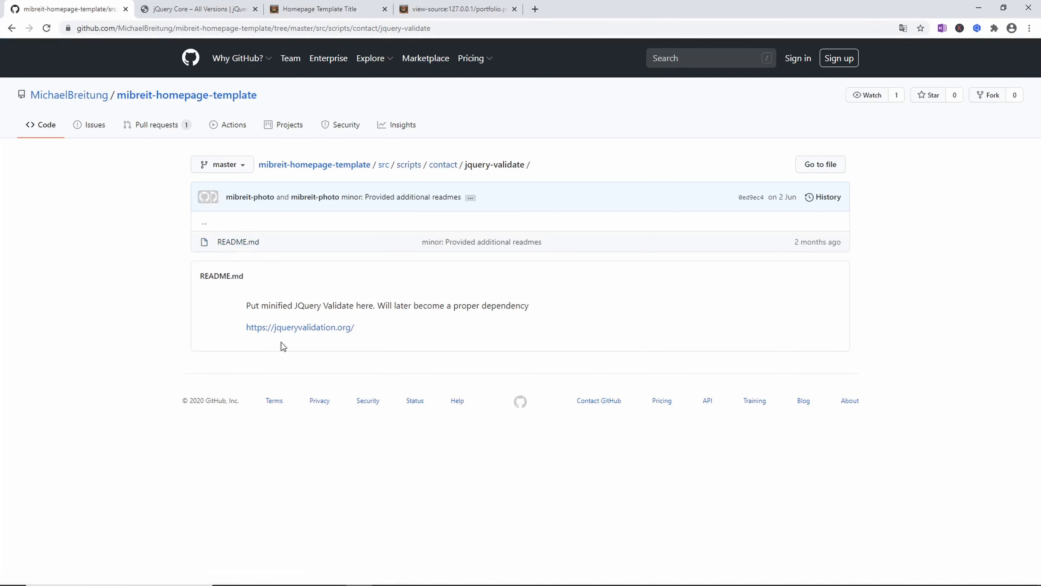
pyautogui.rightClick(301, 328)
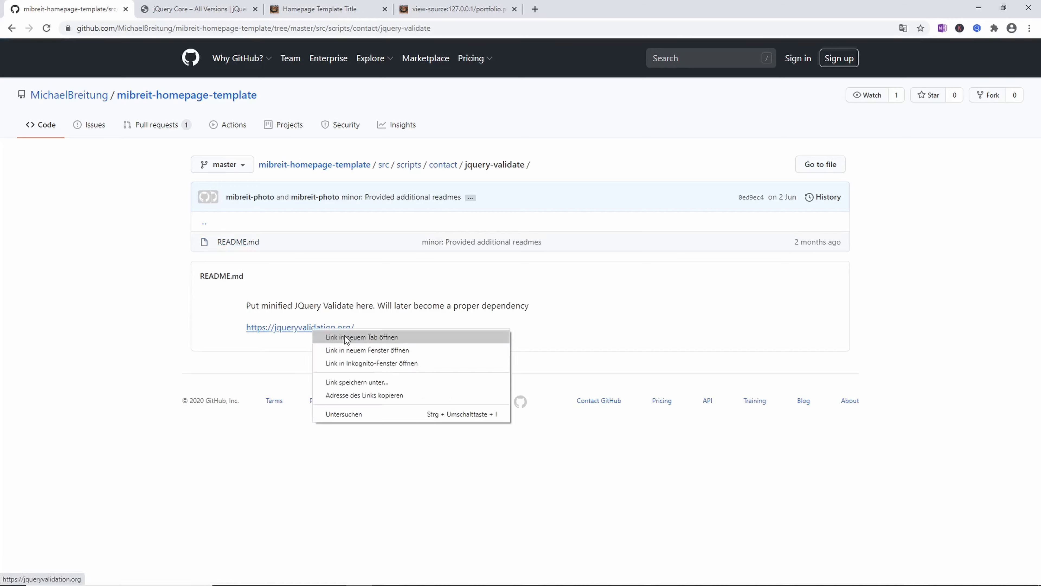
# Open jqueryvalidation.org in a new tab and view the 1.19.2 jsDelivr CDN file list
pyautogui.click(361, 338)
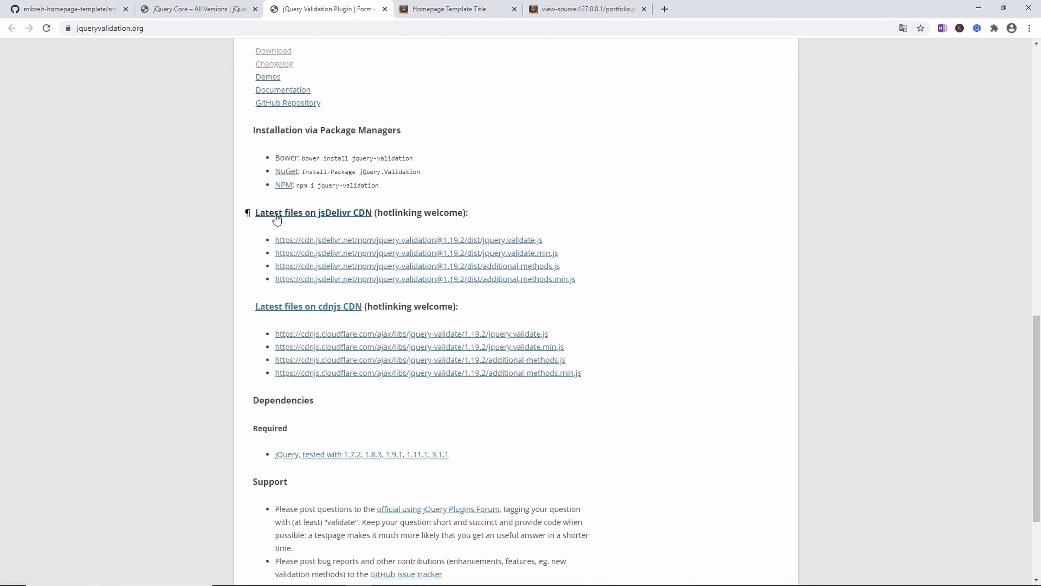
pyautogui.scroll(3)
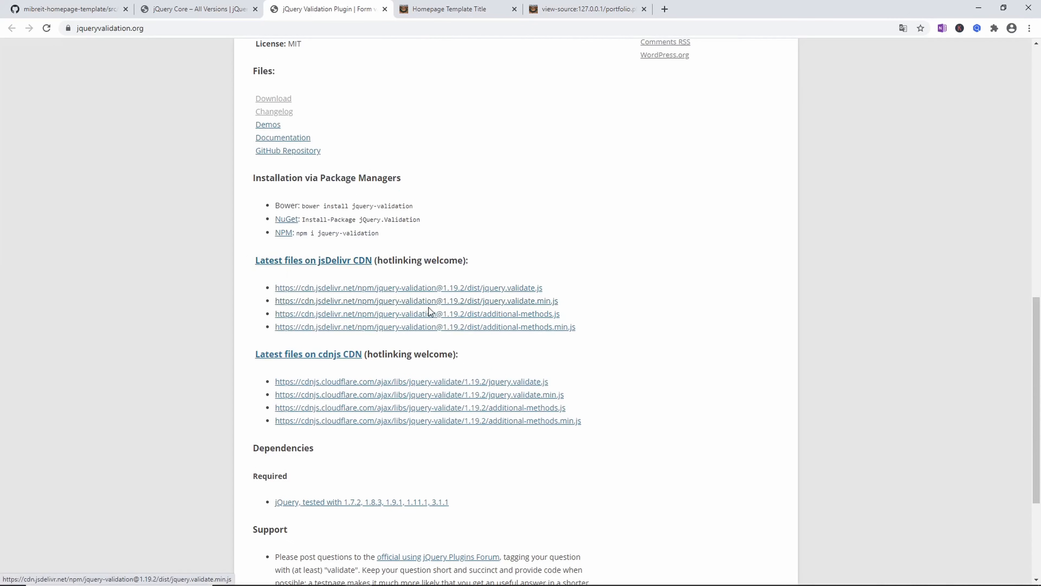
pyautogui.moveTo(456, 302)
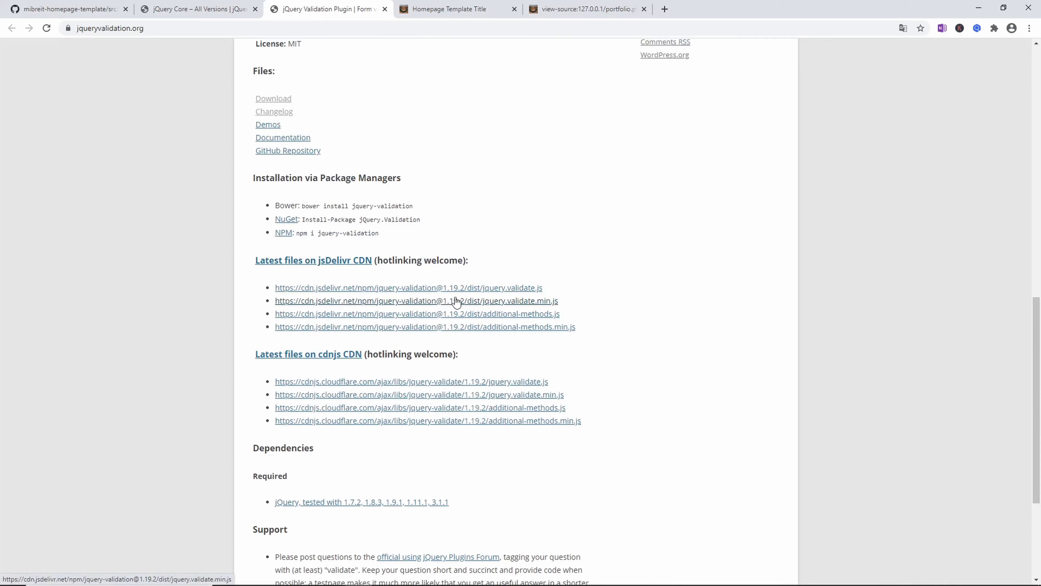
pyautogui.moveTo(446, 307)
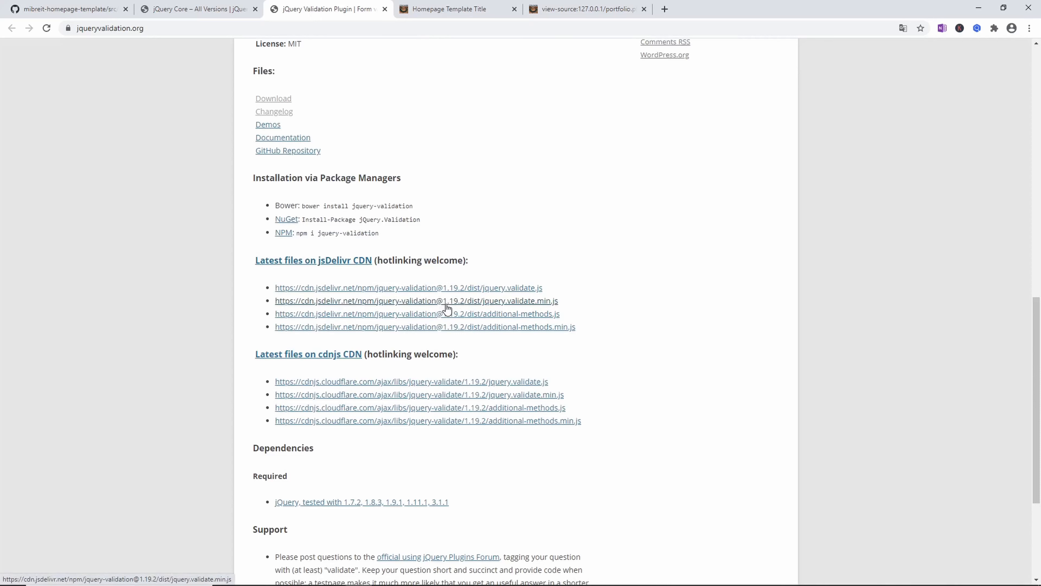
pyautogui.moveTo(499, 305)
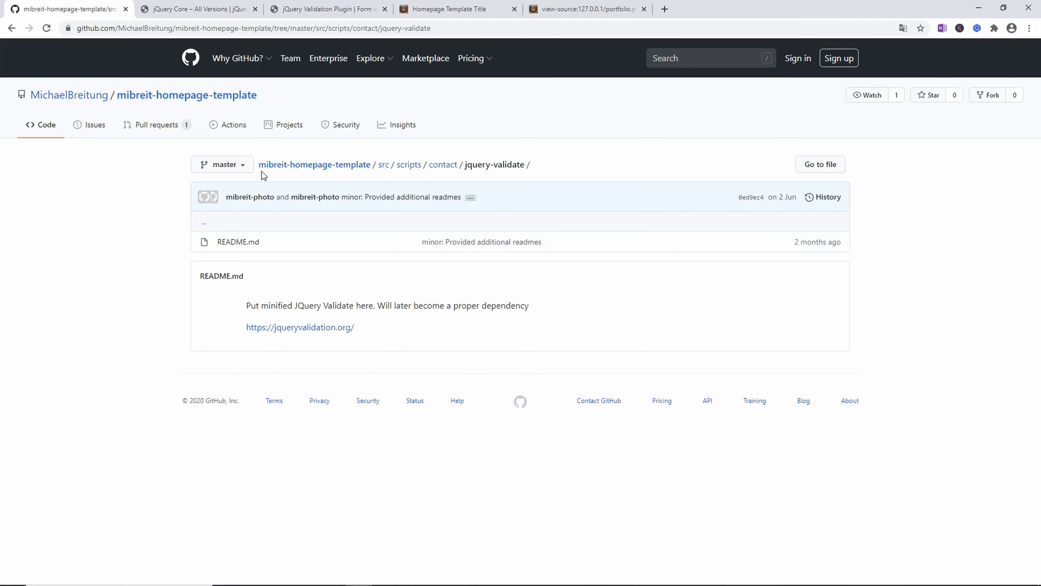
pyautogui.moveTo(541, 181)
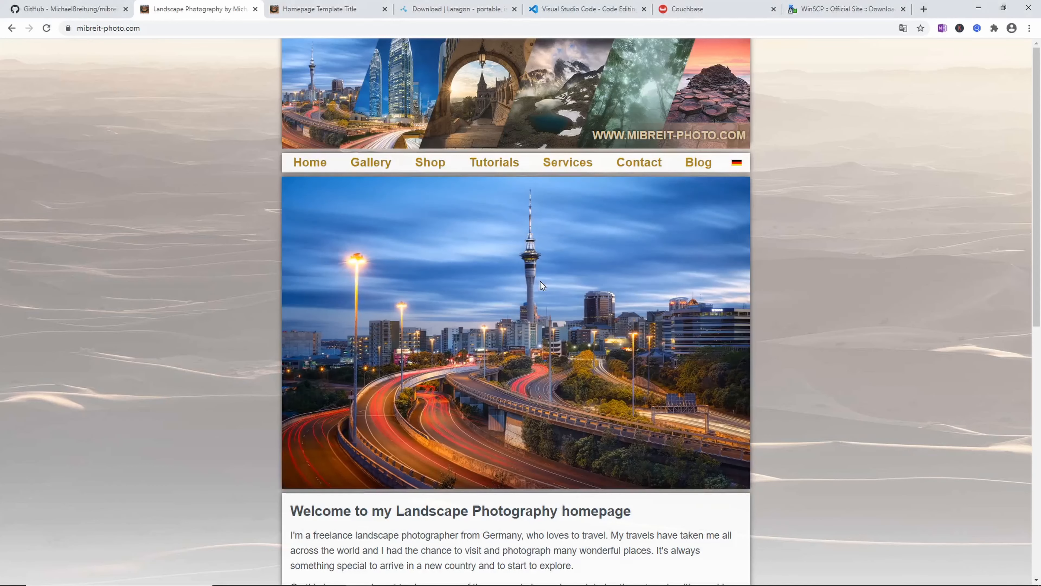
pyautogui.moveTo(368, 160)
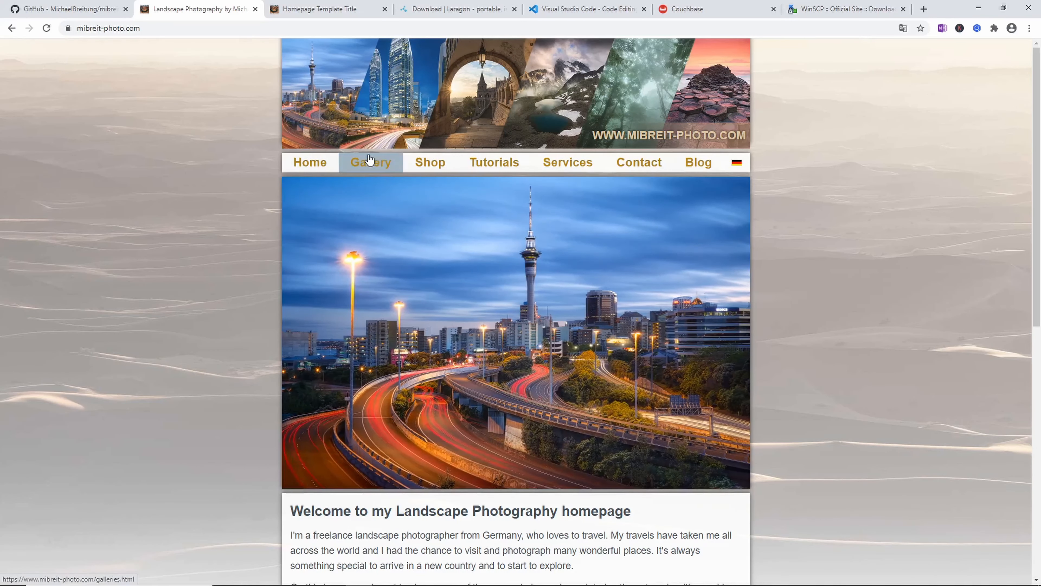
# Submit the empty Contact form to show validation messages, then browse the Favorites gallery
pyautogui.click(309, 162)
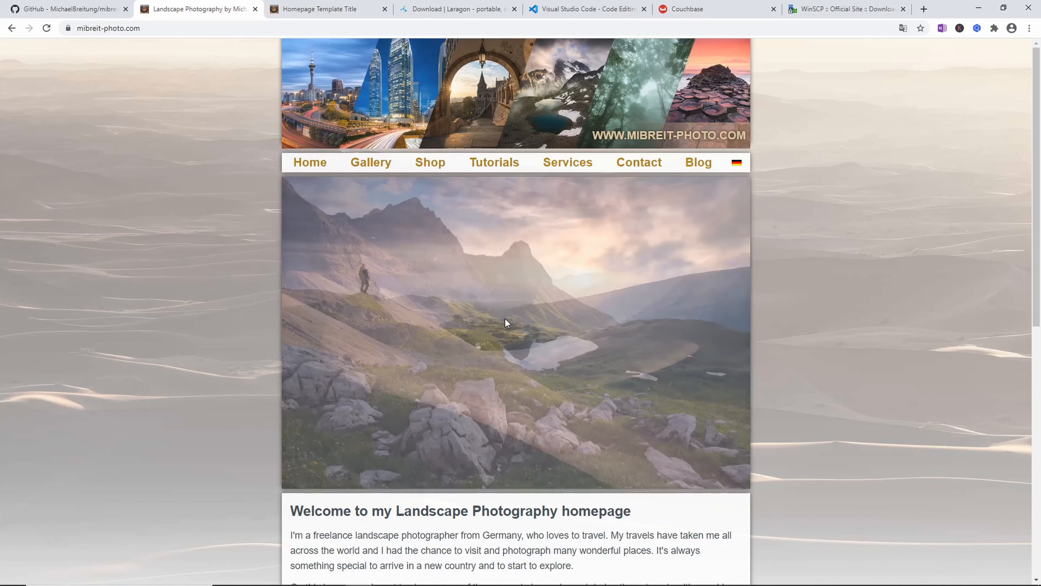
pyautogui.click(640, 163)
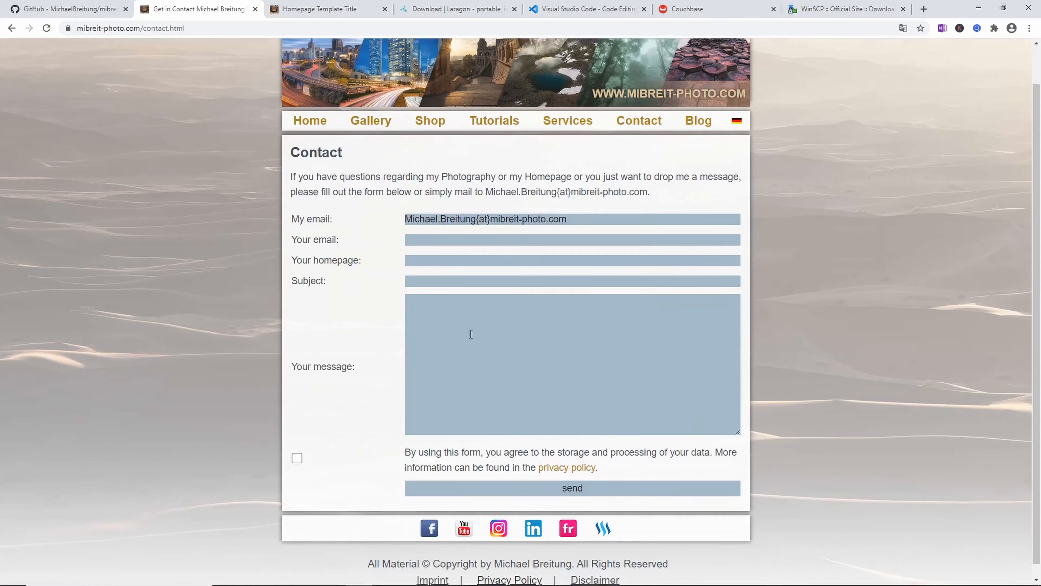
pyautogui.click(573, 488)
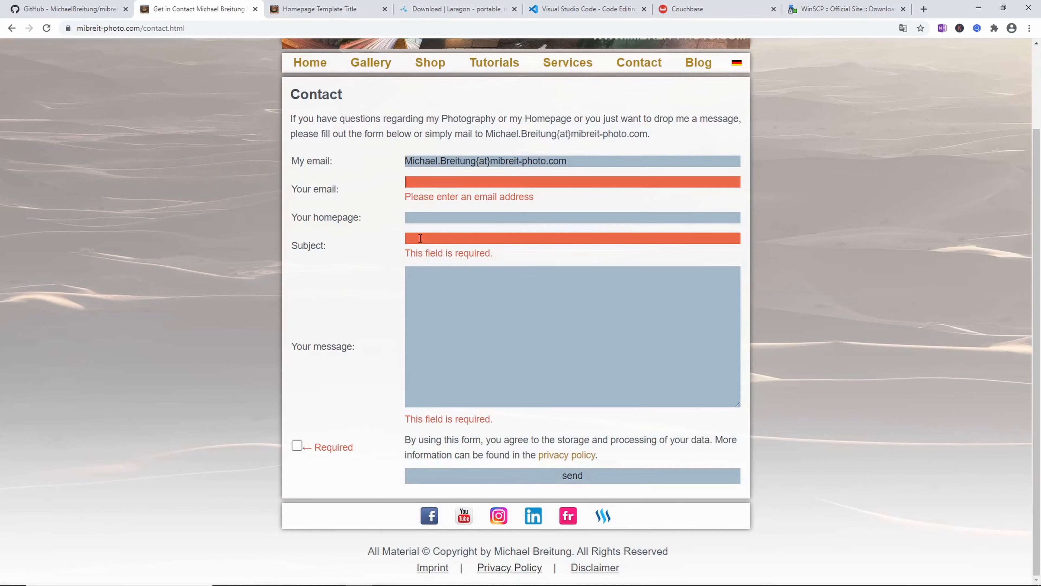
pyautogui.click(372, 62)
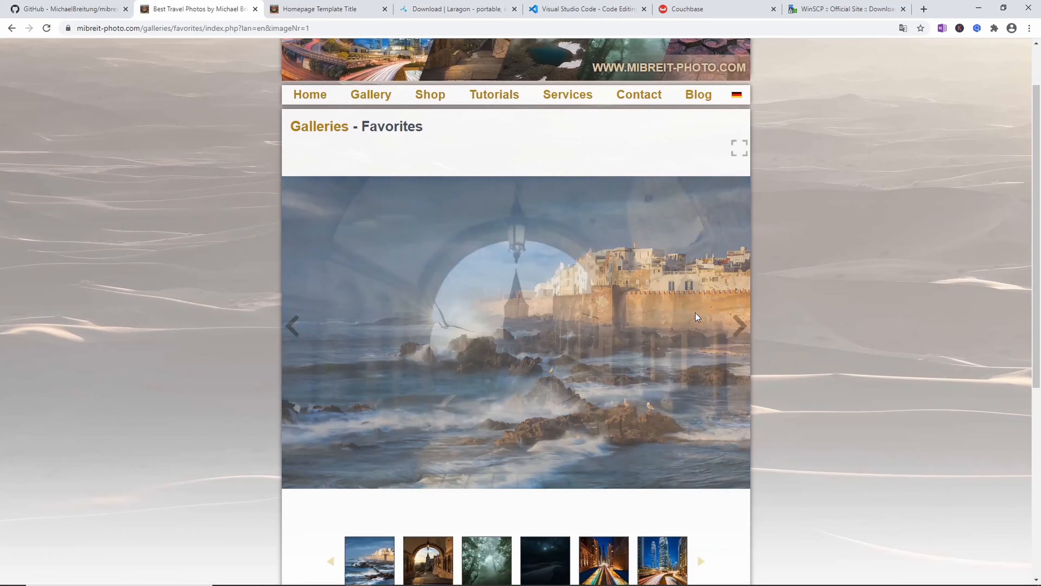
pyautogui.scroll(-3)
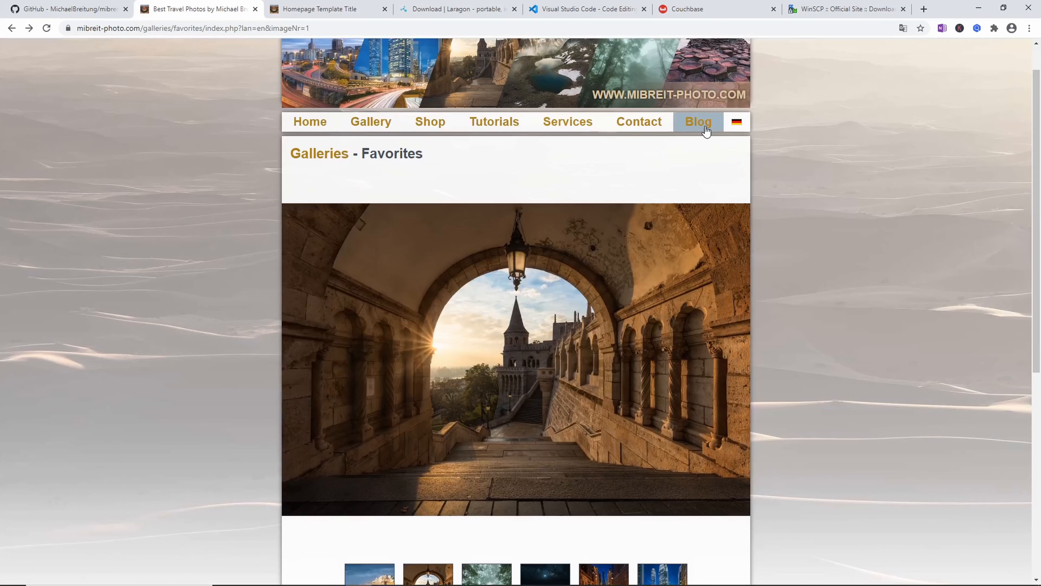
pyautogui.moveTo(371, 121)
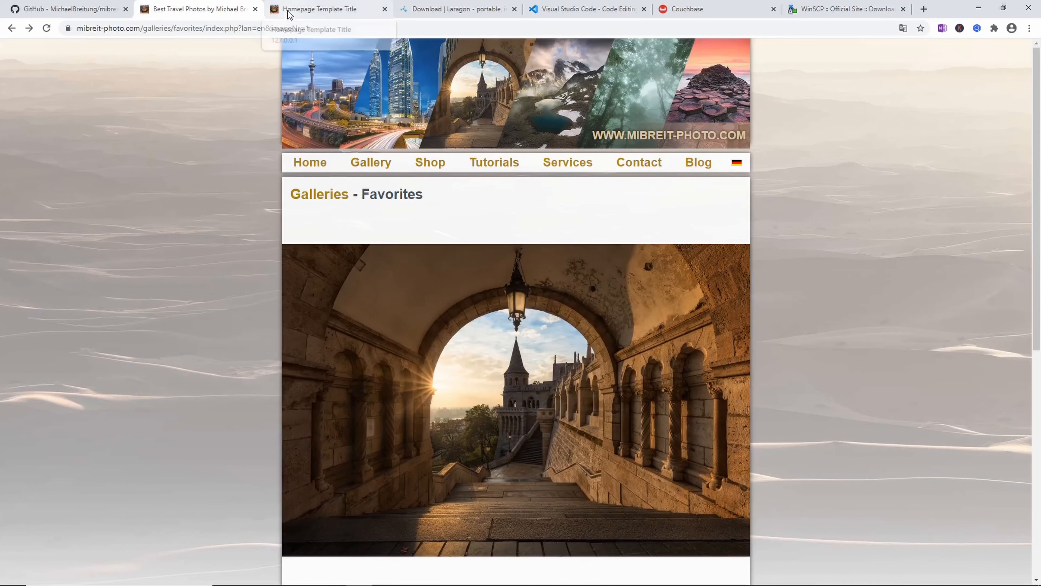
# Review the local 127.0.0.1 template's Home and Portfolio gallery, then switch to the Laragon tab
pyautogui.click(320, 9)
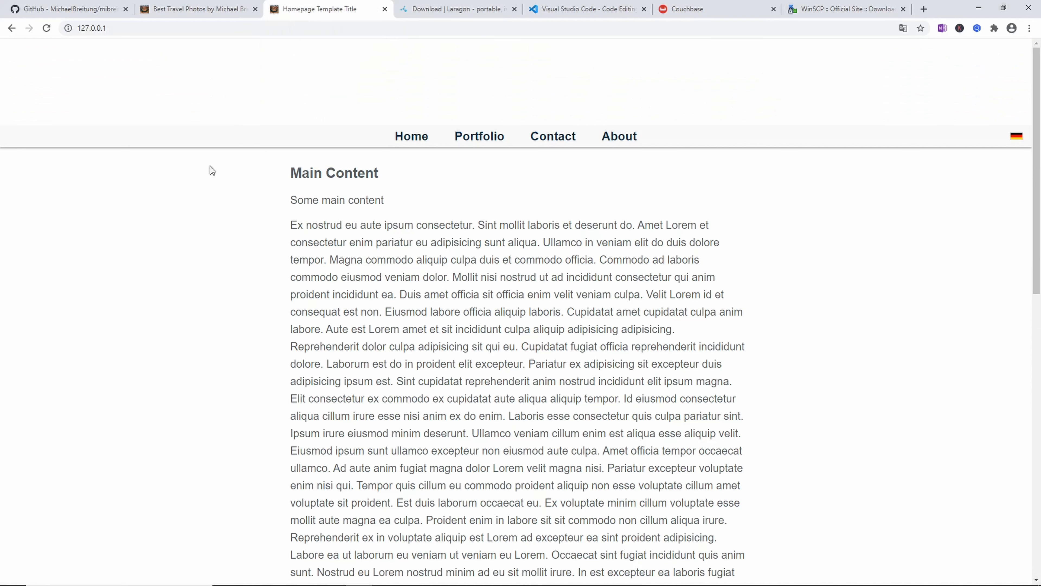
pyautogui.moveTo(208, 161)
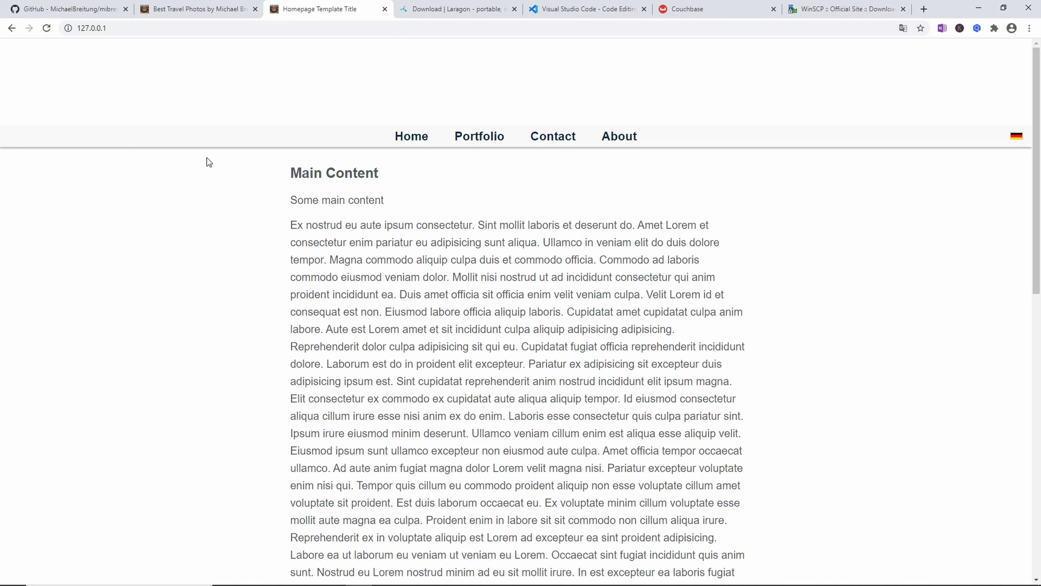
pyautogui.moveTo(242, 165)
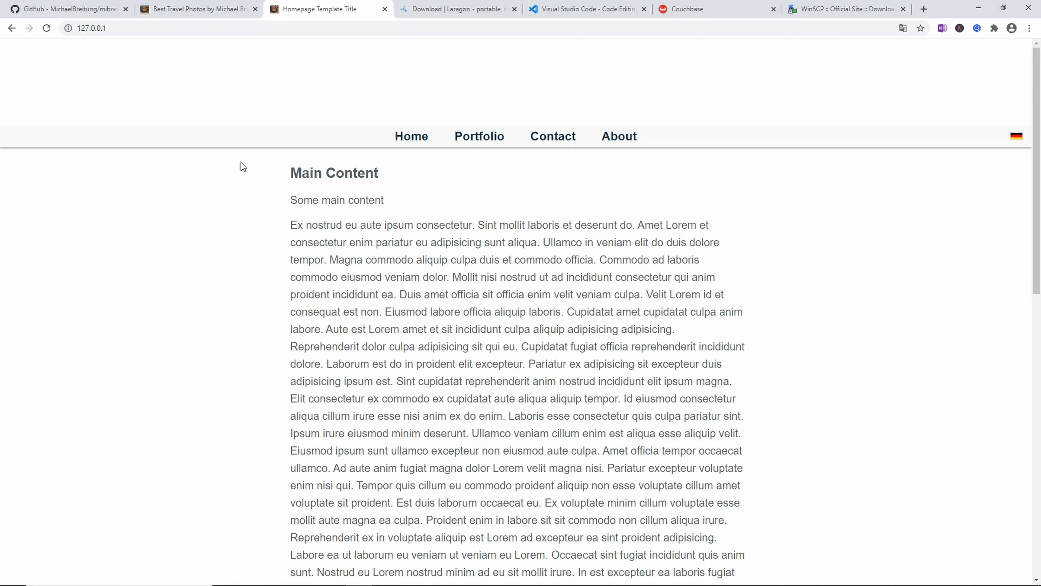
pyautogui.scroll(-3)
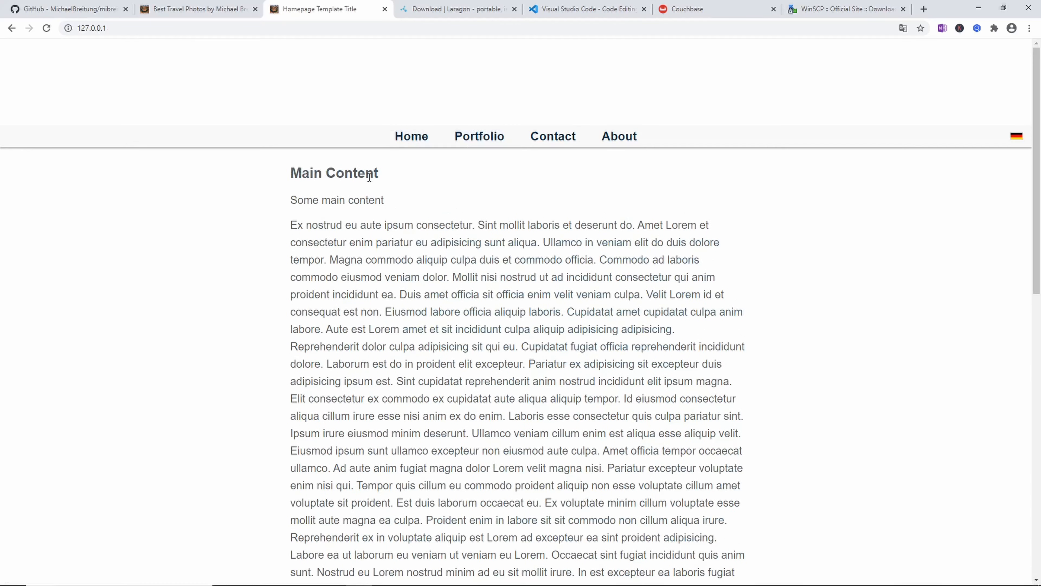
pyautogui.moveTo(354, 193)
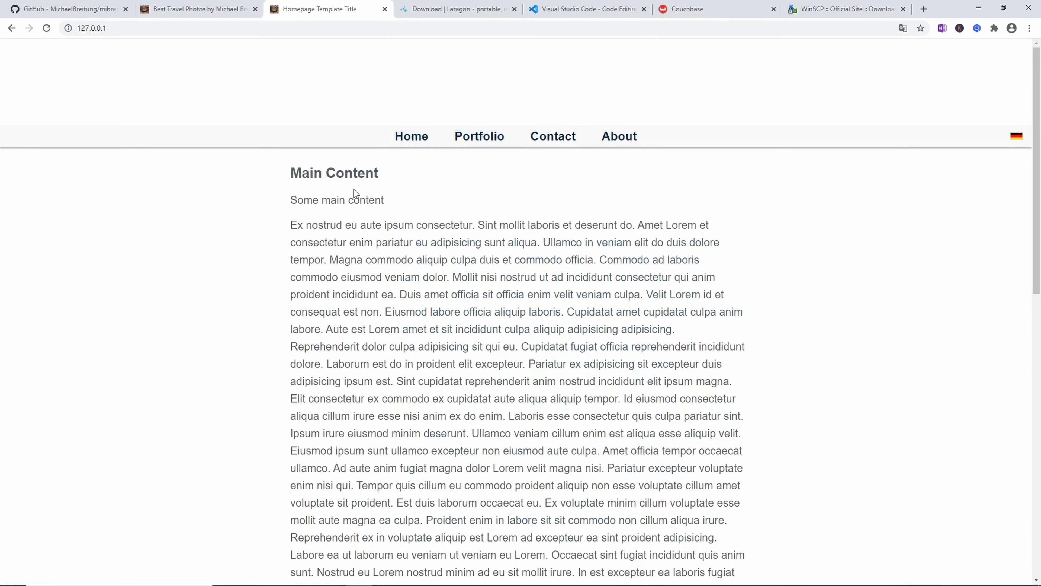
pyautogui.moveTo(342, 212)
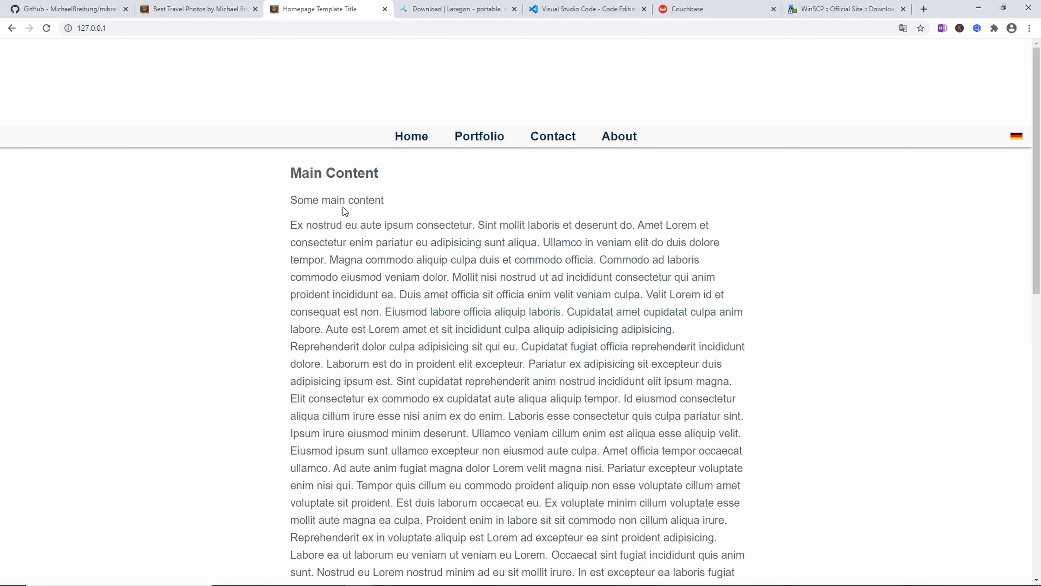
pyautogui.click(480, 136)
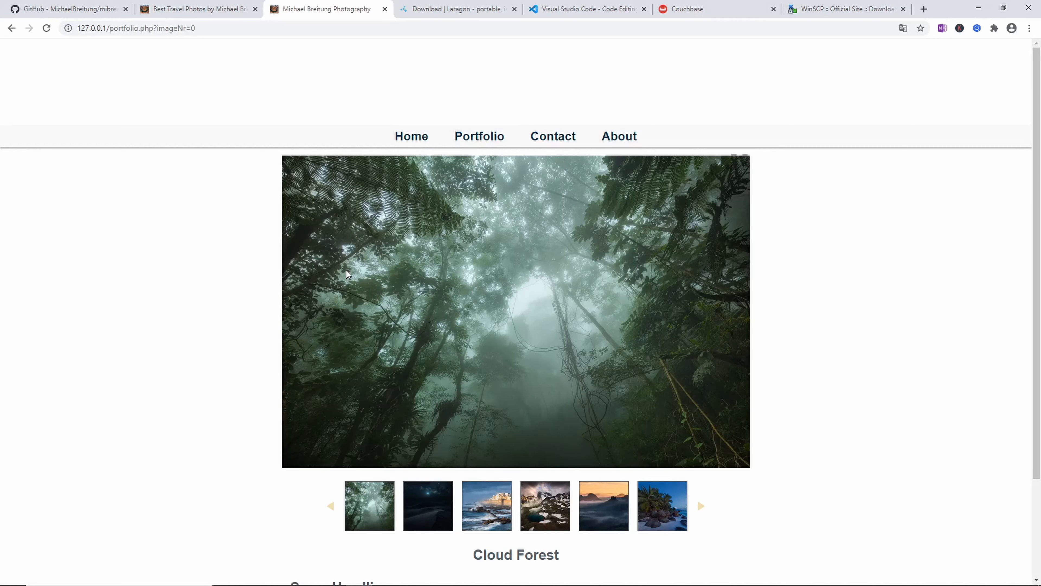
pyautogui.moveTo(542, 144)
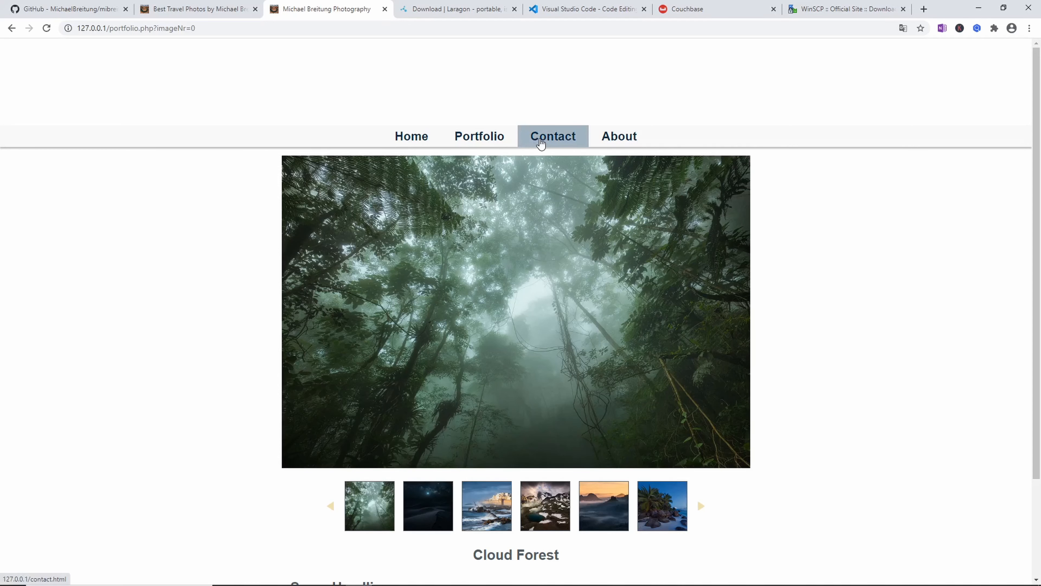
pyautogui.scroll(-3)
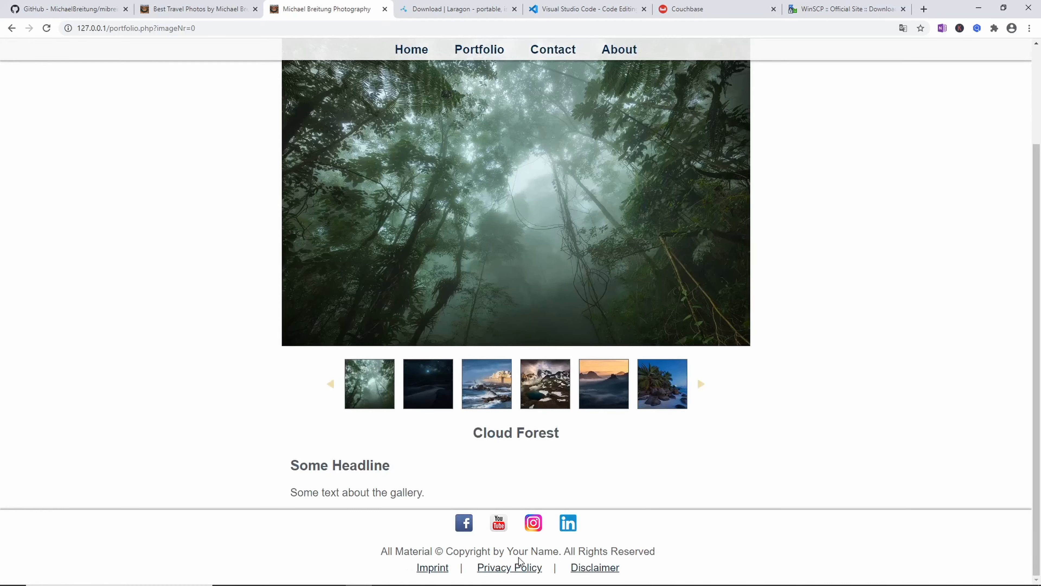
pyautogui.moveTo(522, 535)
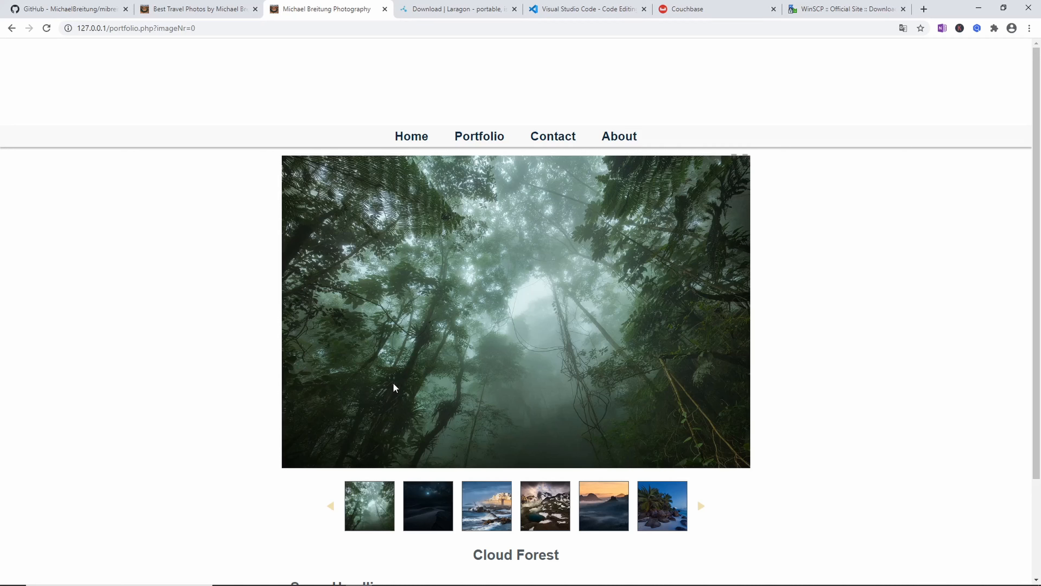
pyautogui.moveTo(350, 166)
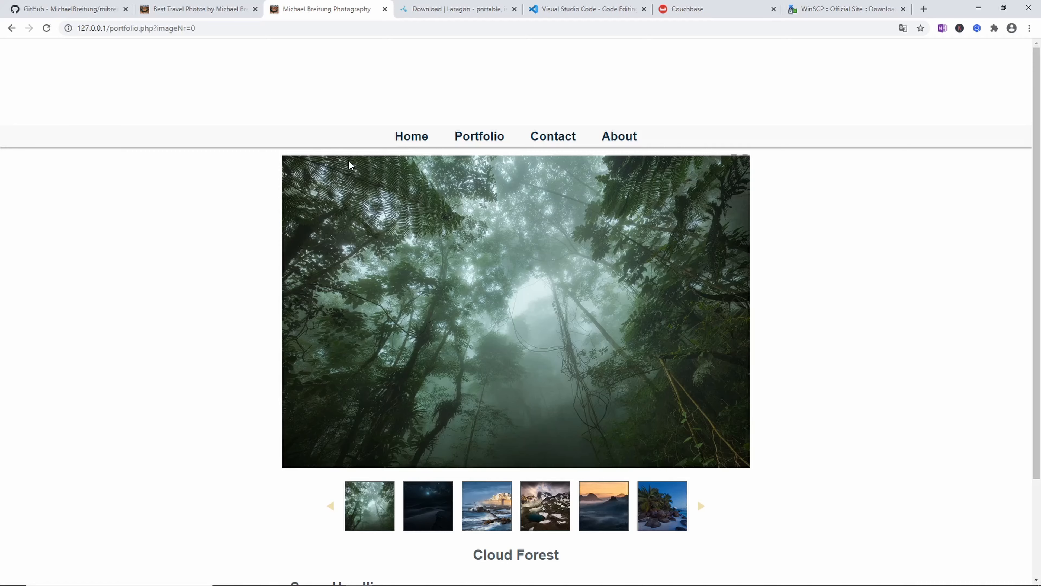
pyautogui.click(460, 8)
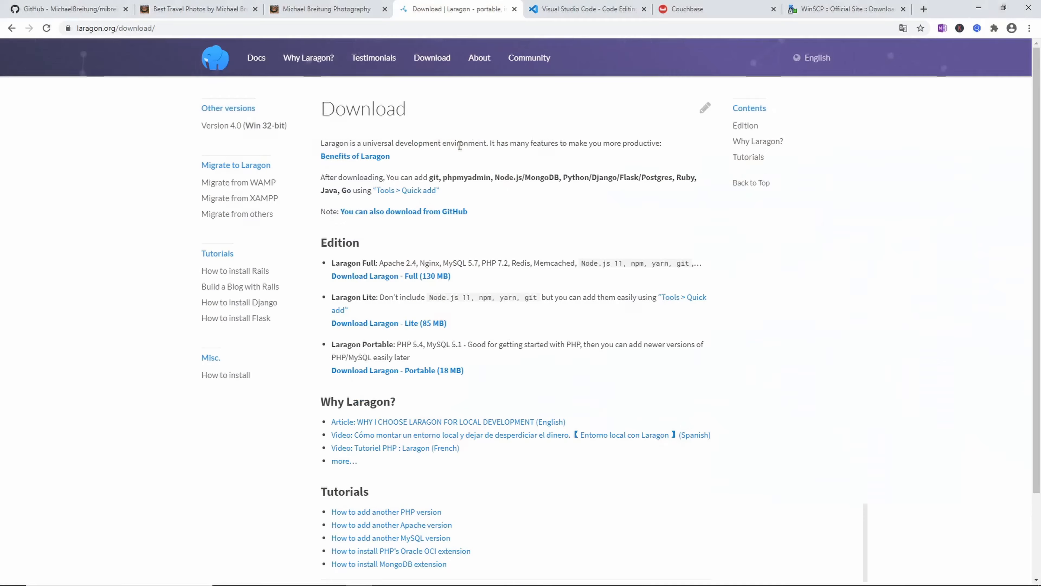
pyautogui.moveTo(437, 150)
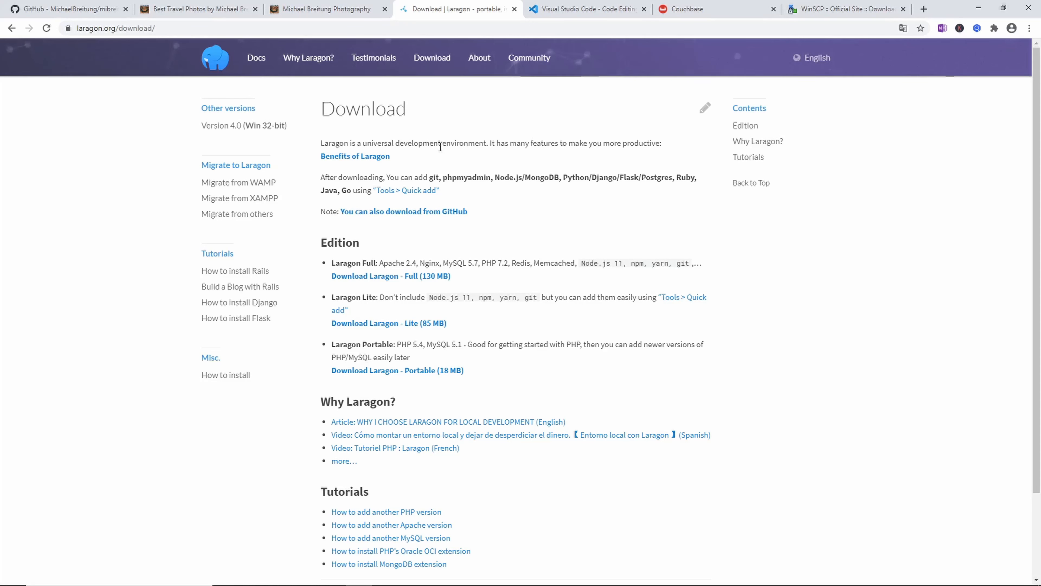
# Switch to the Visual Studio Code website tab with its Windows download offer
pyautogui.click(587, 8)
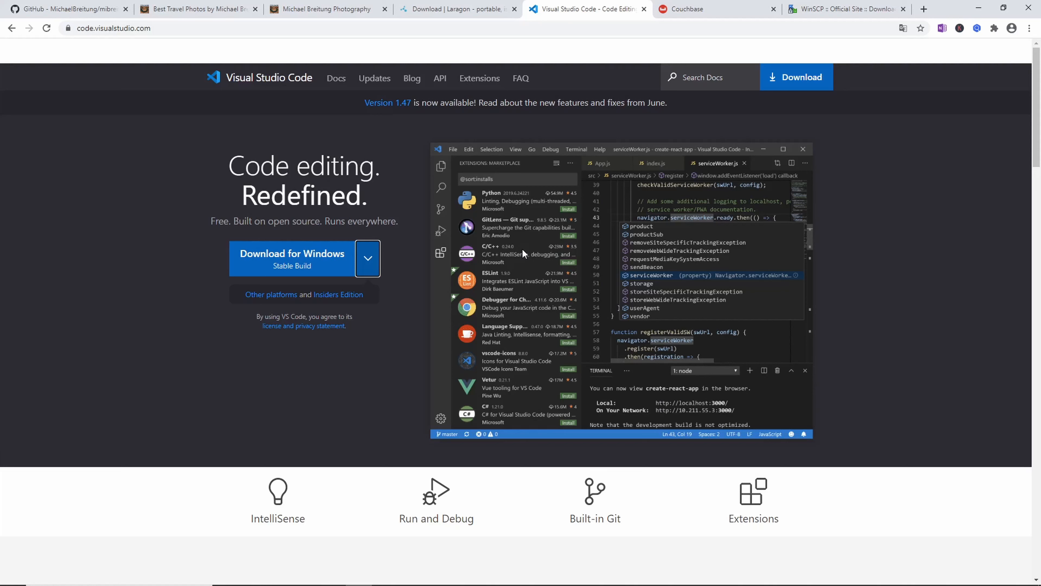
pyautogui.moveTo(464, 15)
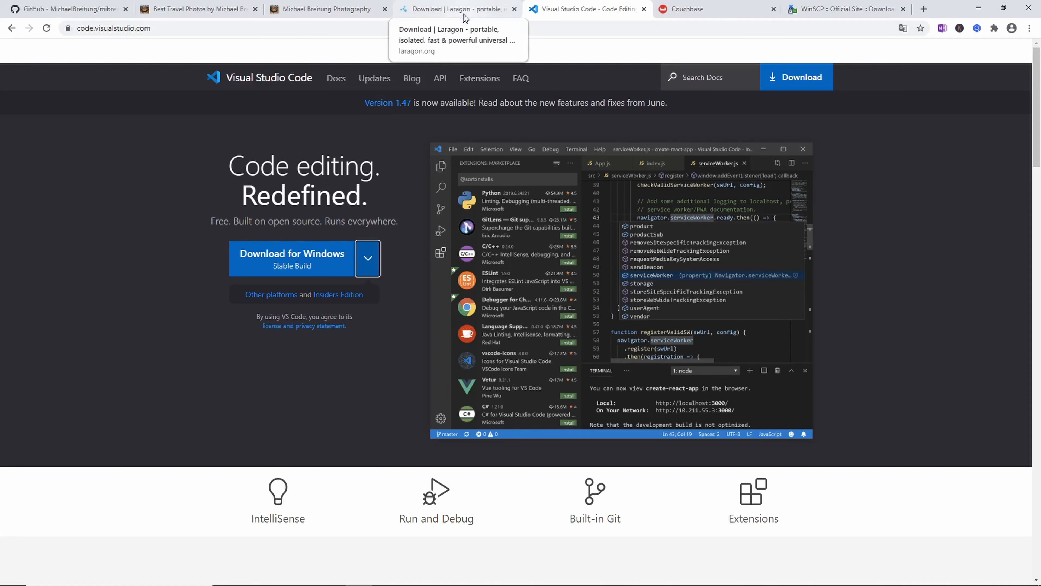
# Compare the live mibreit-photo.com address with the locally served 127.0.0.1 portfolio page
pyautogui.click(458, 9)
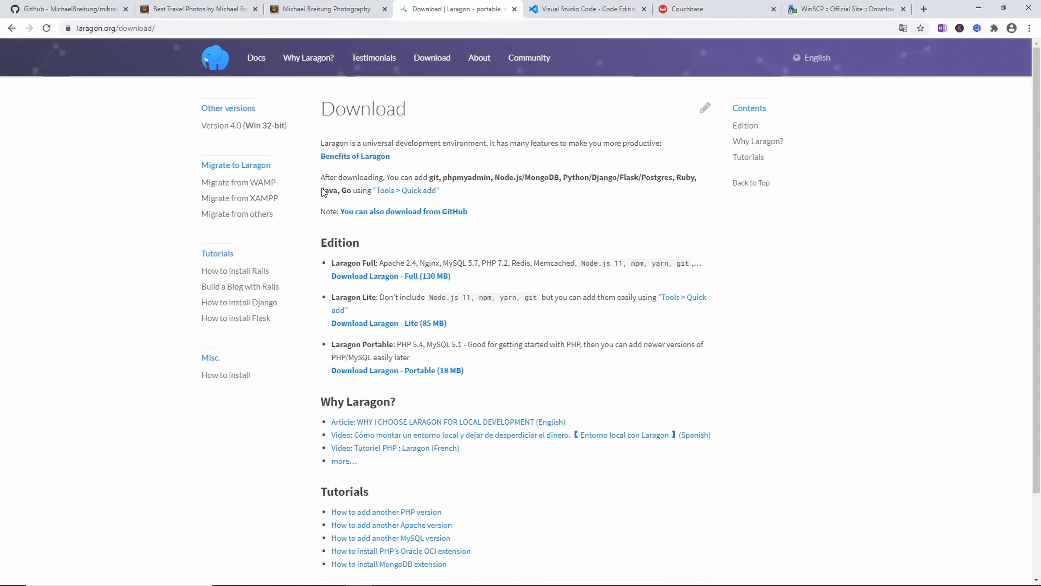
pyautogui.moveTo(312, 116)
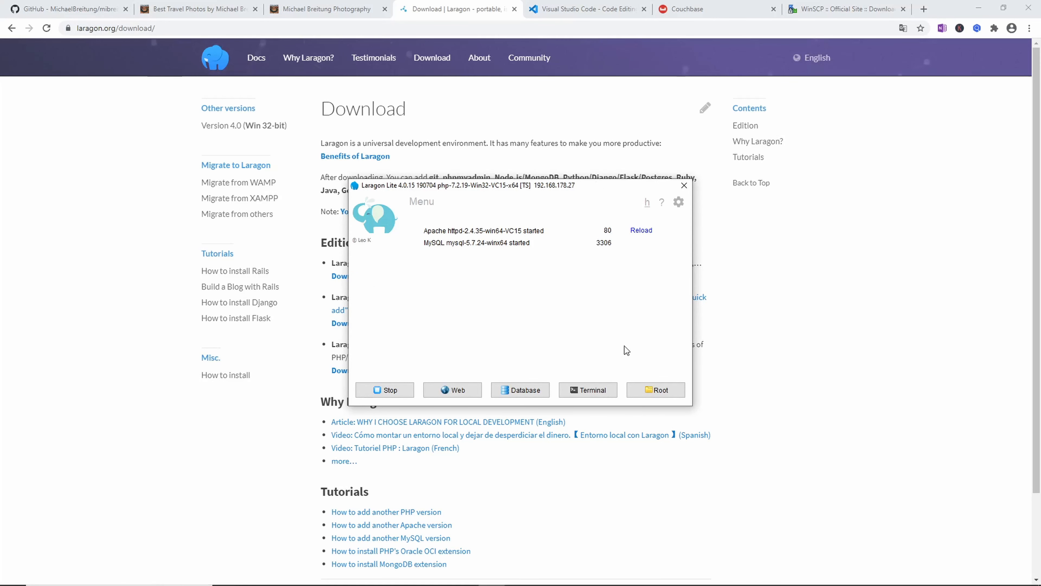
pyautogui.moveTo(615, 336)
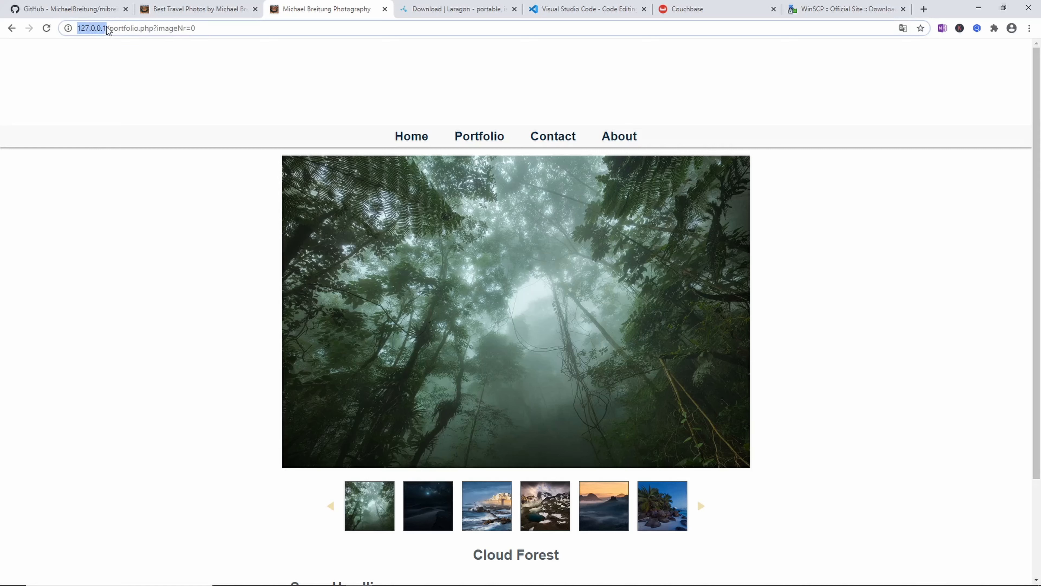
pyautogui.click(199, 9)
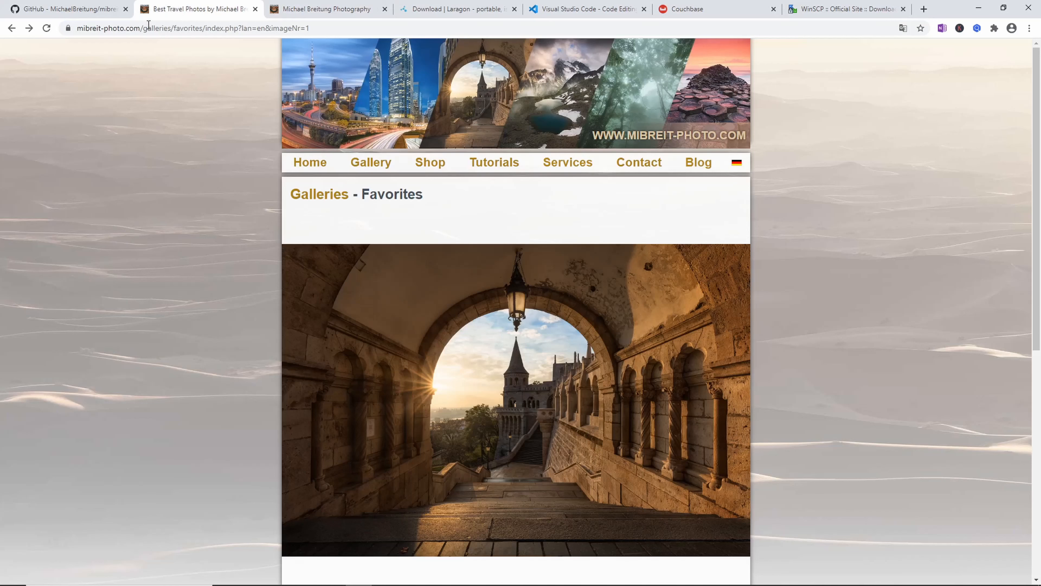
pyautogui.doubleClick(117, 28)
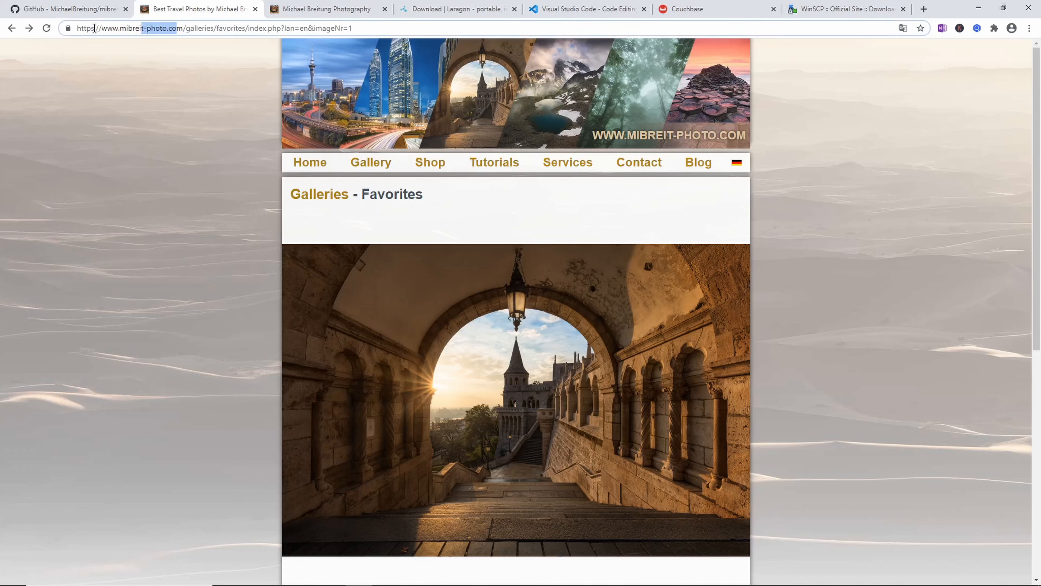
pyautogui.click(325, 8)
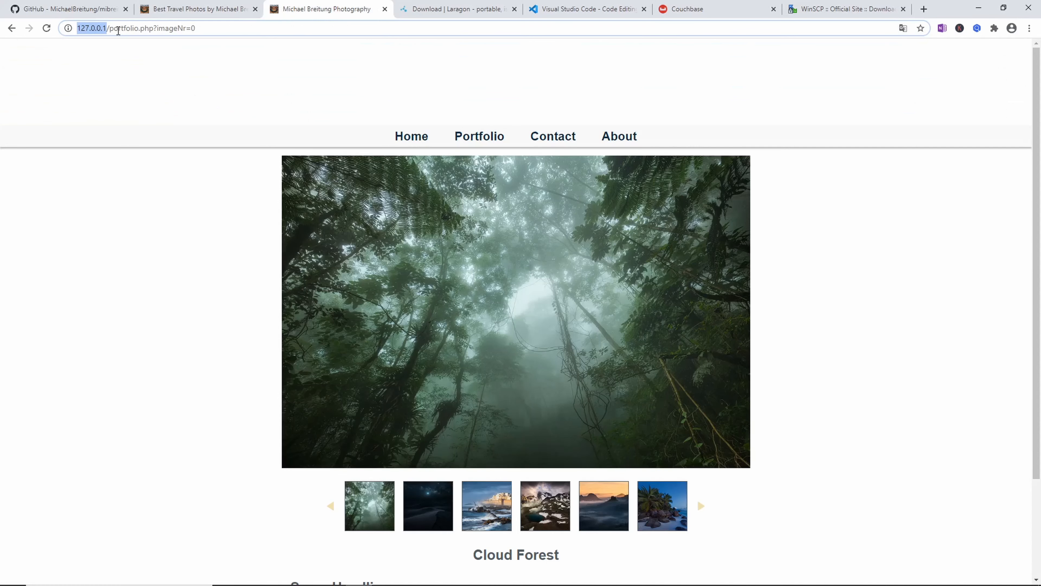
pyautogui.moveTo(325, 63)
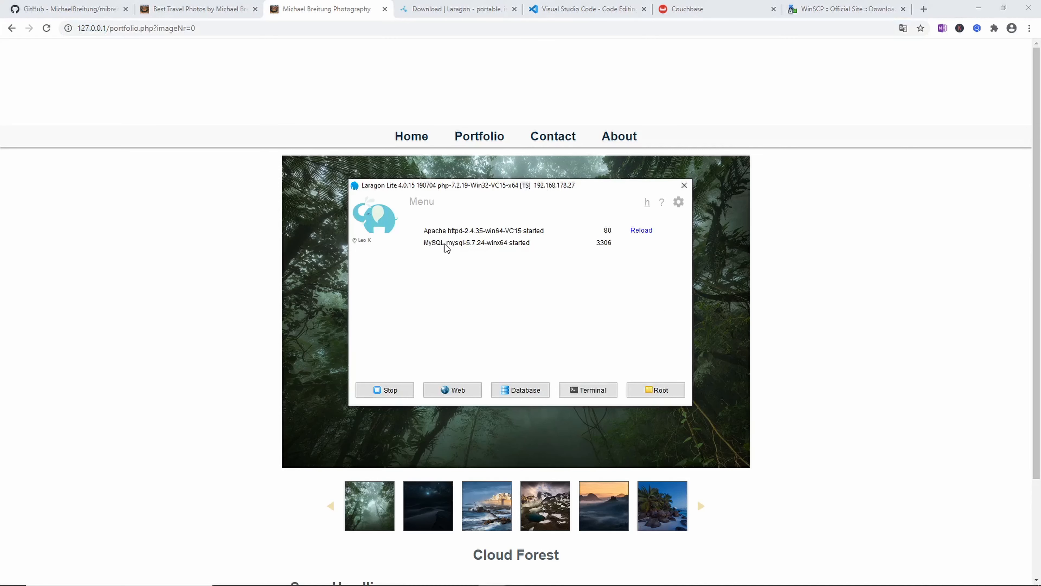
pyautogui.moveTo(446, 249)
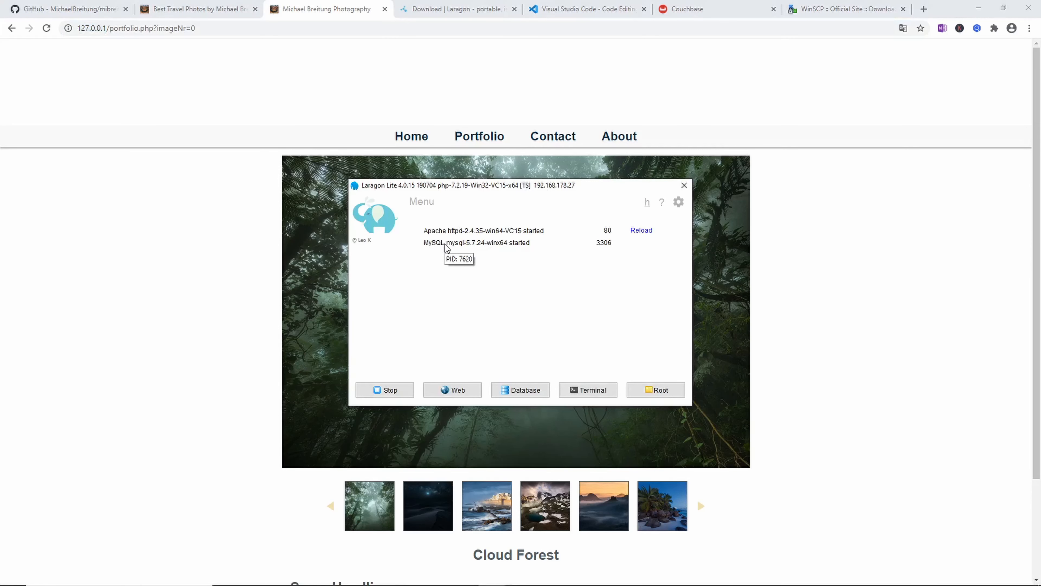
pyautogui.moveTo(445, 250)
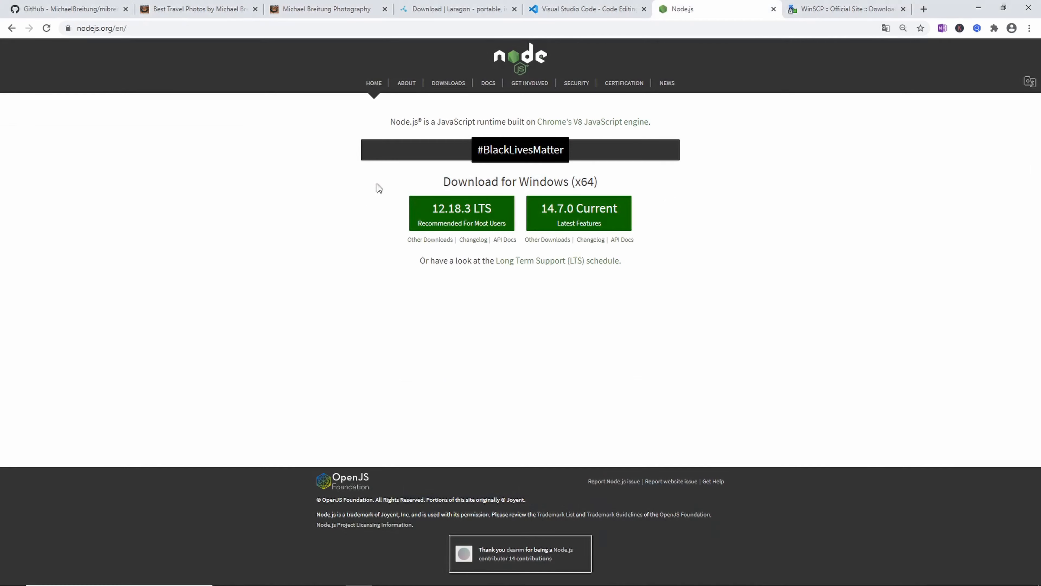
pyautogui.moveTo(385, 196)
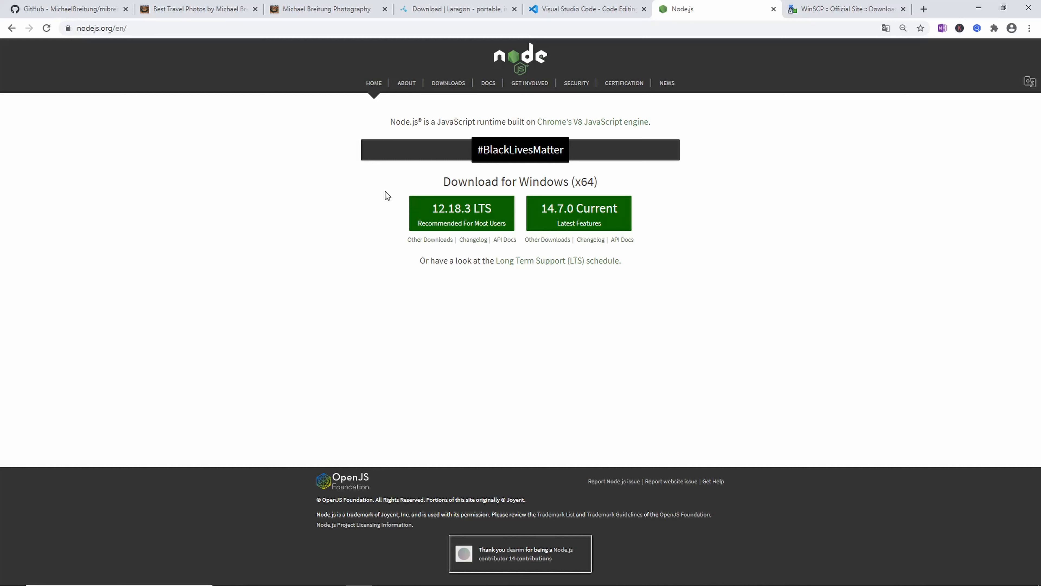
pyautogui.moveTo(451, 223)
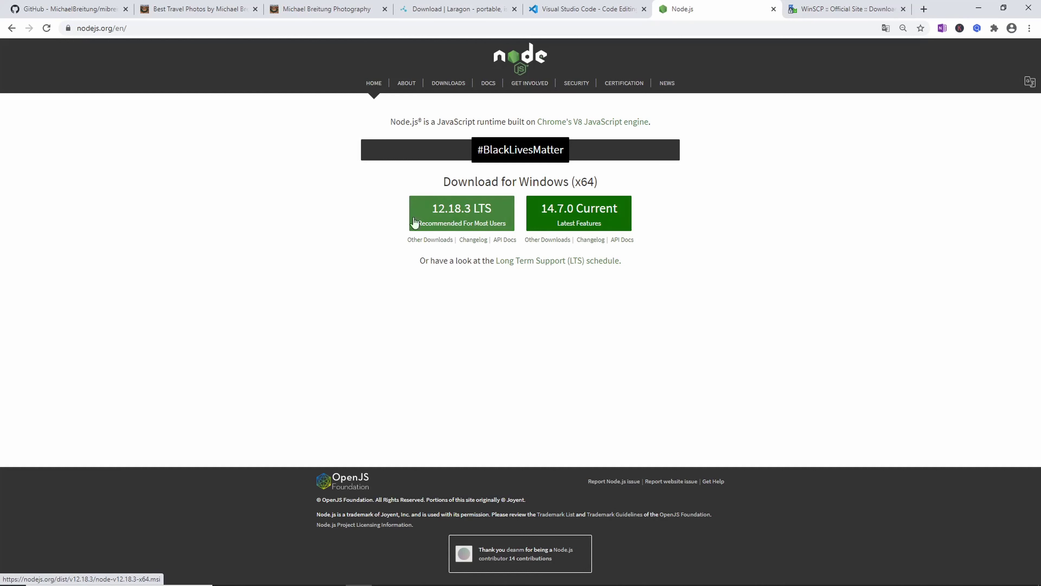
pyautogui.moveTo(365, 215)
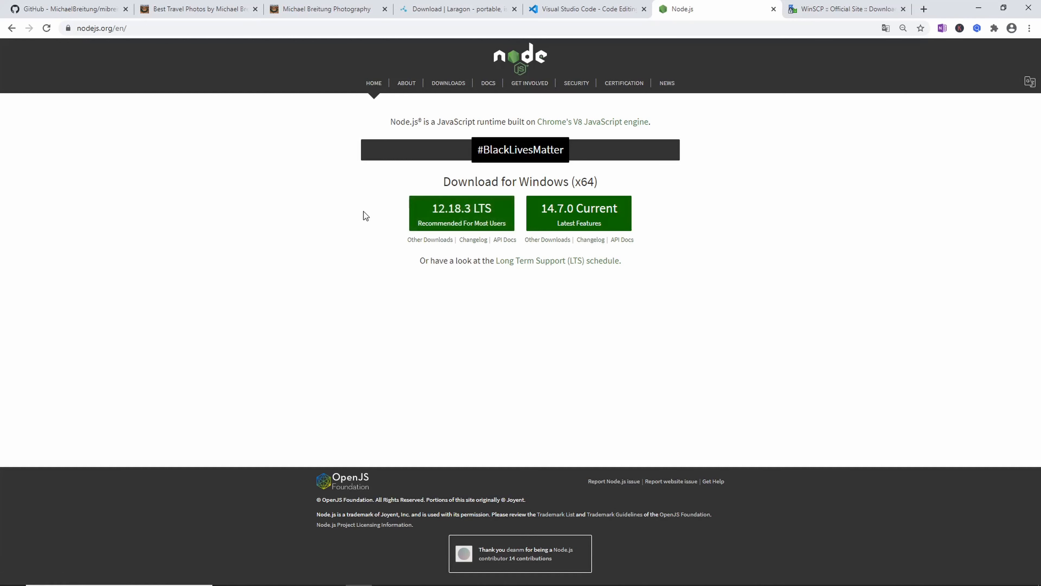
pyautogui.moveTo(364, 213)
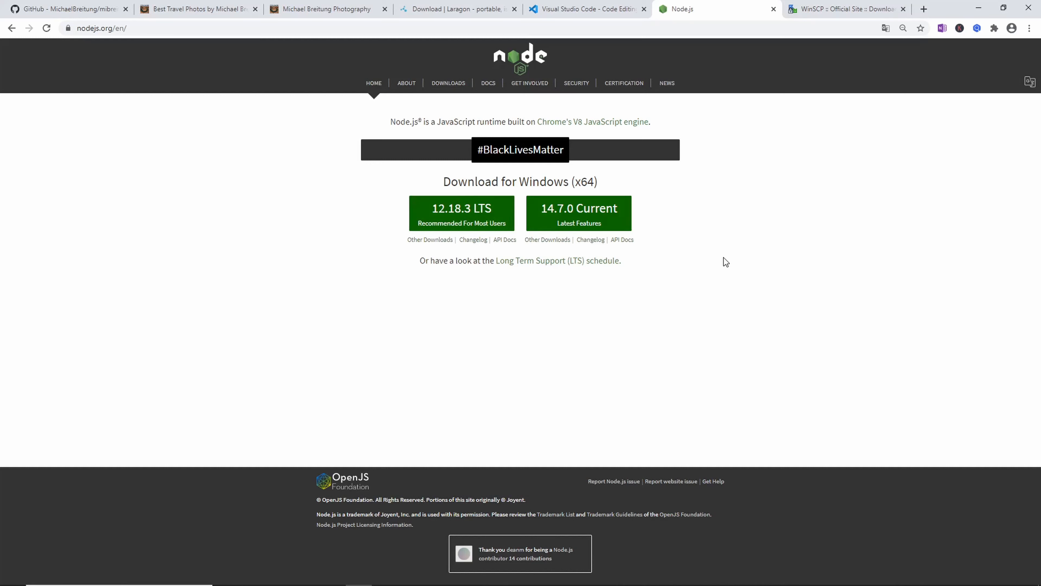
pyautogui.moveTo(718, 254)
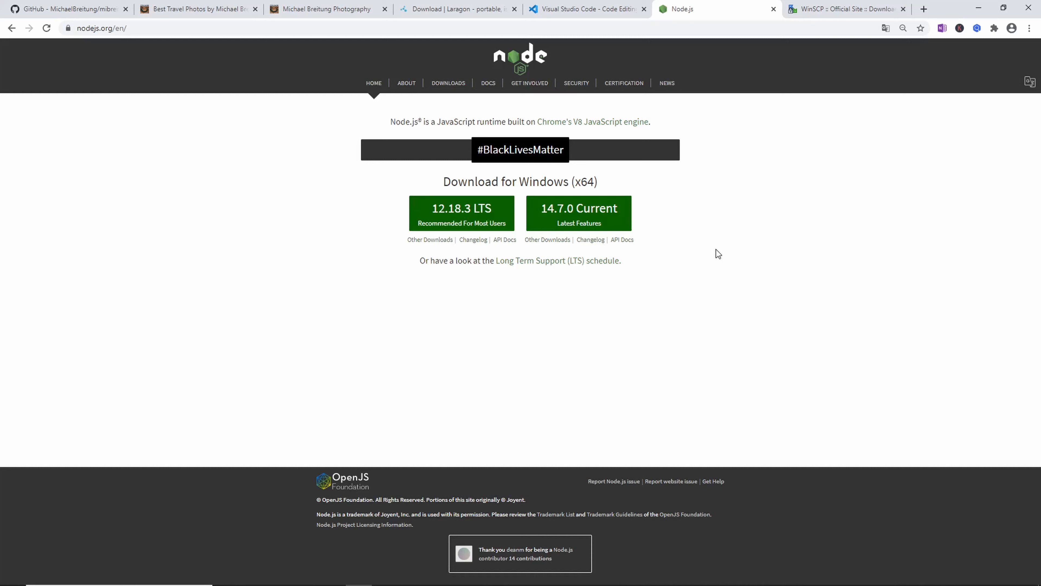
pyautogui.moveTo(747, 76)
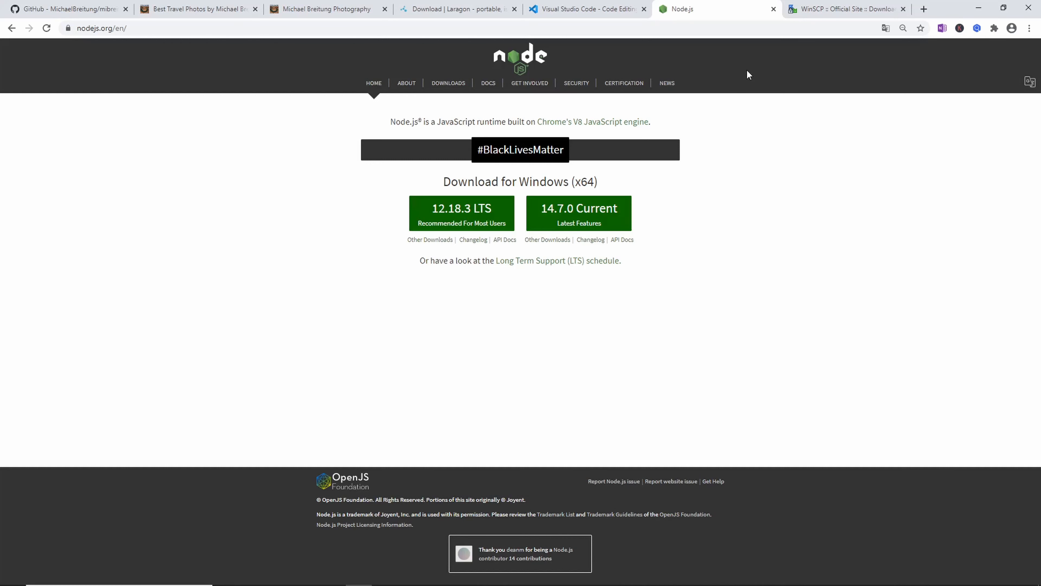
pyautogui.moveTo(798, 7)
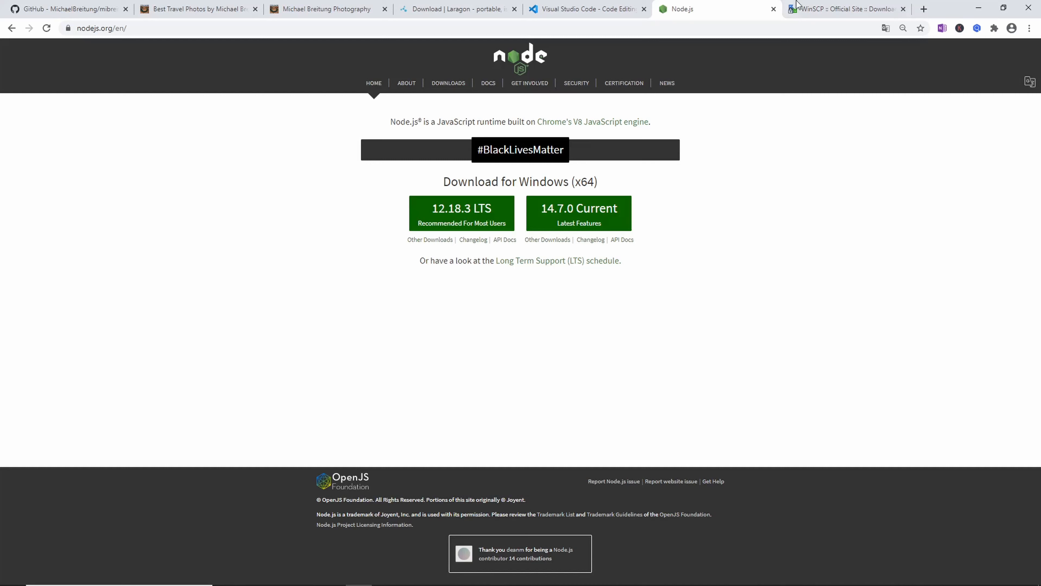
# Switch to the WinSCP 5.17 download page tab
pyautogui.click(838, 9)
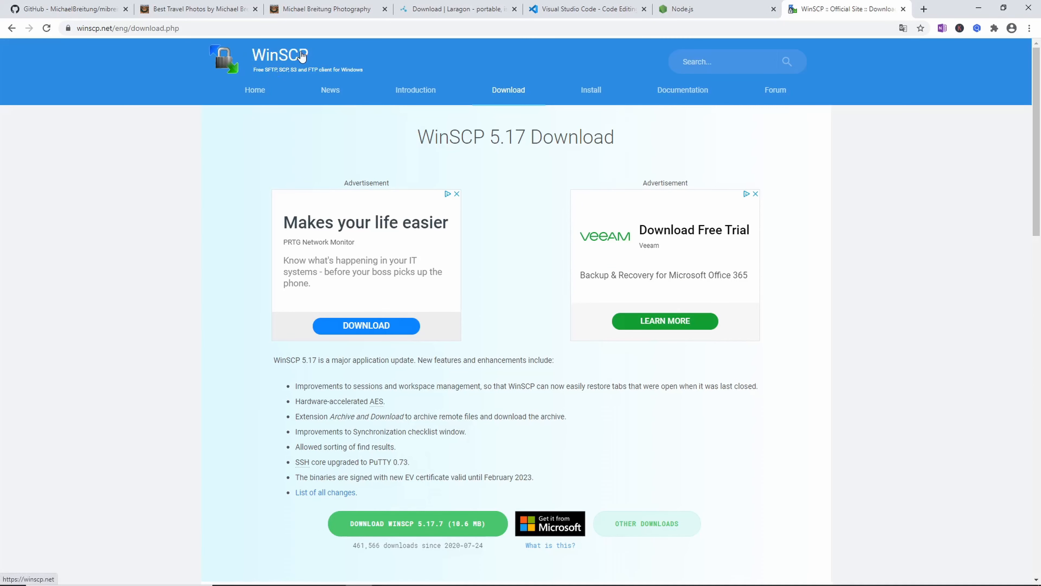
pyautogui.moveTo(314, 59)
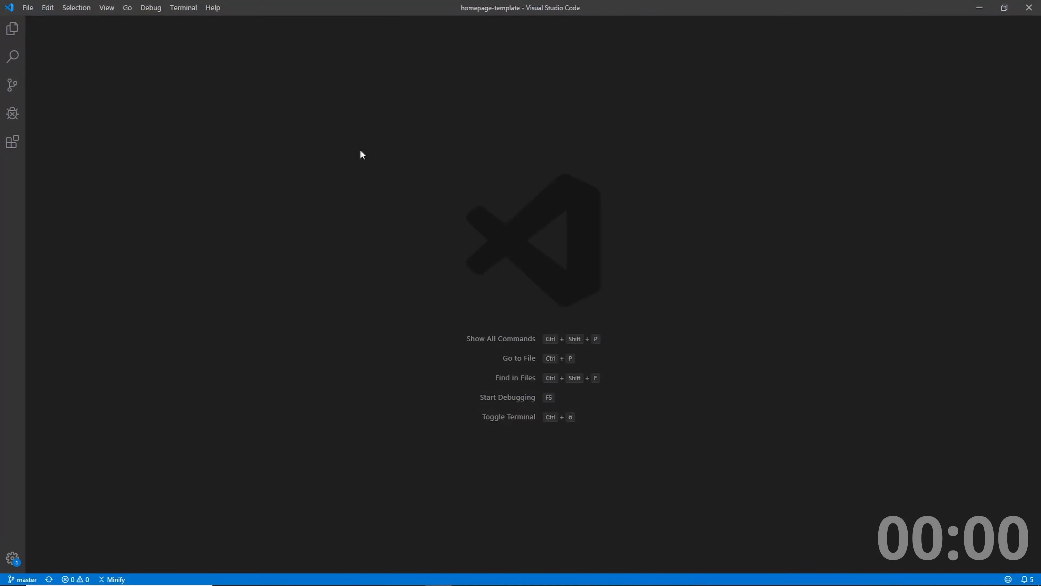
pyautogui.moveTo(372, 172)
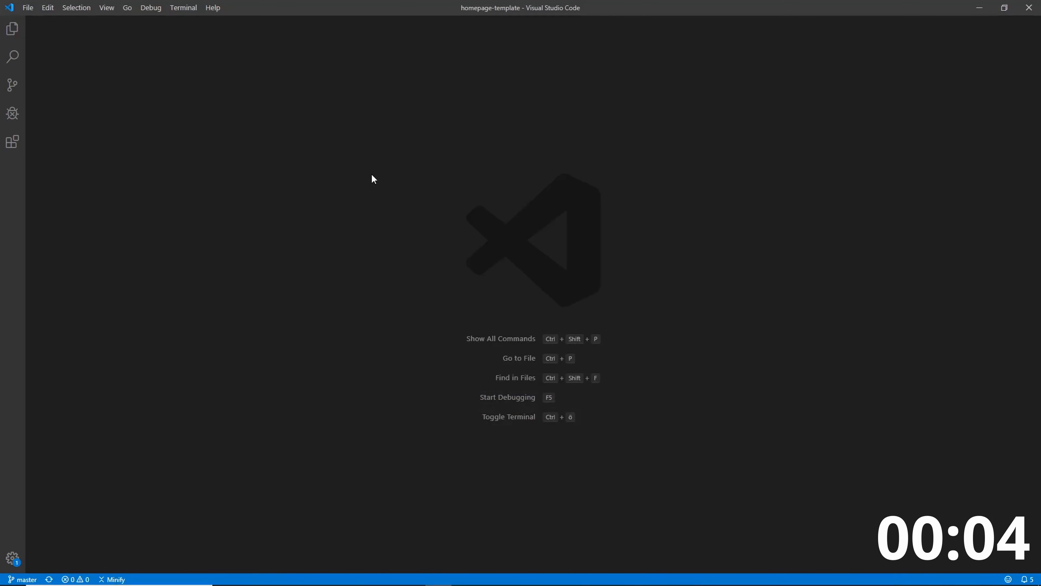
# Open the demo-page folder as the project, expand src and briefly view gulpfile.js
pyautogui.click(27, 8)
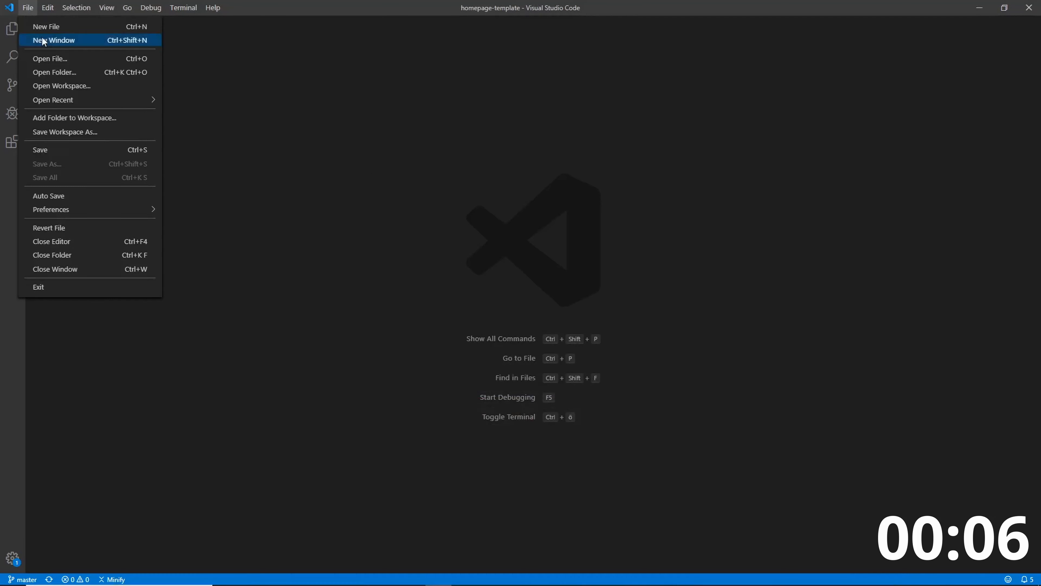
pyautogui.click(55, 73)
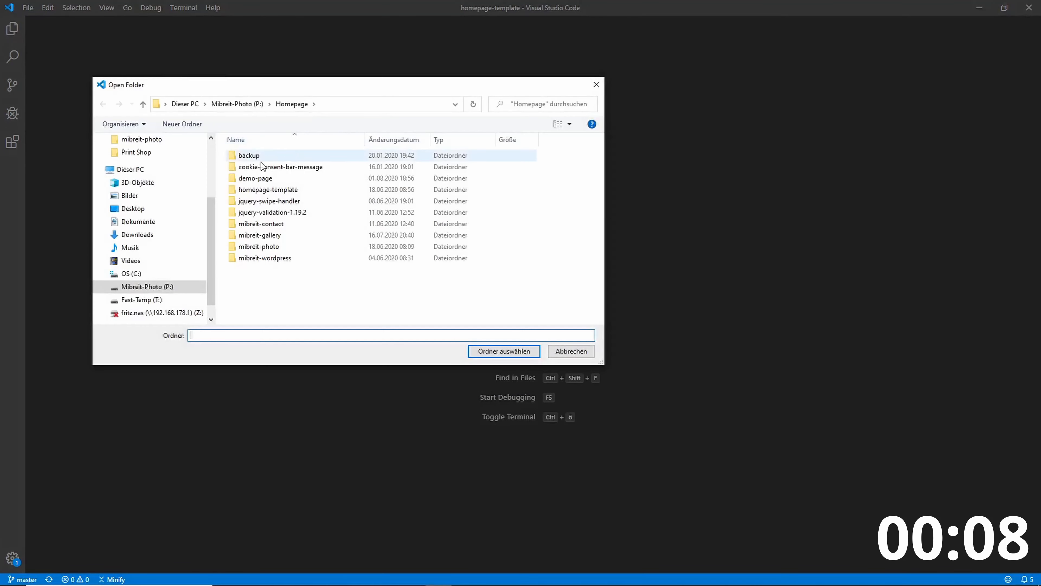
pyautogui.moveTo(255, 183)
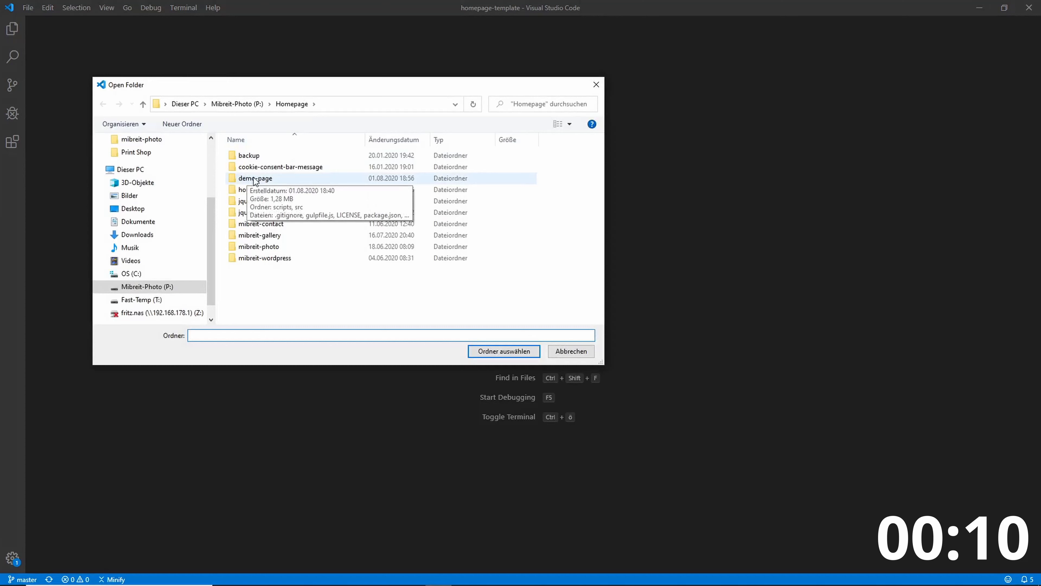
pyautogui.doubleClick(255, 178)
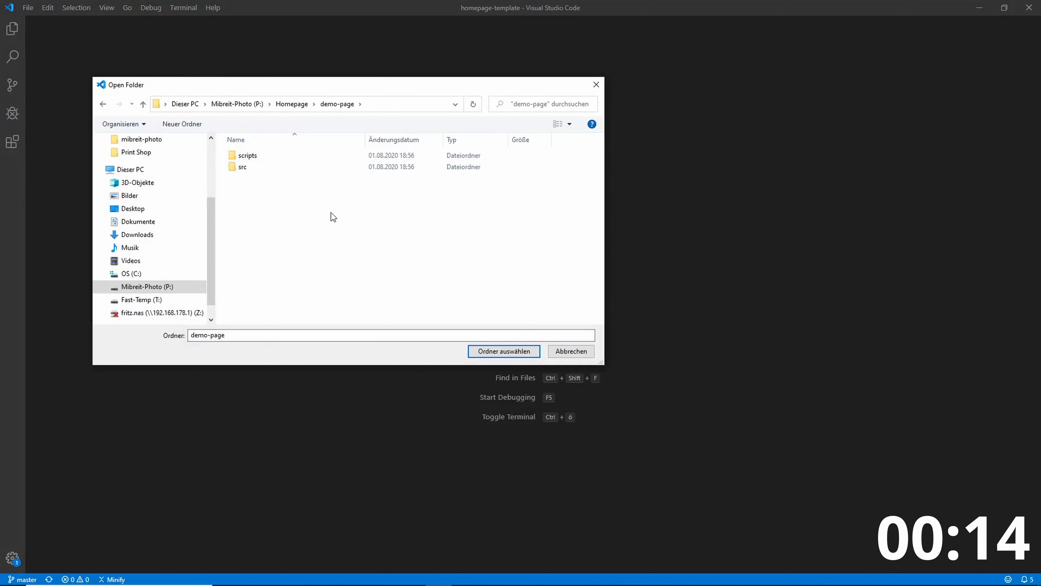
pyautogui.click(504, 351)
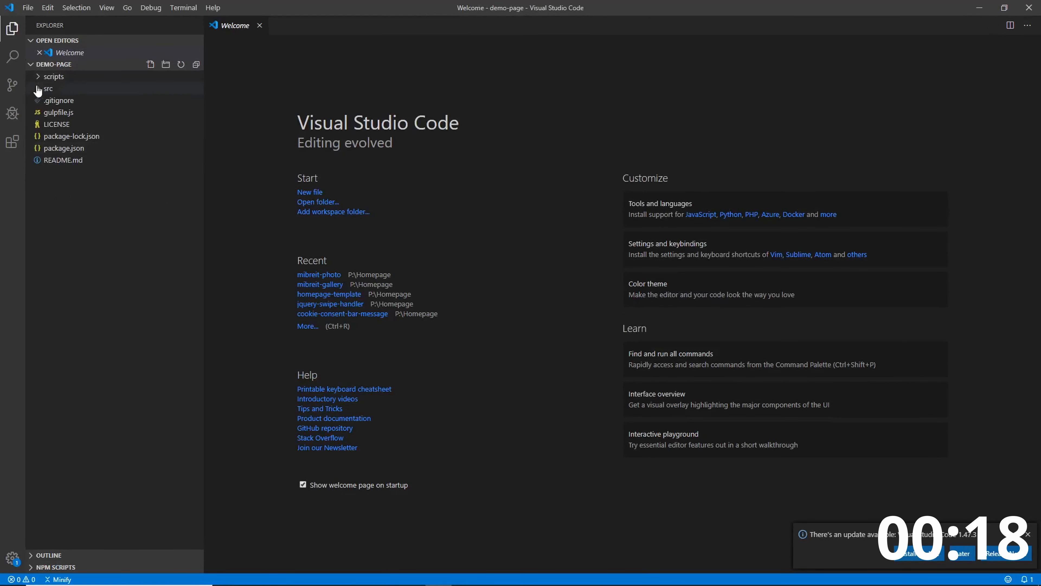
pyautogui.click(47, 89)
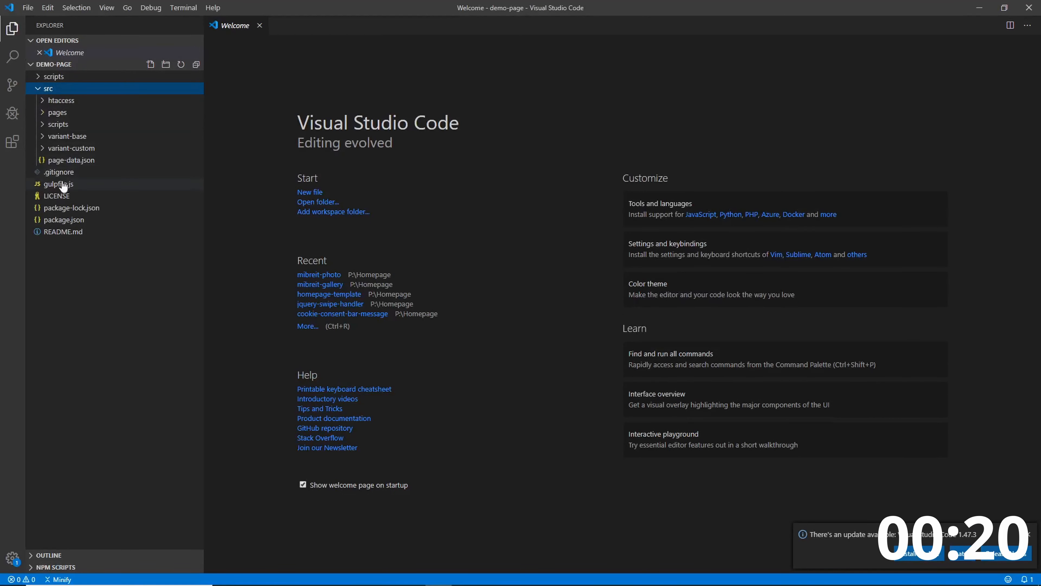
pyautogui.moveTo(73, 193)
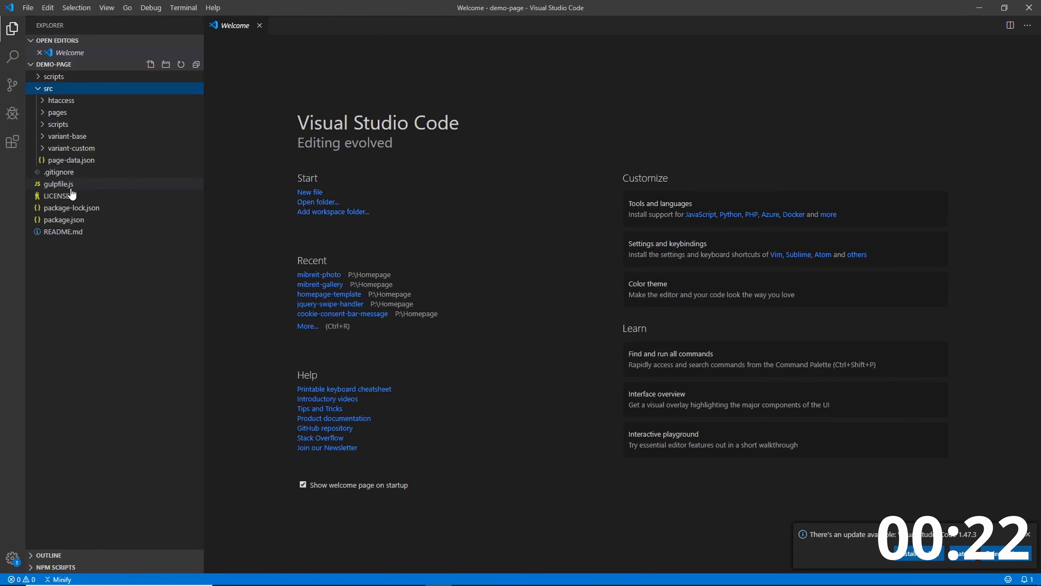
pyautogui.doubleClick(57, 184)
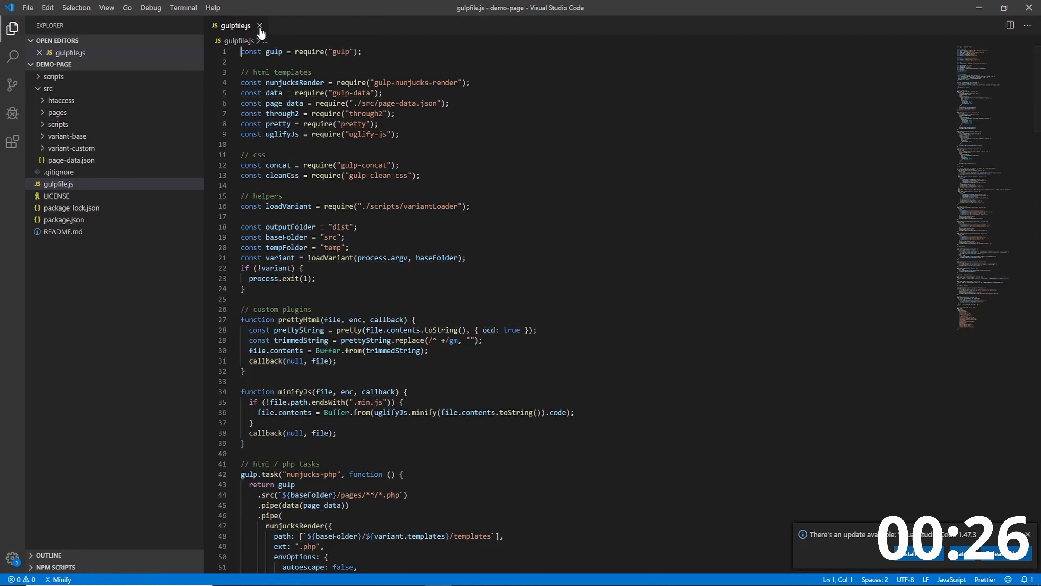
pyautogui.moveTo(259, 26)
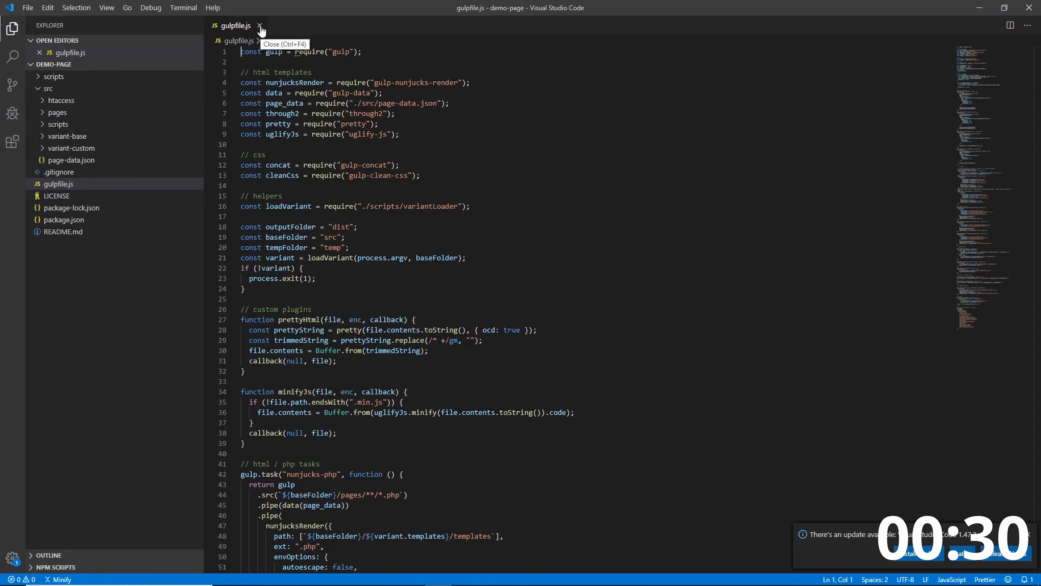
pyautogui.click(259, 25)
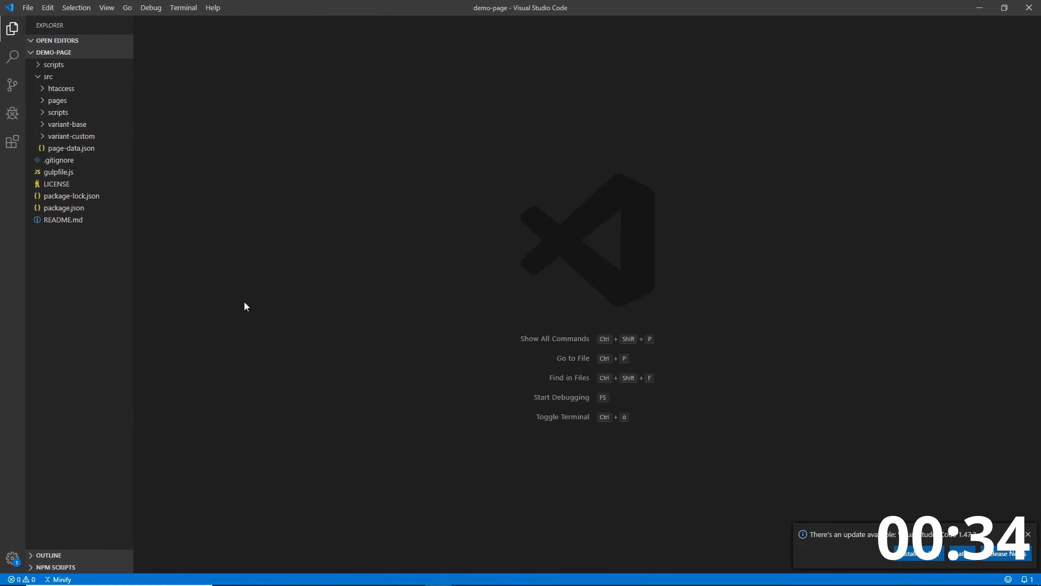
# In a new terminal run npm install, then npm install -g gulp-cli
pyautogui.click(183, 8)
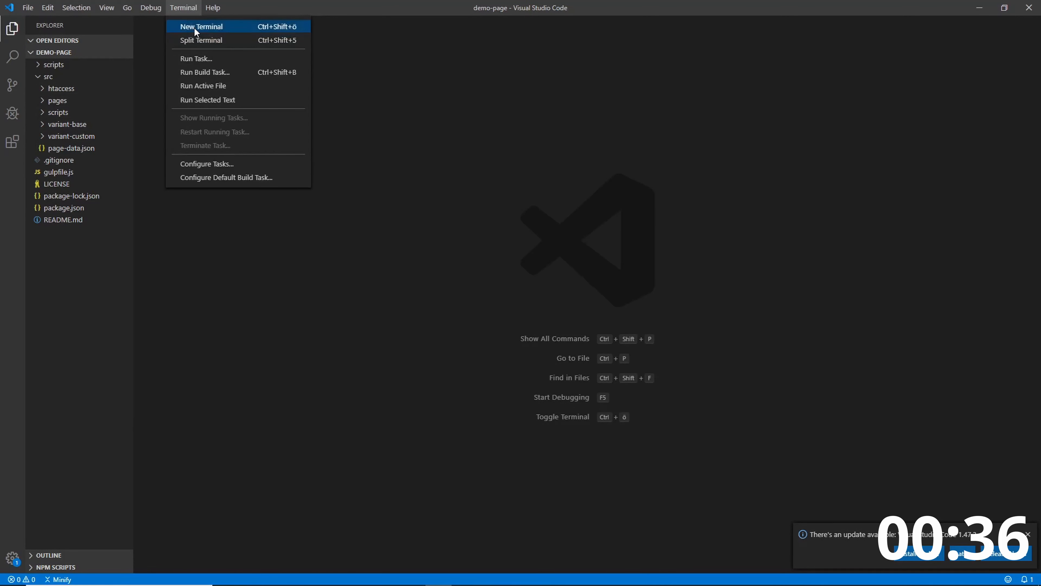
pyautogui.click(202, 26)
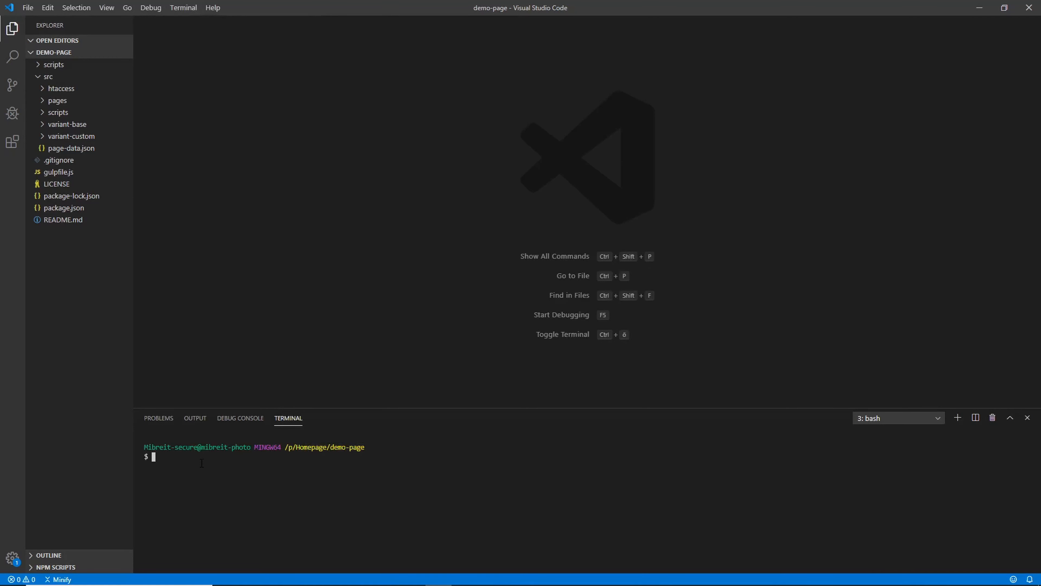
pyautogui.write('npm')
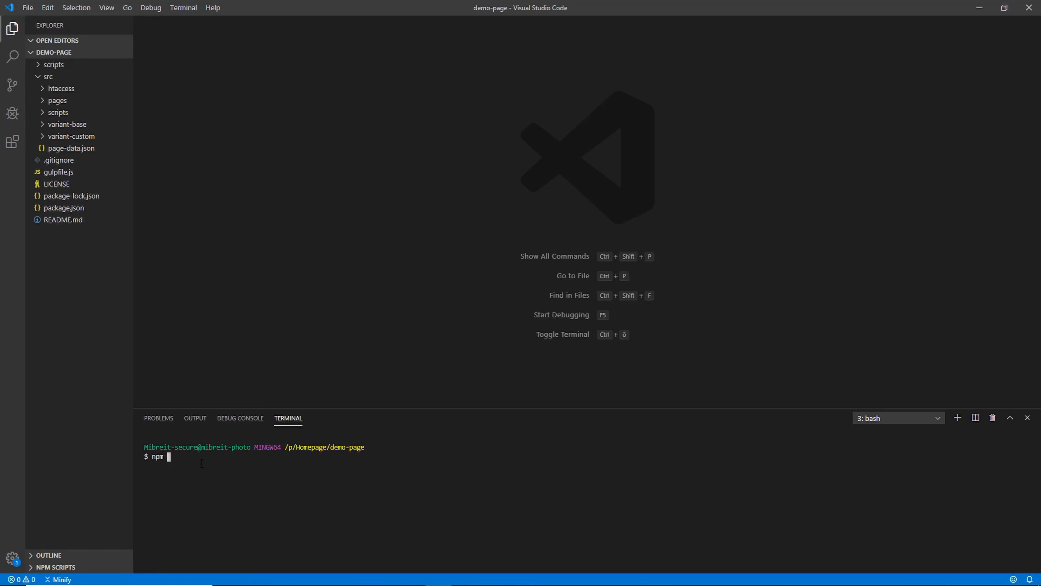
pyautogui.write('install')
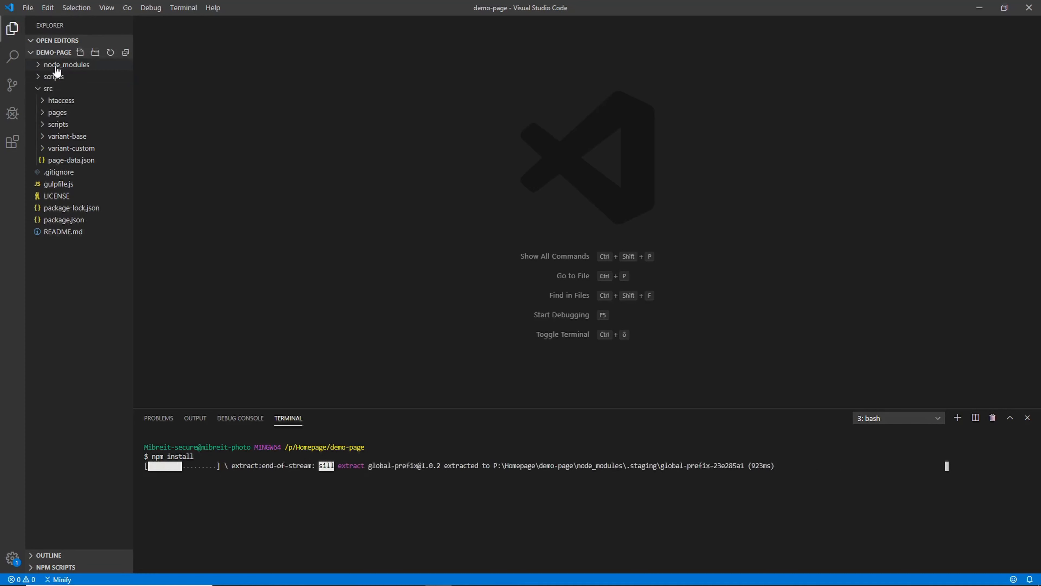
pyautogui.moveTo(89, 76)
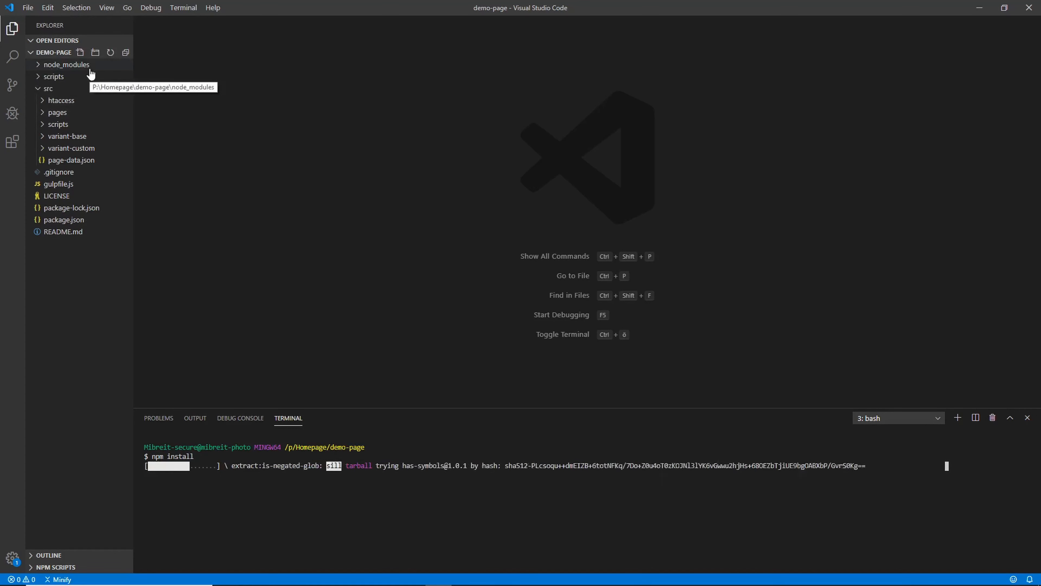
pyautogui.moveTo(131, 173)
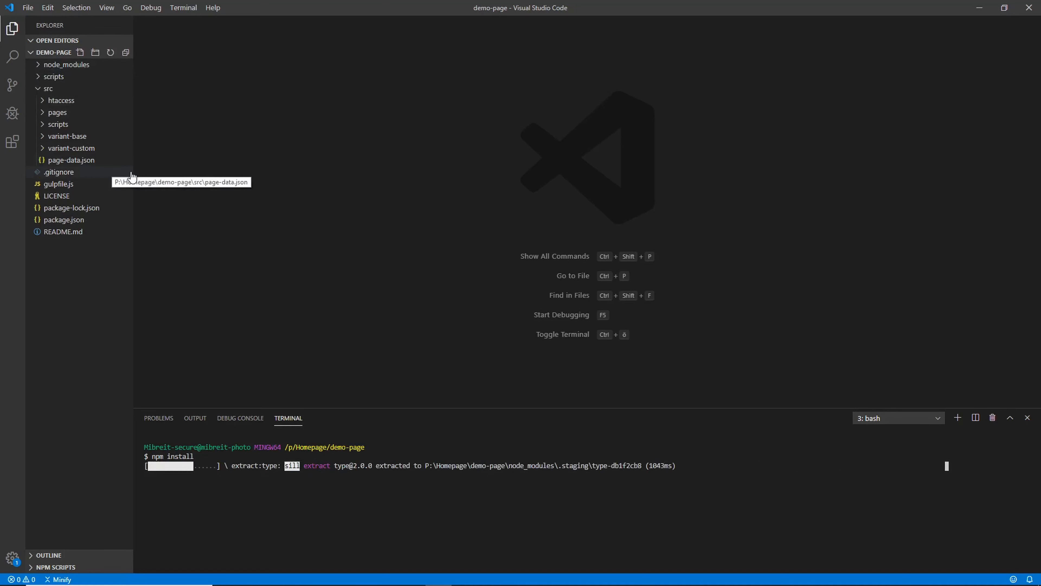
pyautogui.moveTo(137, 177)
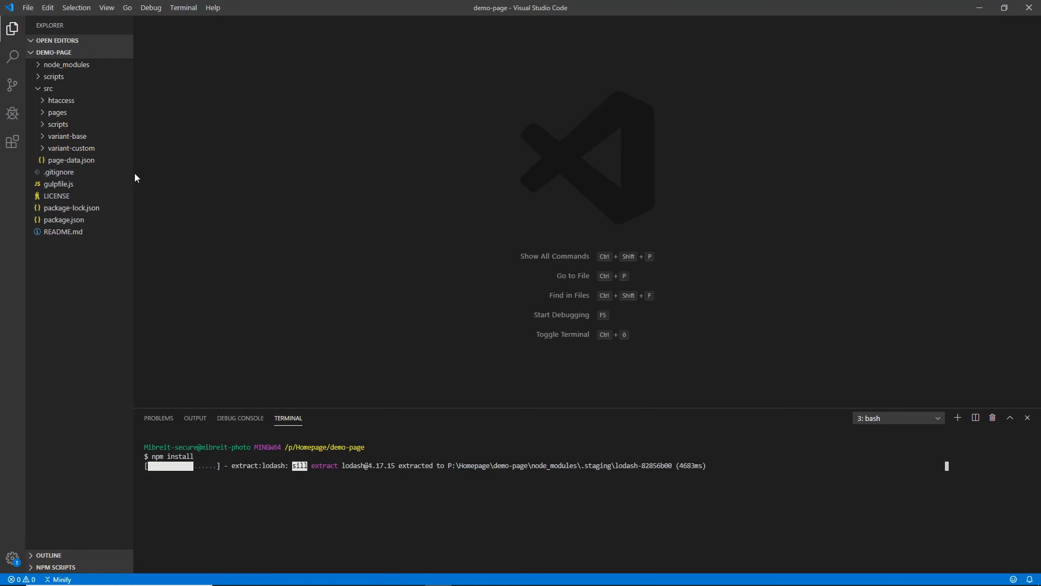
pyautogui.moveTo(78, 72)
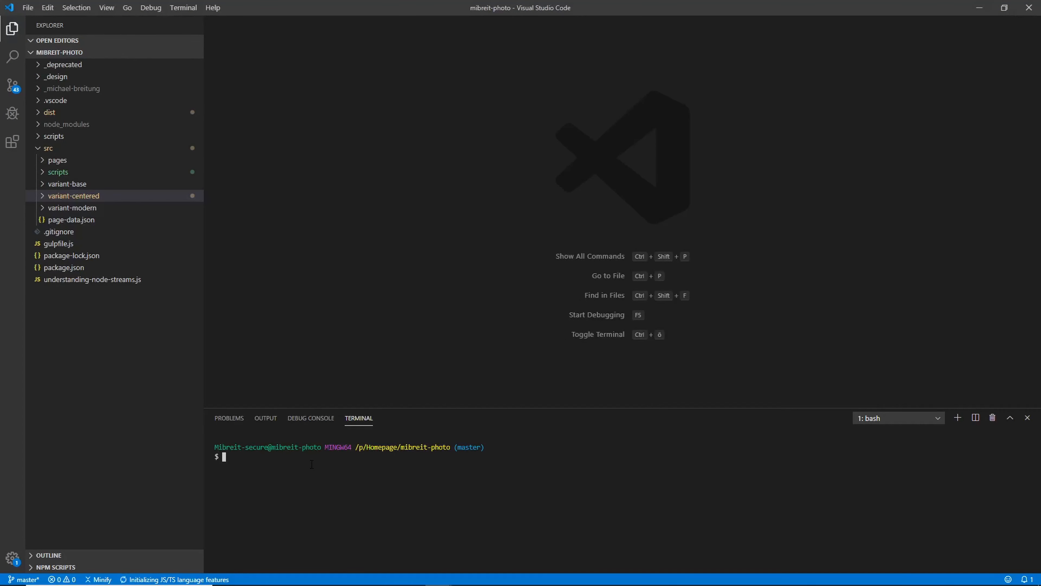
pyautogui.write('npm')
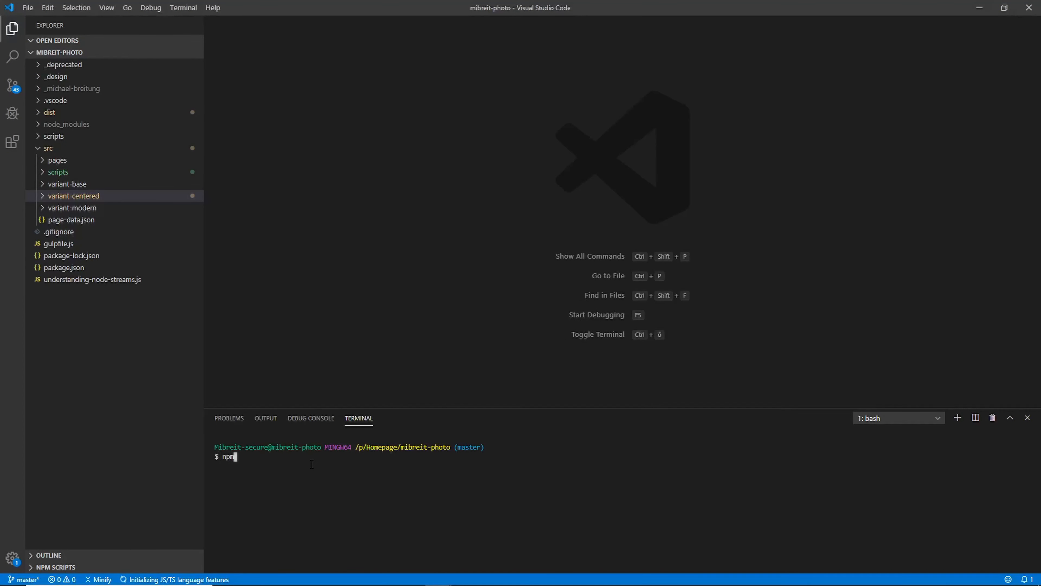
pyautogui.write('install')
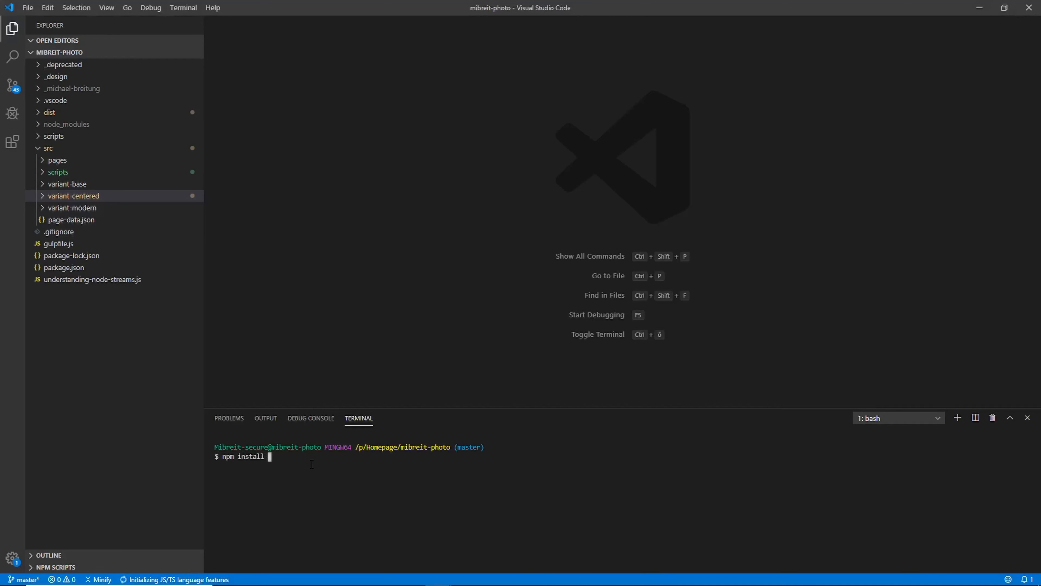
pyautogui.write('-g gulp')
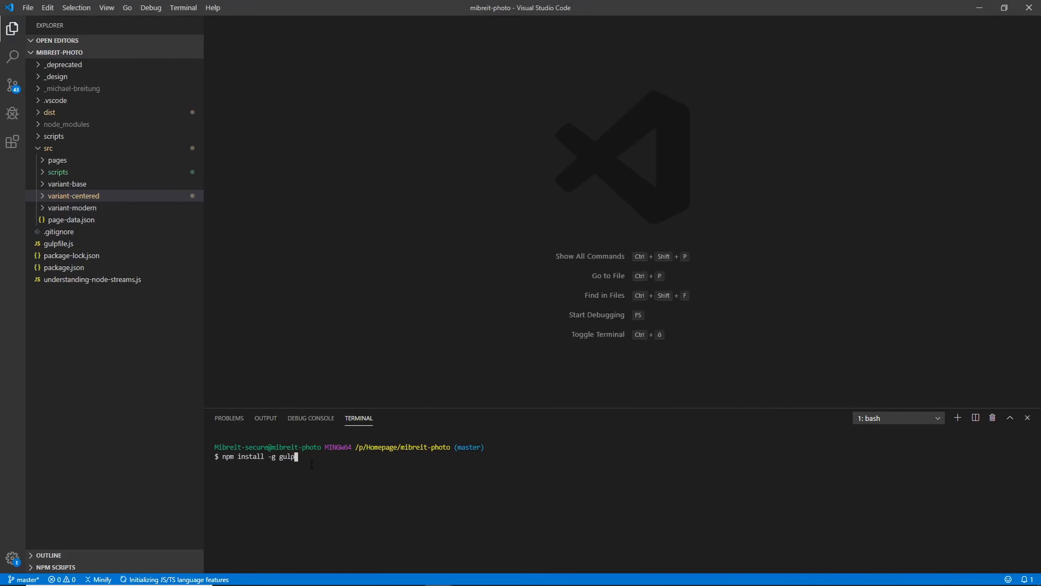
pyautogui.write('-cli')
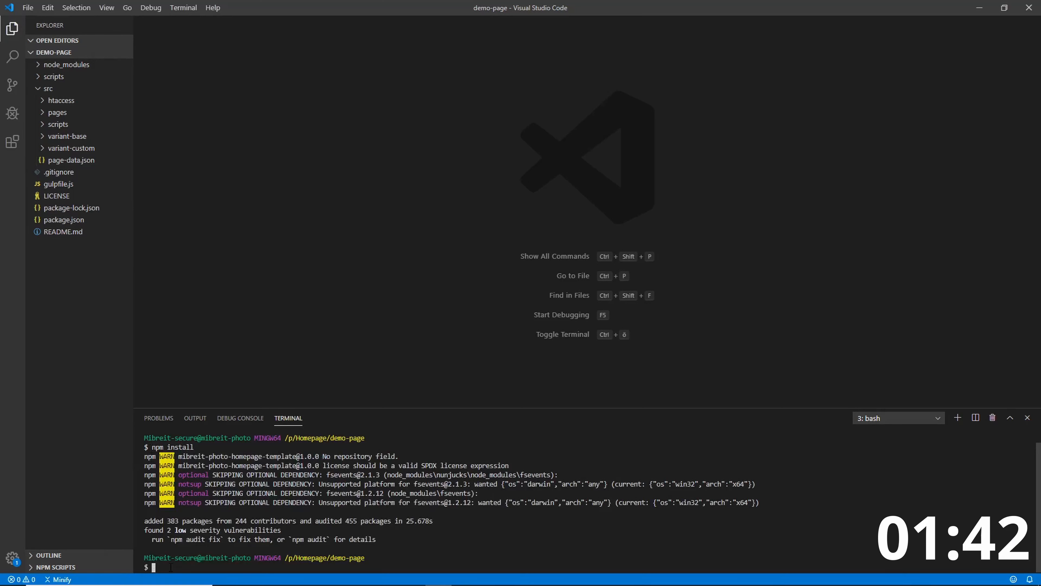
# Run the gulp build and expand the generated dist folder with index.php and portfolio.php
pyautogui.write('gulp')
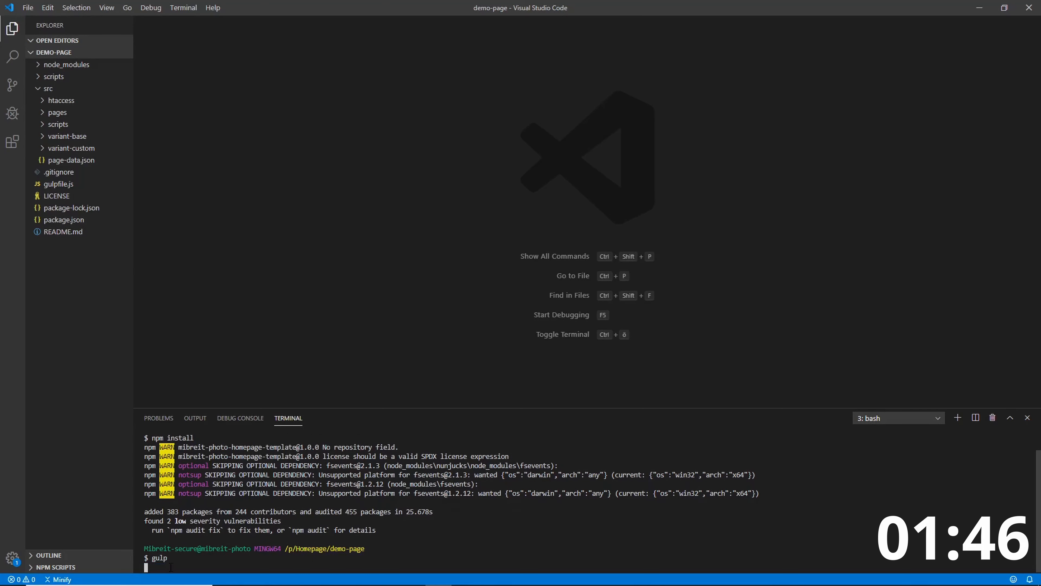
pyautogui.press('Enter')
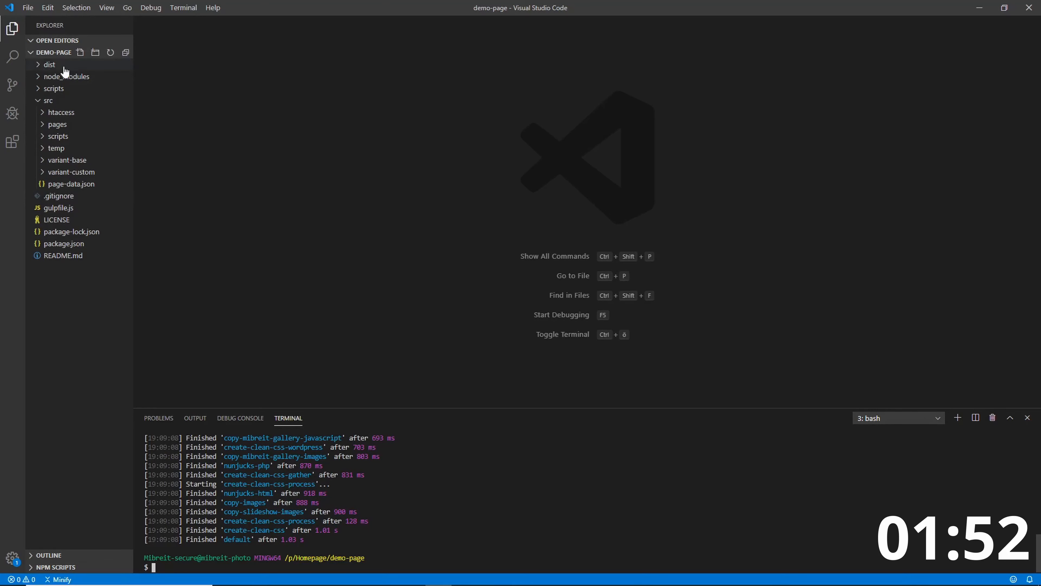
pyautogui.click(49, 65)
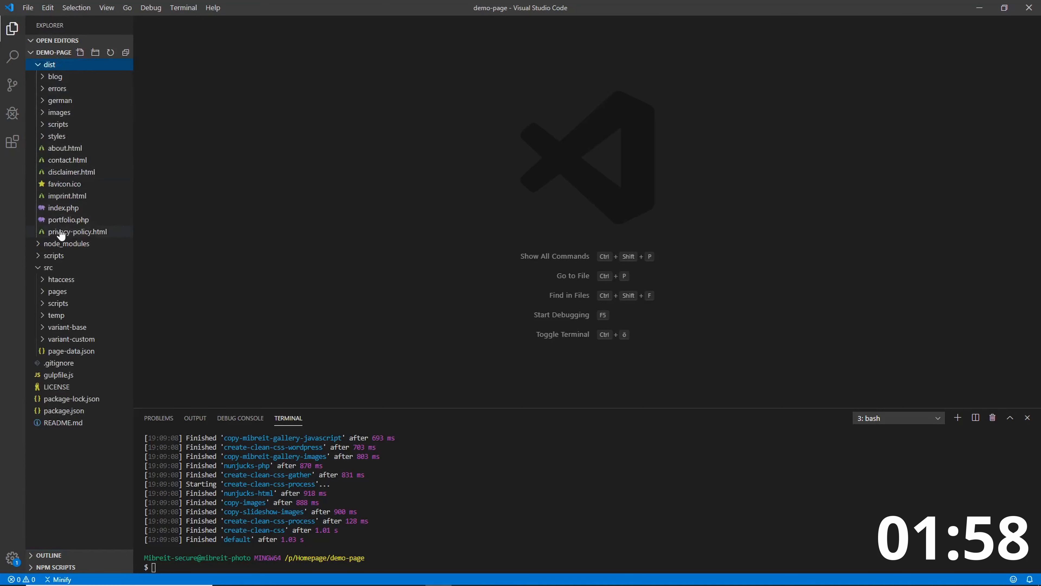
pyautogui.moveTo(59, 81)
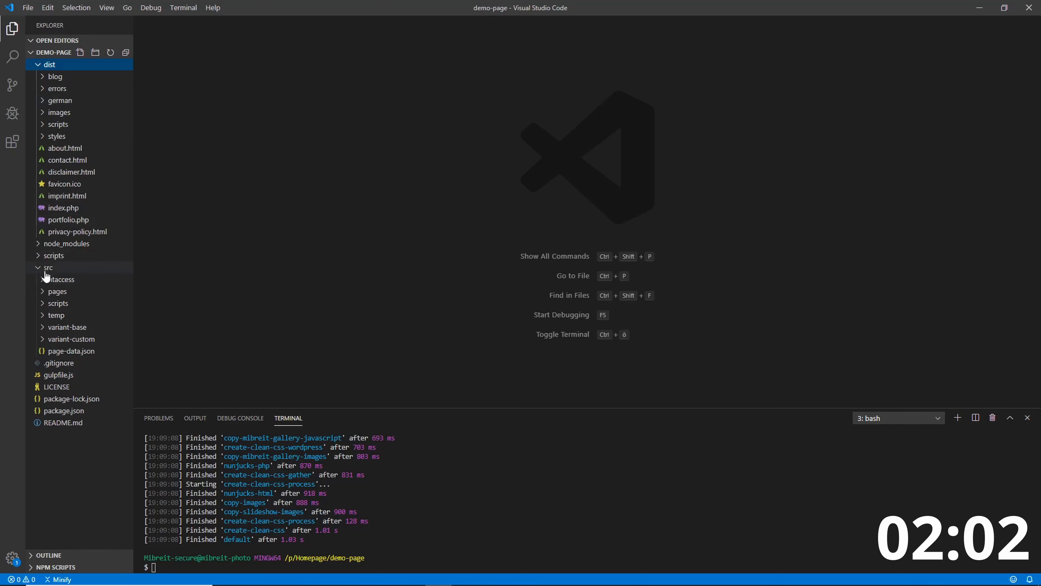
pyautogui.moveTo(65, 284)
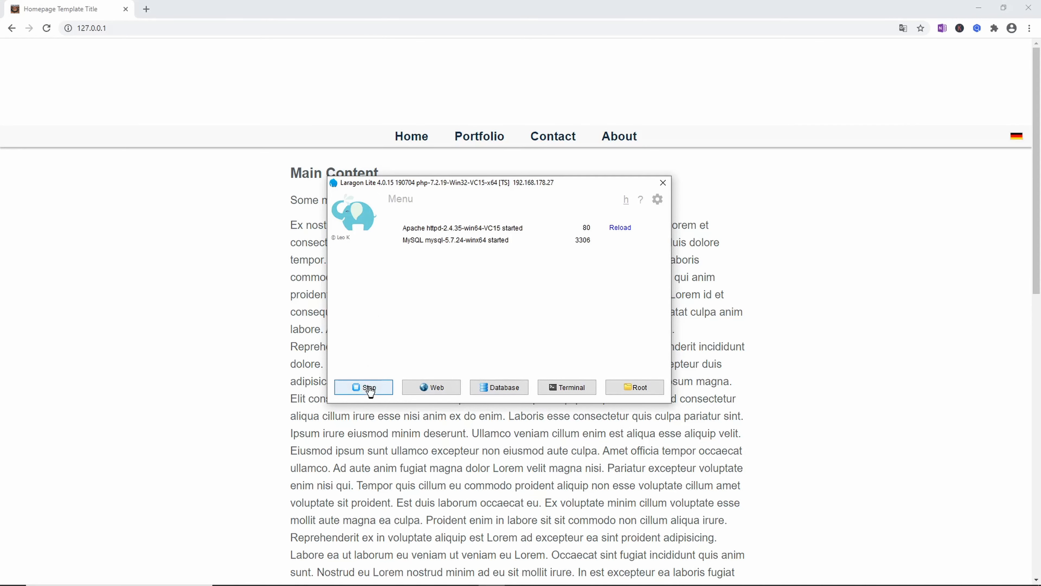
# Stop the Laragon servers and start all of them again
pyautogui.click(364, 388)
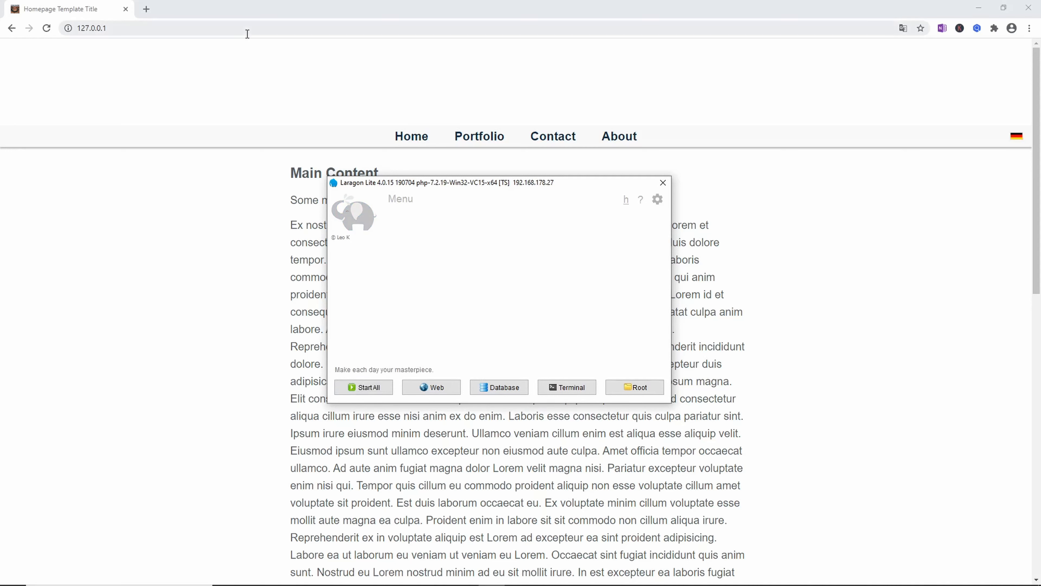
pyautogui.click(663, 183)
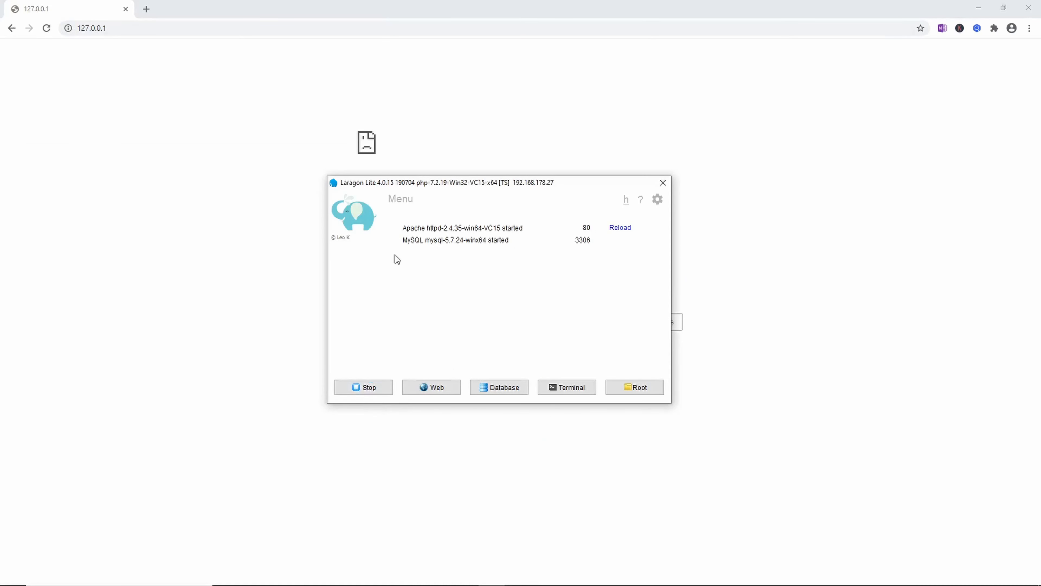
pyautogui.click(620, 227)
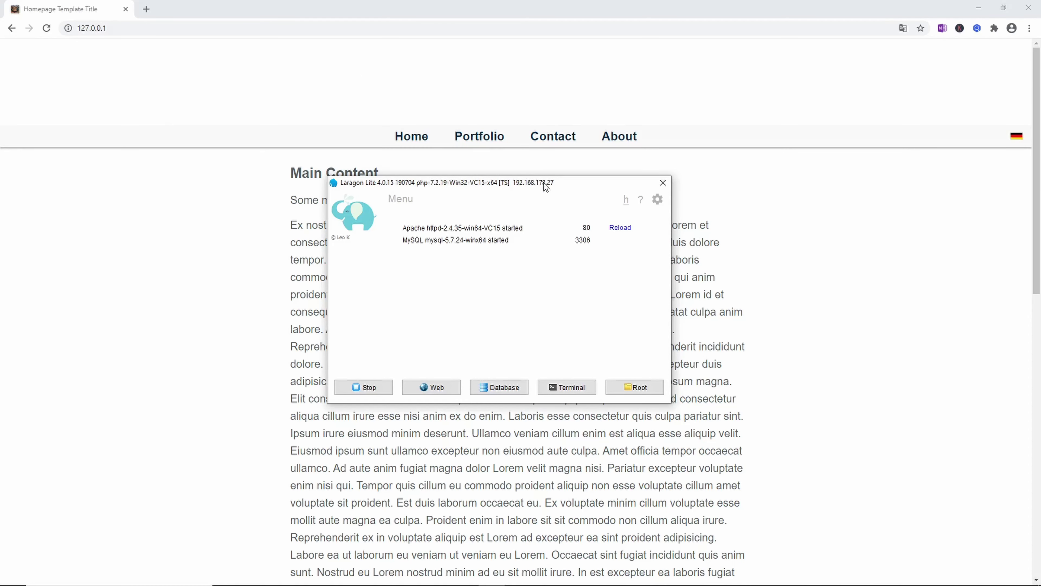
# Check in Preferences that Document Root is P:\Homepage\demo-page\dist and close it
pyautogui.click(658, 200)
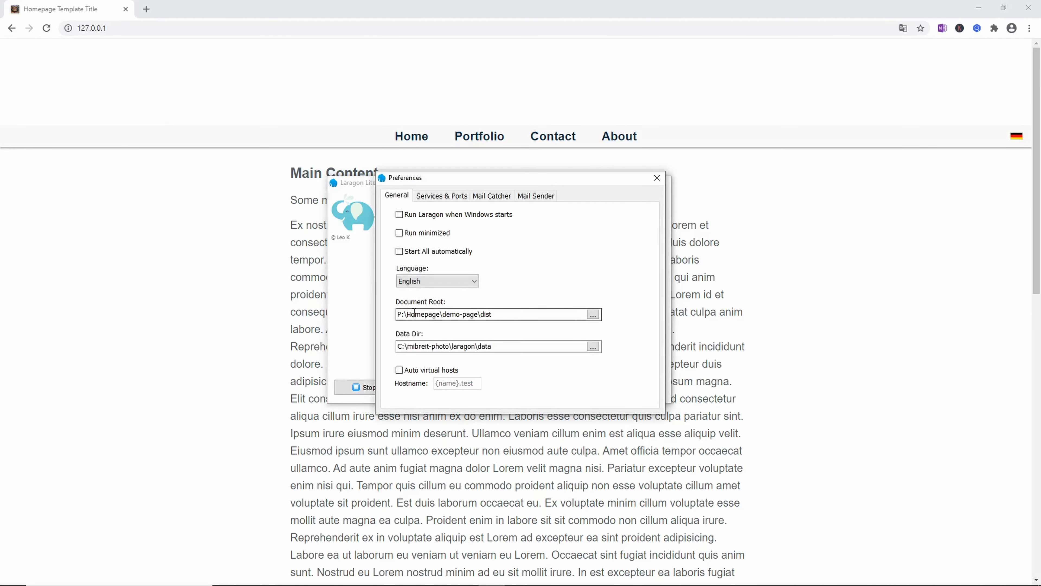
pyautogui.doubleClick(415, 314)
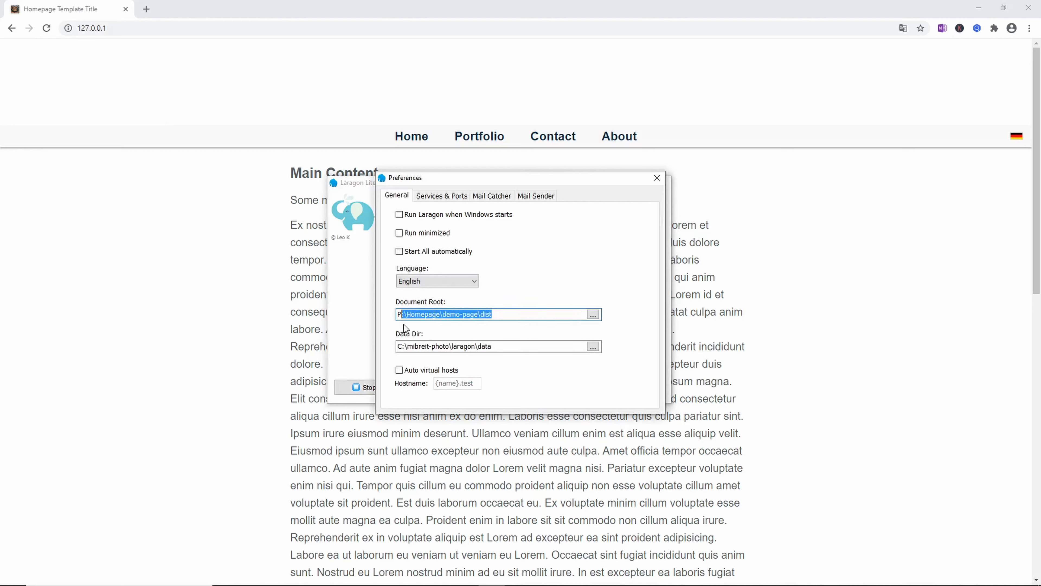
pyautogui.click(483, 315)
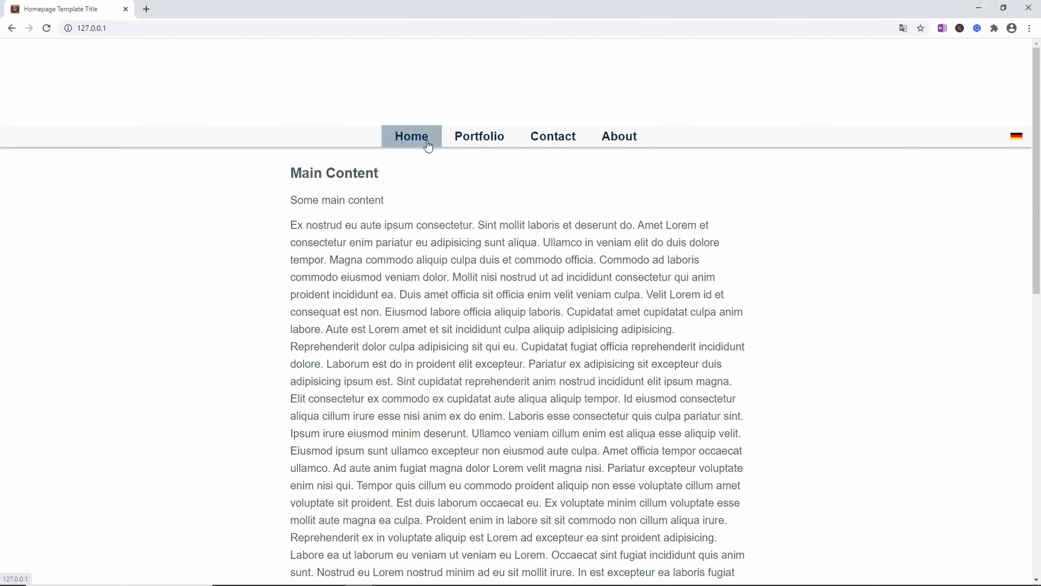
pyautogui.moveTo(391, 157)
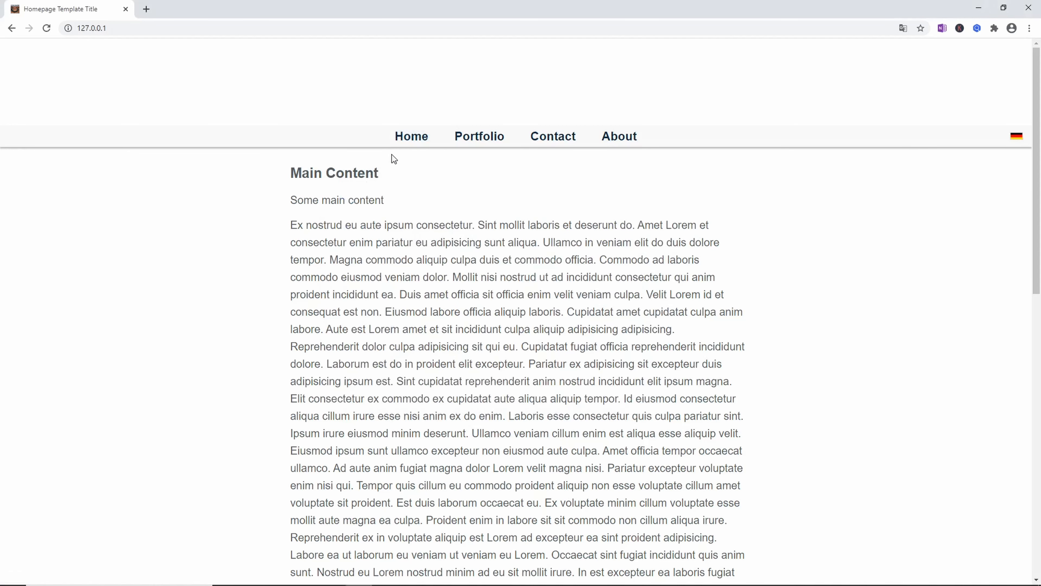
pyautogui.scroll(-3)
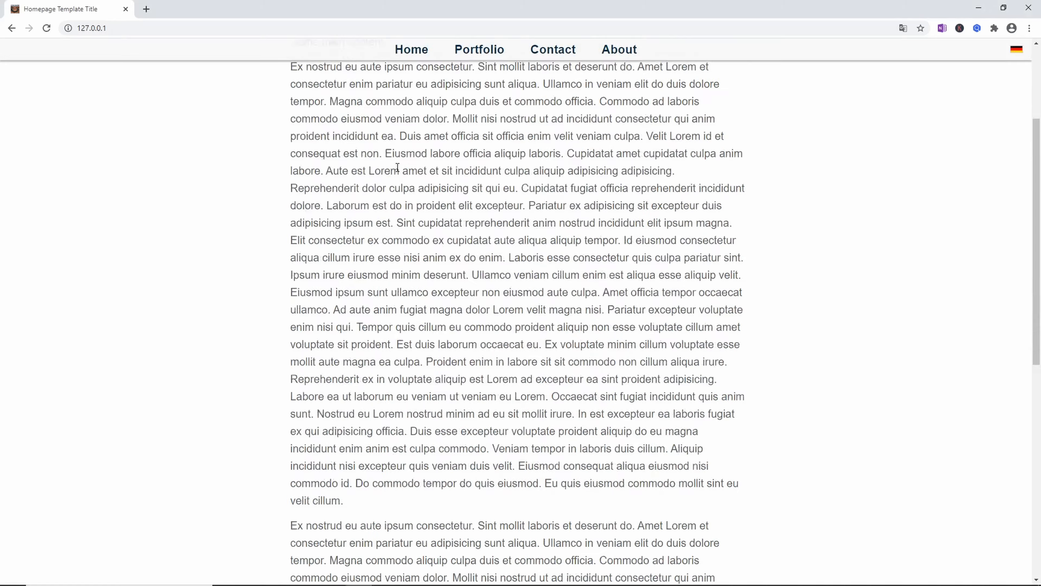
pyautogui.scroll(-3)
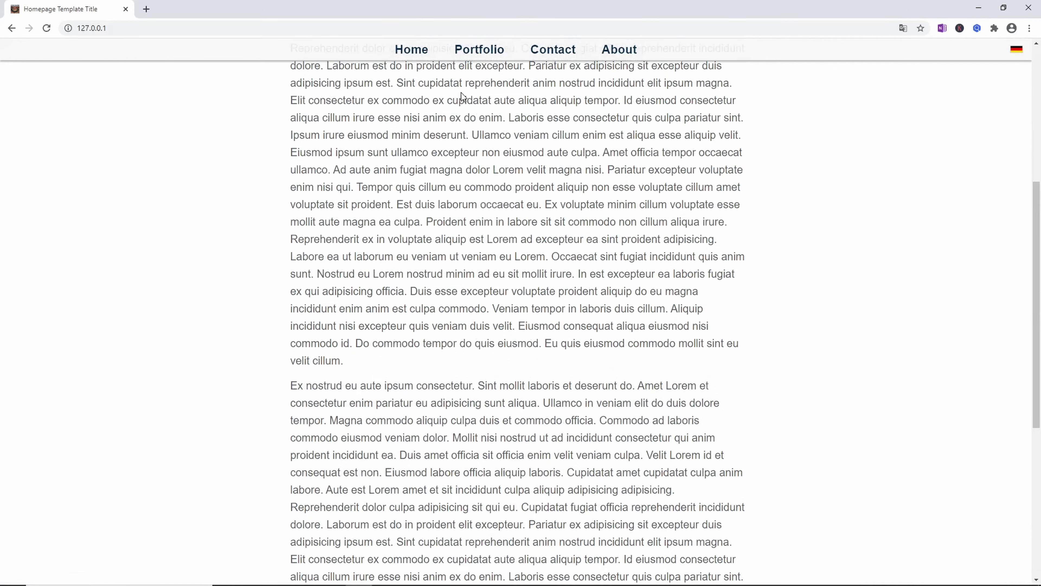
pyautogui.click(480, 49)
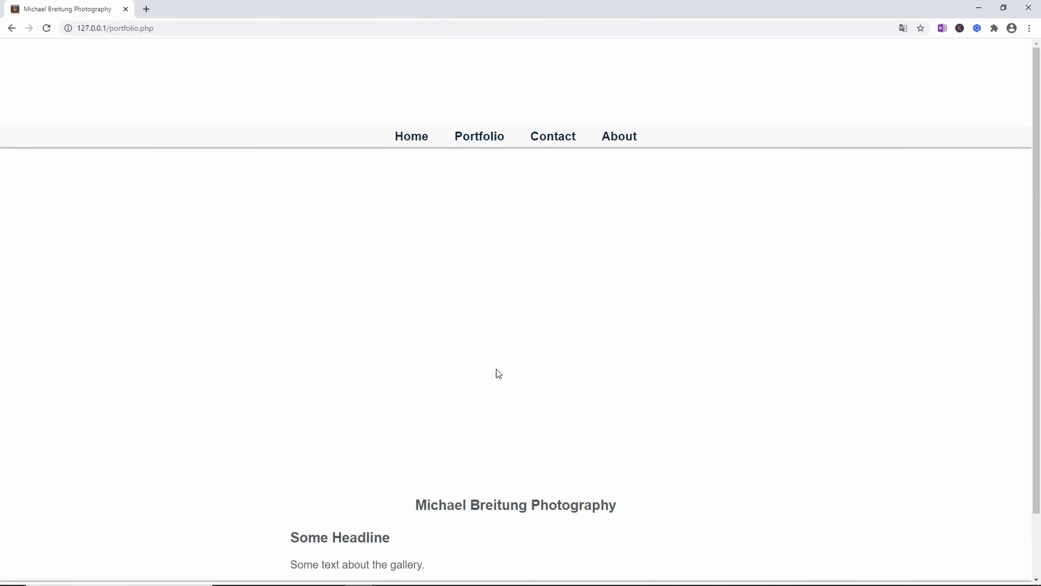
pyautogui.scroll(-3)
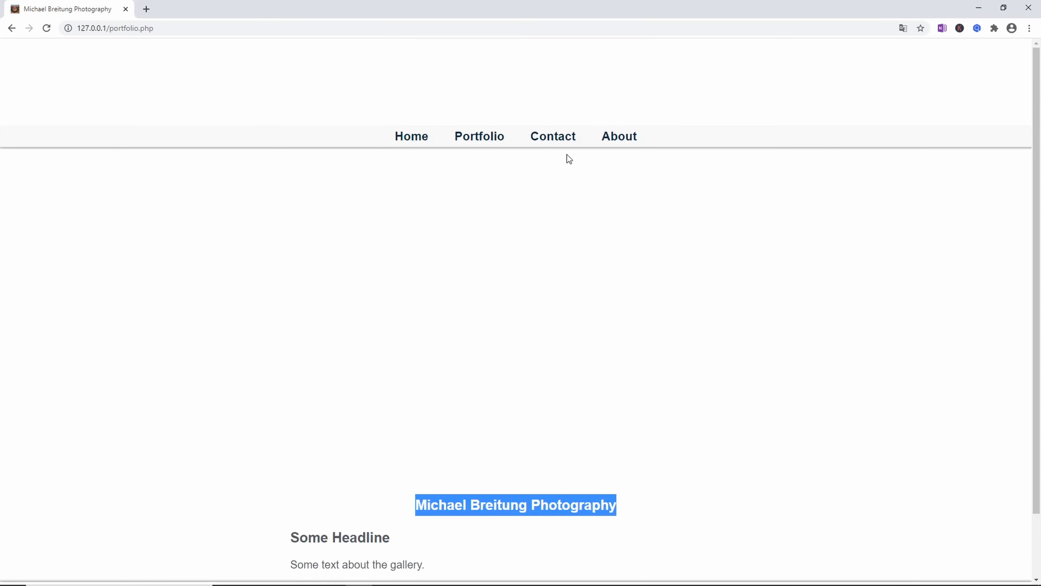
pyautogui.click(554, 136)
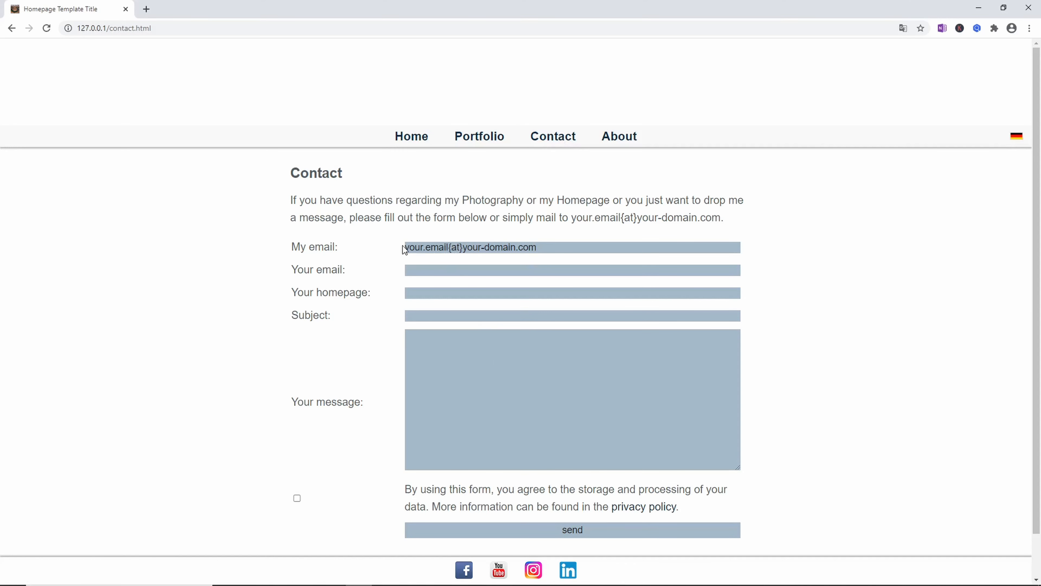
pyautogui.doubleClick(427, 247)
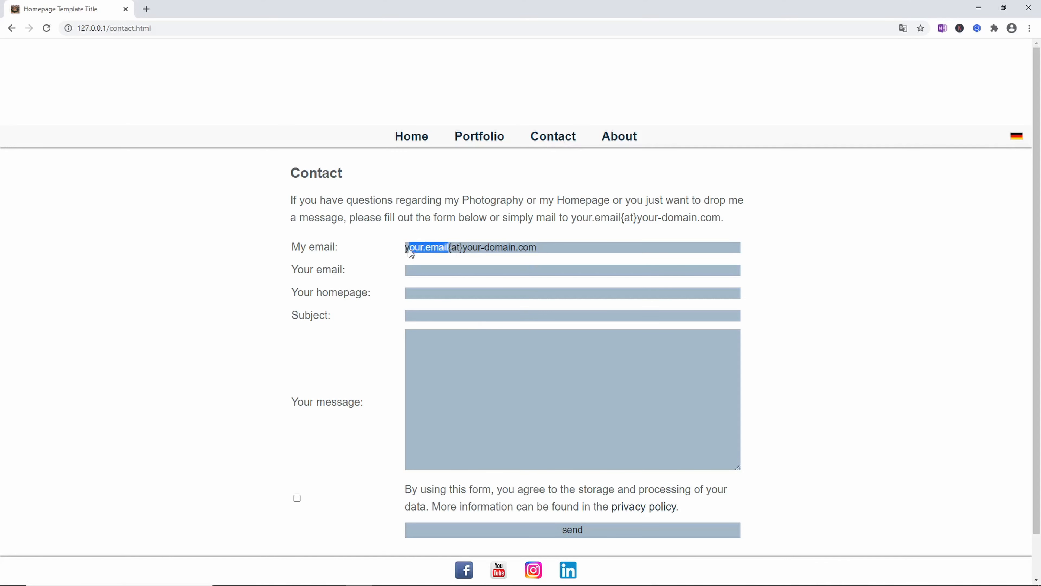
pyautogui.click(619, 136)
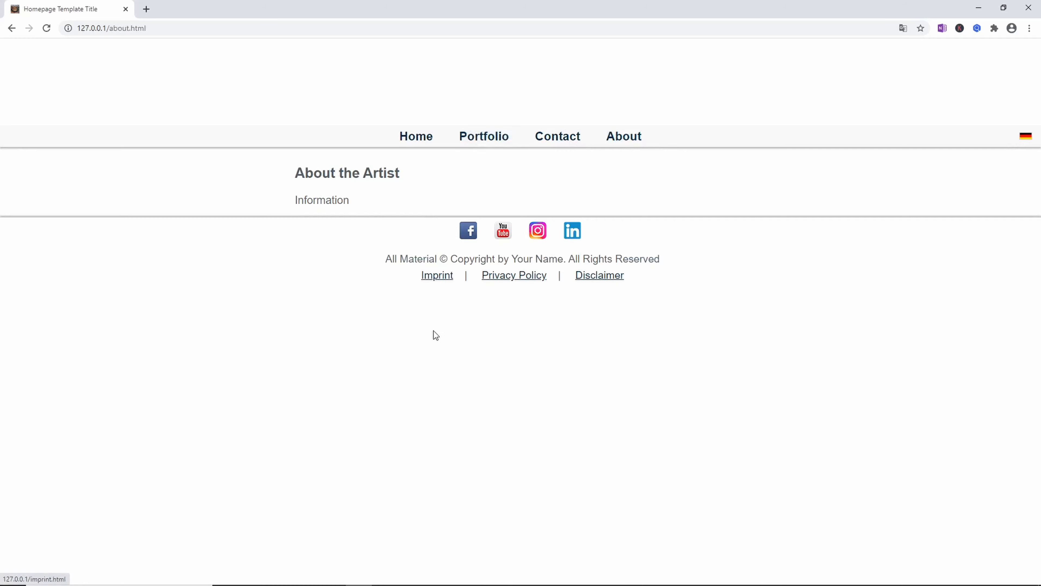
pyautogui.click(437, 274)
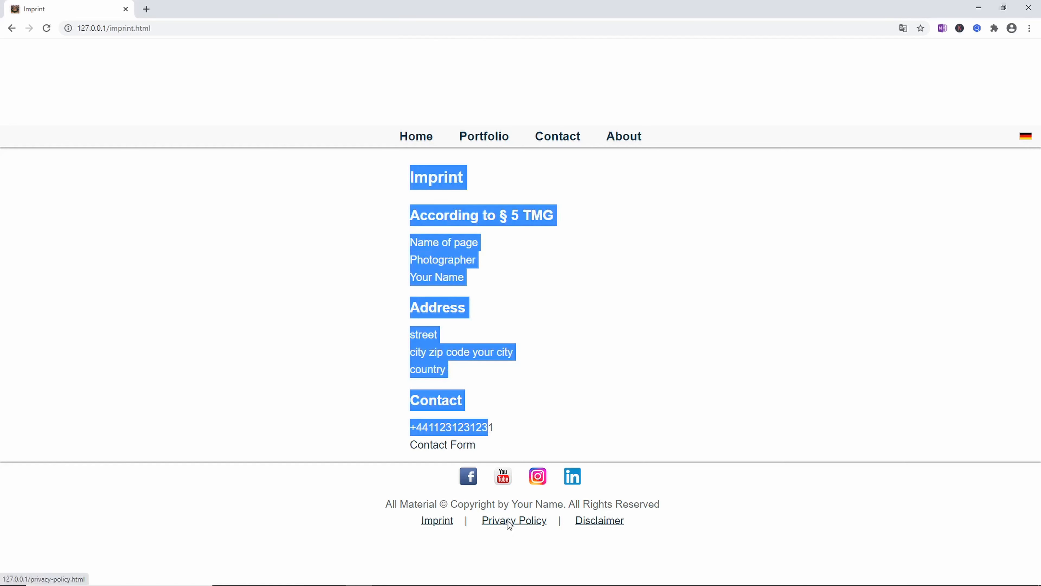
pyautogui.click(515, 521)
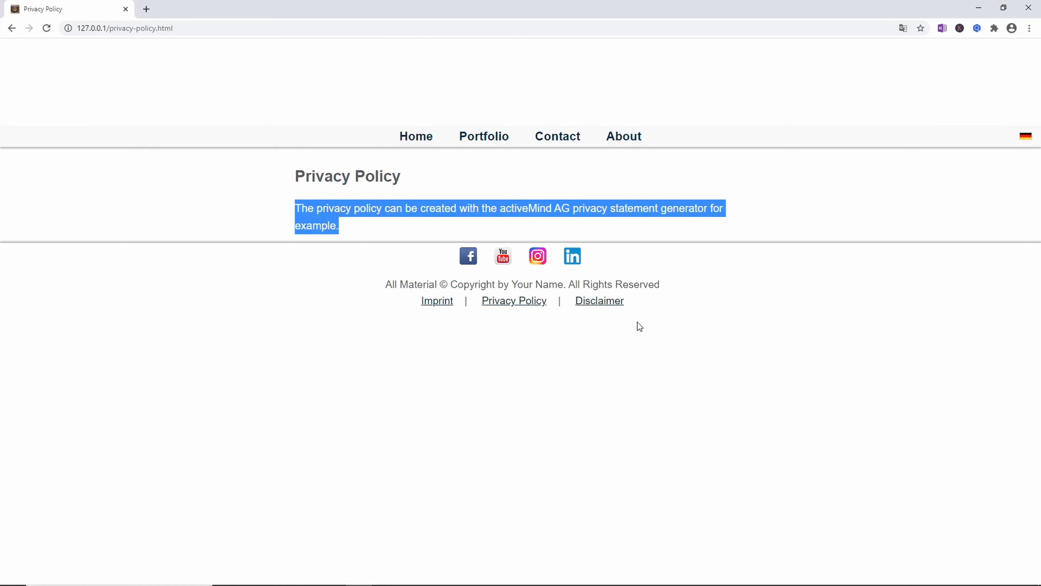
pyautogui.click(600, 301)
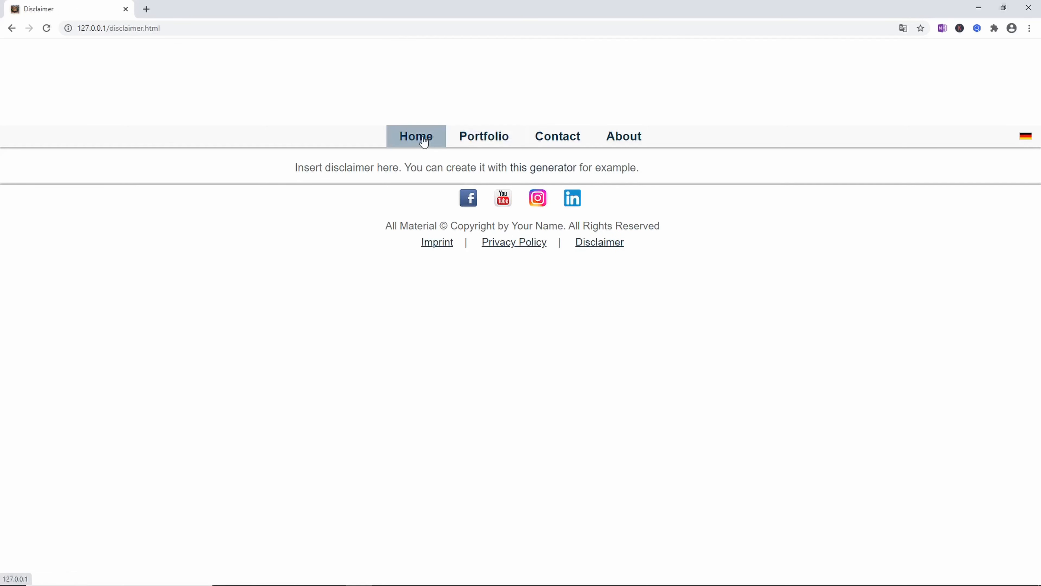
pyautogui.click(416, 137)
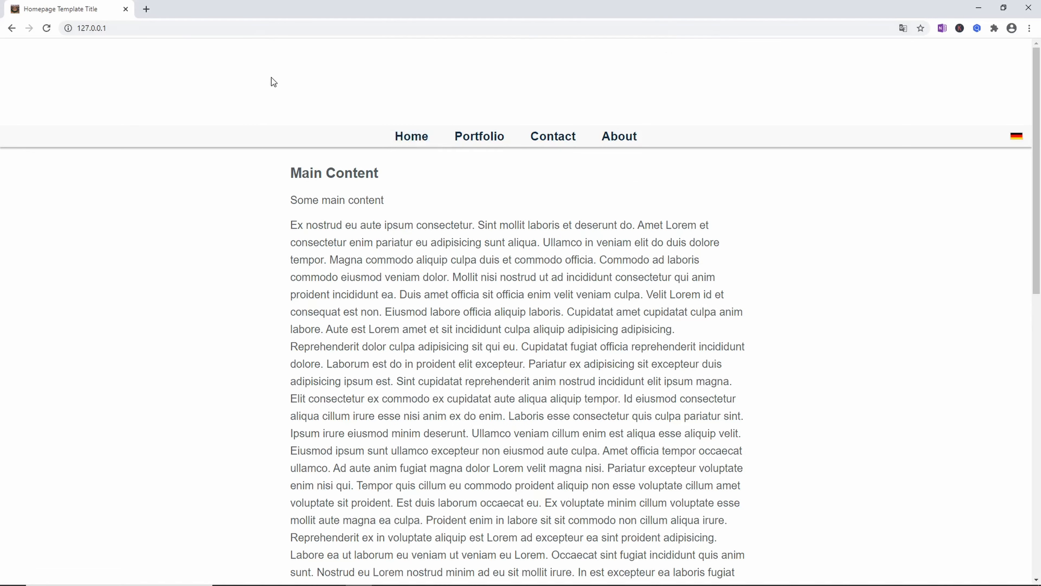
pyautogui.moveTo(301, 104)
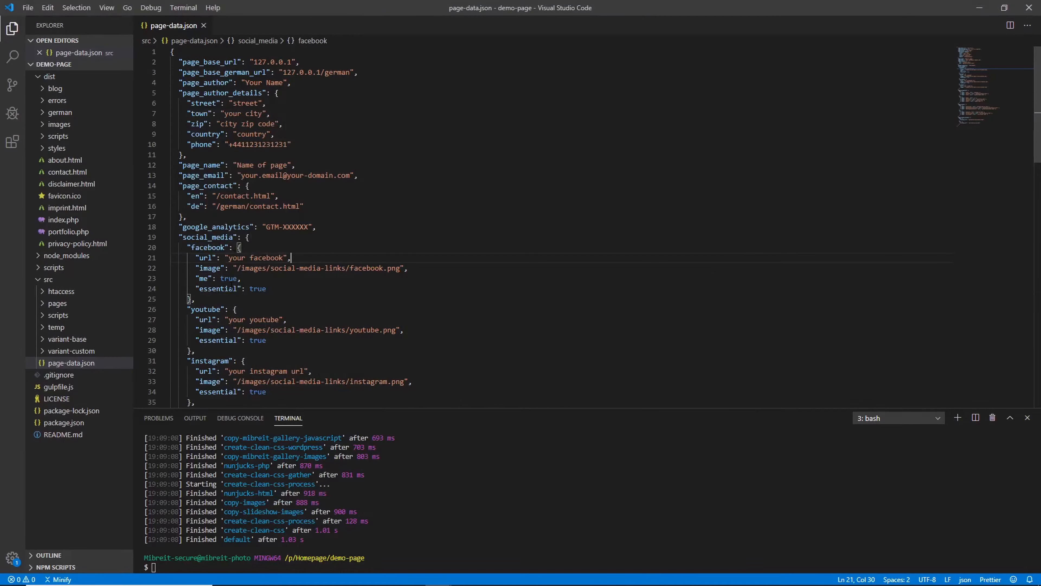
pyautogui.moveTo(81, 364)
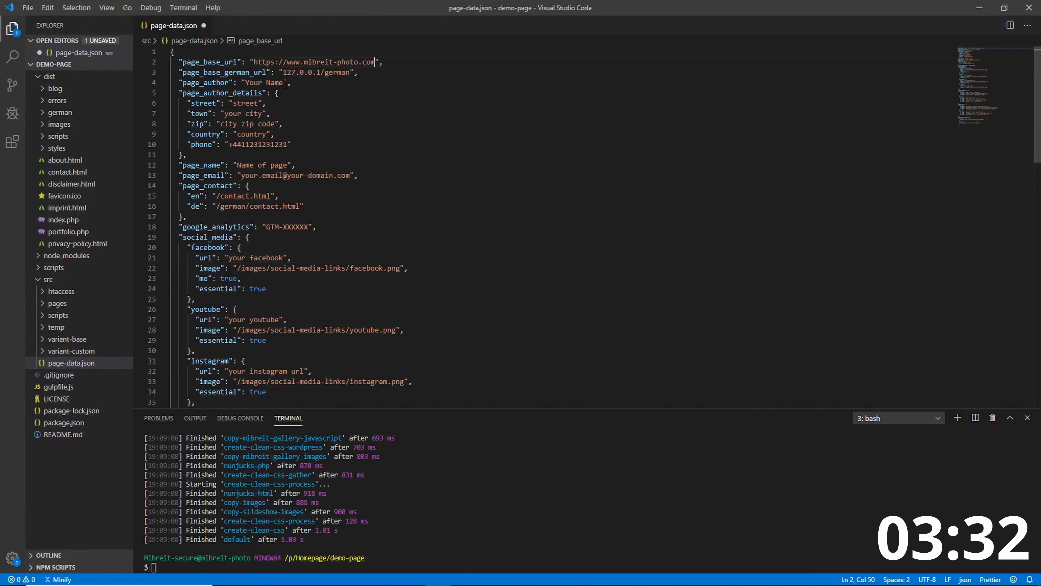
pyautogui.moveTo(297, 62)
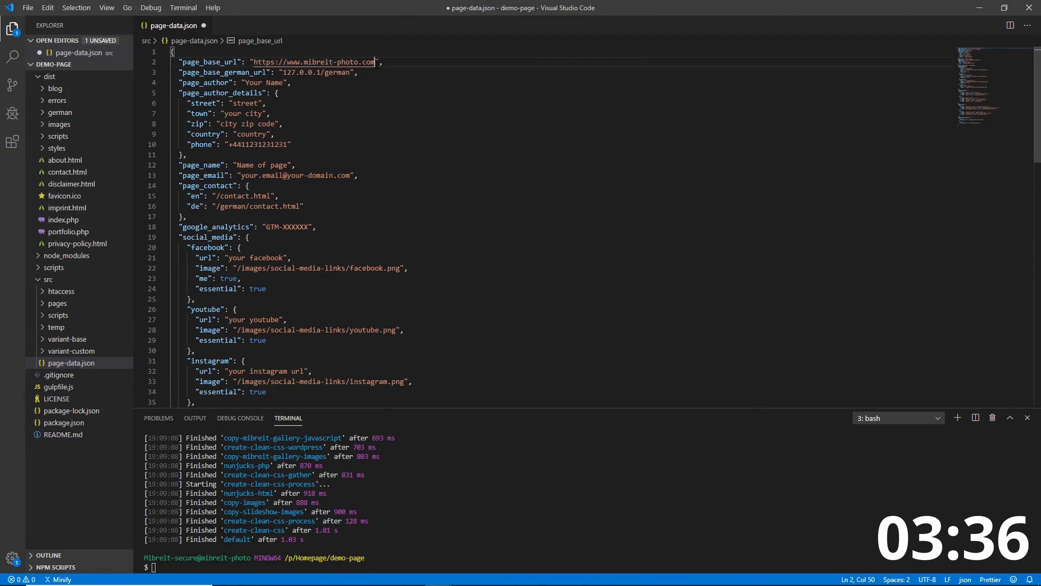
# Remove the German base URL and set page_name to 'Michael Breitung Photography'
pyautogui.moveTo(278, 62); pyautogui.dragTo(374, 62)
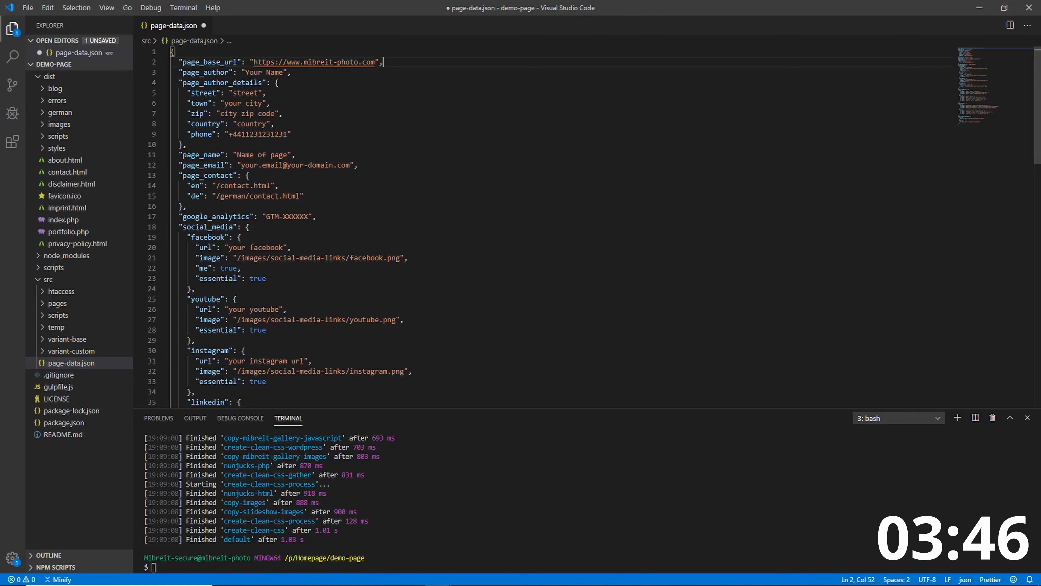
pyautogui.doubleClick(261, 73)
pyautogui.write('Michael Breitung')
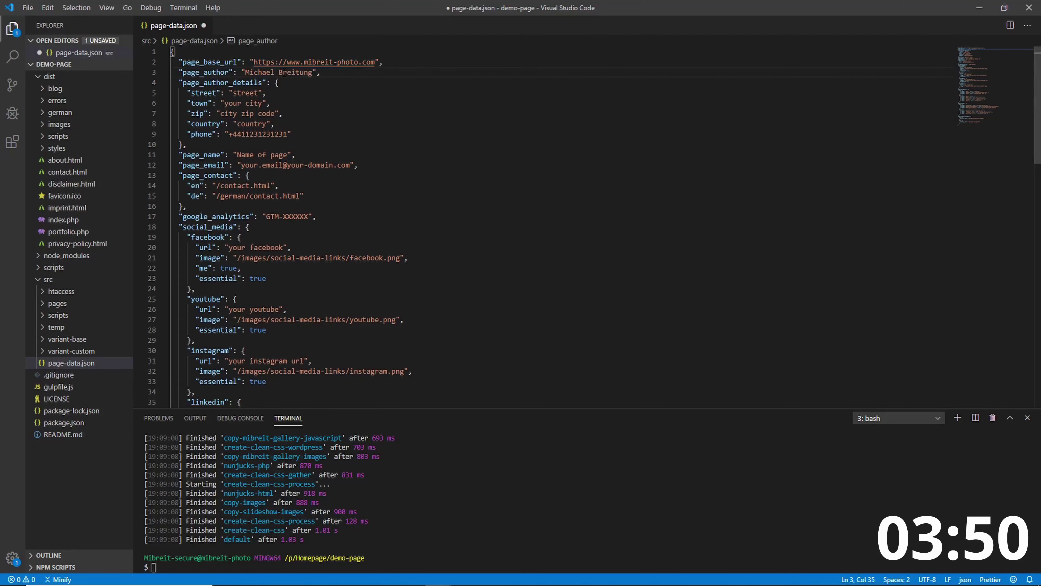
pyautogui.doubleClick(245, 93)
pyautogui.write('Ge')
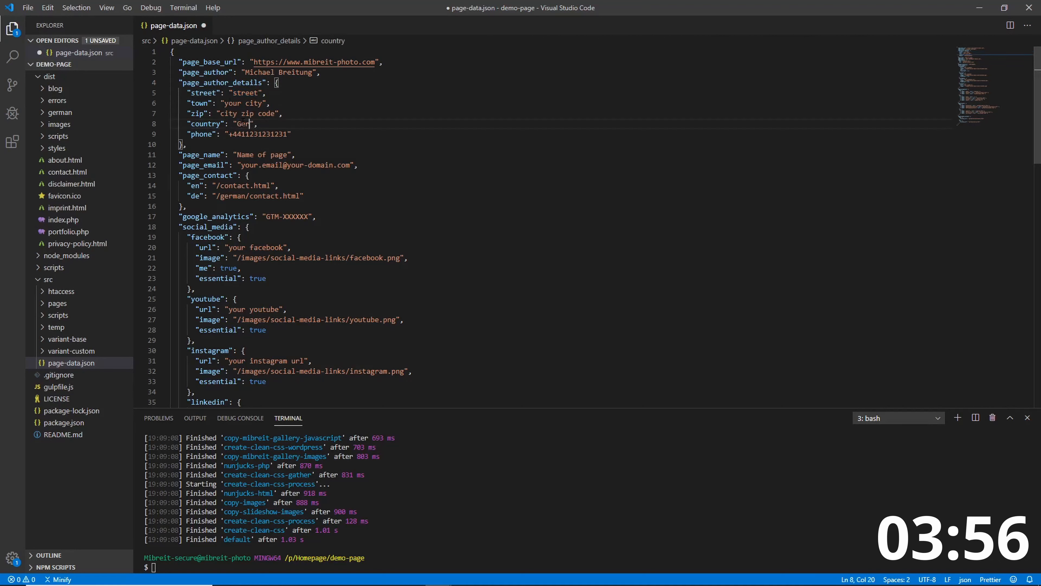
pyautogui.write('many')
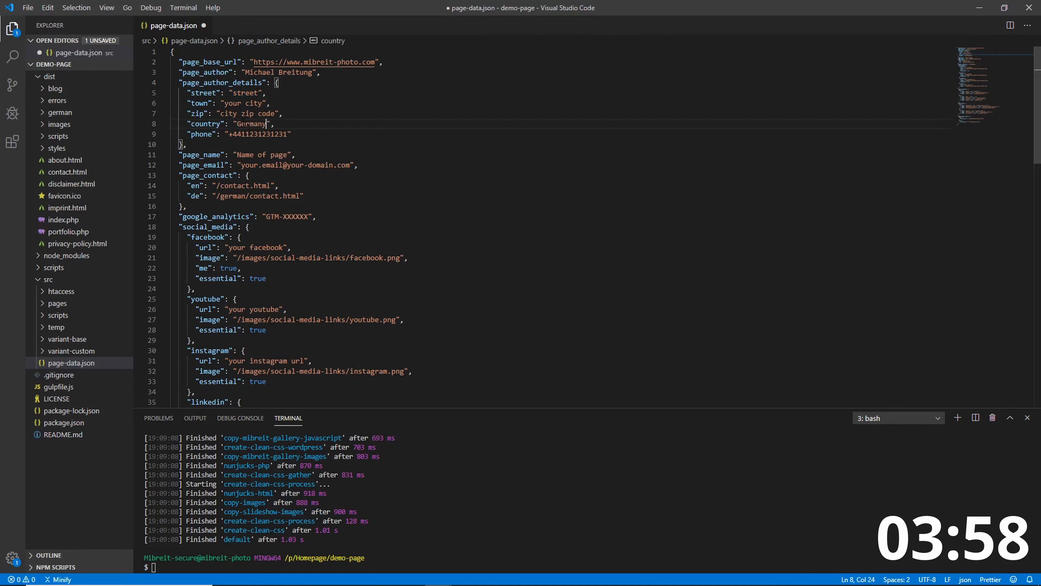
pyautogui.write('91086",')
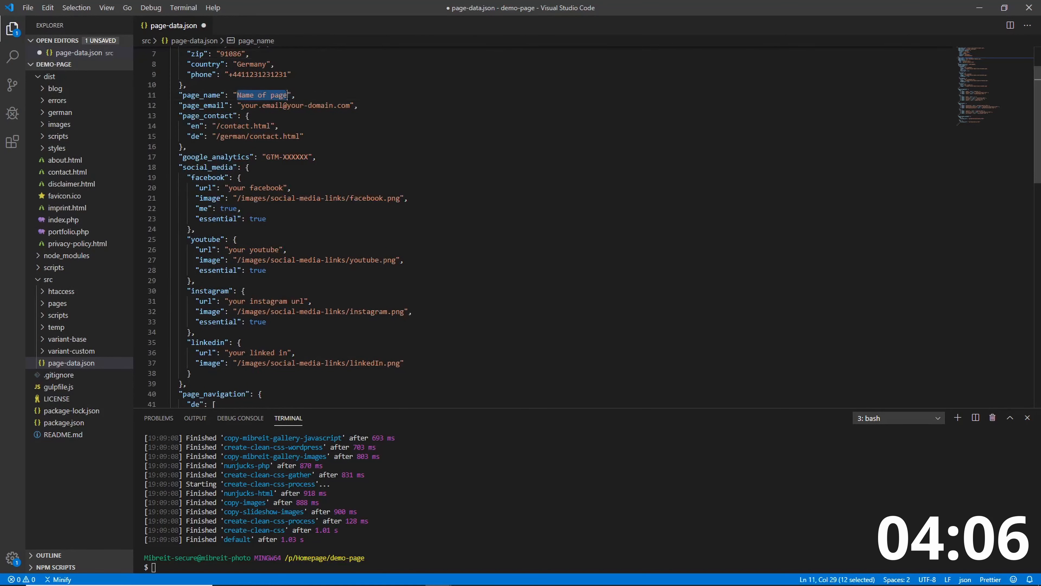
pyautogui.press('Delete')
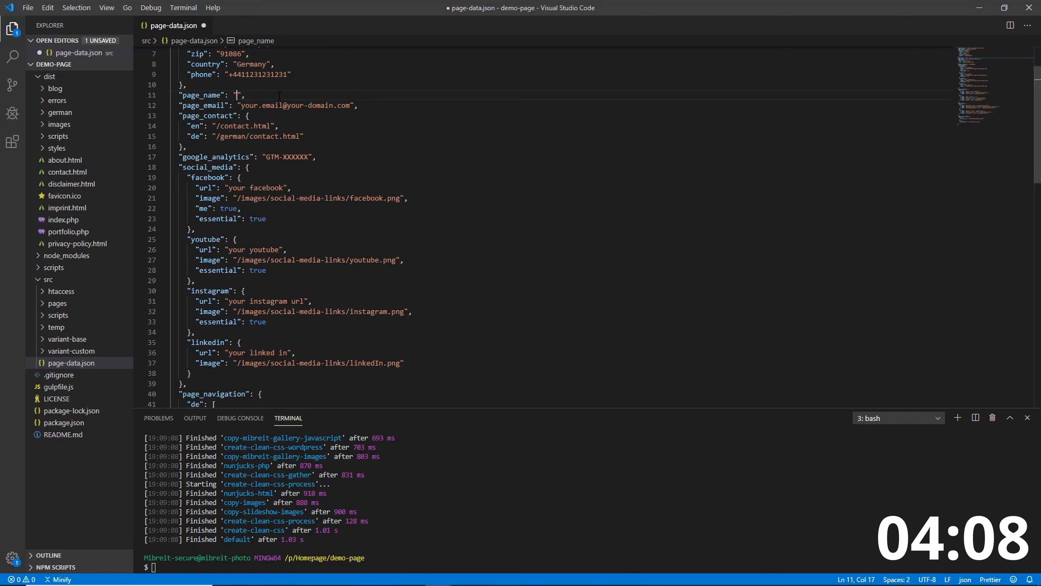
pyautogui.write('Michael Breitung')
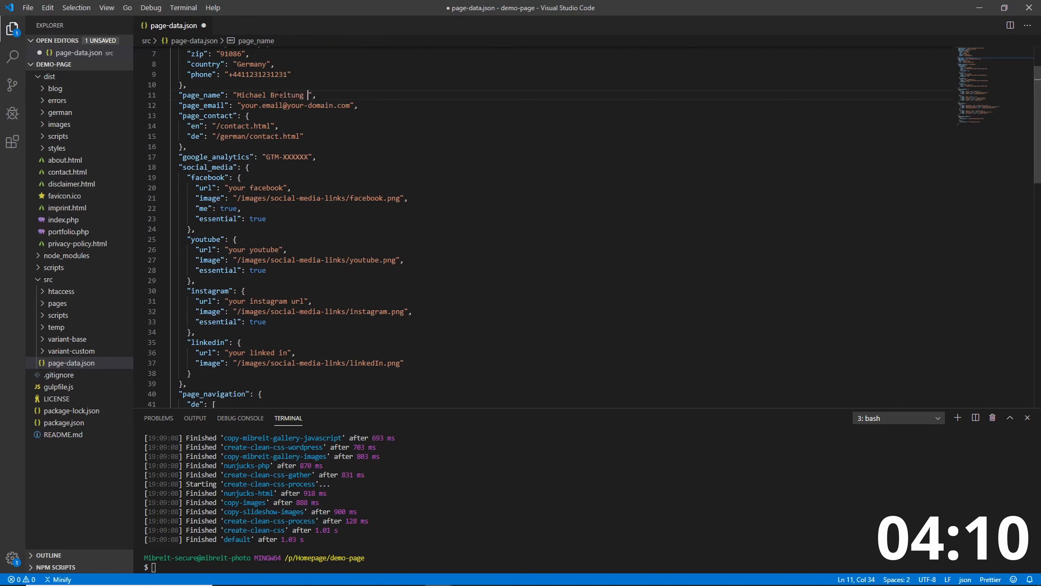
pyautogui.write('Photography')
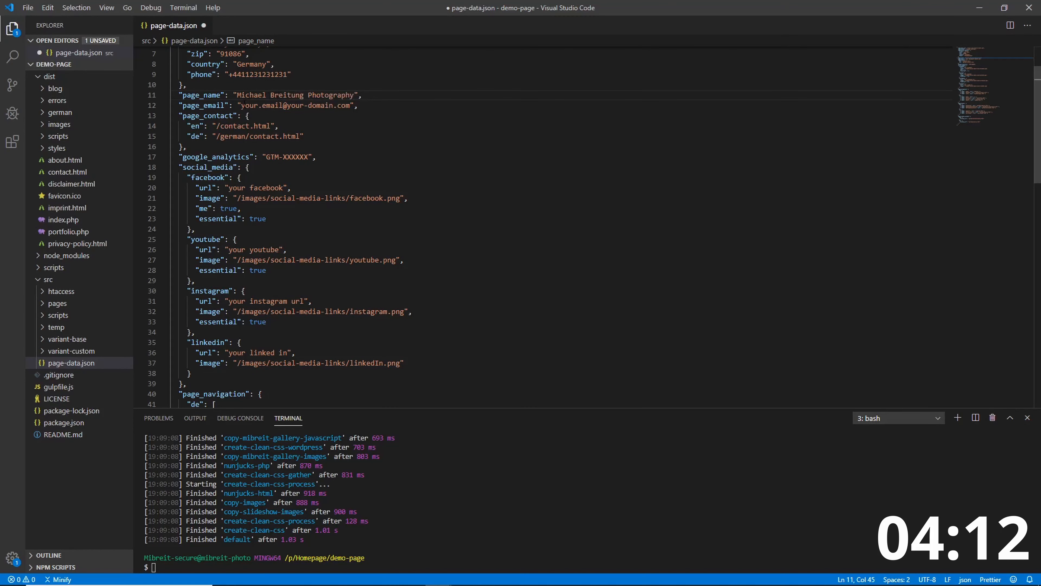
# Change the e-mail to a mibreit-photo.com address and delete the German contact entry
pyautogui.doubleClick(259, 105)
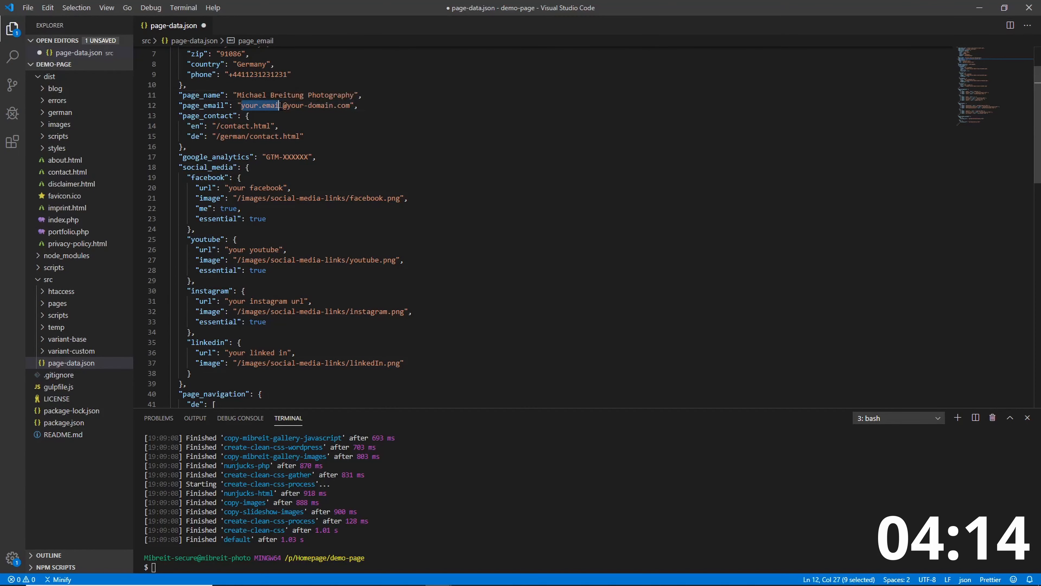
pyautogui.write('Michael')
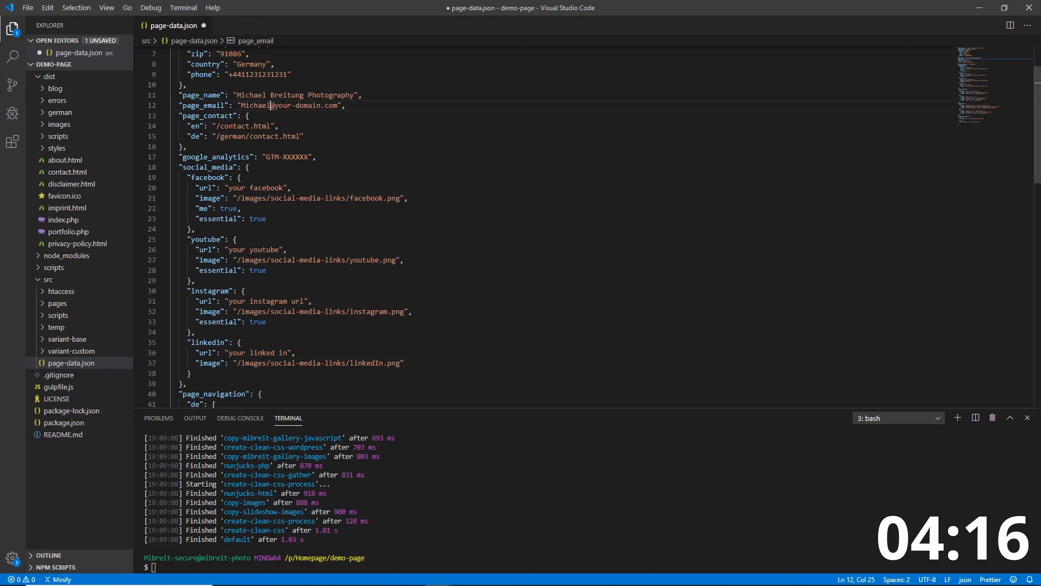
pyautogui.write('.Breitung')
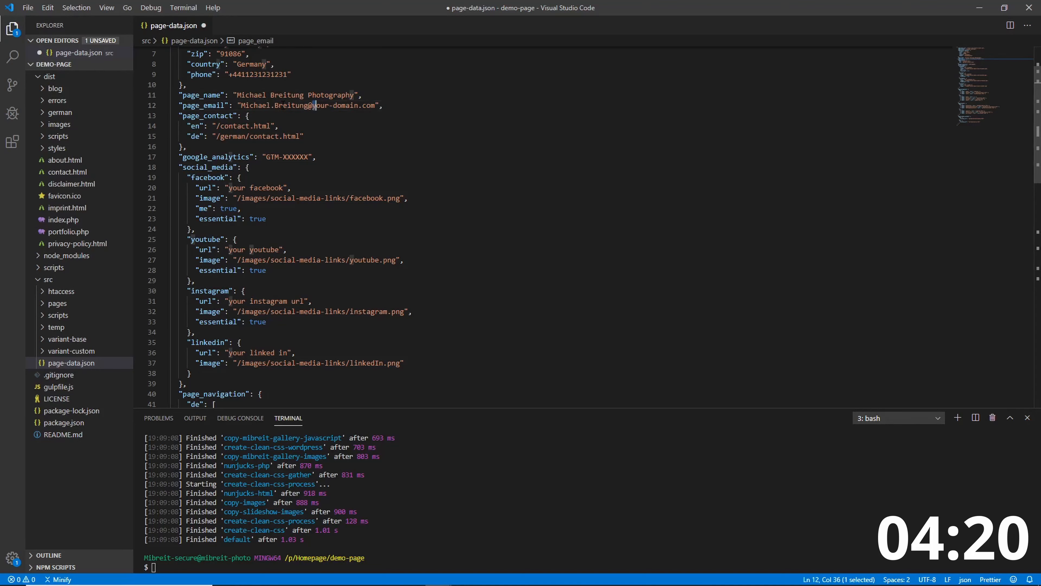
pyautogui.write('mibreit')
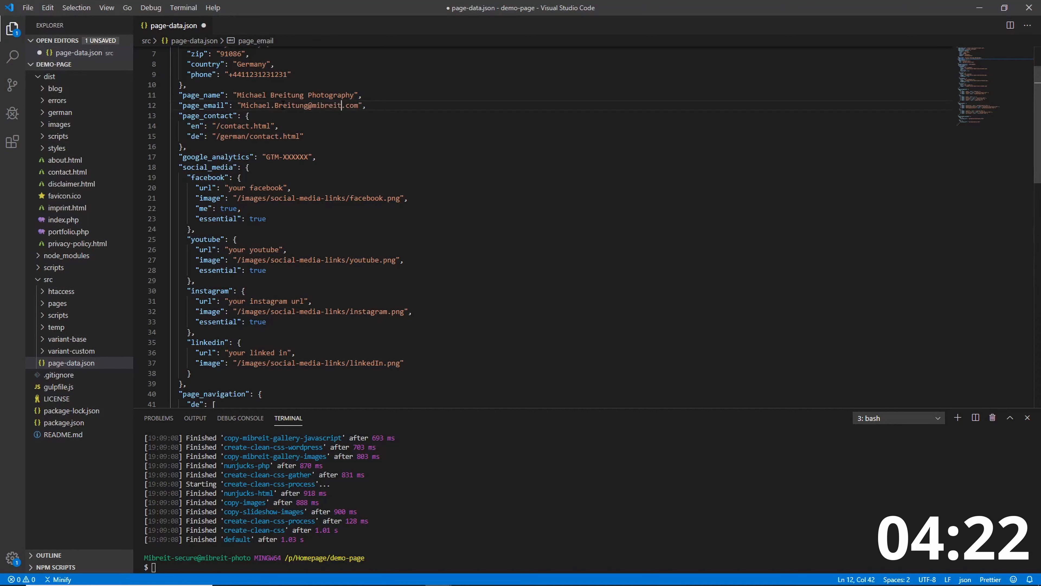
pyautogui.write('-photo')
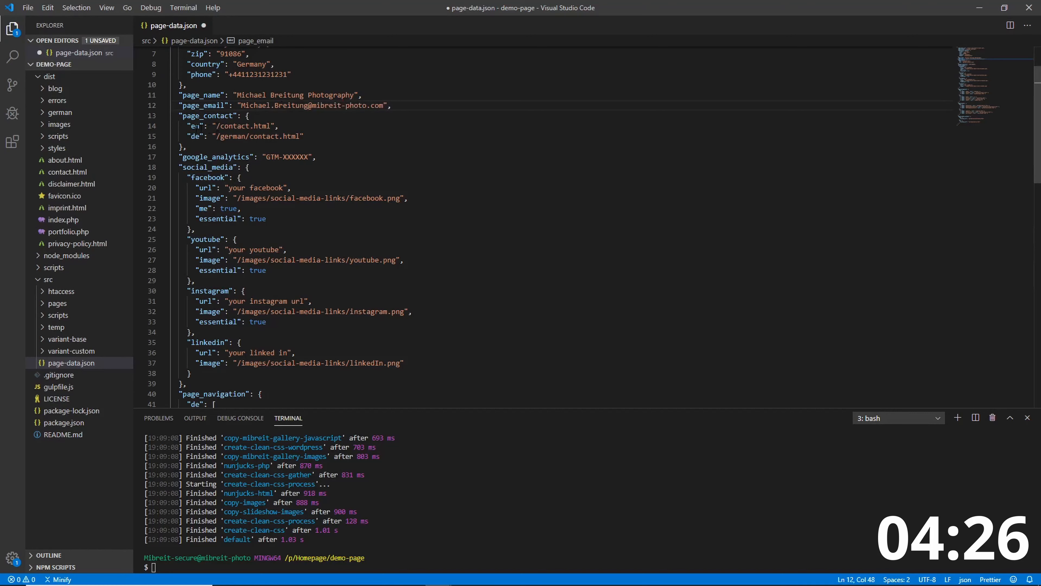
pyautogui.moveTo(189, 137); pyautogui.dragTo(292, 136)
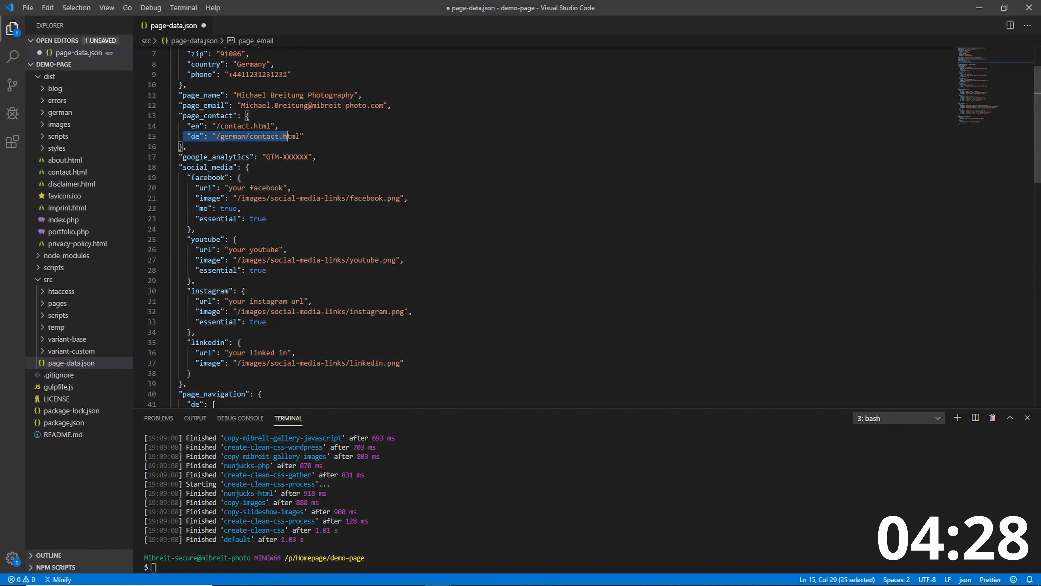
pyautogui.press('Delete')
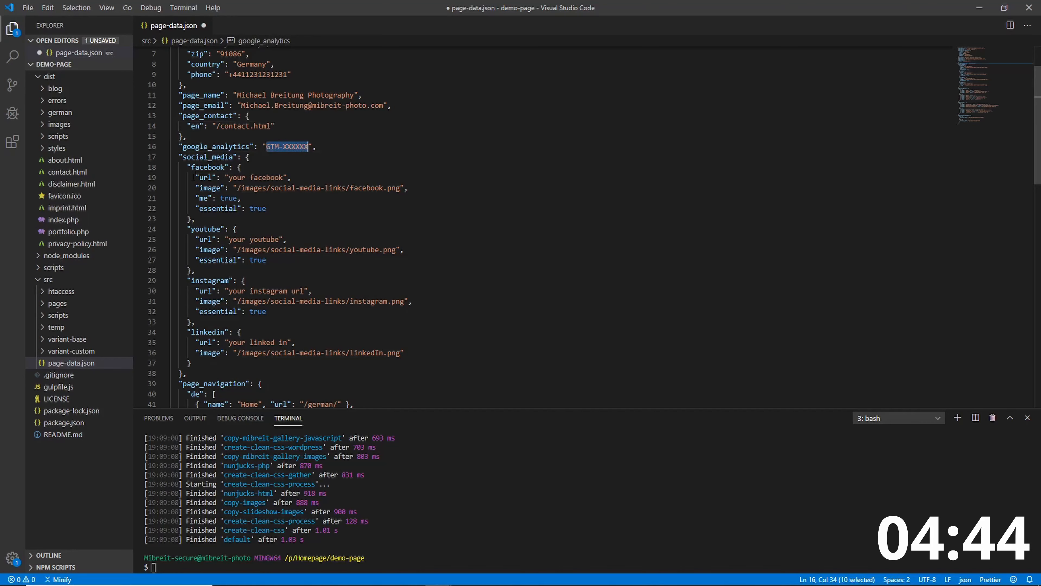
# Fill in the Facebook and Instagram page URLs under social_media and remove the LinkedIn block
pyautogui.write('https://www.facebook.com/Michael-Breitung-Photography')
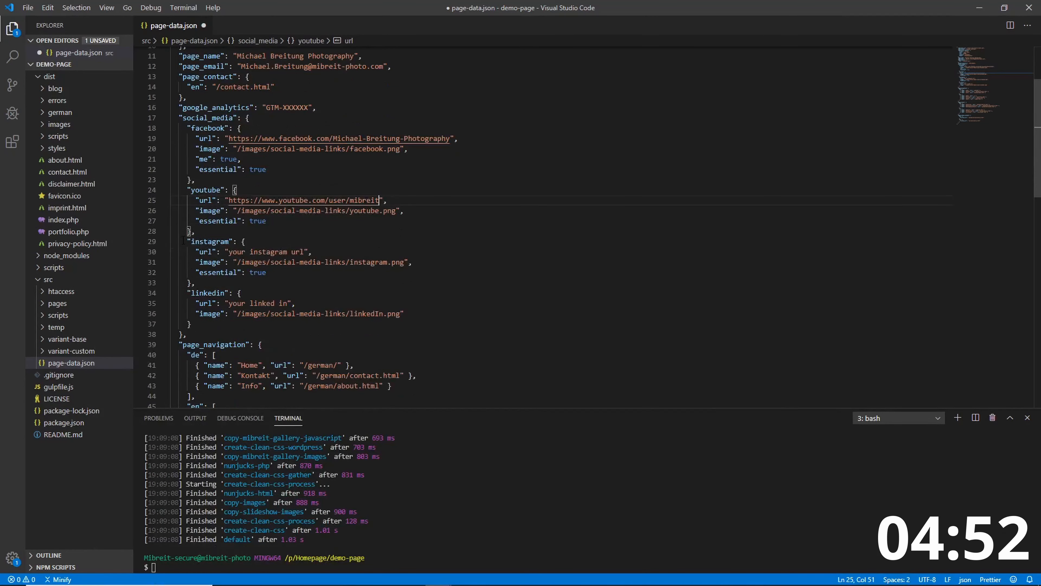
pyautogui.write('https://www.instagram.com/mibreitphoto/')
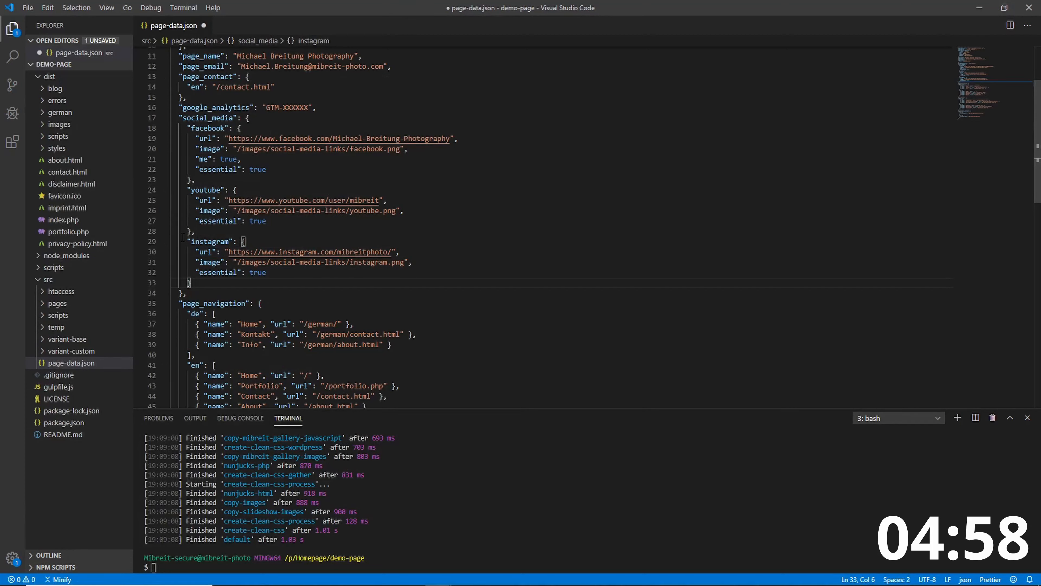
pyautogui.moveTo(186, 241); pyautogui.dragTo(192, 282)
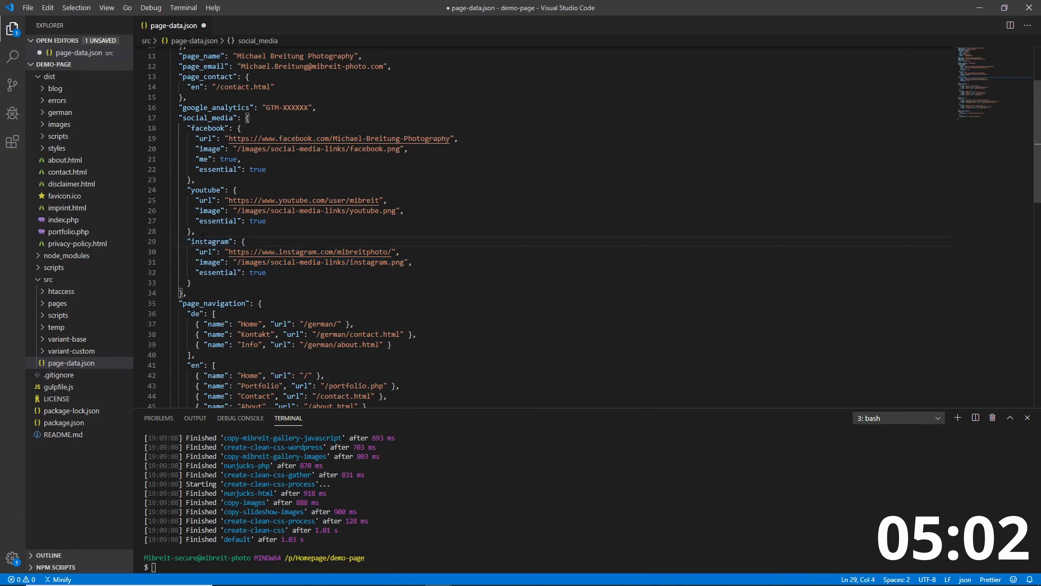
pyautogui.doubleClick(210, 262)
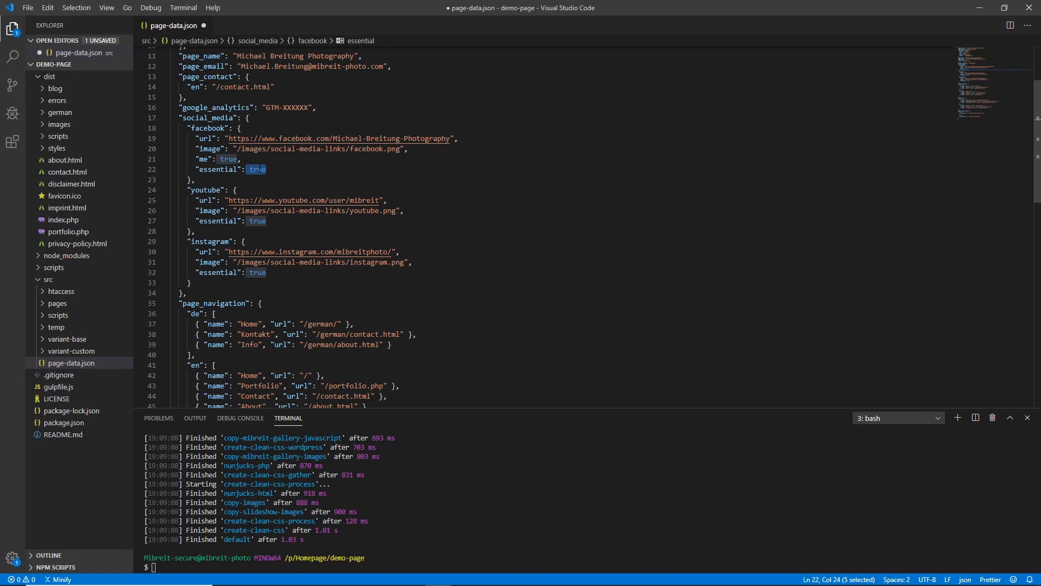
pyautogui.scroll(-3)
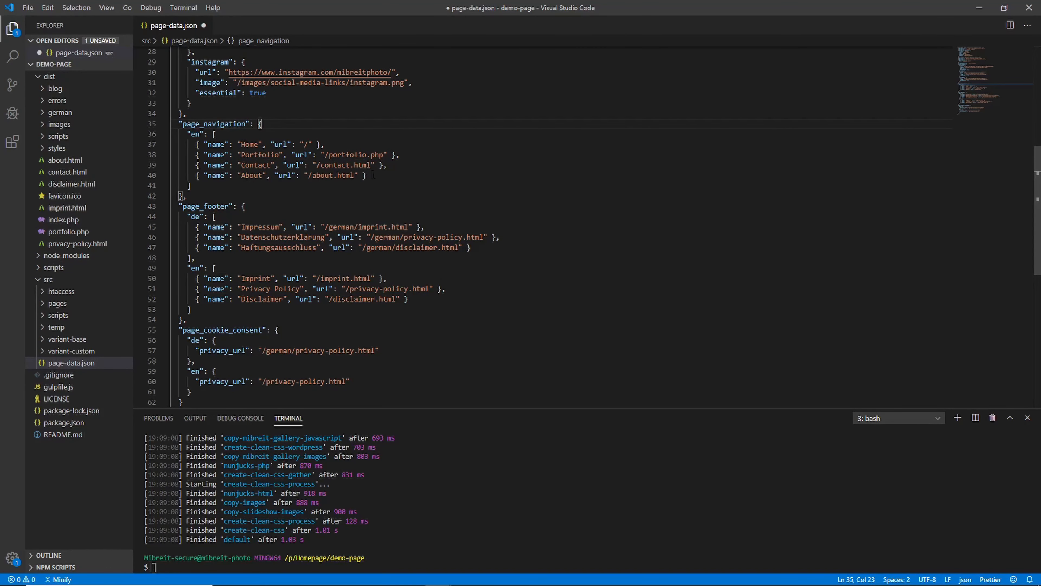
# Delete the German footer links and cookie consent entries, then save page-data.json
pyautogui.scroll(-3)
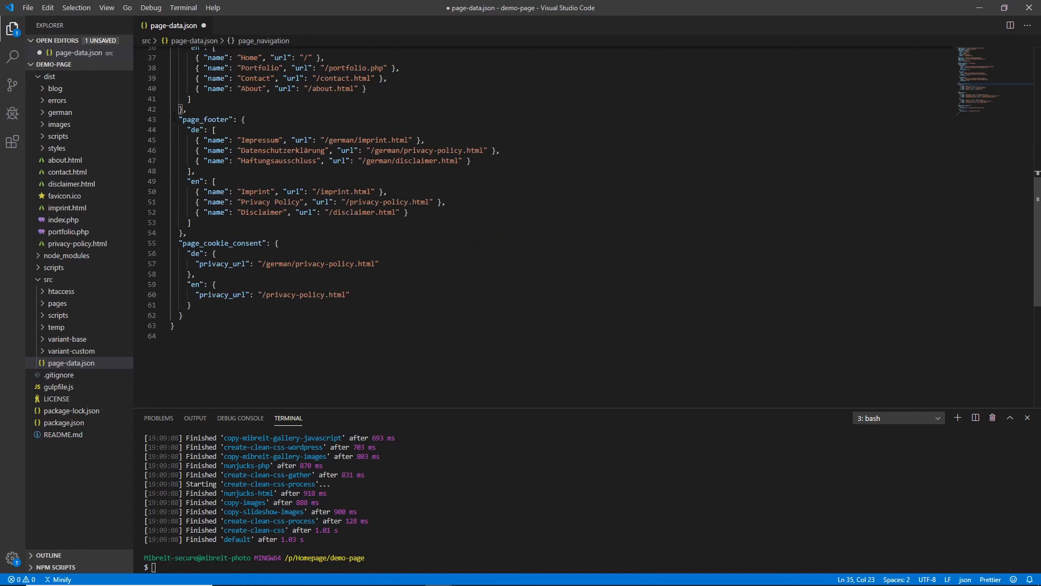
pyautogui.moveTo(213, 130); pyautogui.dragTo(194, 171)
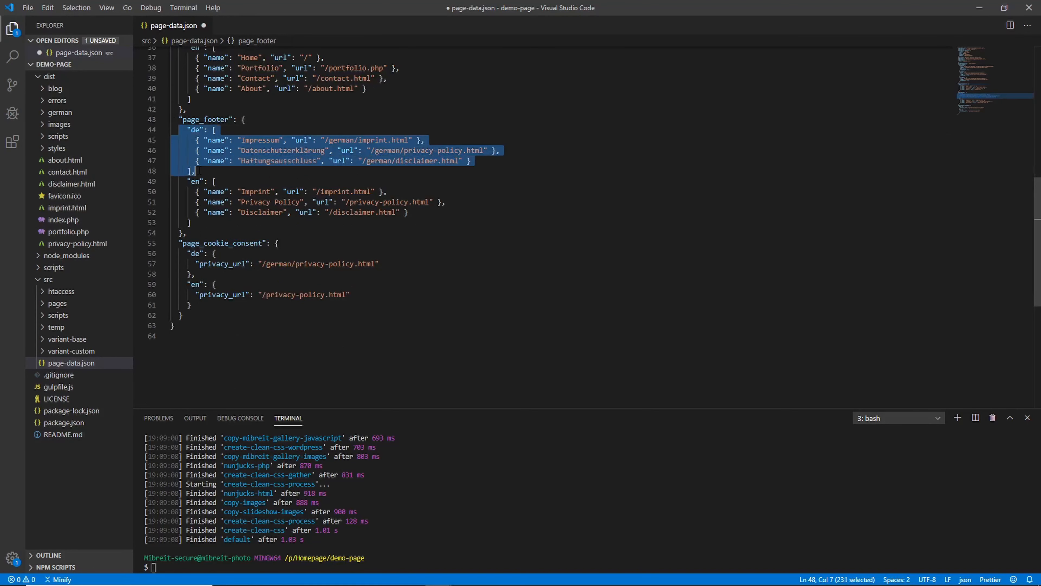
pyautogui.press('Delete')
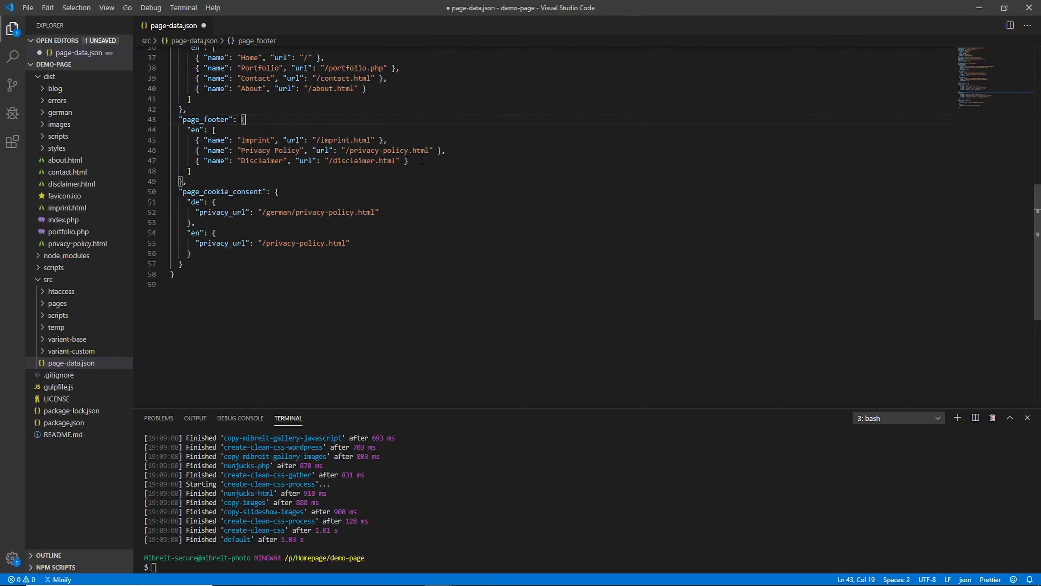
pyautogui.moveTo(183, 140); pyautogui.dragTo(408, 161)
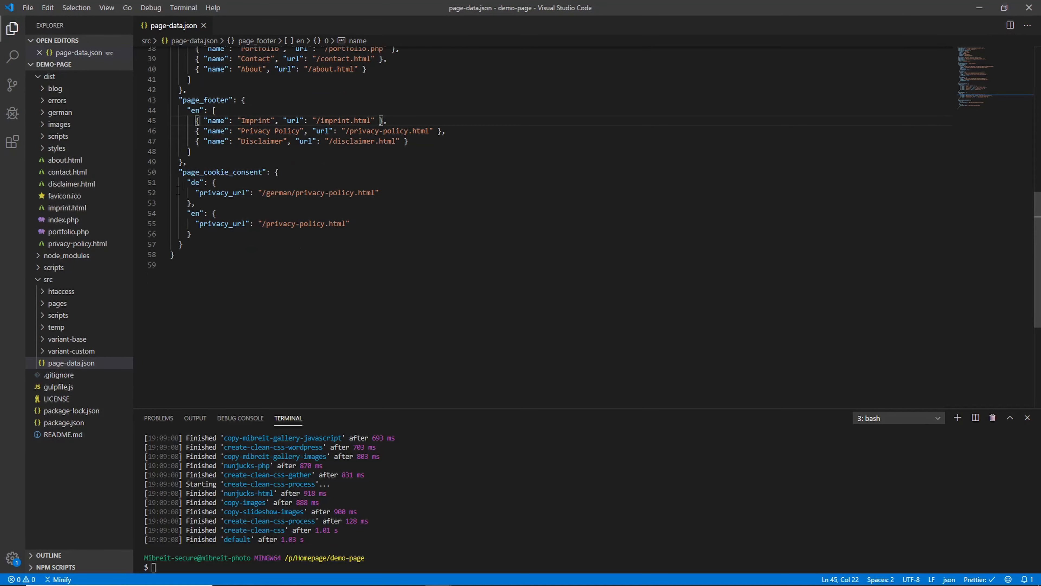
pyautogui.click(182, 182)
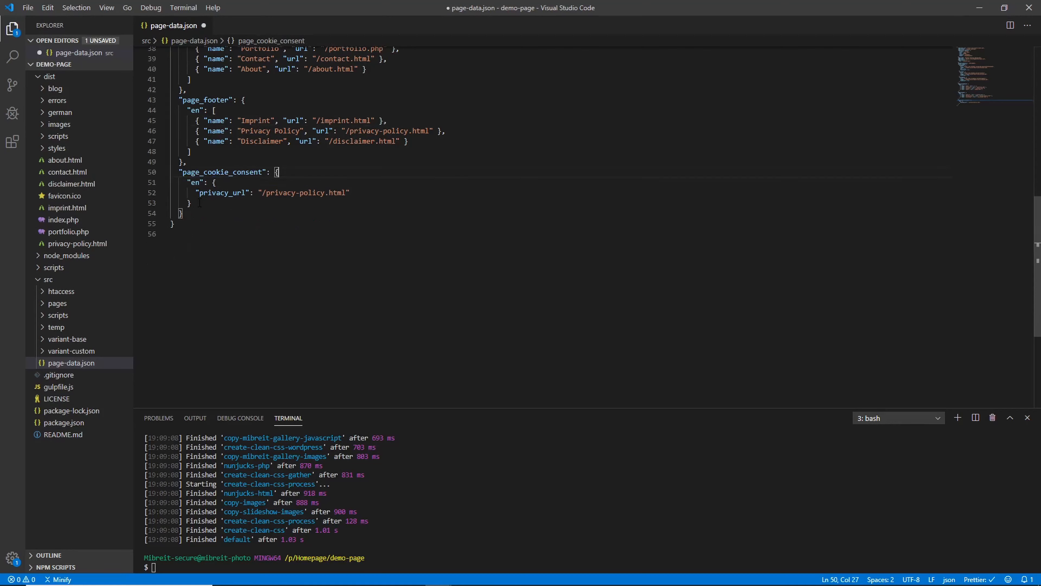
pyautogui.press('Ctrl+s')
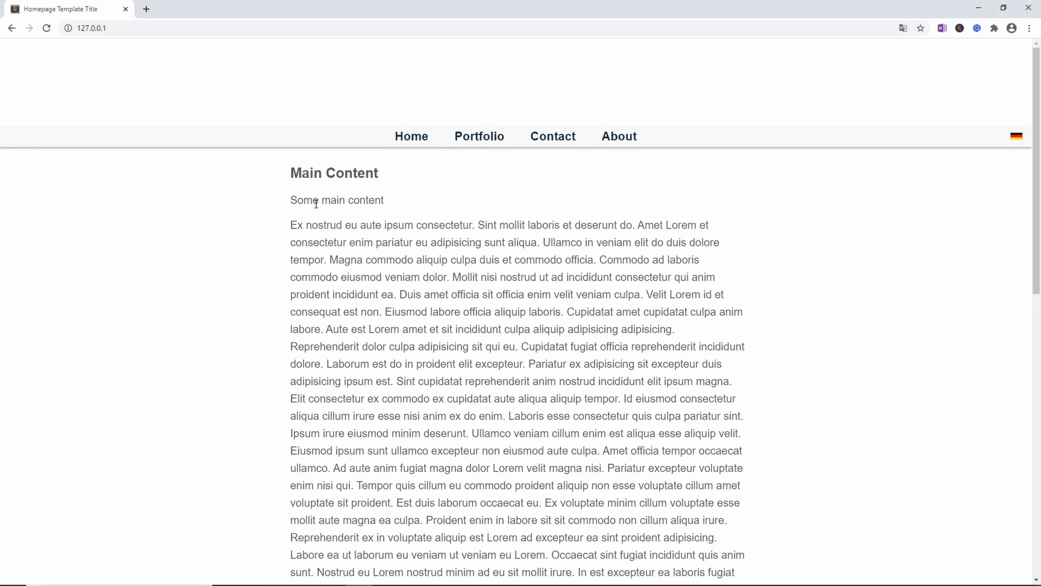
# View the footer's social icons, then the Imprint and Contact pages in the 127.0.0.1 preview
pyautogui.scroll(-3)
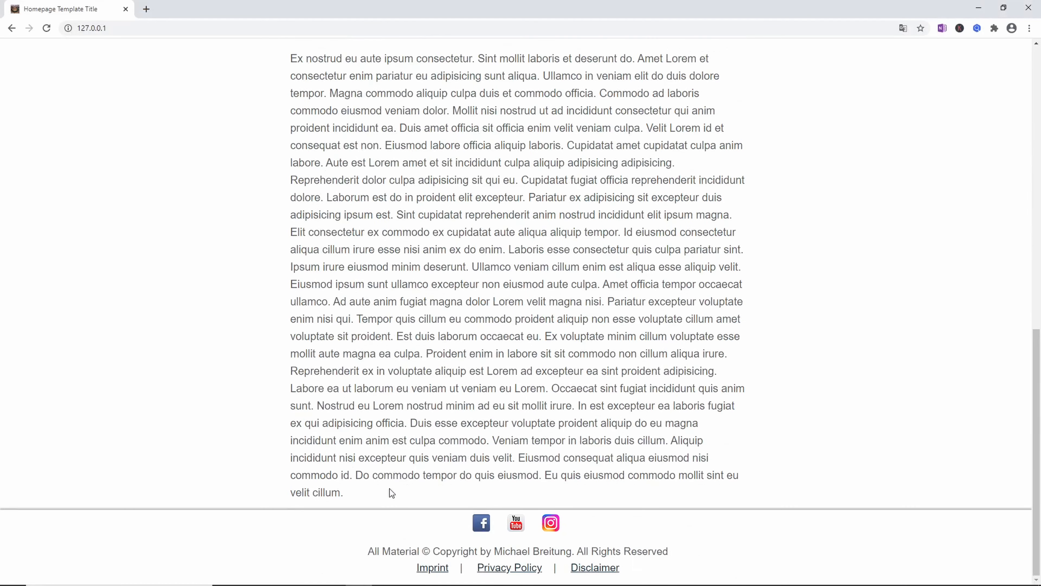
pyautogui.click(432, 568)
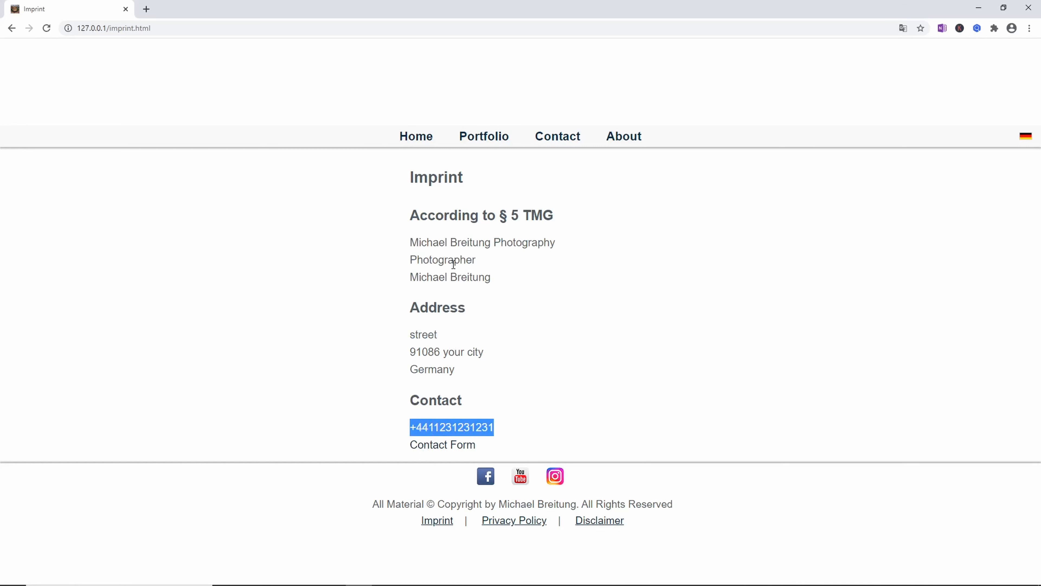
pyautogui.moveTo(444, 239)
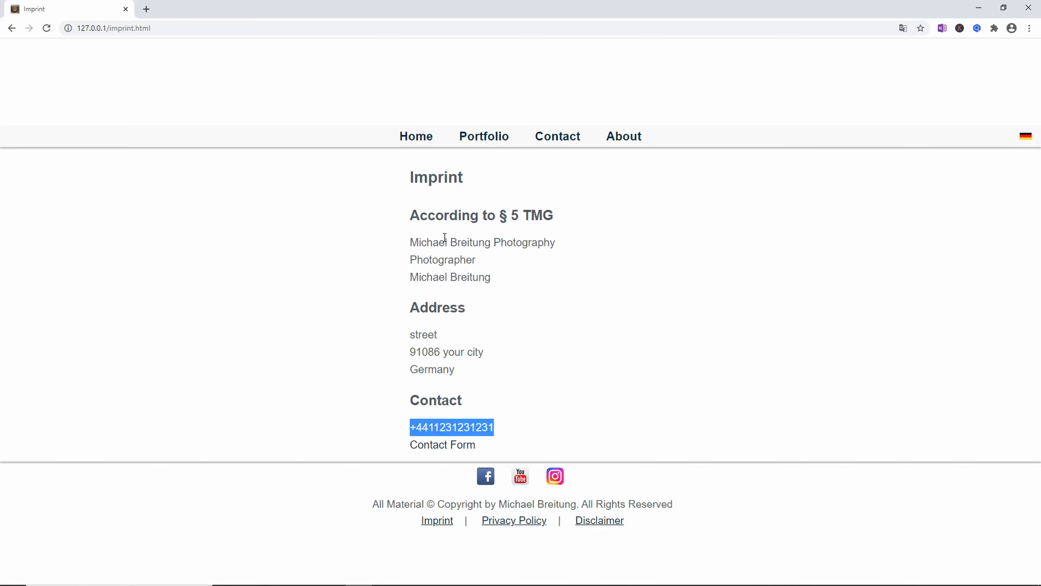
pyautogui.click(558, 136)
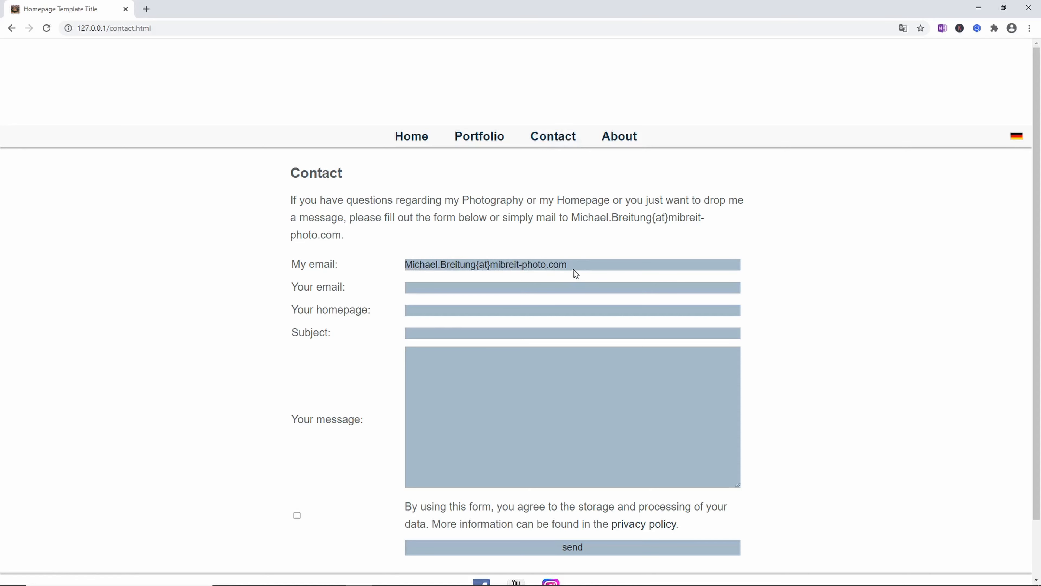
# Check the mibreit-photo.com address in the contact form and go to the Portfolio page
pyautogui.scroll(-3)
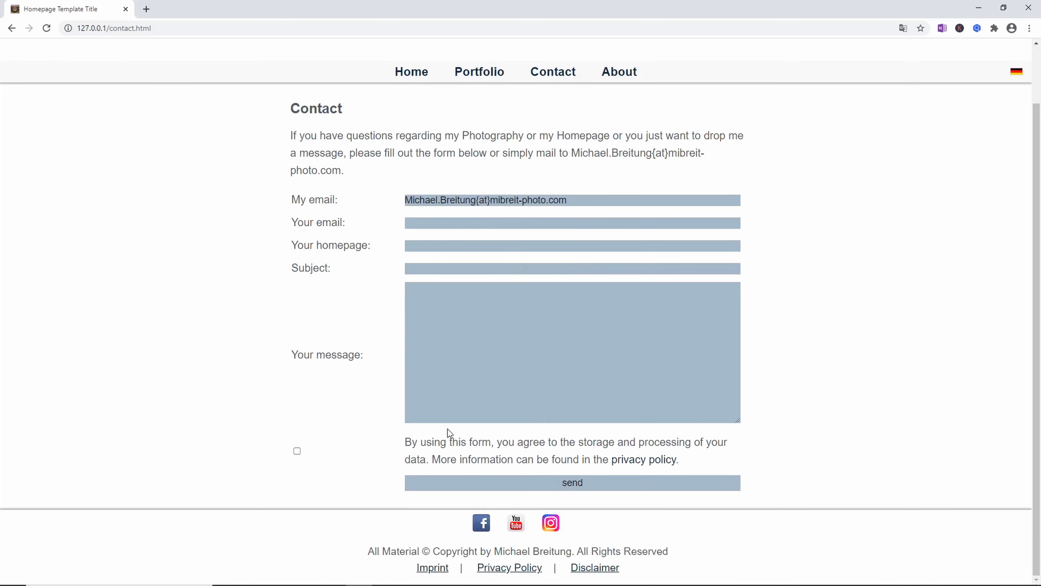
pyautogui.doubleClick(420, 203)
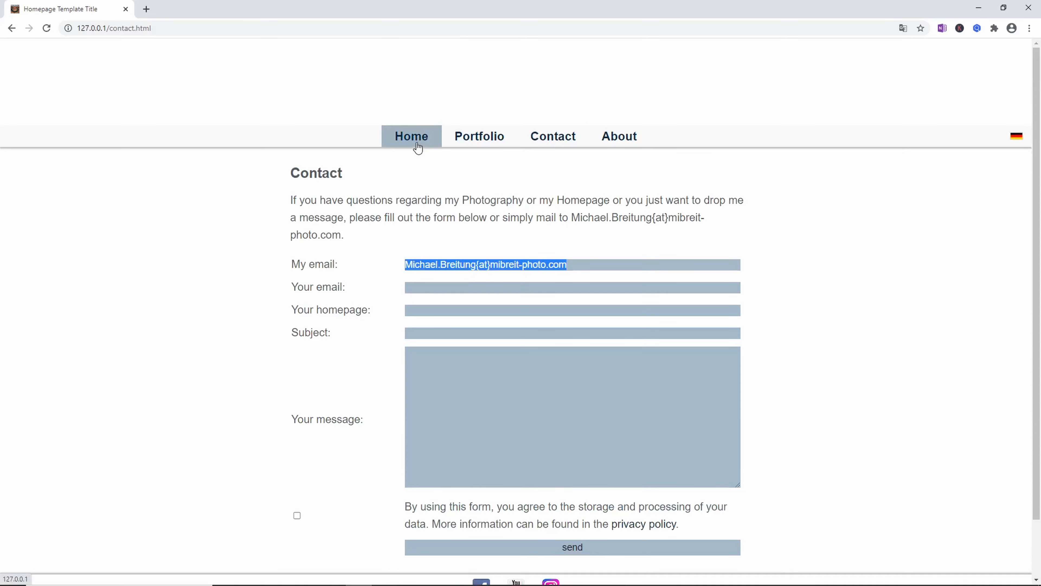
pyautogui.scroll(-3)
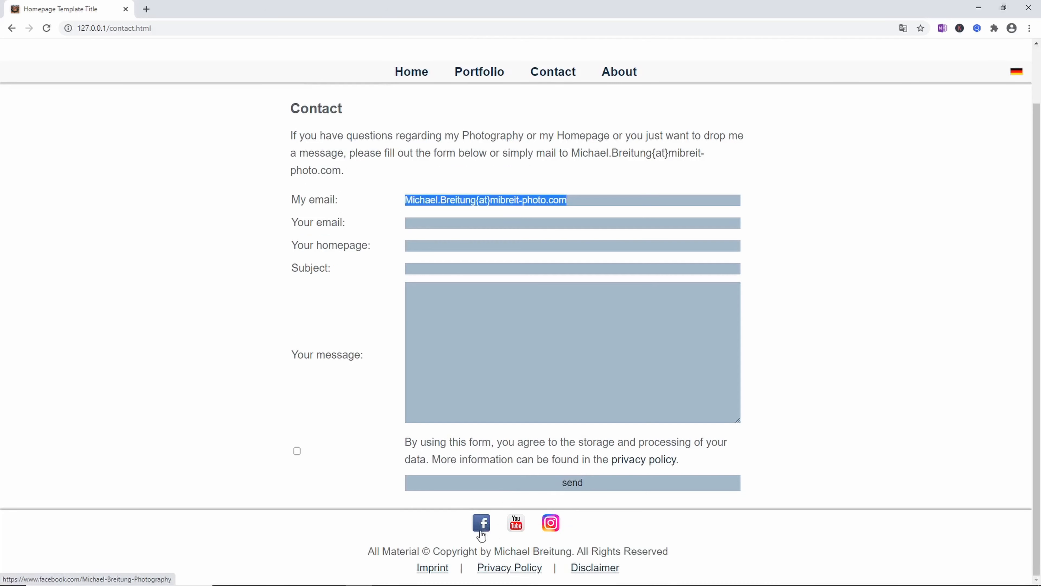
pyautogui.moveTo(481, 530)
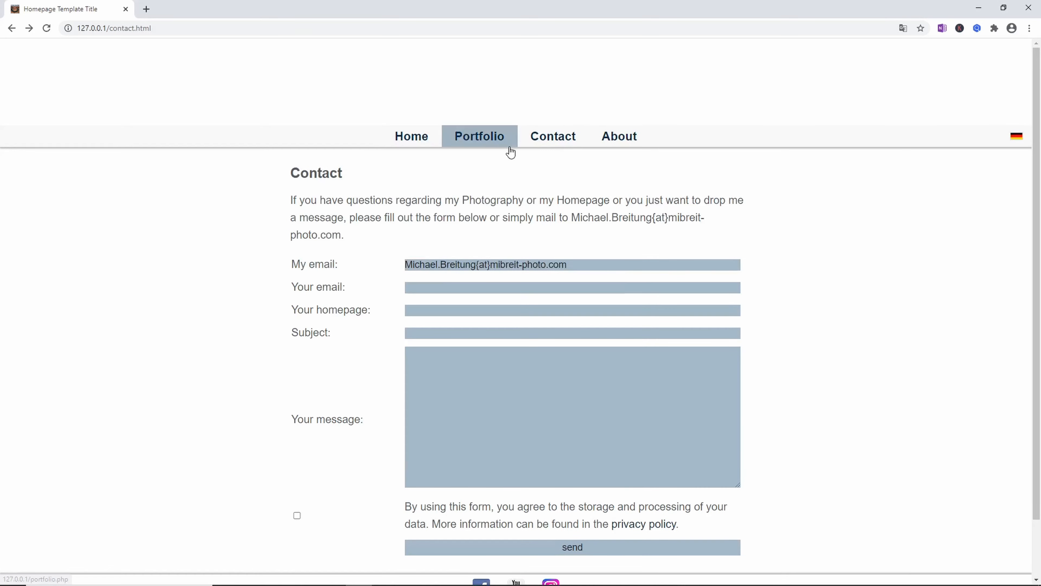
pyautogui.click(480, 136)
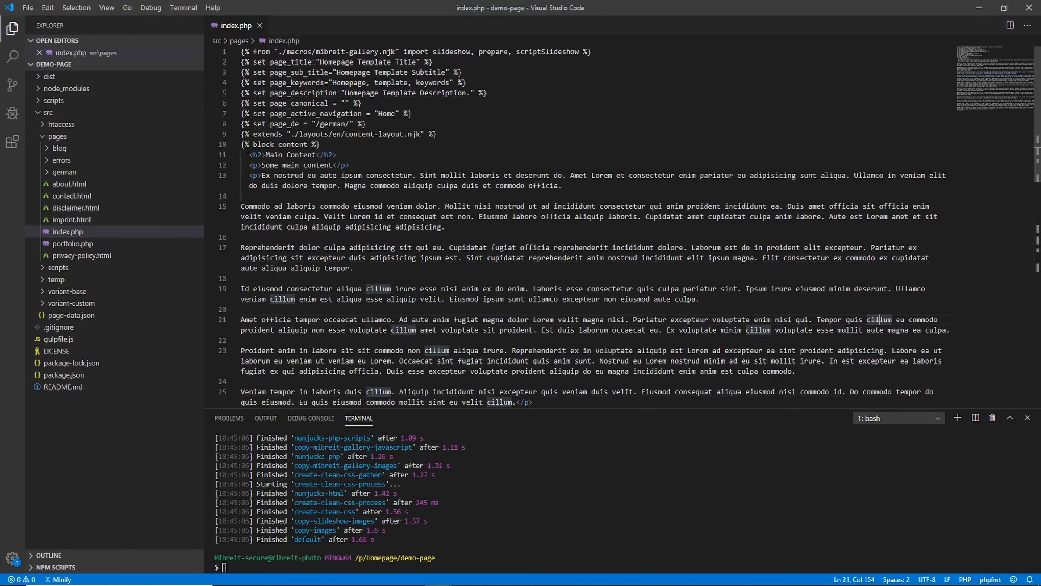
# Review index.php's welcome text and start editing the empty page_canonical value
pyautogui.moveTo(246, 155); pyautogui.dragTo(261, 267)
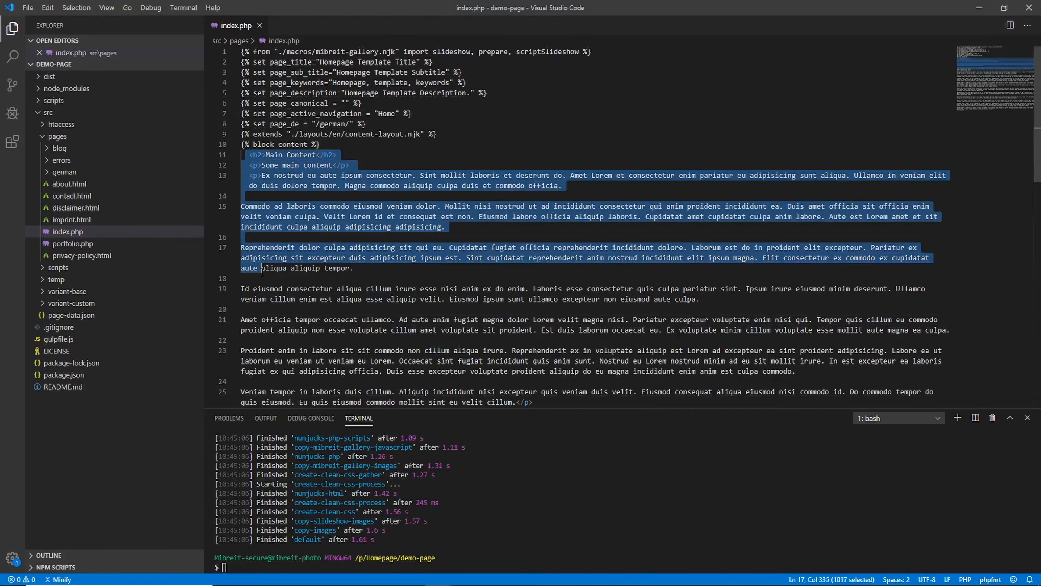
pyautogui.scroll(-3)
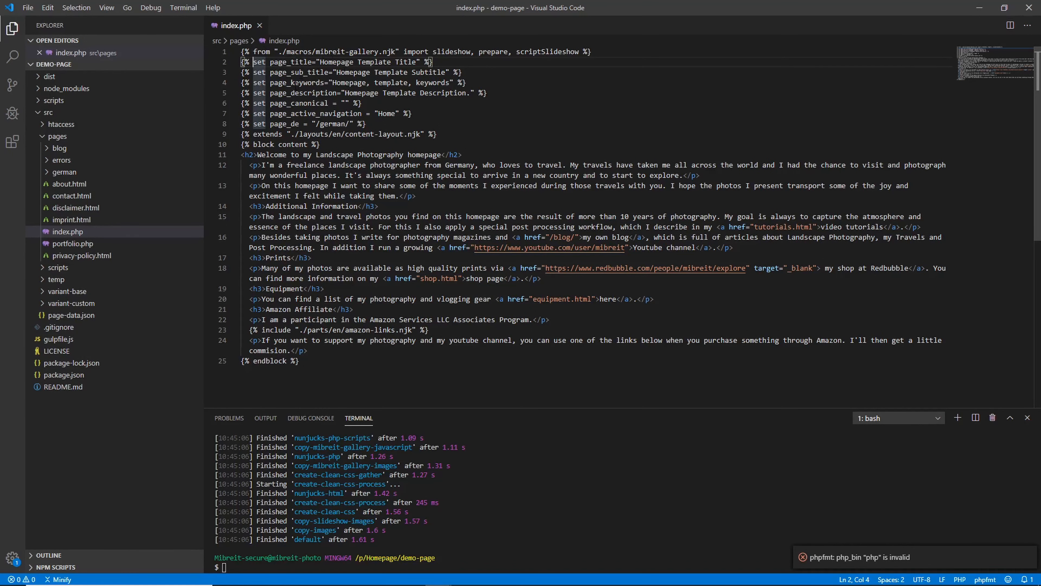
pyautogui.doubleClick(296, 82)
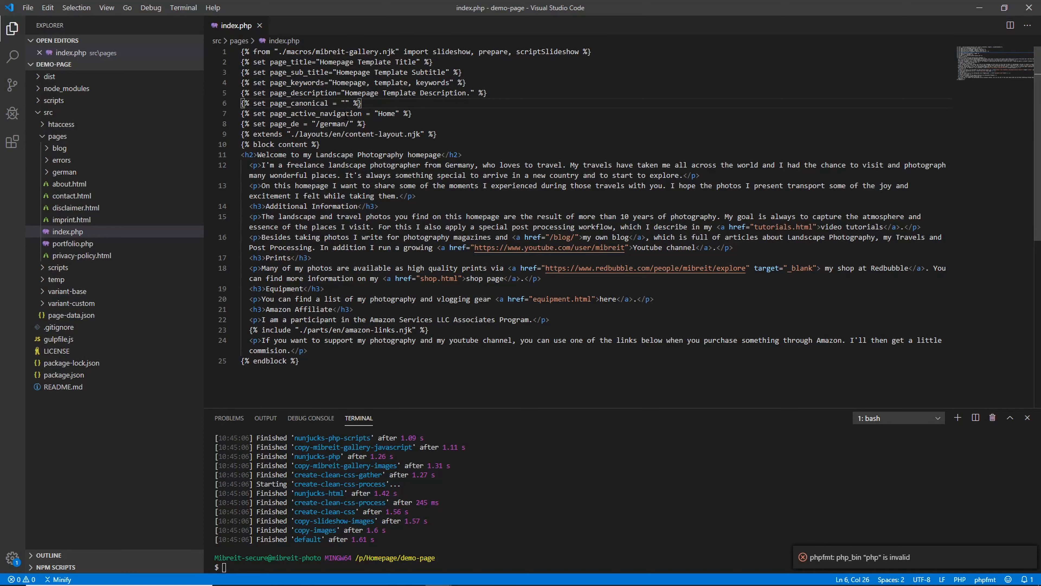
# Set page_canonical to 'index.php' and list the files in the german pages folder
pyautogui.write('index')
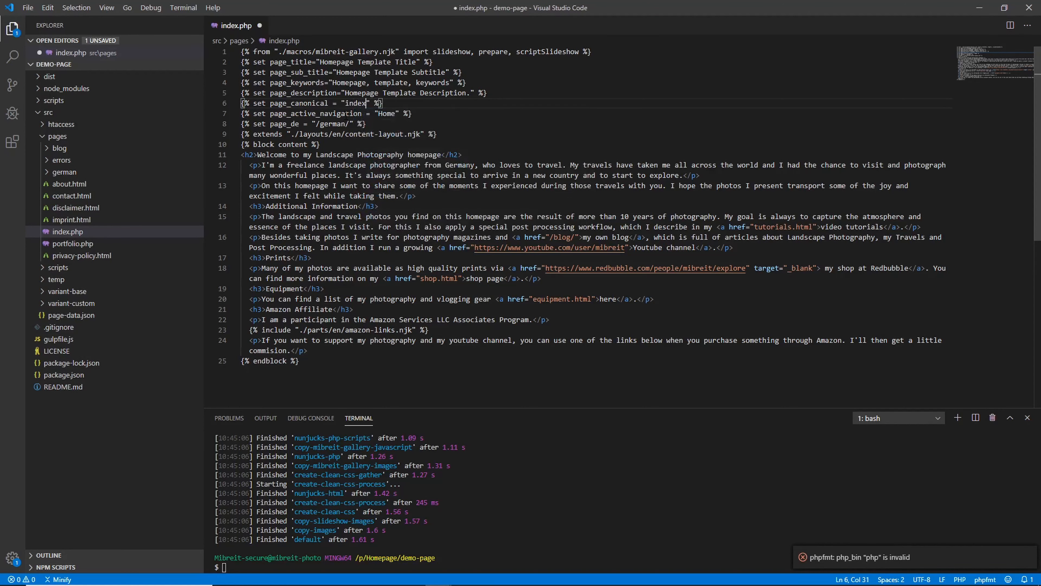
pyautogui.write('.php')
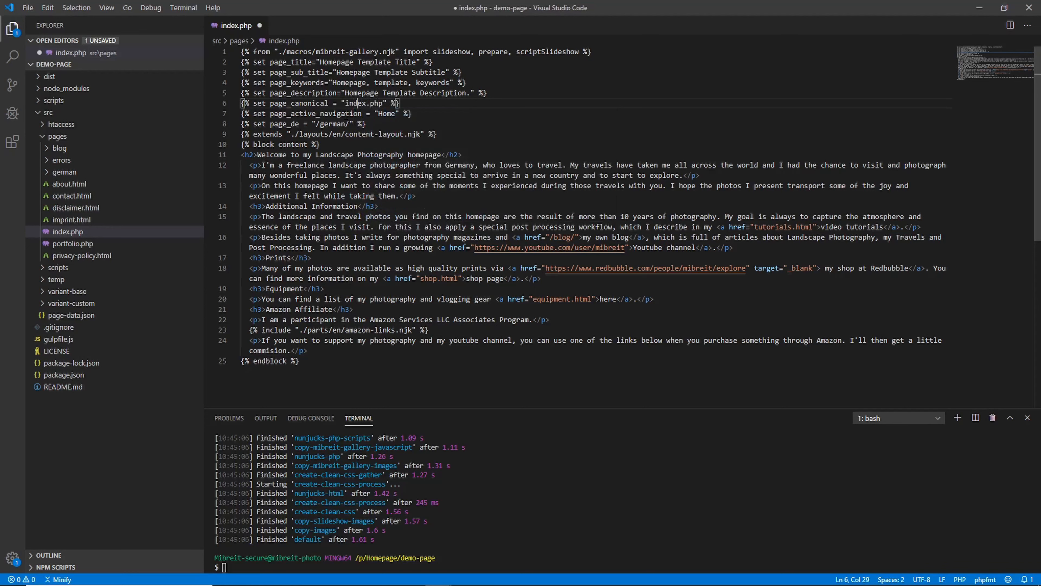
pyautogui.write('/')
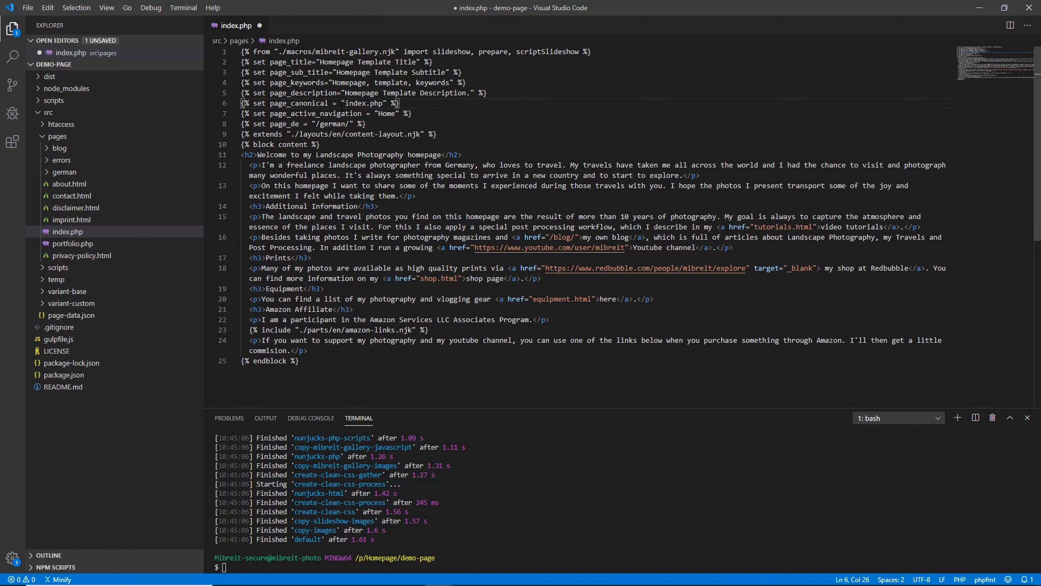
pyautogui.moveTo(90, 178)
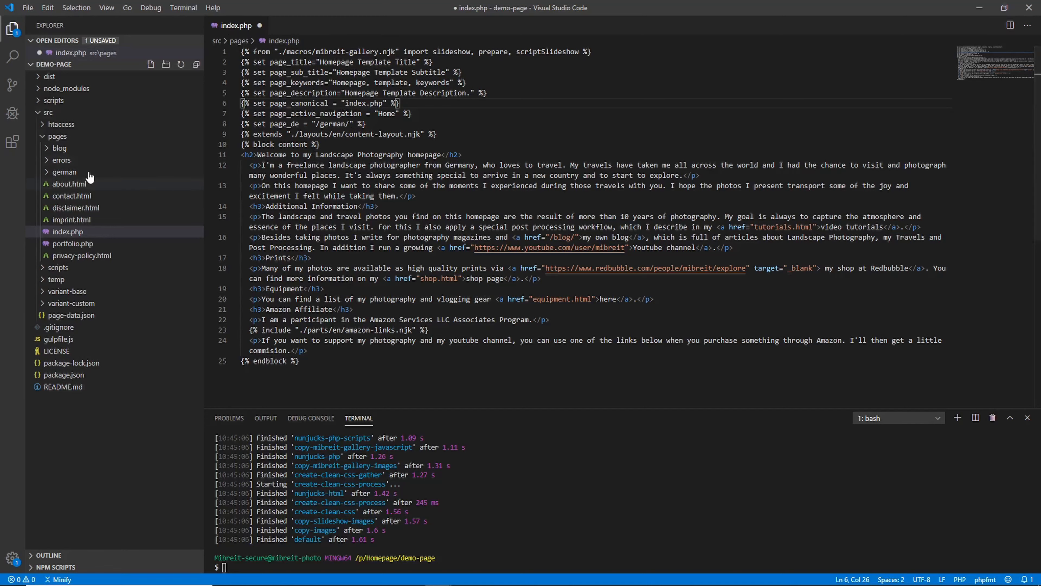
pyautogui.click(64, 172)
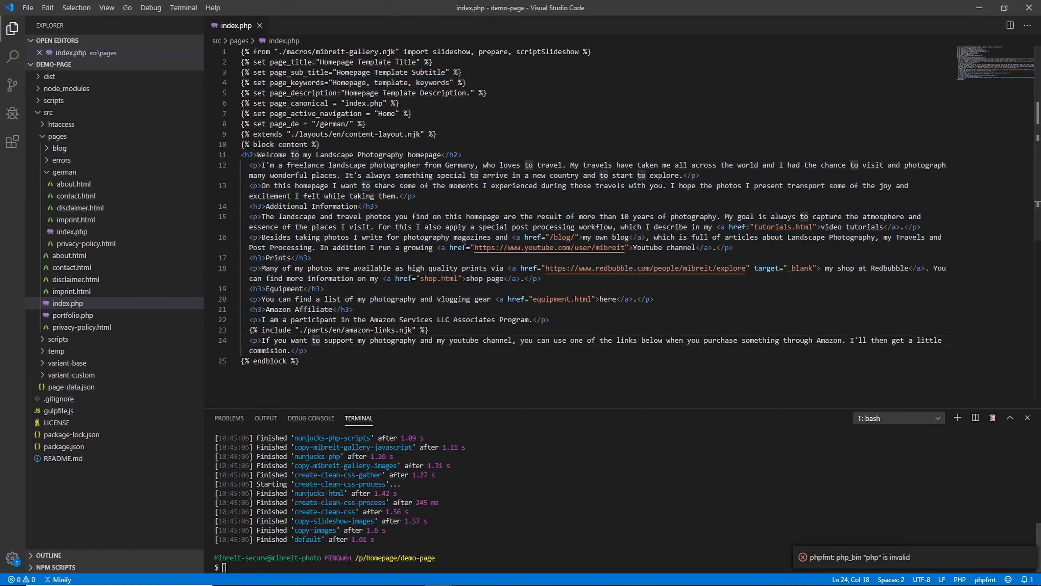
# Rebuild with gulp and scroll the local homepage's landscape photography welcome text
pyautogui.write('gulp')
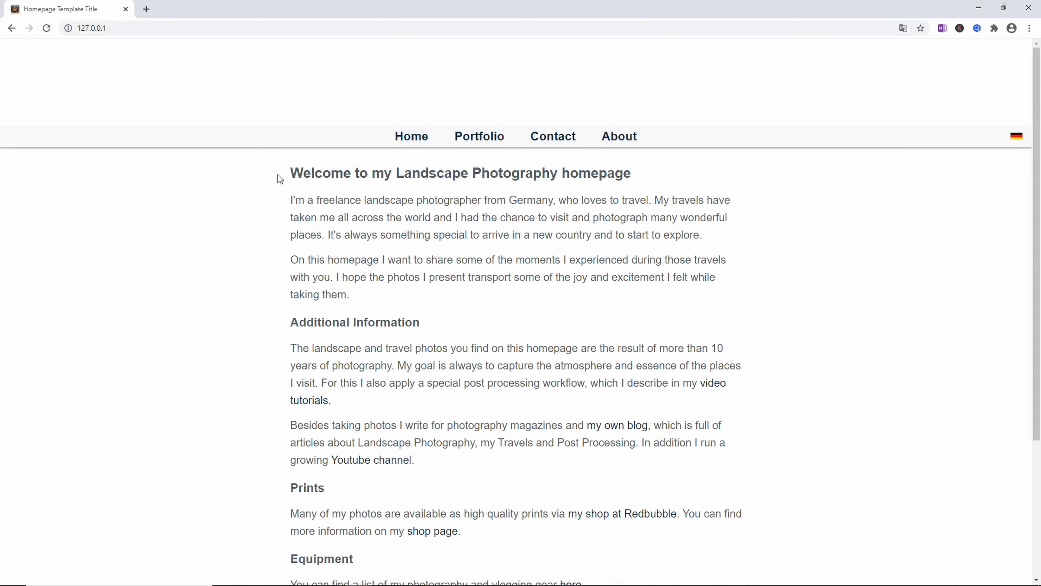
pyautogui.scroll(-3)
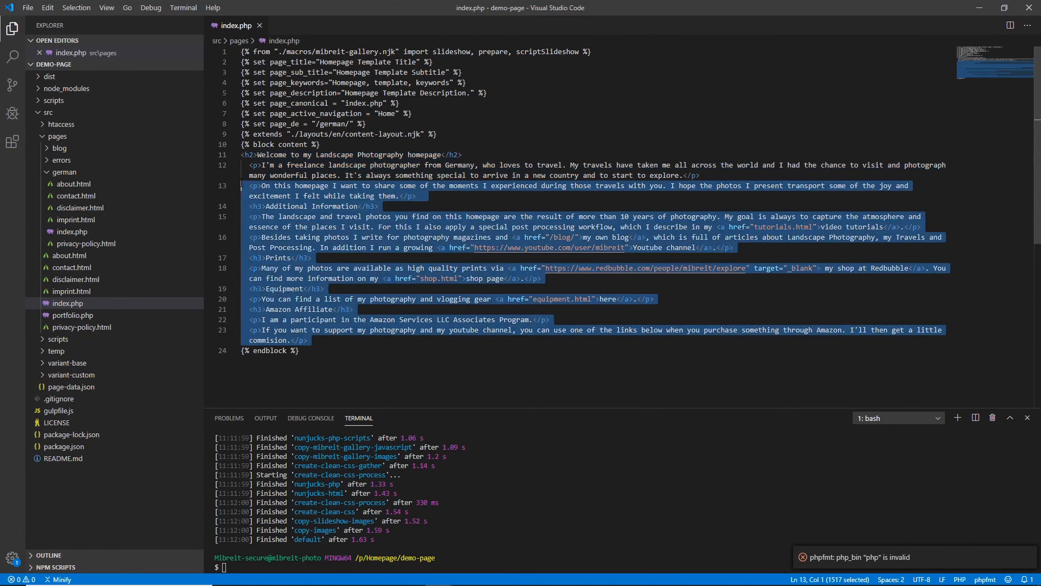
# Delete the page_de German path line from index.php and bring up actions for the german folder
pyautogui.click(316, 145)
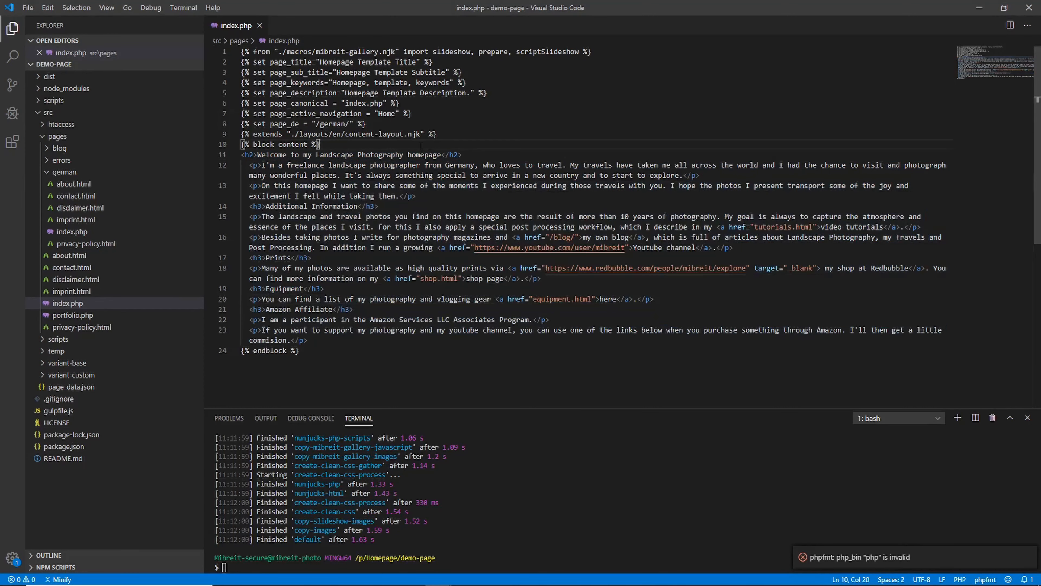
pyautogui.doubleClick(346, 165)
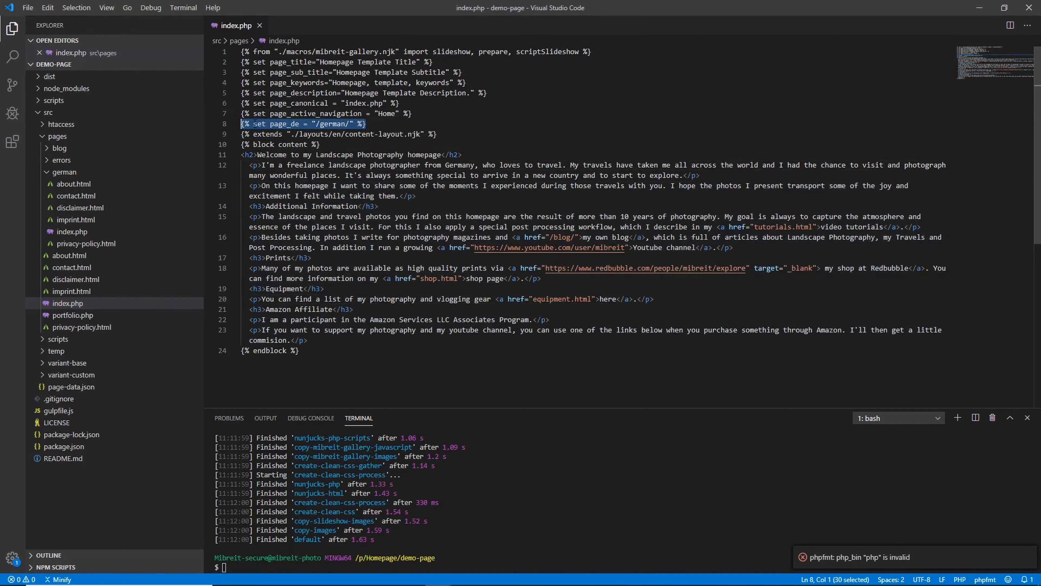
pyautogui.press('Delete')
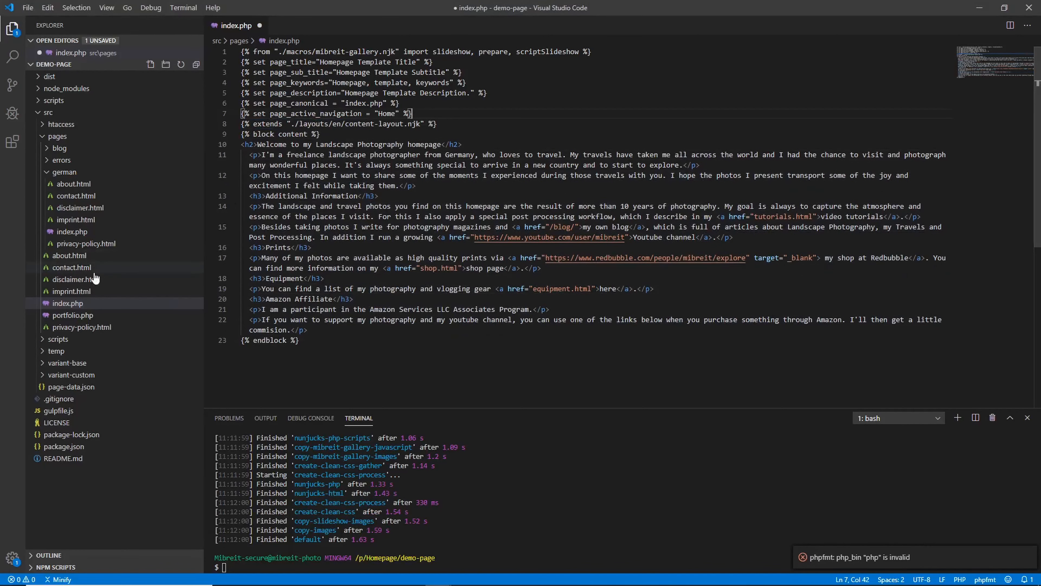
pyautogui.rightClick(64, 172)
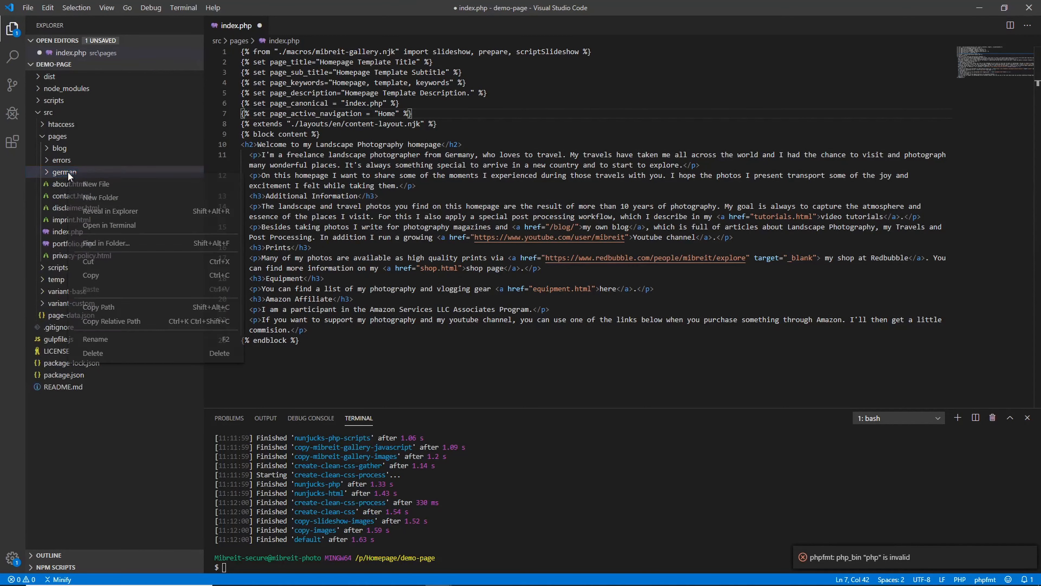
pyautogui.moveTo(103, 355)
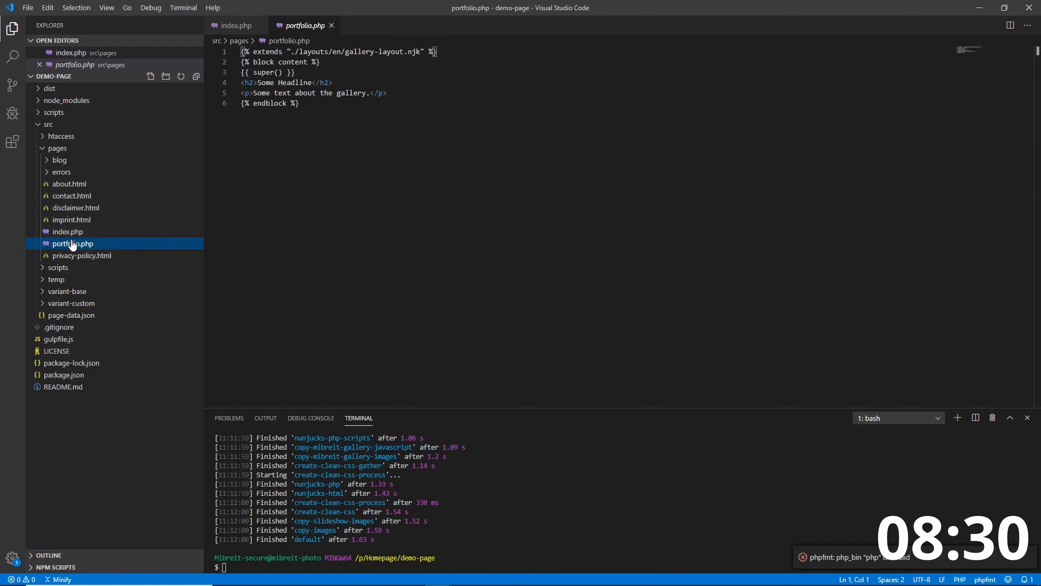
pyautogui.moveTo(74, 246)
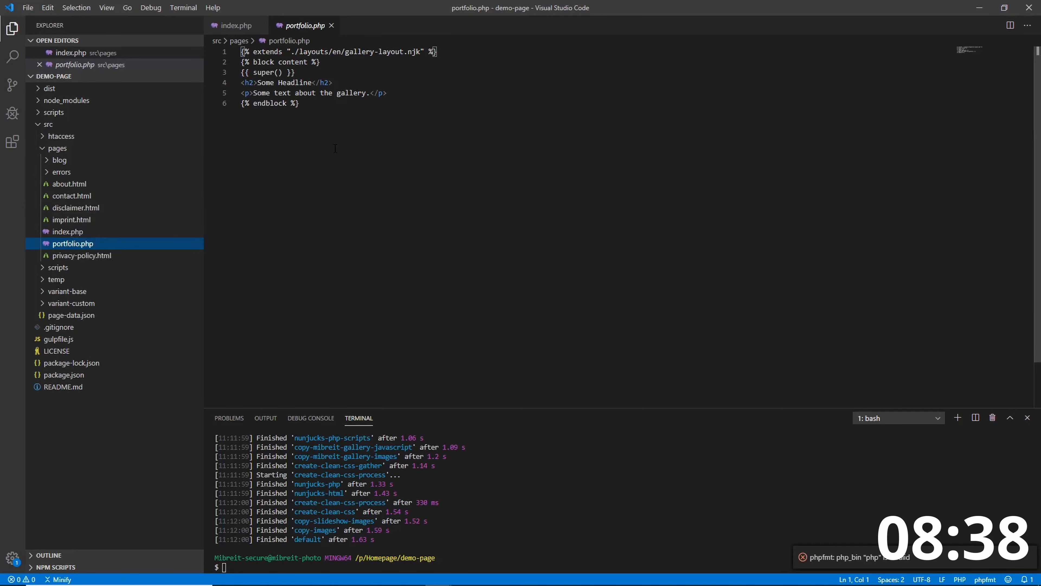
# Create an empty gallery.xml in the pages folder, then return to portfolio.php
pyautogui.click(57, 148)
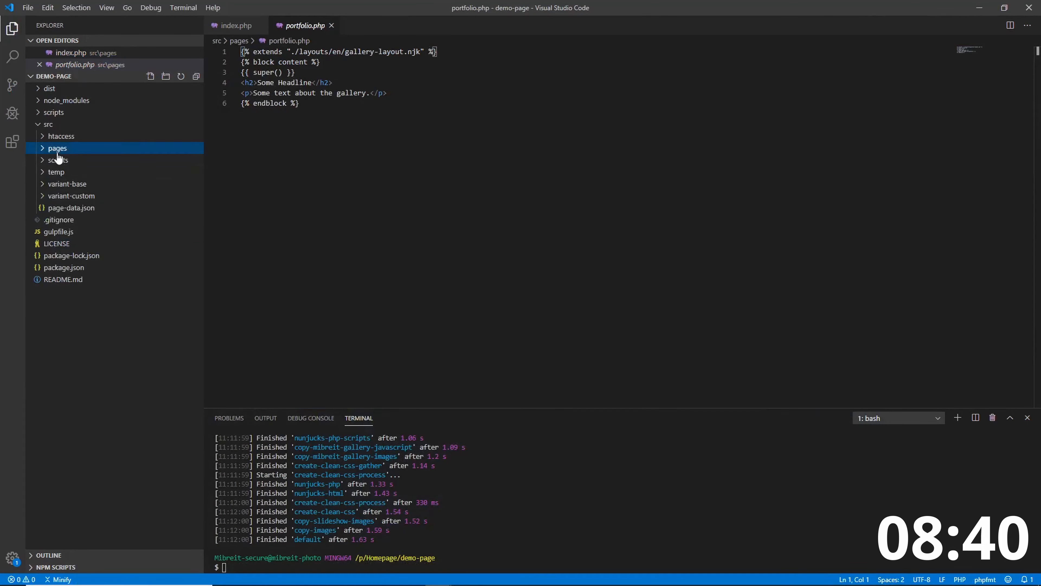
pyautogui.click(56, 148)
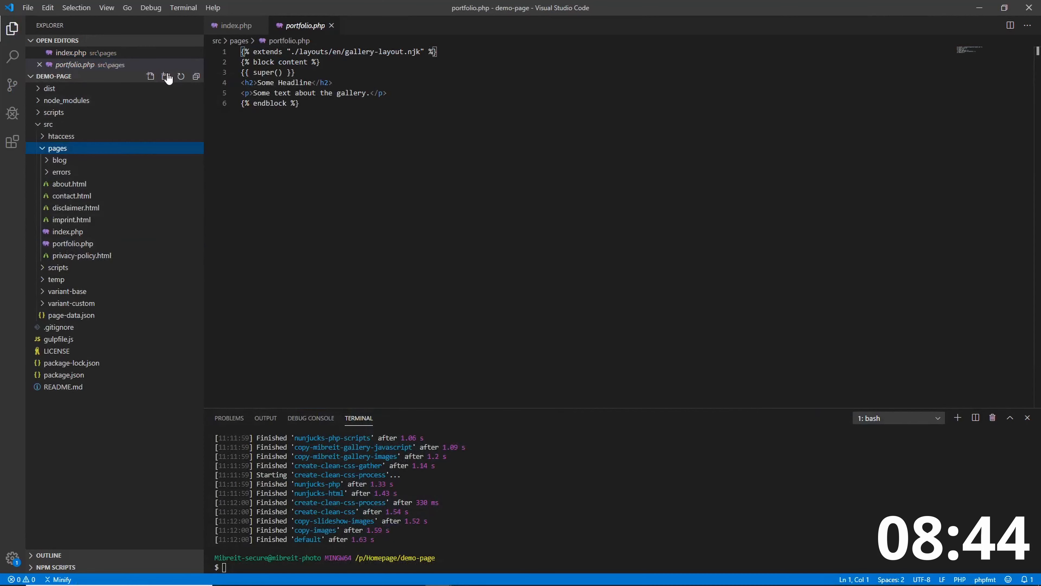
pyautogui.click(150, 76)
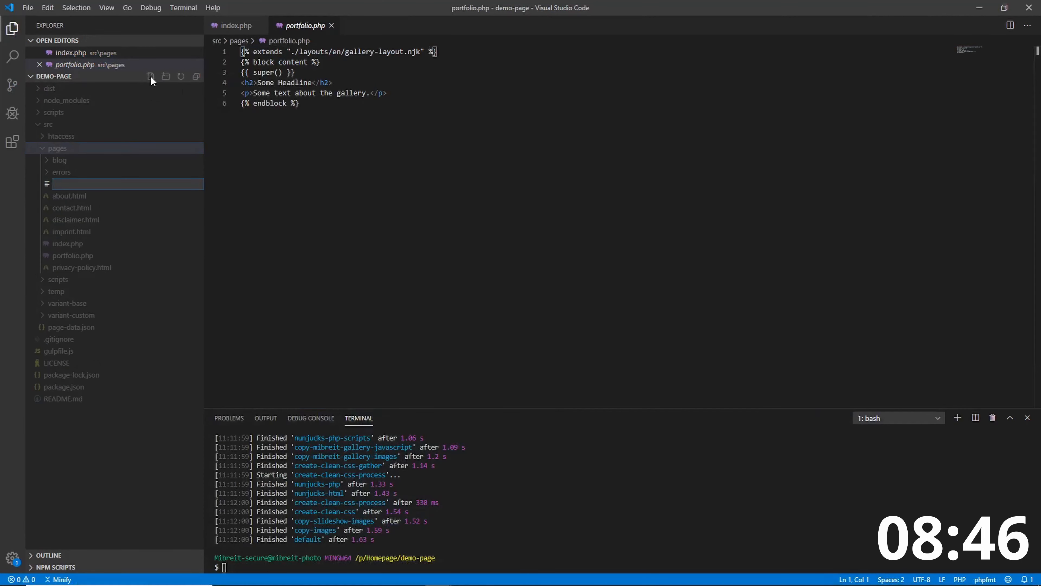
pyautogui.write('gallery.xml')
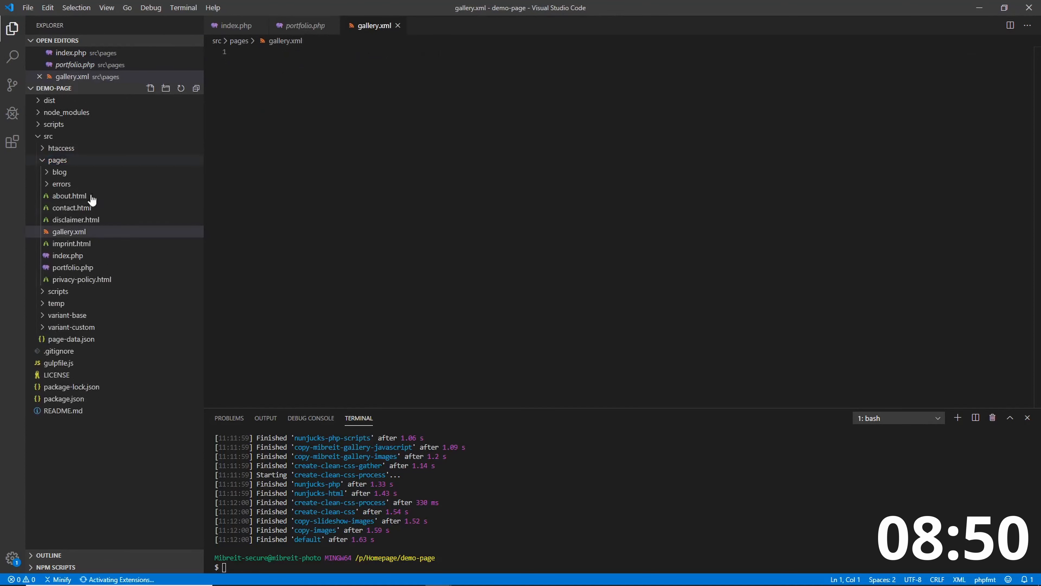
pyautogui.moveTo(79, 236)
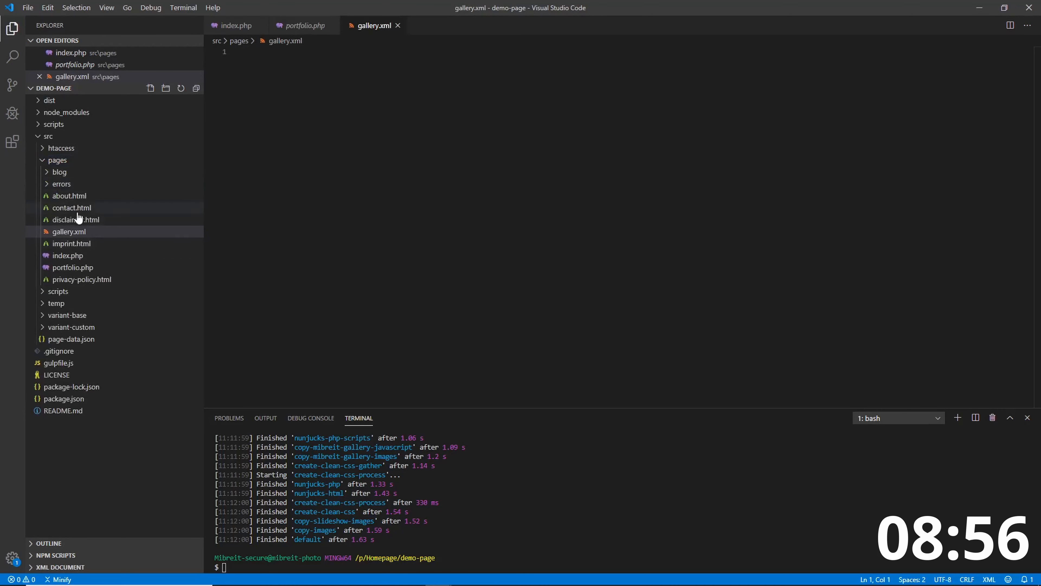
pyautogui.moveTo(72, 239)
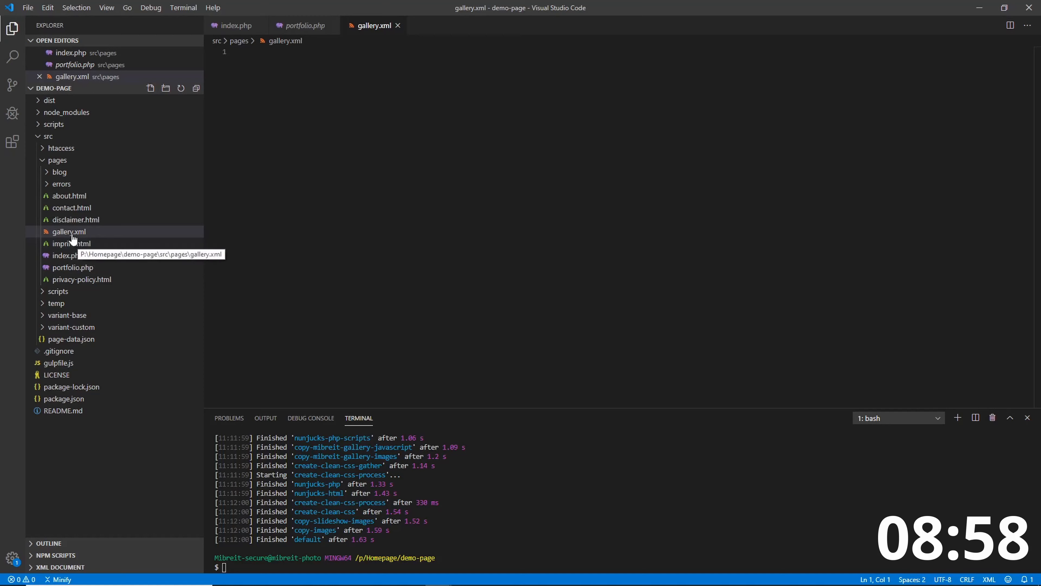
pyautogui.moveTo(85, 234)
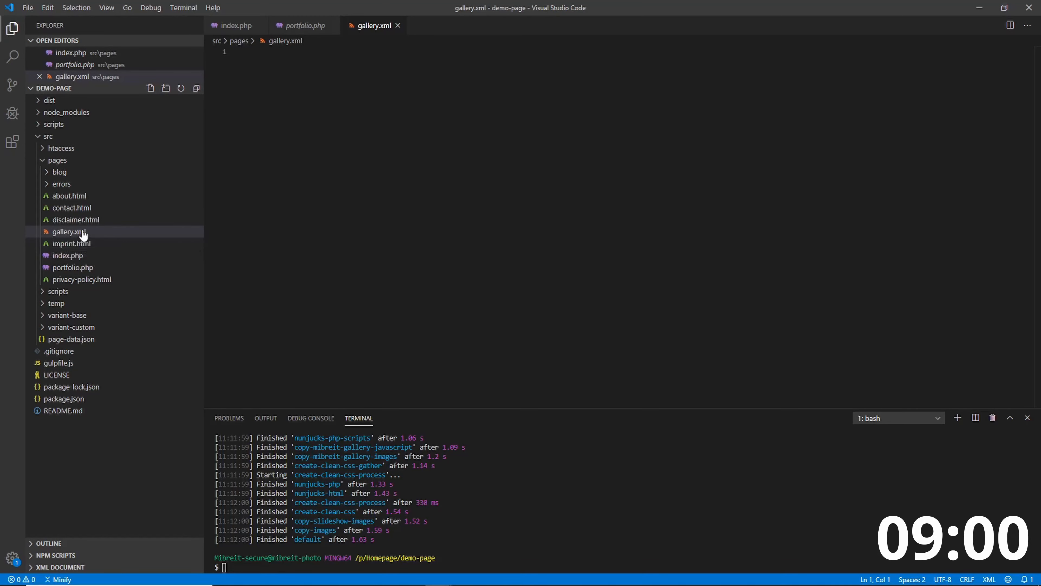
pyautogui.click(72, 267)
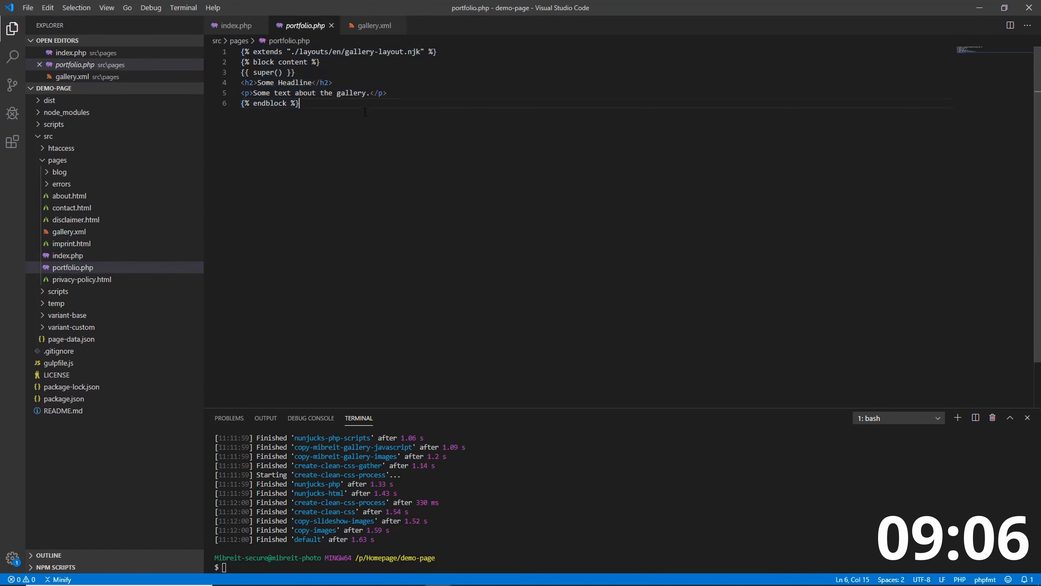
pyautogui.moveTo(64, 239)
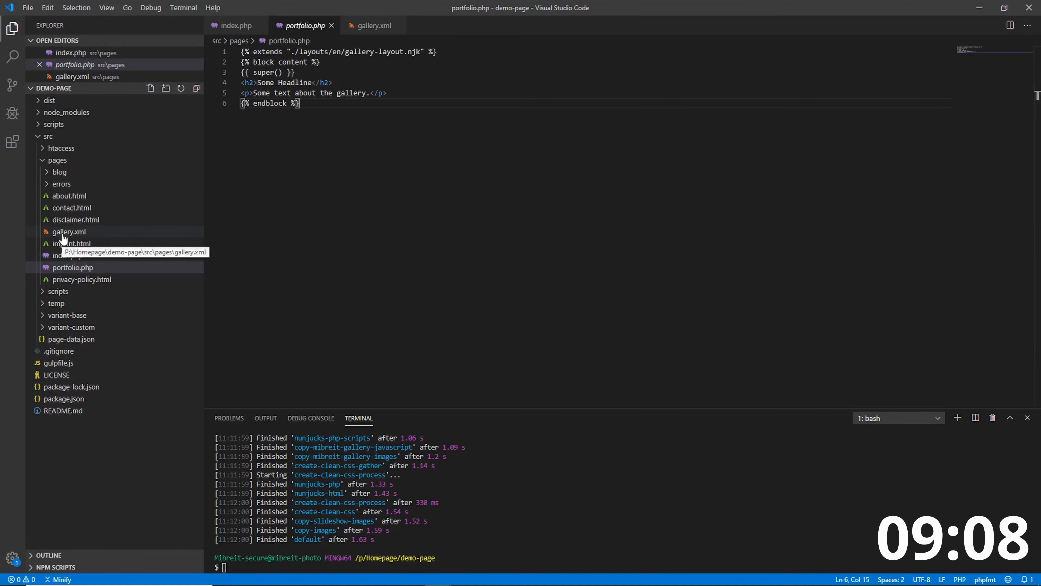
# Paste the template MibreitGallery XML into gallery.xml and review its infoDe block and images list
pyautogui.doubleClick(69, 231)
pyautogui.write('<MibreitGallery imagePath="images/" thumbPath="small/">')
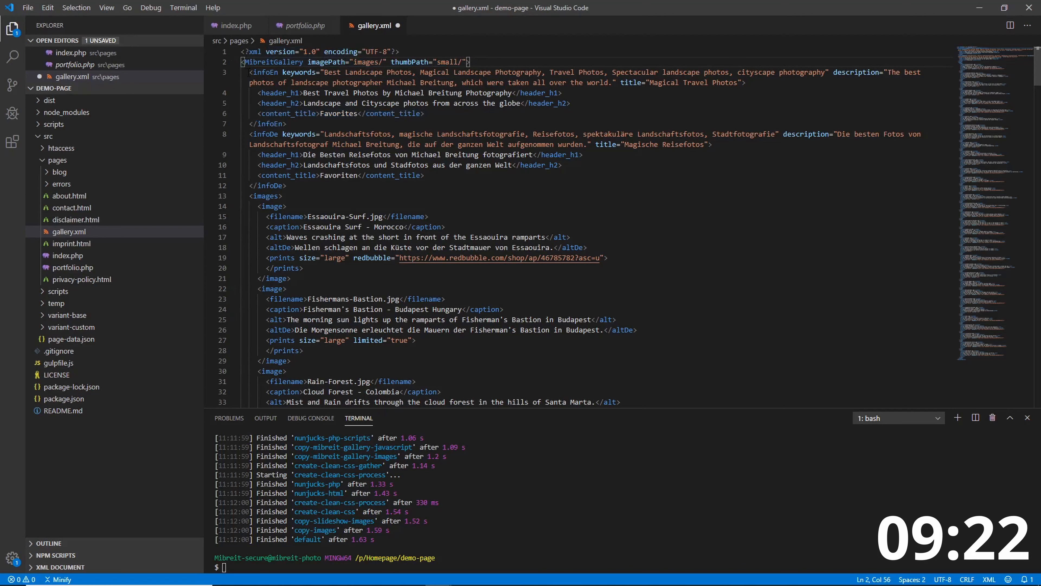
pyautogui.moveTo(248, 71); pyautogui.dragTo(285, 124)
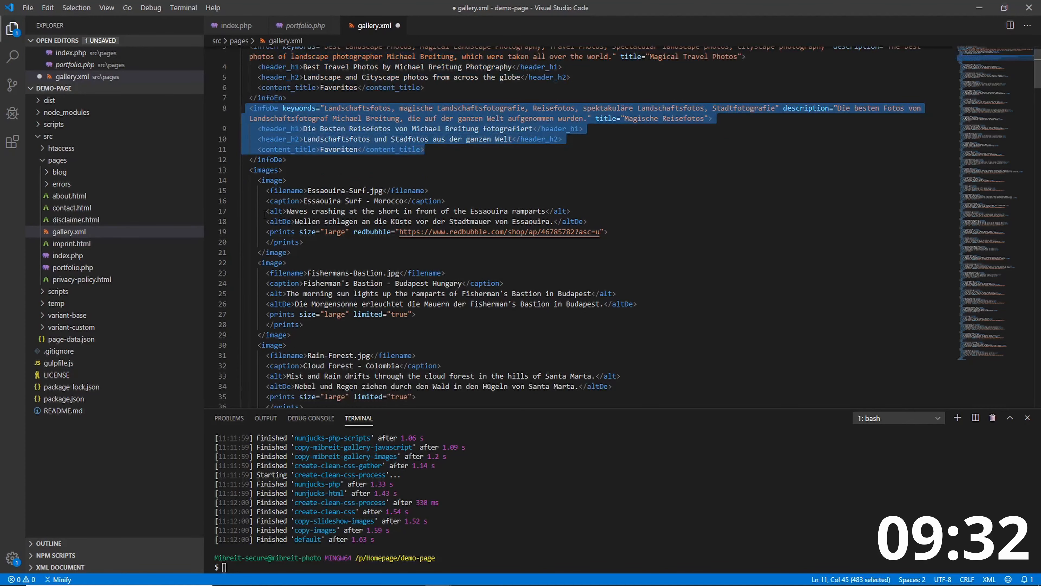
pyautogui.scroll(-3)
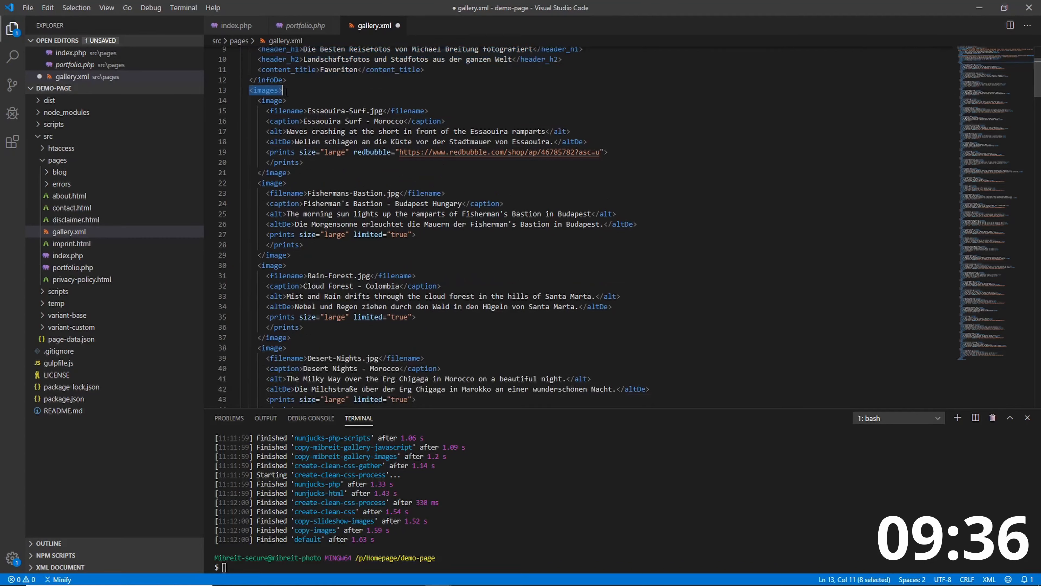
pyautogui.click(365, 111)
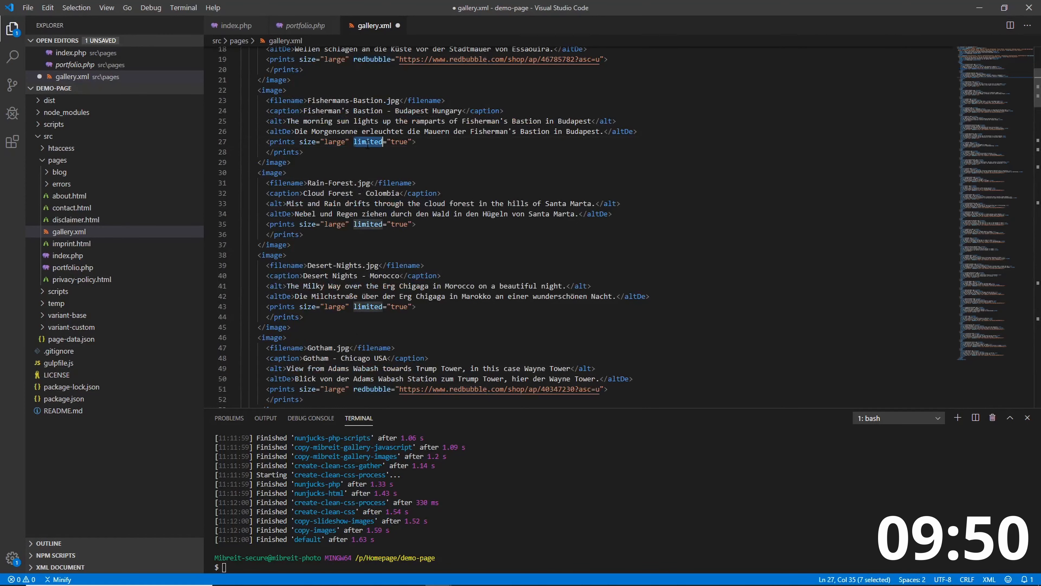
pyautogui.scroll(-3)
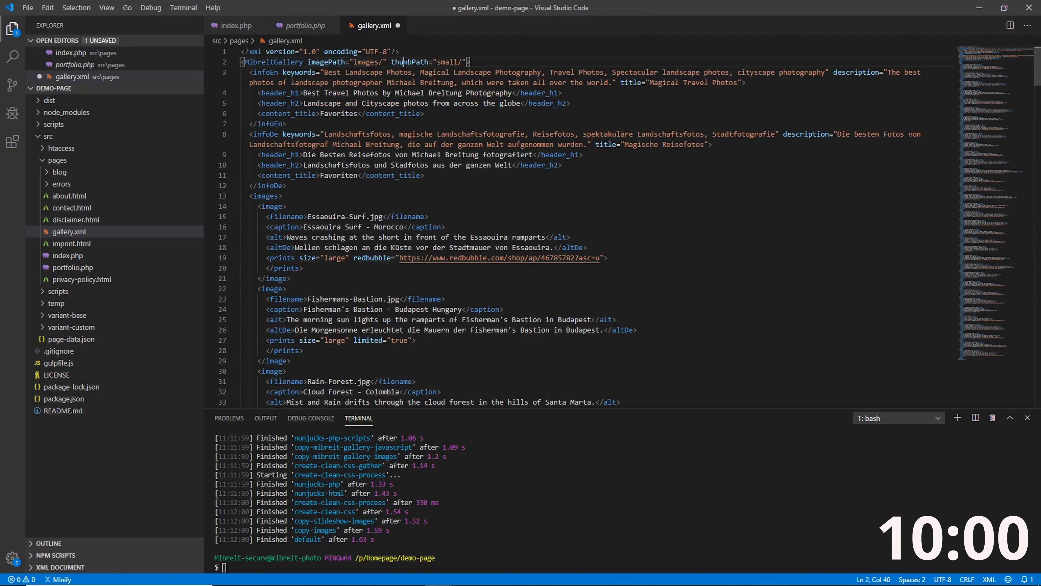
# Point imagePath to galleries/favorites/images/ and thumbPath to galleries/favorites/small/
pyautogui.doubleClick(367, 62)
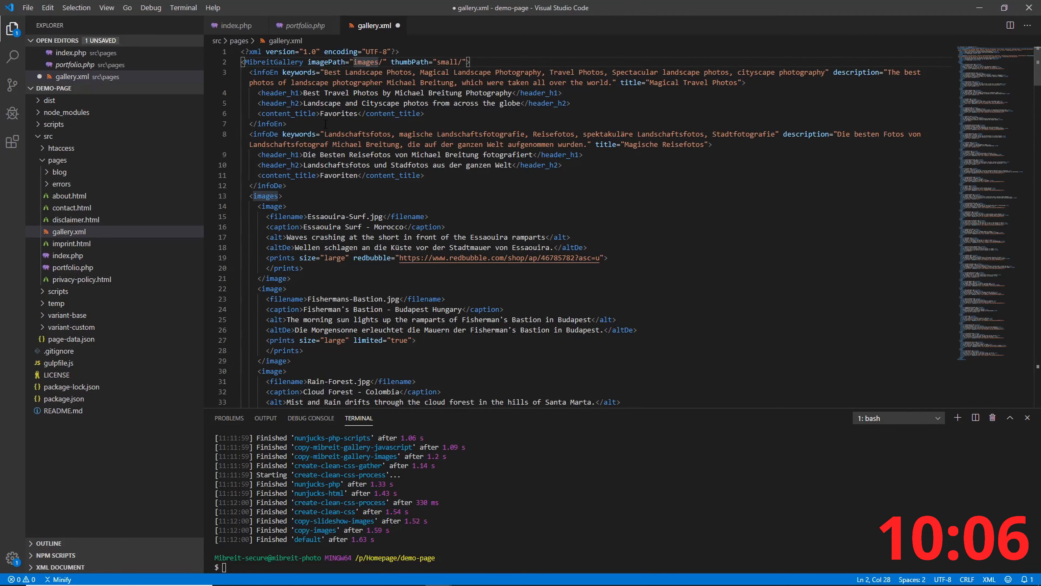
pyautogui.write('ga')
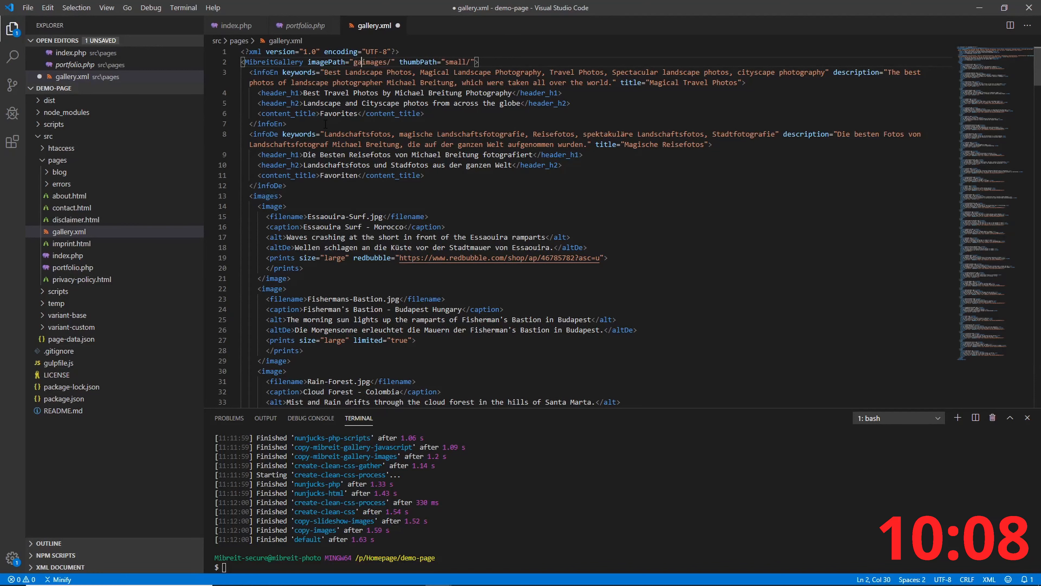
pyautogui.write('galleries/images/')
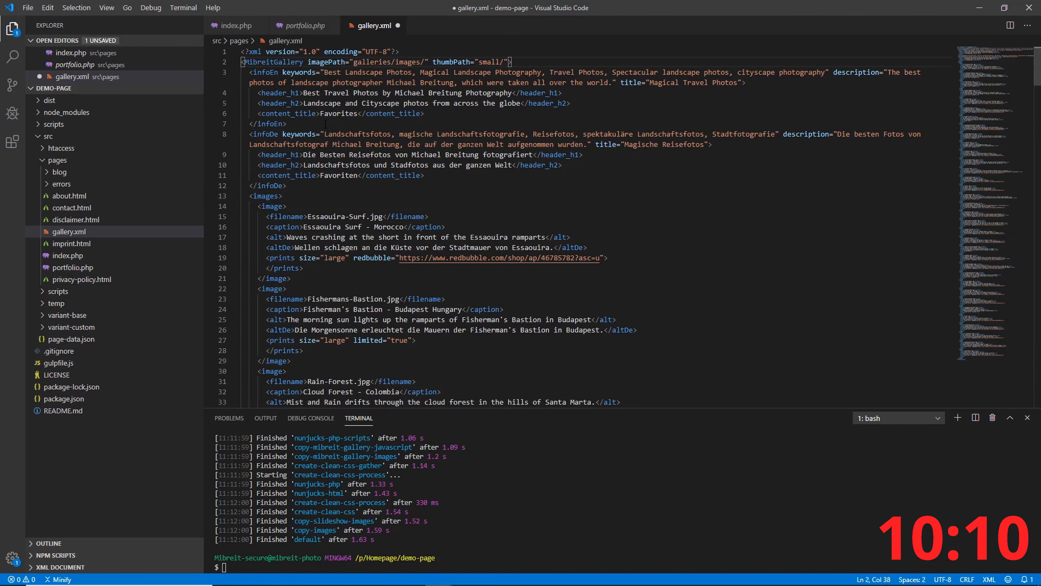
pyautogui.write('favorites/')
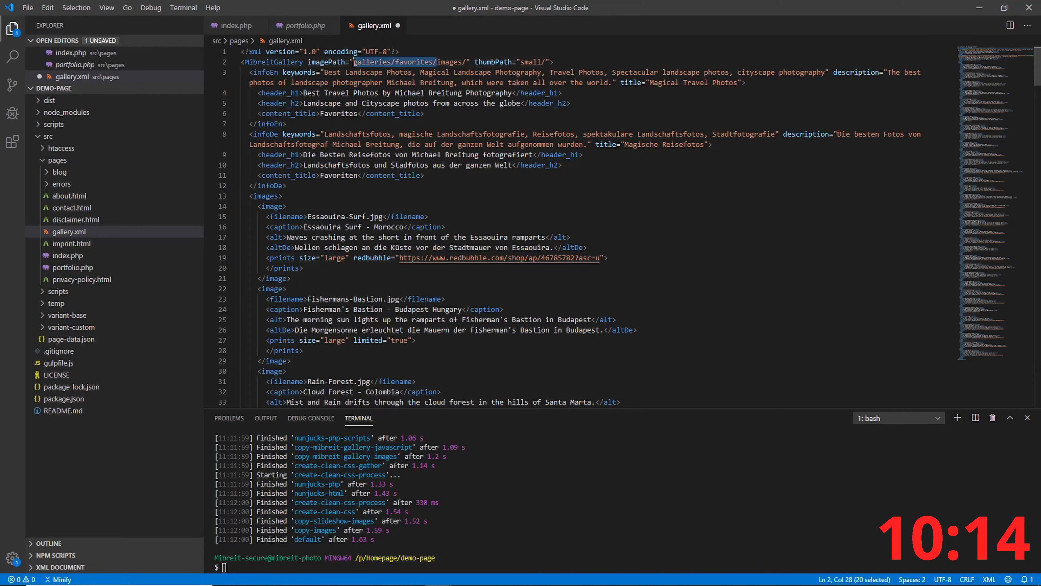
pyautogui.write('galleries/favorites/')
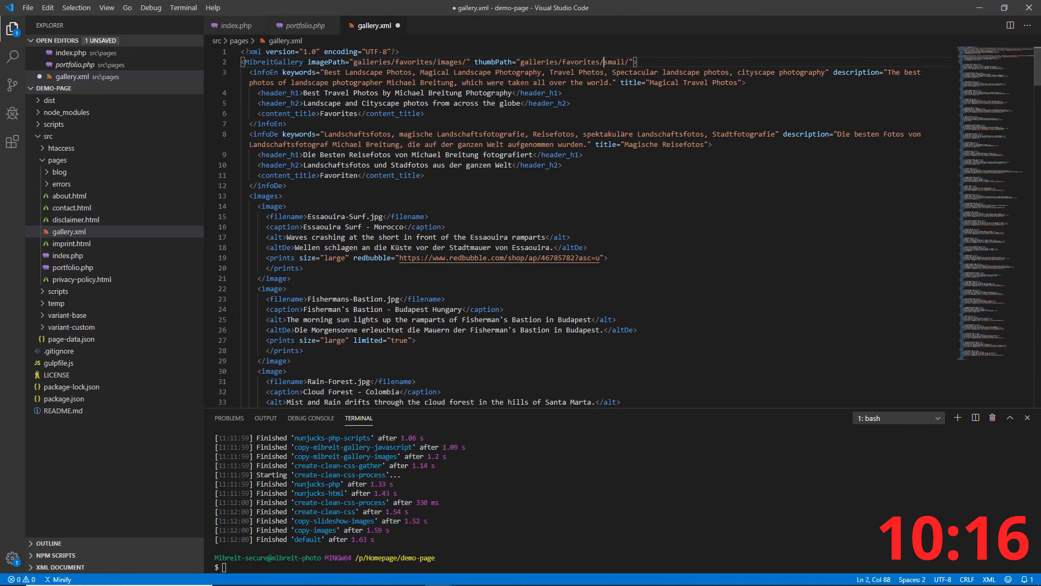
pyautogui.moveTo(147, 207)
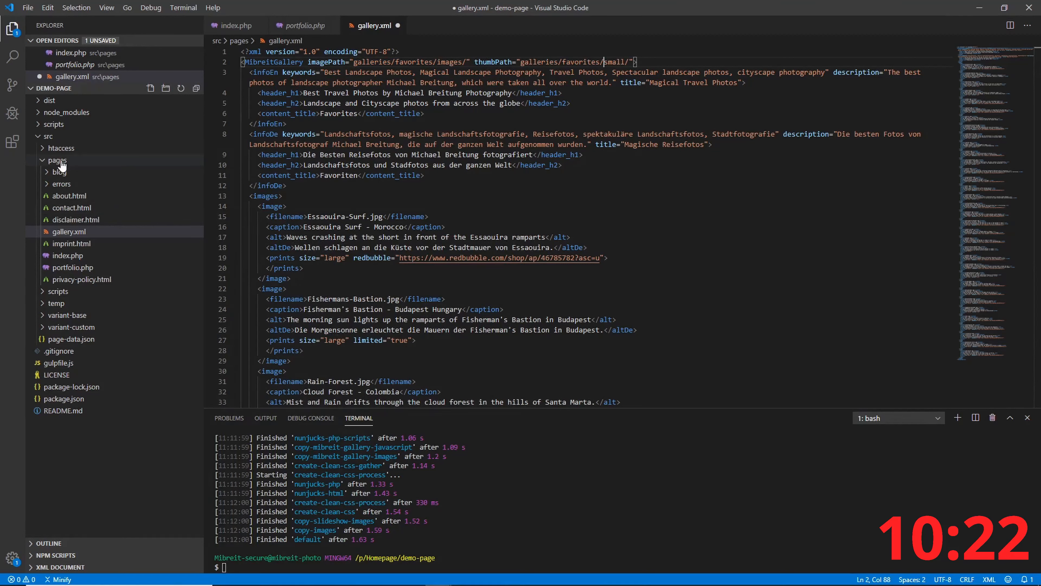
# Add a galleries/favorites folder under pages with images and small photo subfolders
pyautogui.click(165, 88)
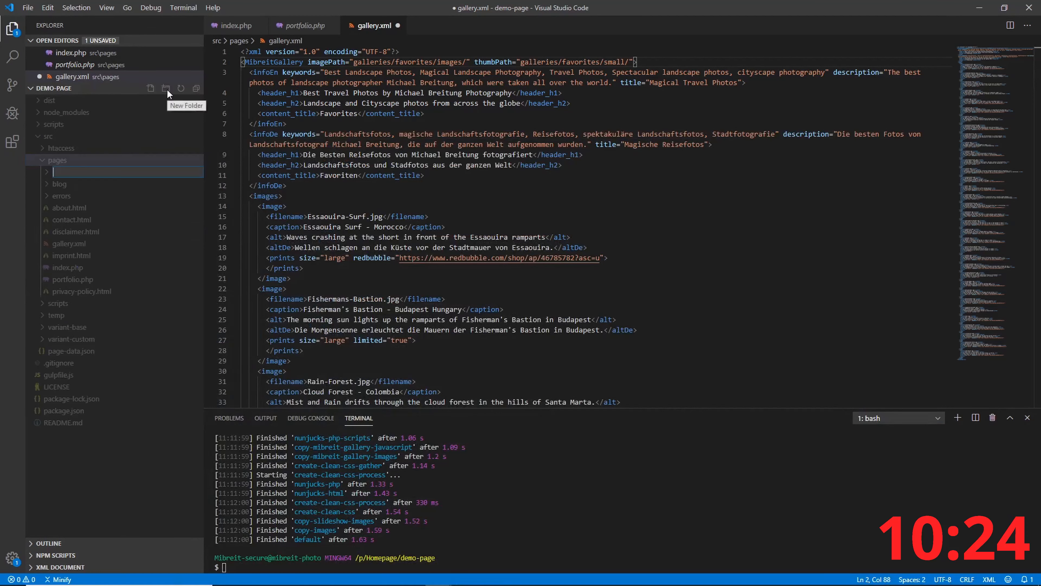
pyautogui.write('galler')
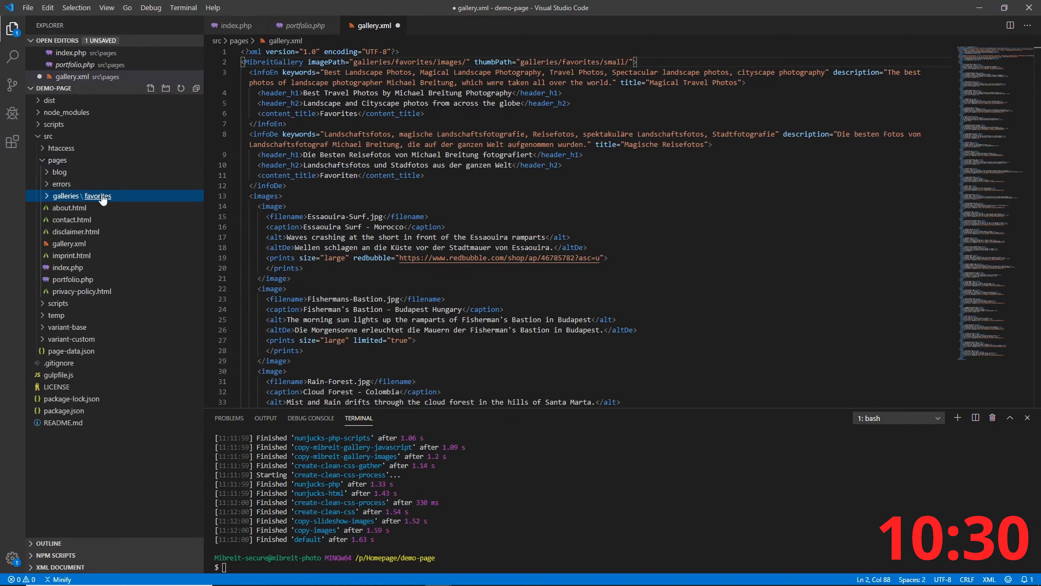
pyautogui.click(81, 195)
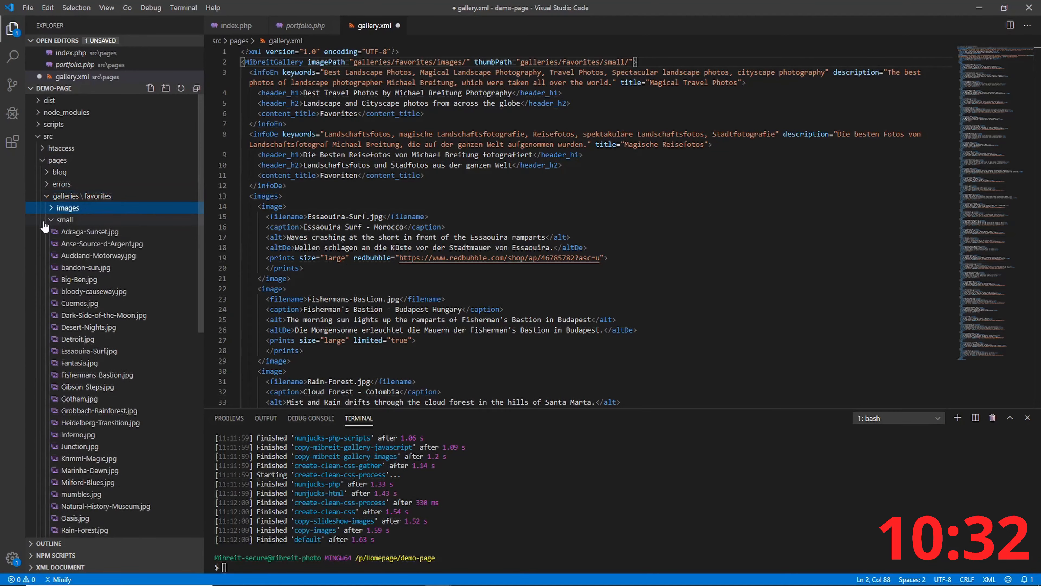
pyautogui.click(64, 219)
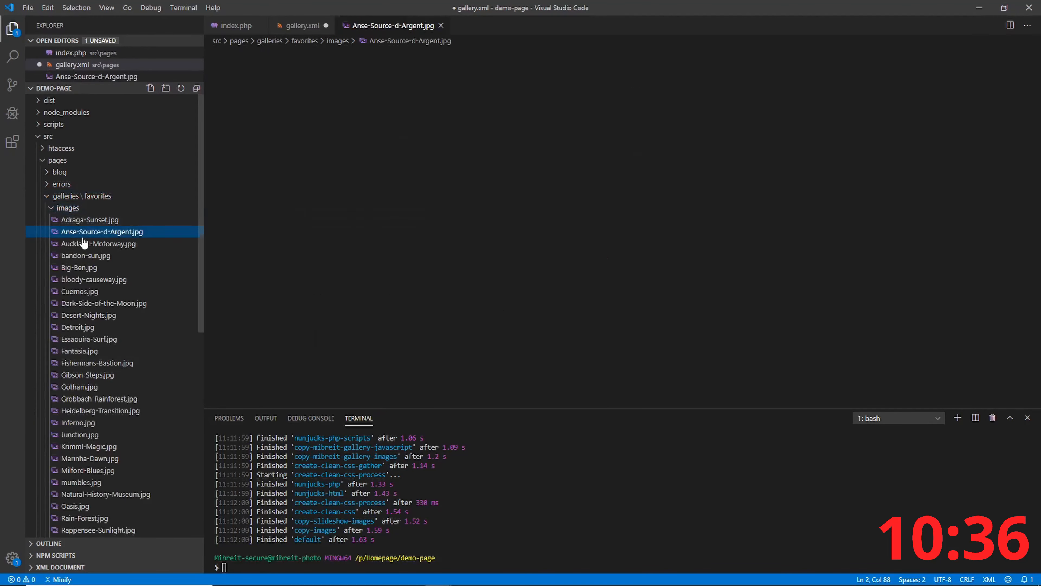
# Preview Anse-Source-d-Argent, Big-Ben and another photo from the images folder
pyautogui.click(102, 231)
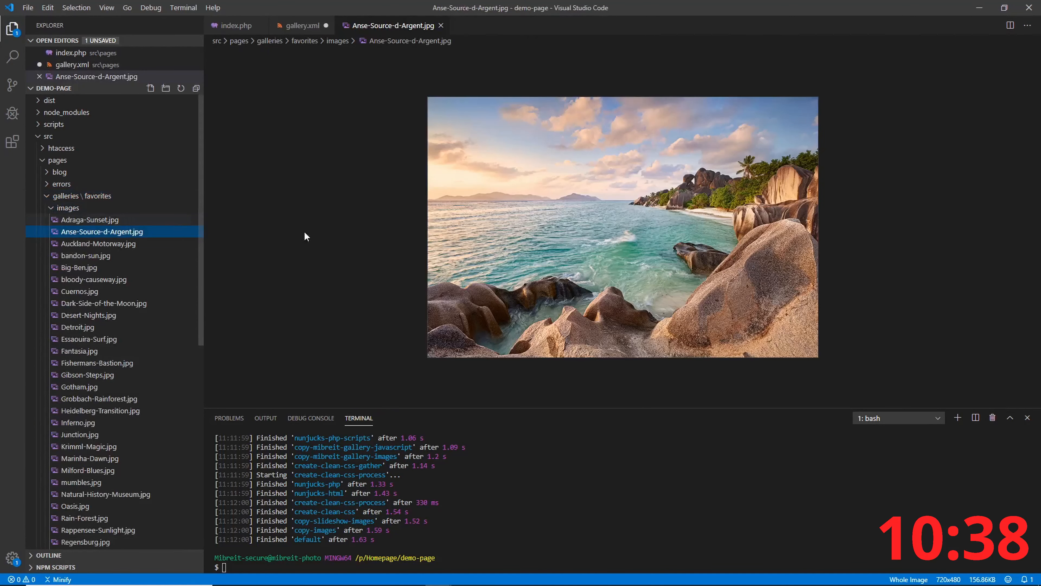
pyautogui.click(79, 268)
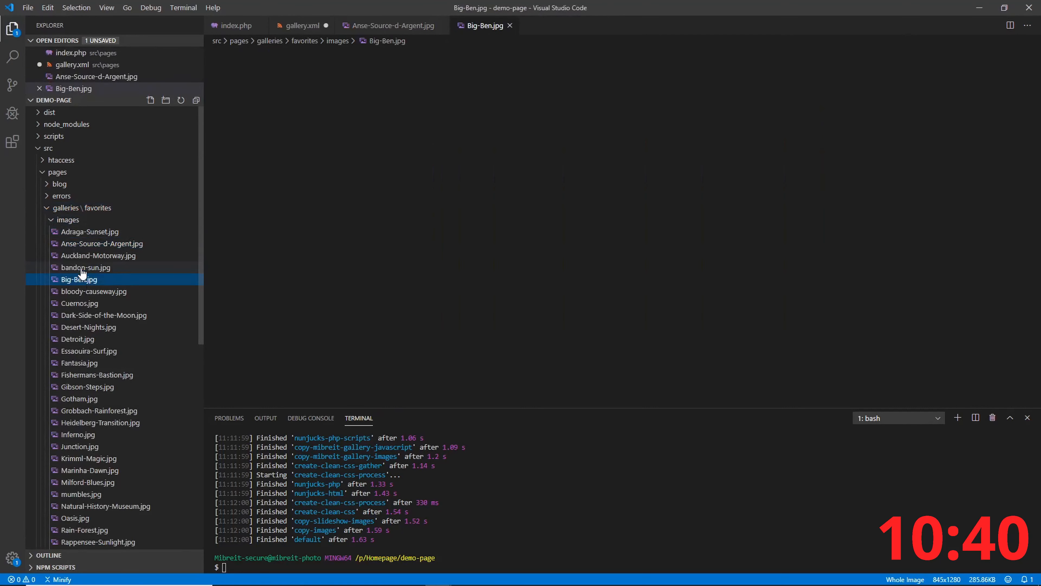
pyautogui.click(67, 220)
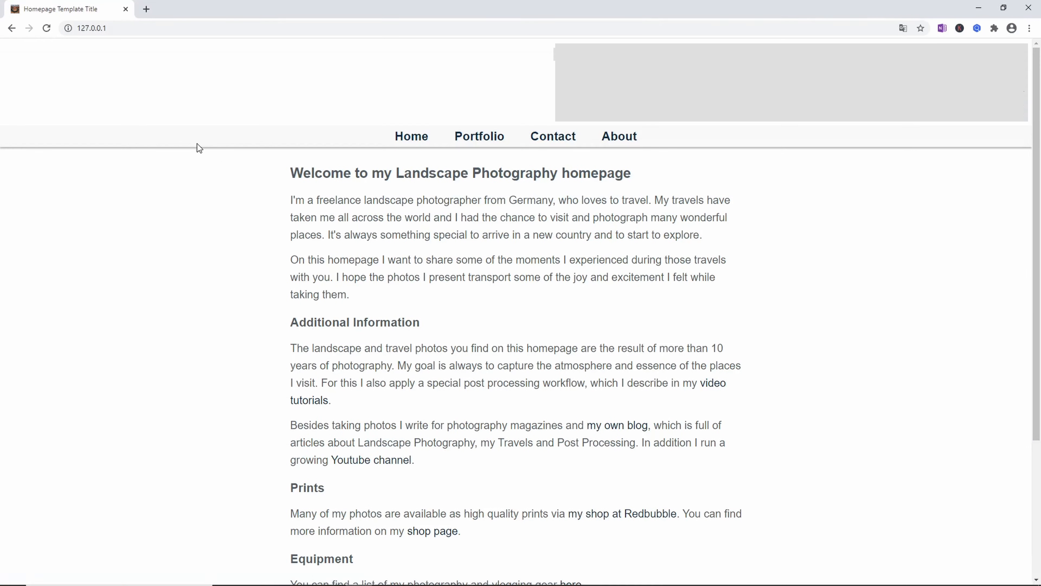
pyautogui.moveTo(484, 139)
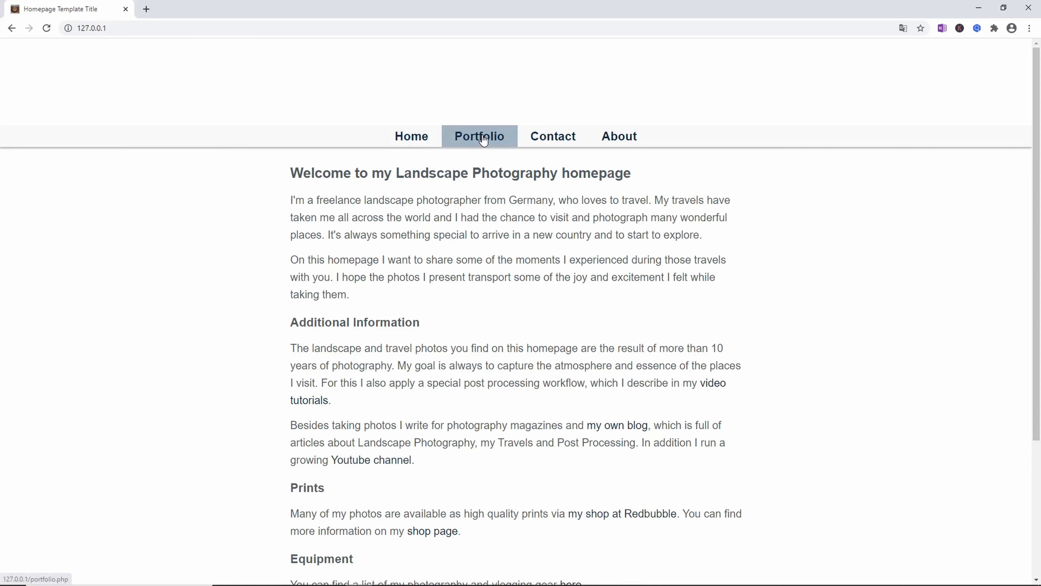
# View the Portfolio page's favorites slideshow with Desert Nights - Morocco and its thumbnails
pyautogui.click(479, 136)
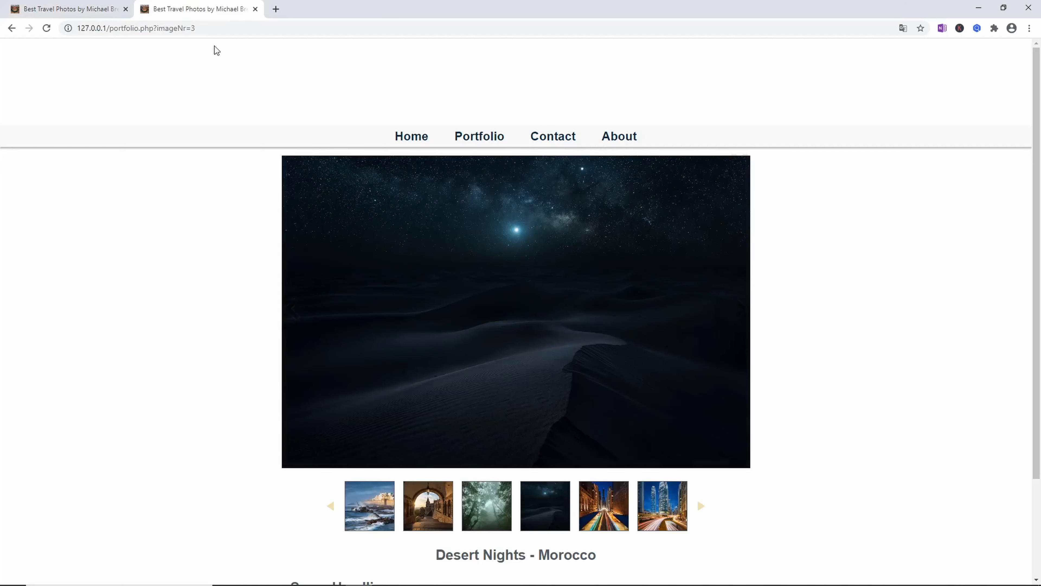
pyautogui.moveTo(434, 208)
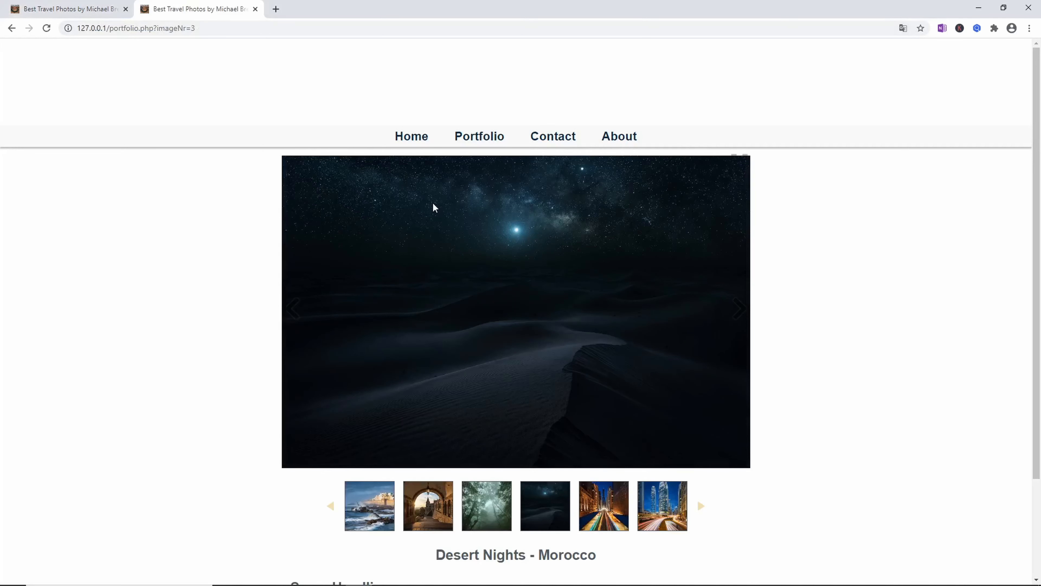
pyautogui.scroll(-3)
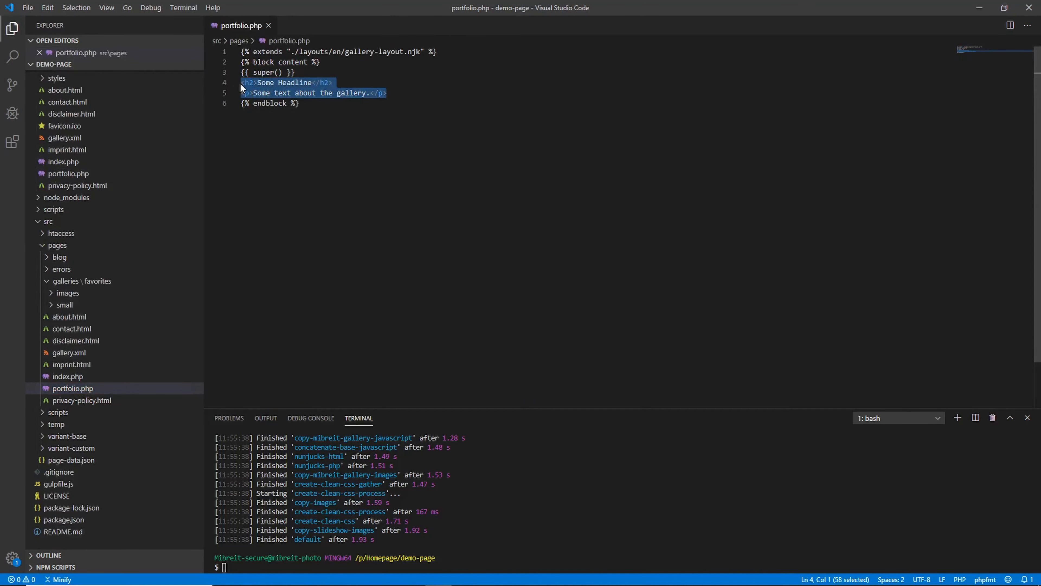
# Remove the placeholder Some Headline and paragraph from portfolio.php and save
pyautogui.press('Delete')
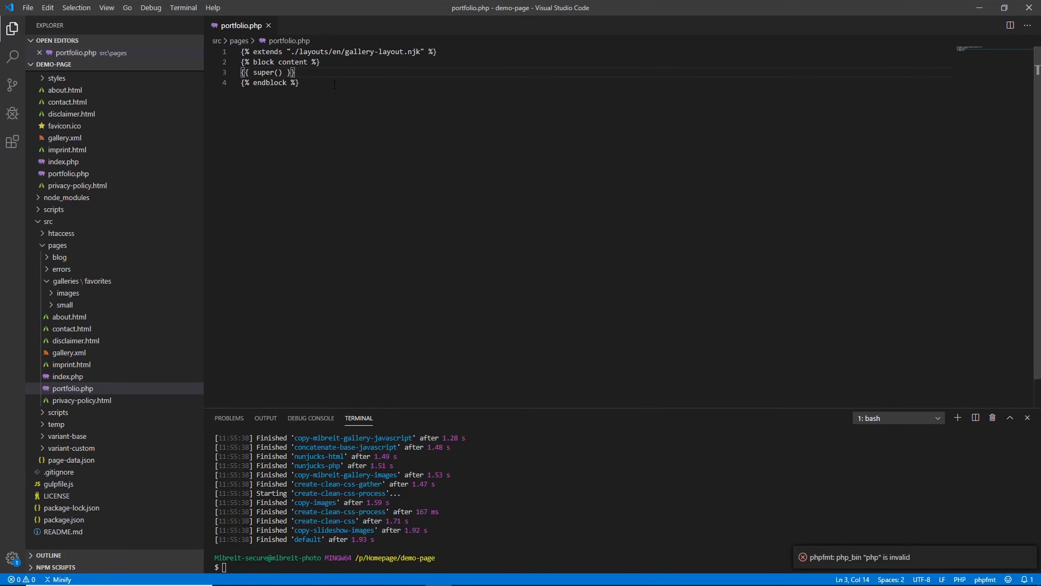
pyautogui.press('Ctrl+A')
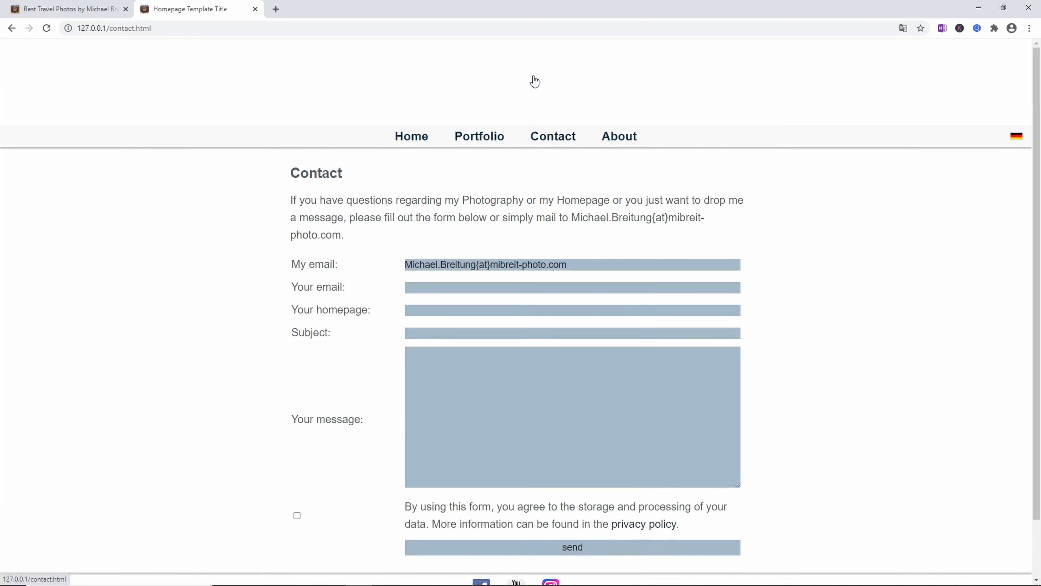
# Submit the empty contact form to see required-field warnings, then view the About page
pyautogui.click(573, 547)
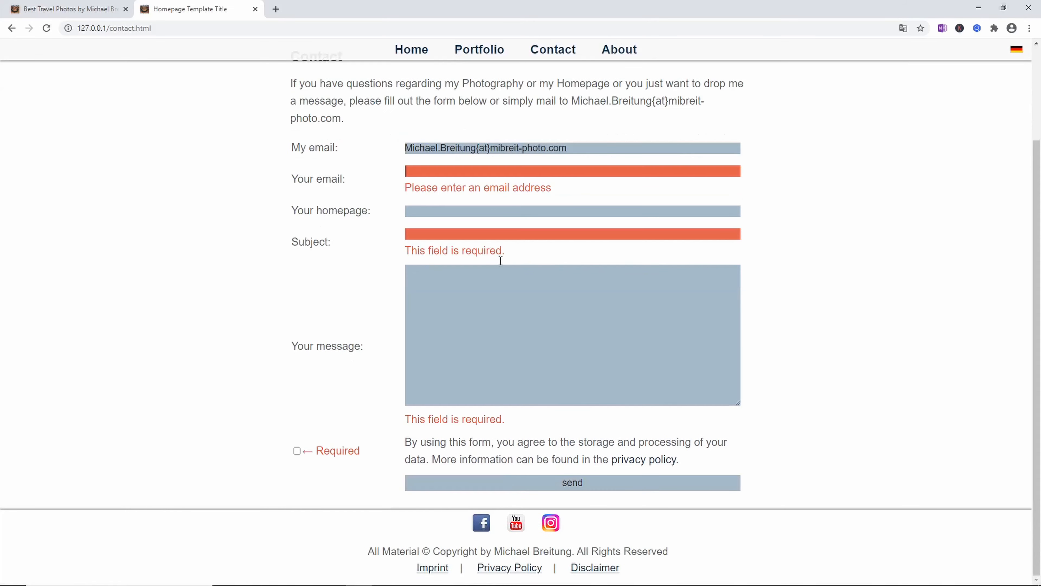
pyautogui.click(619, 49)
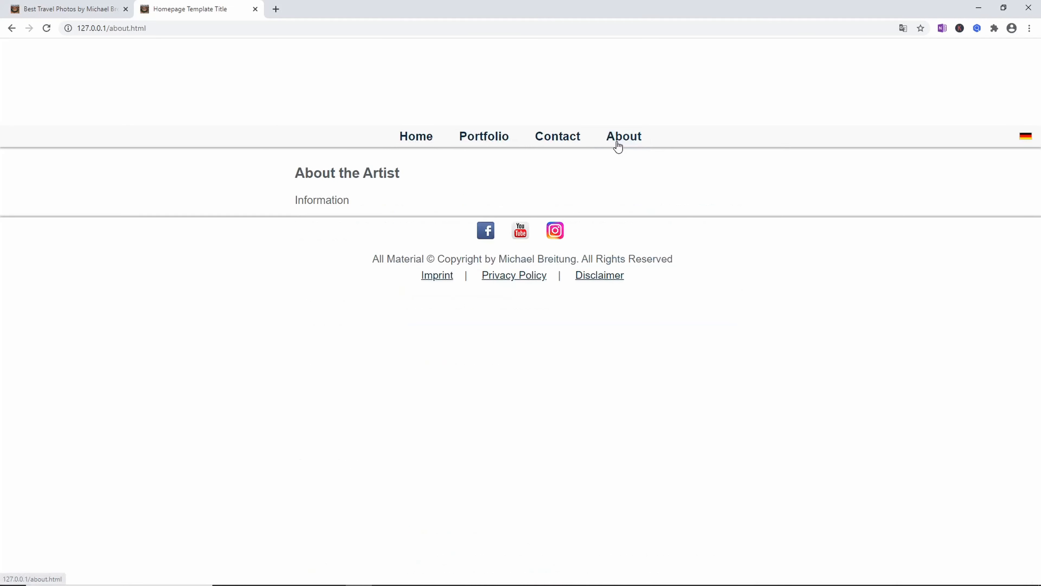
pyautogui.click(415, 136)
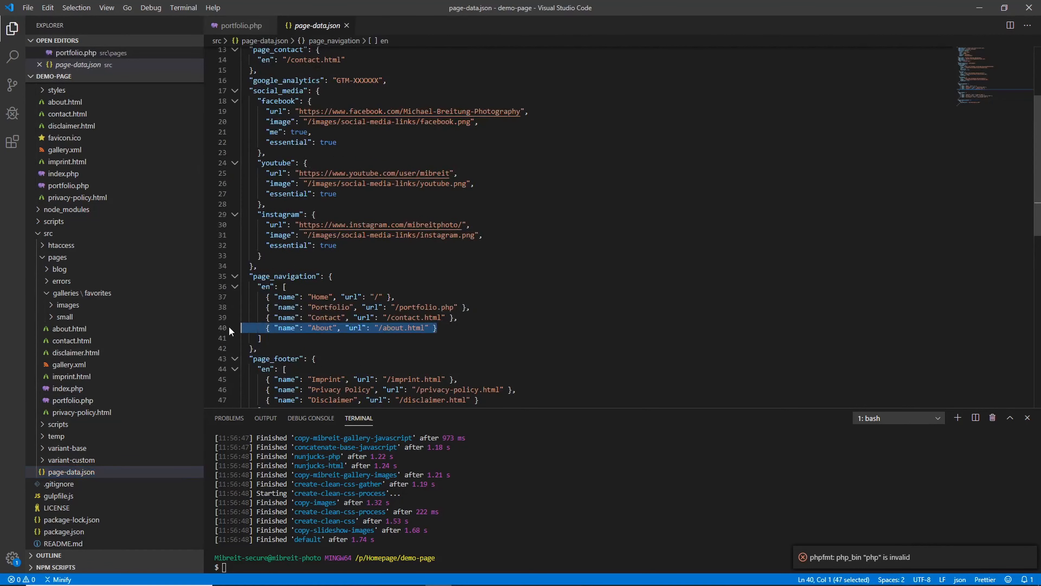
# Delete the About entry from page-data.json's English page_navigation list
pyautogui.press('Delete')
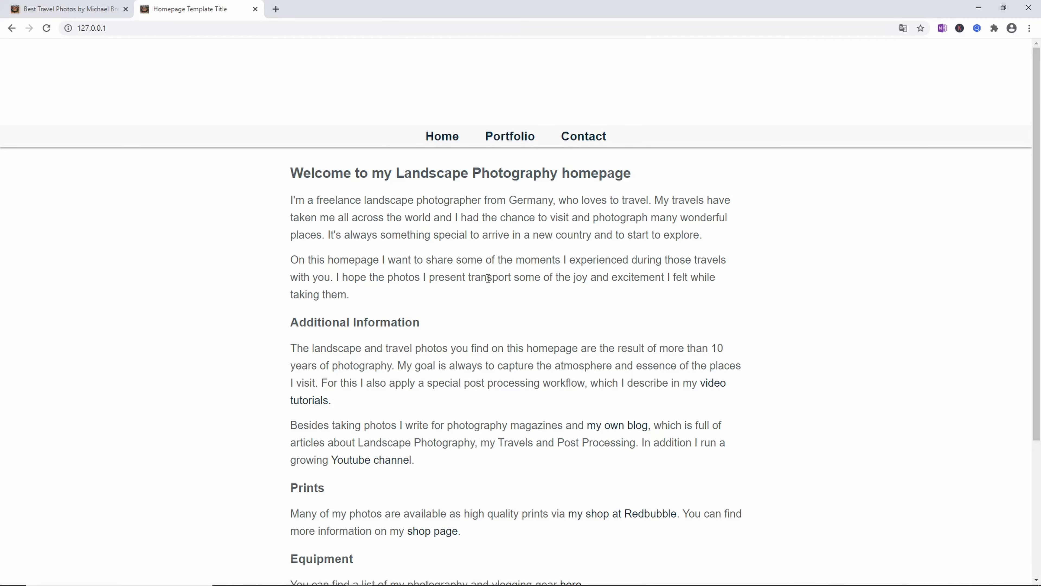
pyautogui.moveTo(497, 248)
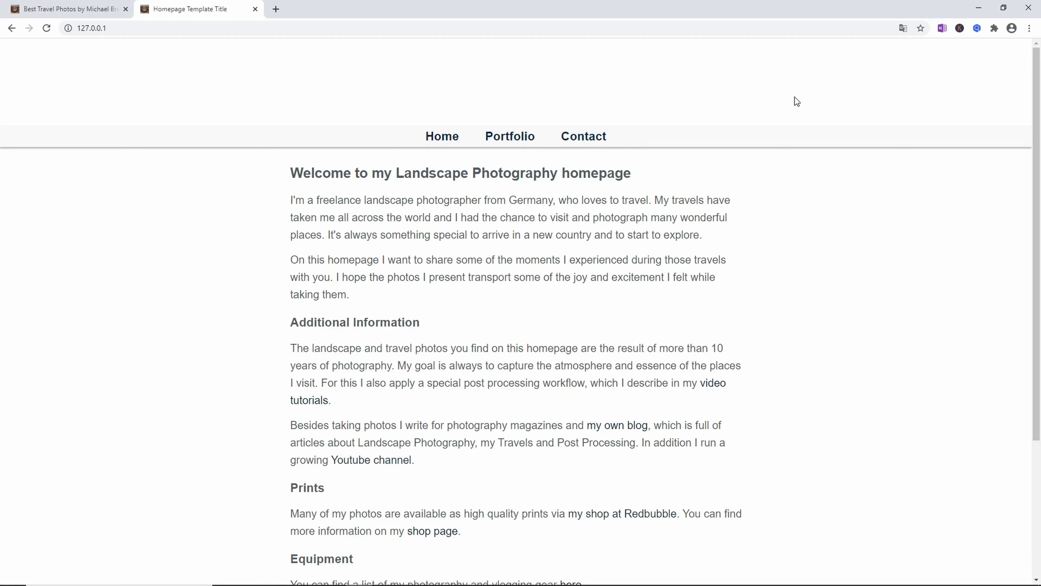
pyautogui.moveTo(83, 125)
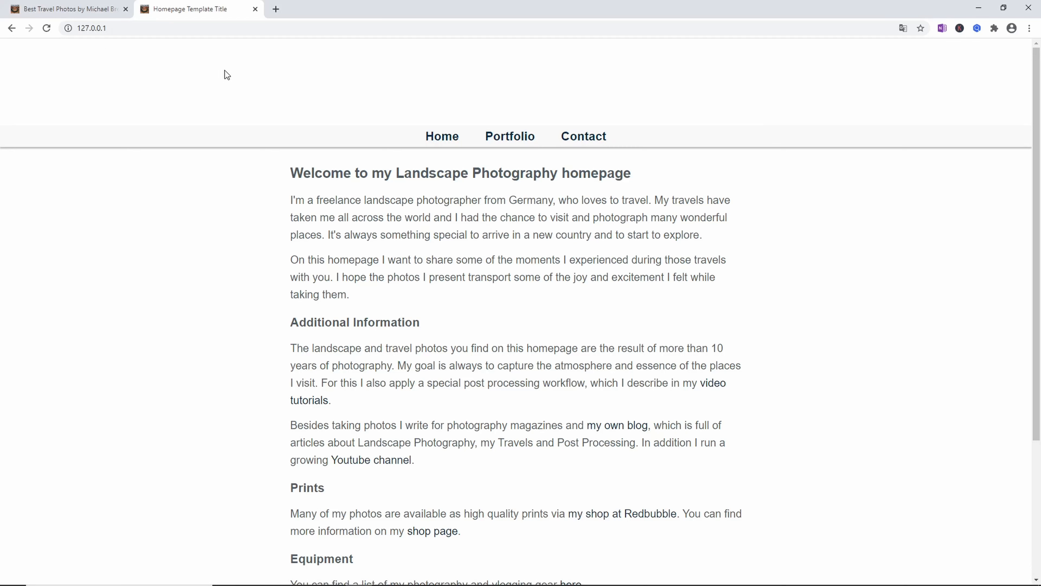
pyautogui.moveTo(345, 119)
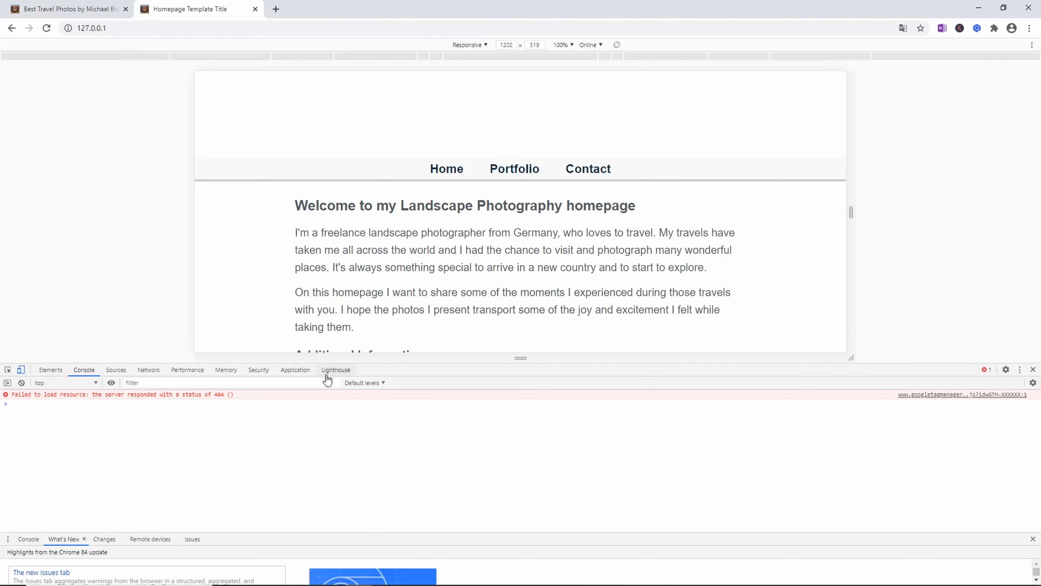
pyautogui.moveTo(521, 358); pyautogui.dragTo(520, 412)
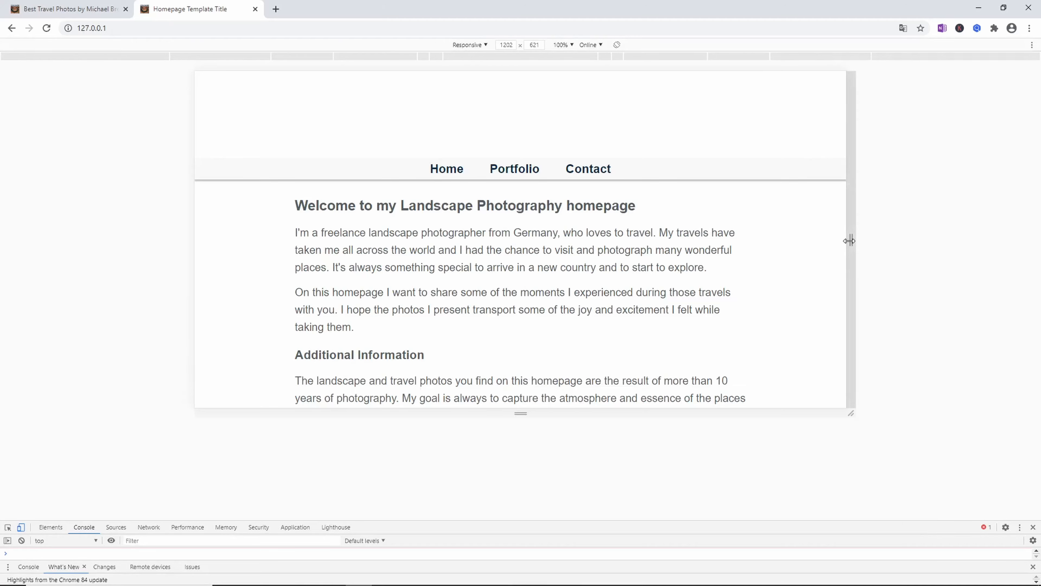
pyautogui.moveTo(850, 241); pyautogui.dragTo(601, 236)
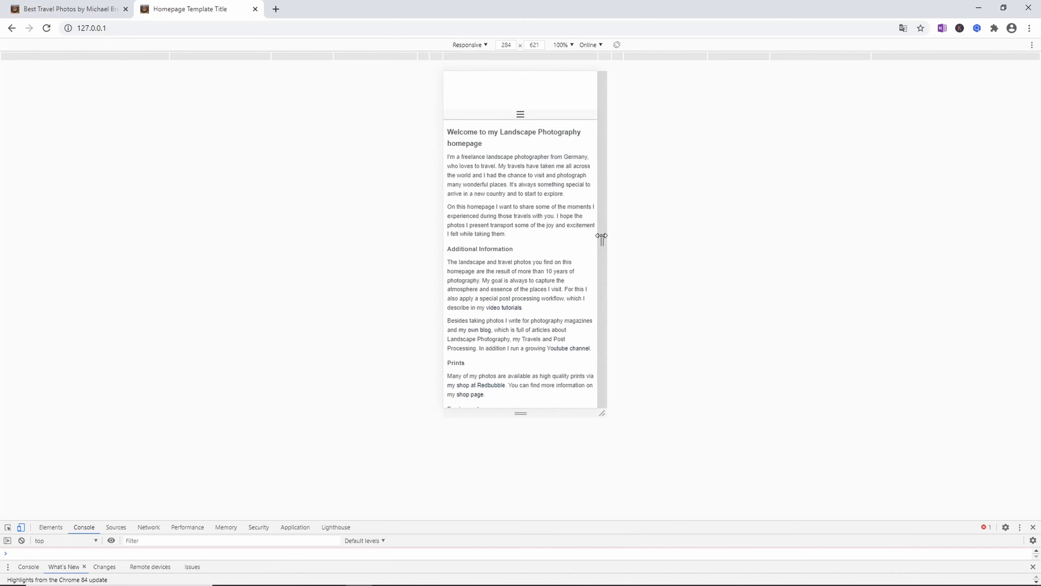
pyautogui.moveTo(603, 235); pyautogui.dragTo(778, 272)
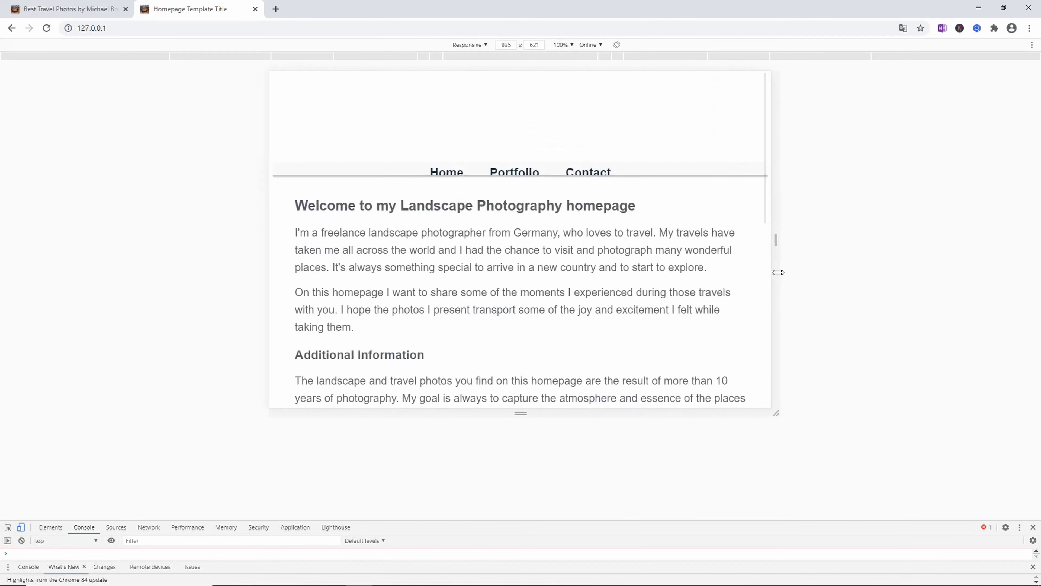
pyautogui.moveTo(778, 272); pyautogui.dragTo(820, 286)
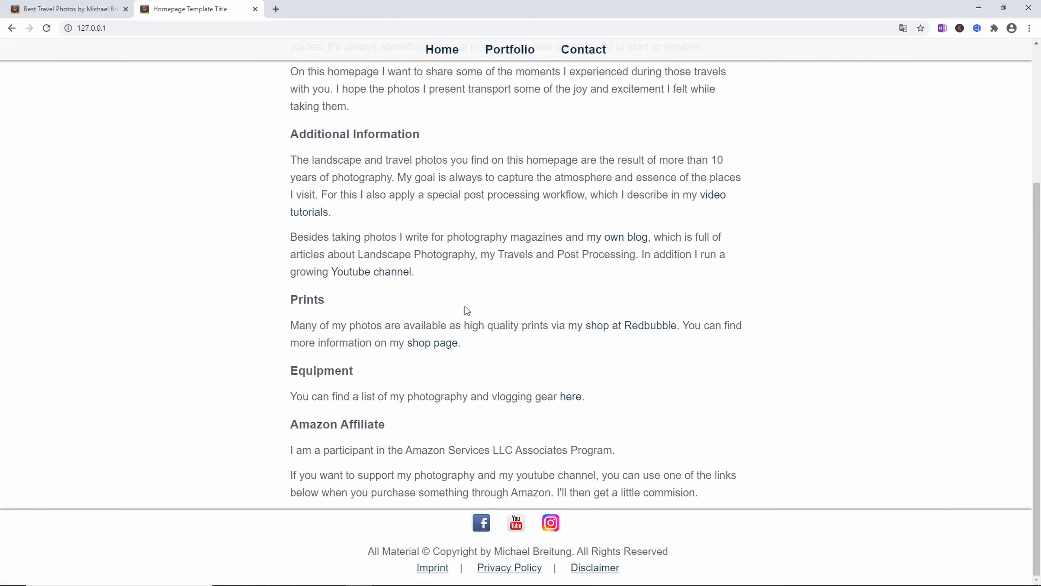
pyautogui.scroll(3)
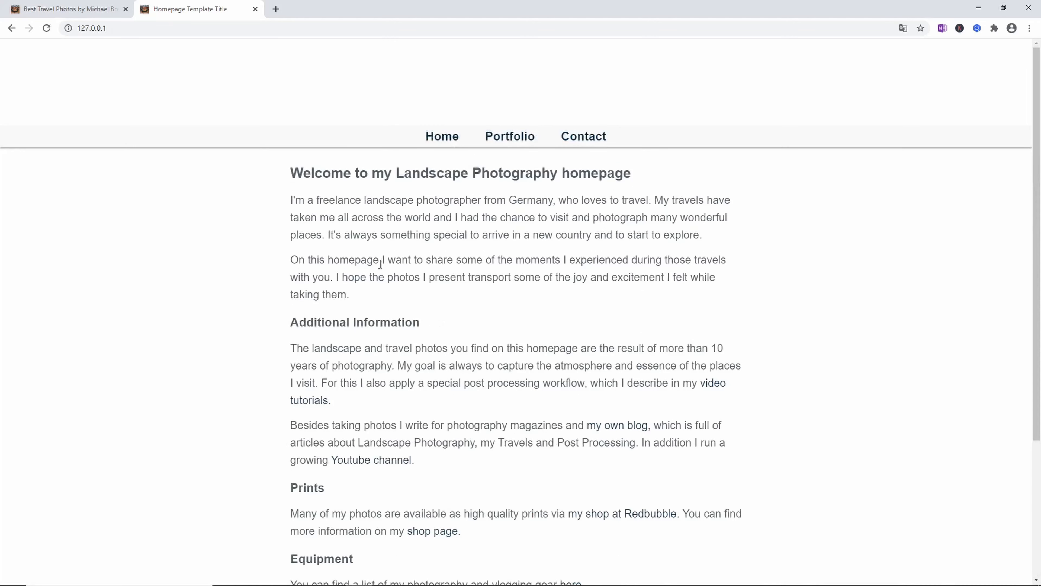
pyautogui.moveTo(54, 48)
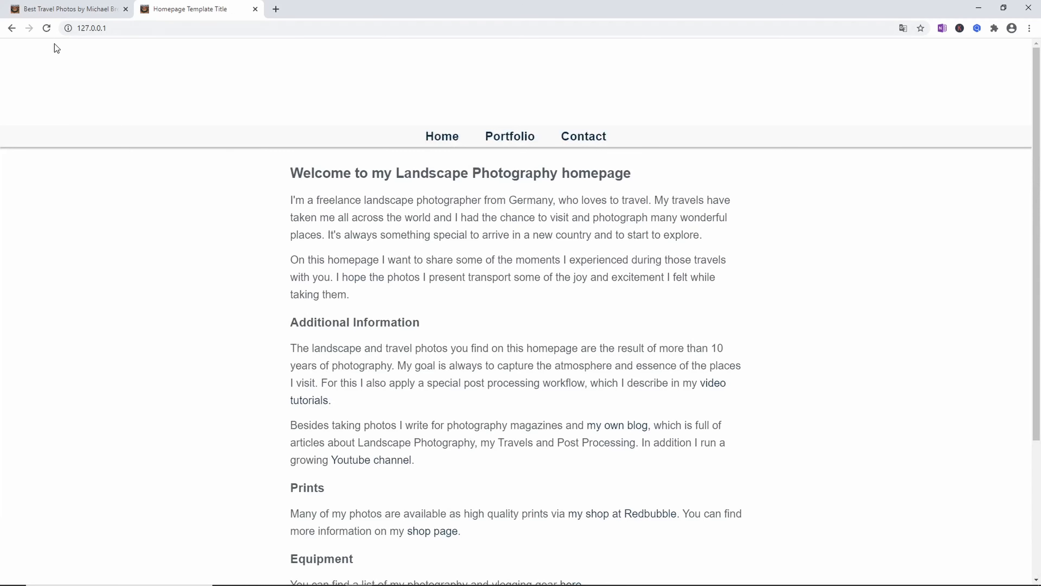
pyautogui.moveTo(96, 64)
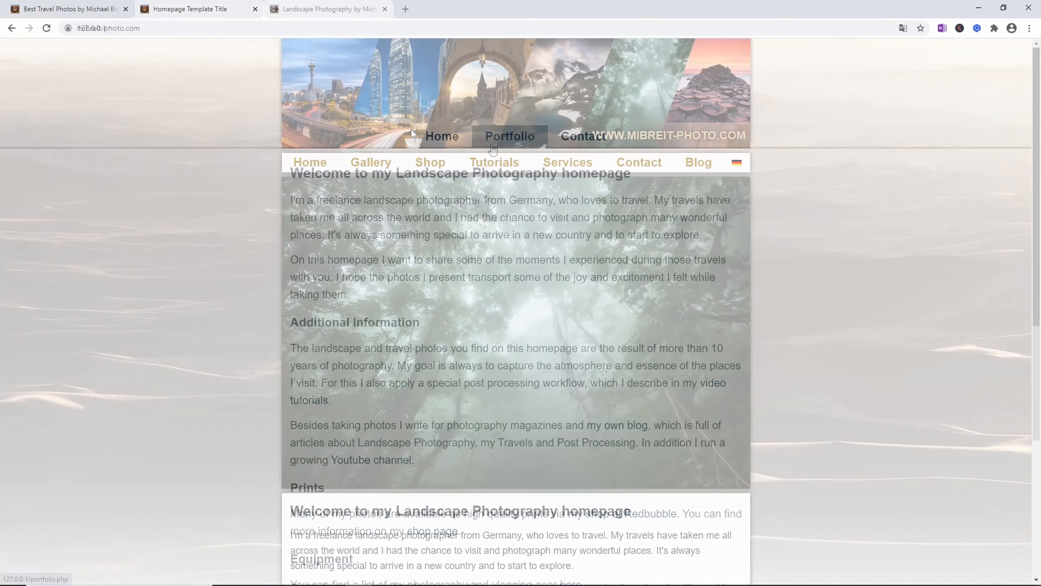
# Browse the live site's Personal Favorites gallery, then go to its Blog listing
pyautogui.click(370, 163)
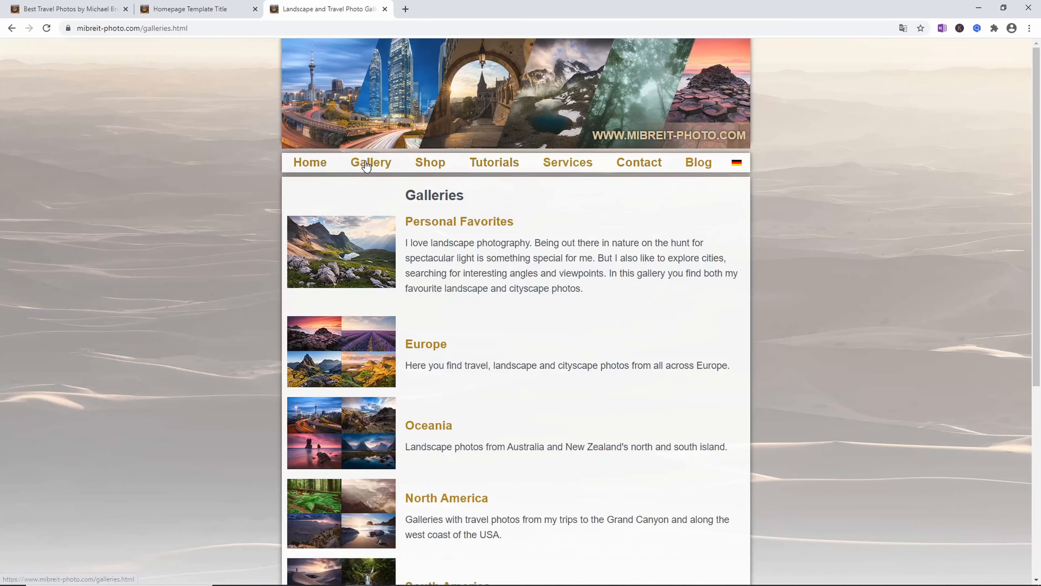
pyautogui.click(341, 255)
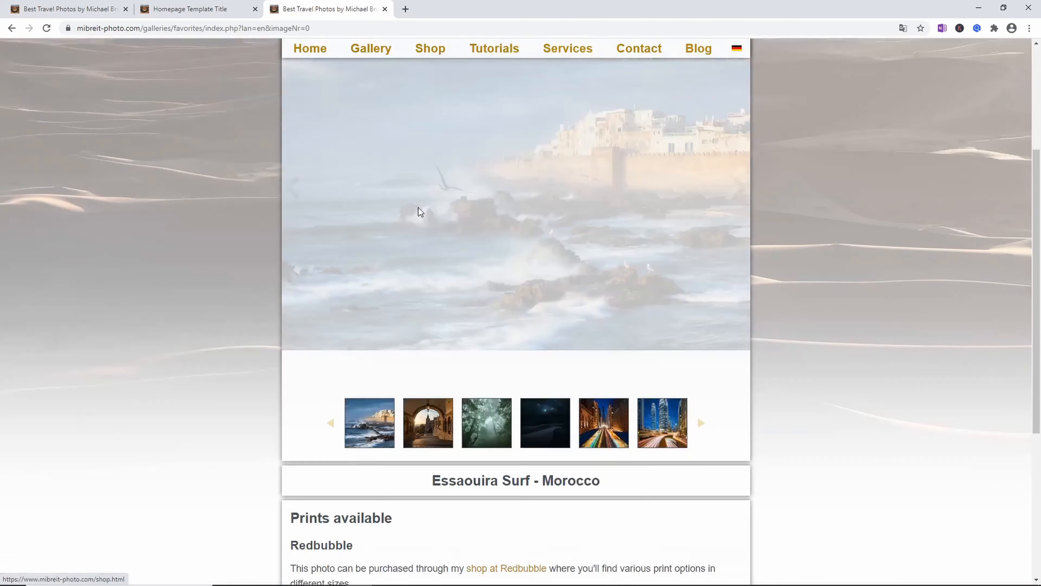
pyautogui.scroll(-3)
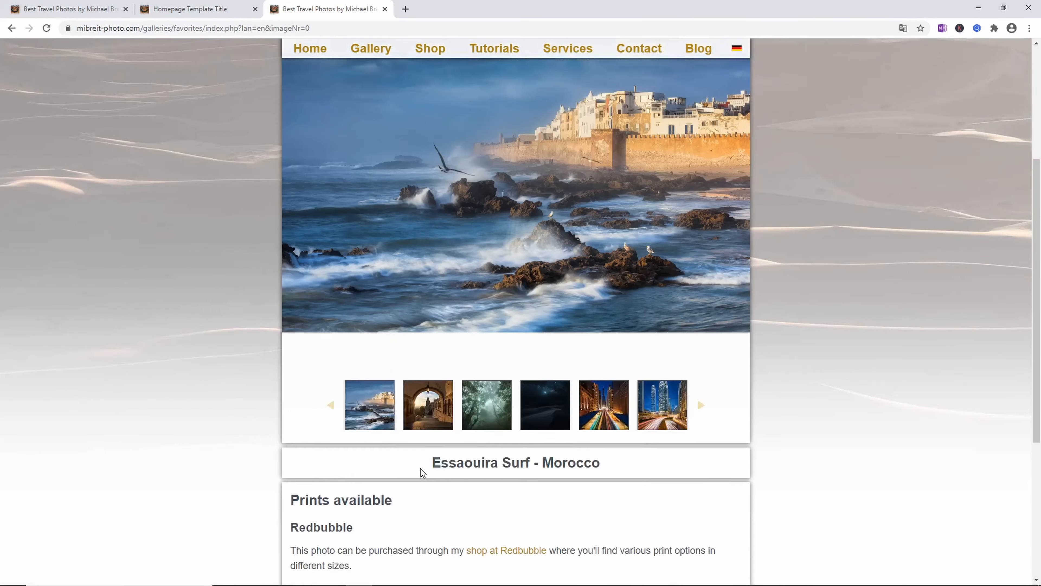
pyautogui.scroll(3)
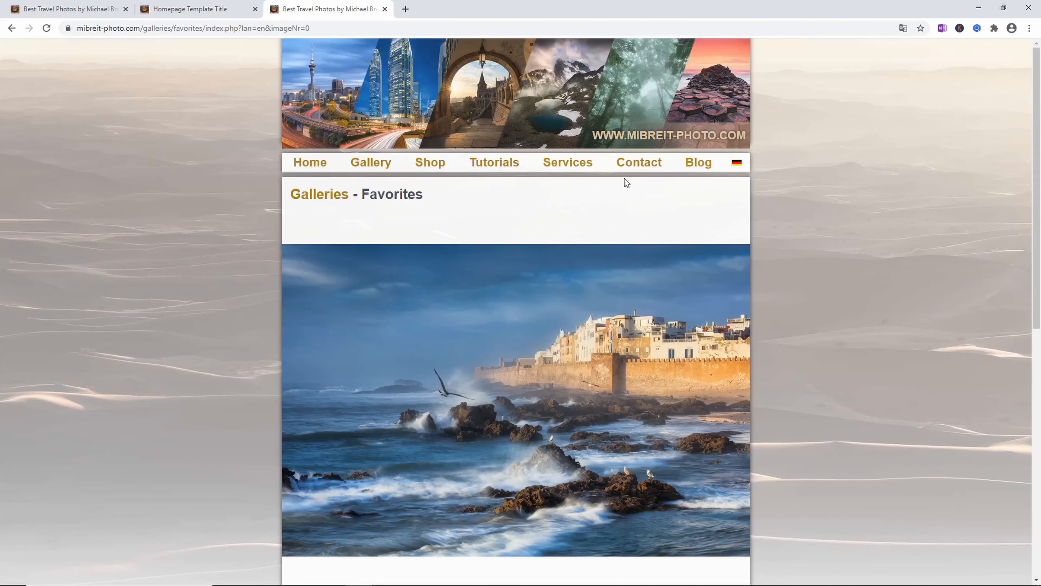
pyautogui.click(723, 162)
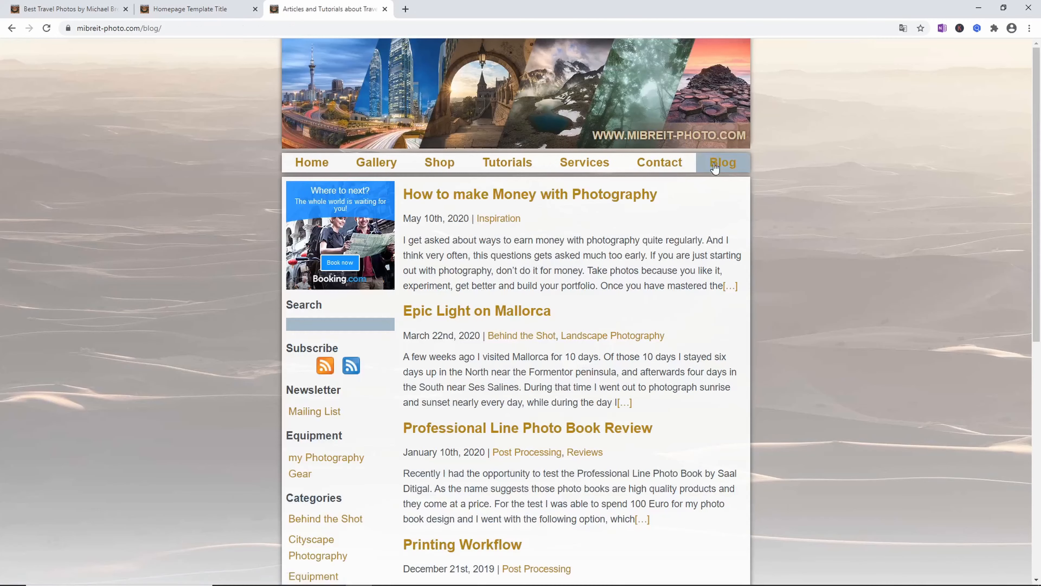
pyautogui.moveTo(626, 281)
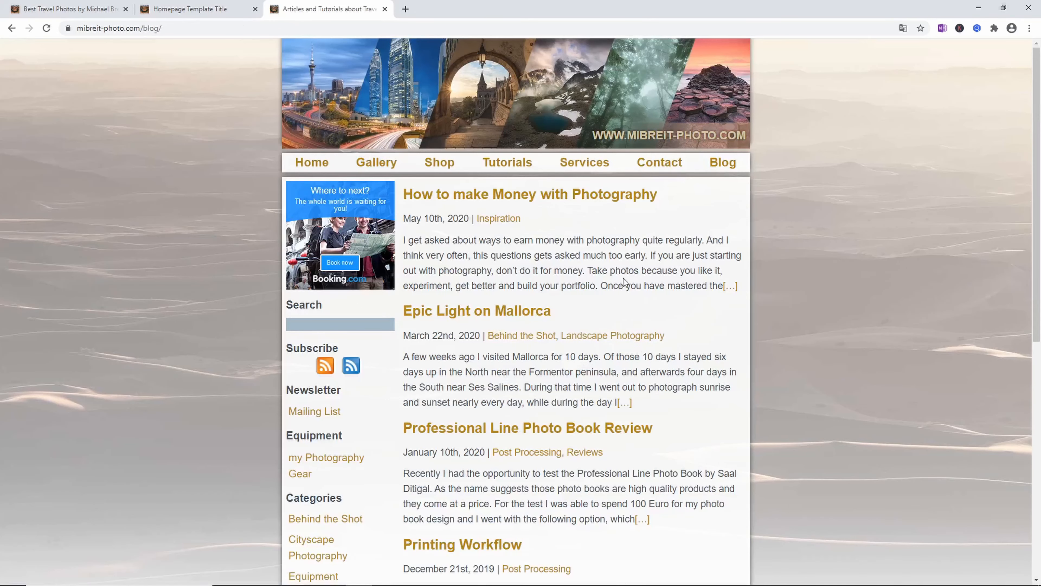
pyautogui.moveTo(506, 198)
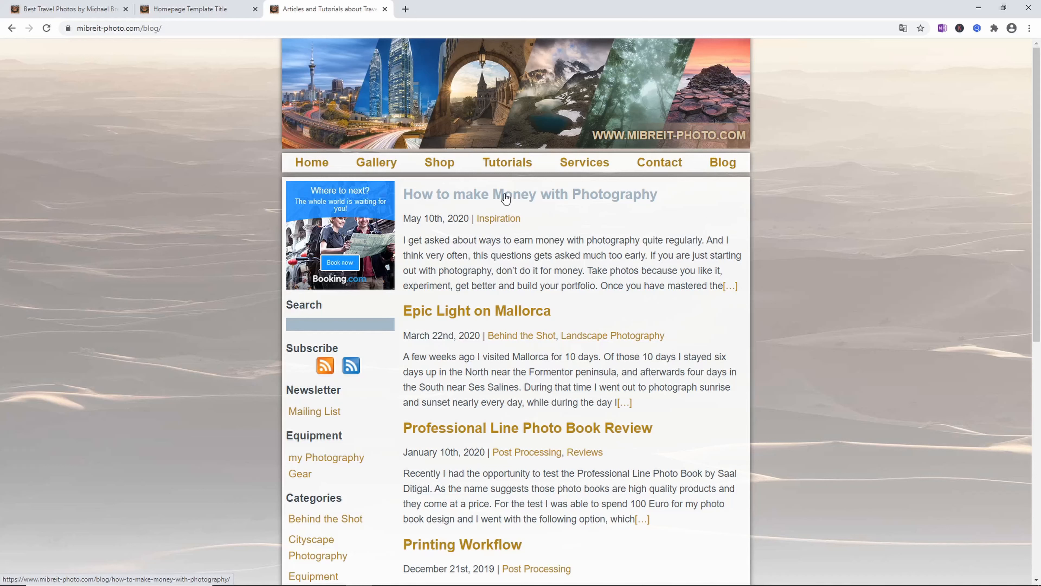
pyautogui.moveTo(517, 223)
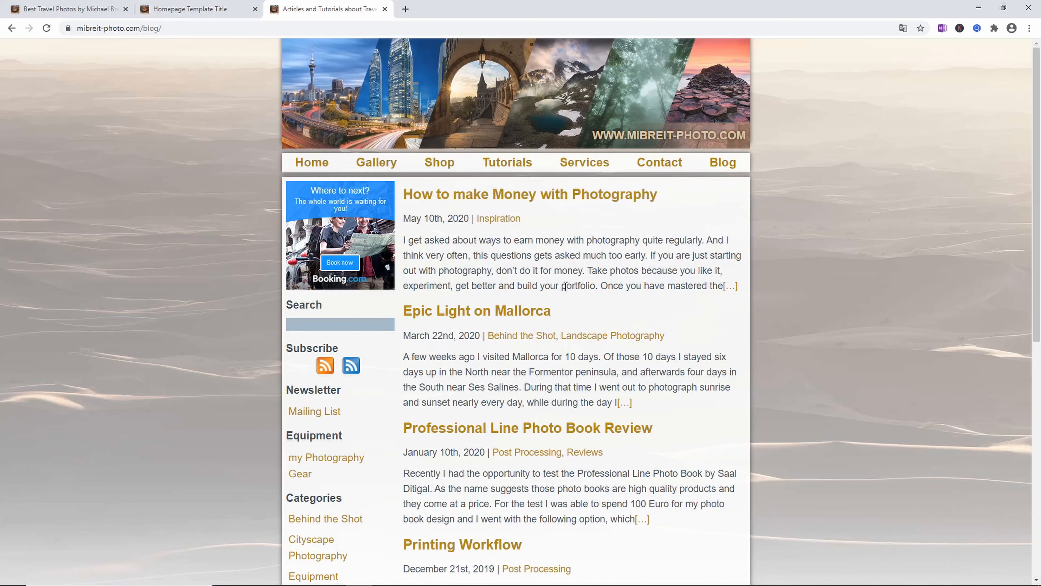
pyautogui.moveTo(557, 279)
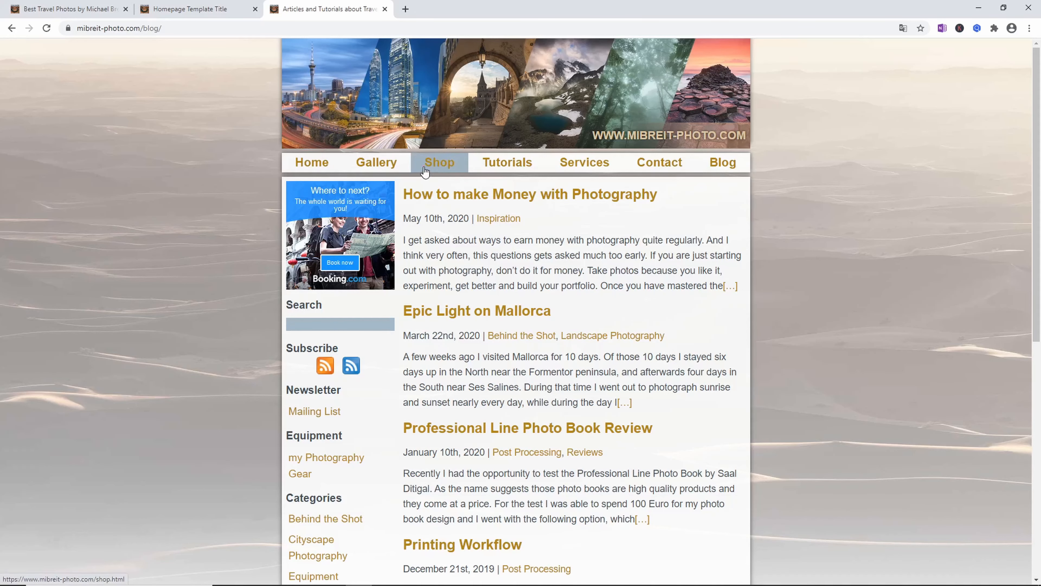
# Return to the site's home page, then browse to the video Tutorials page
pyautogui.click(311, 163)
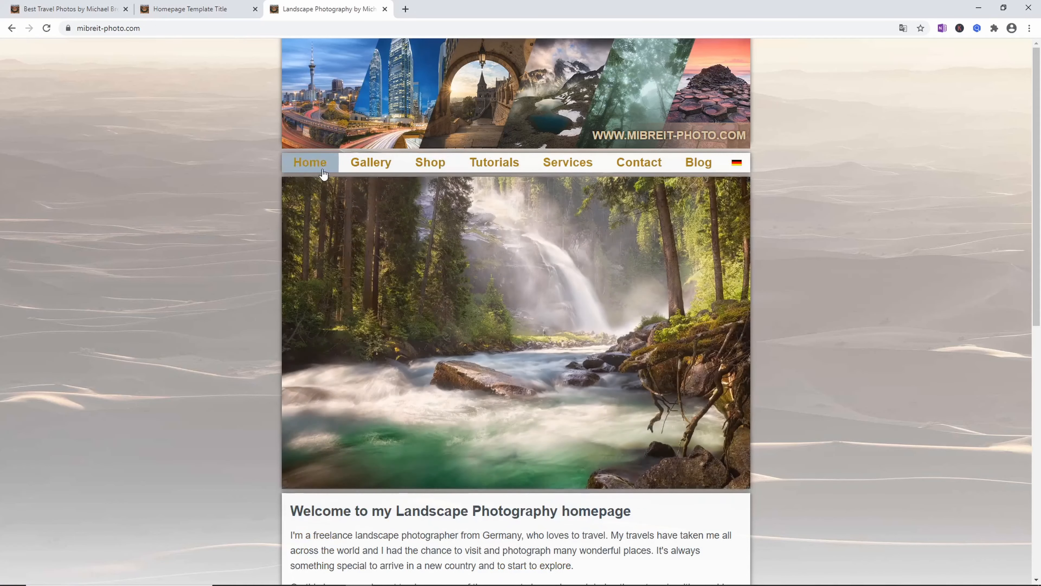
pyautogui.scroll(-3)
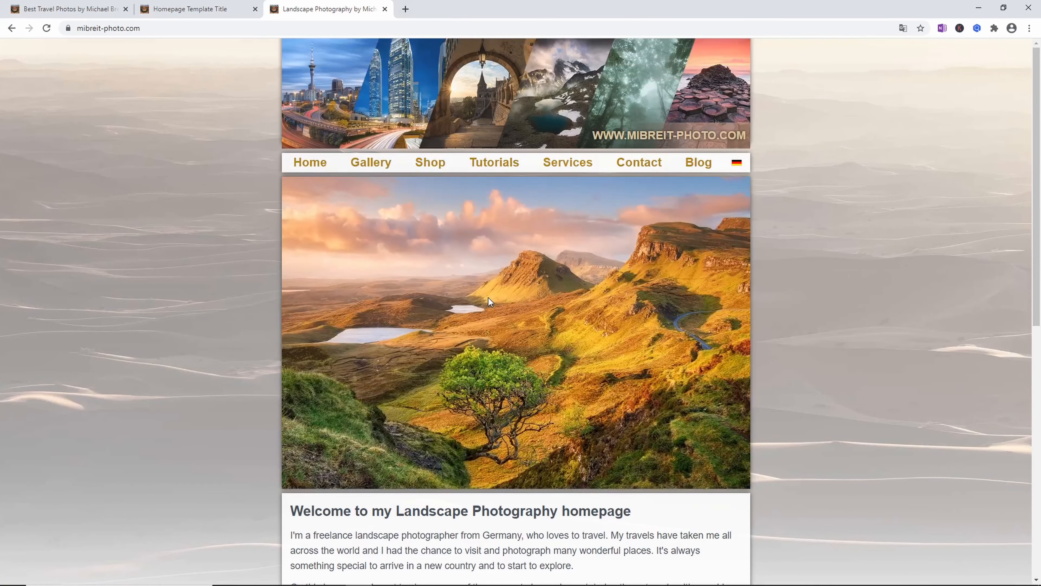
pyautogui.moveTo(600, 69)
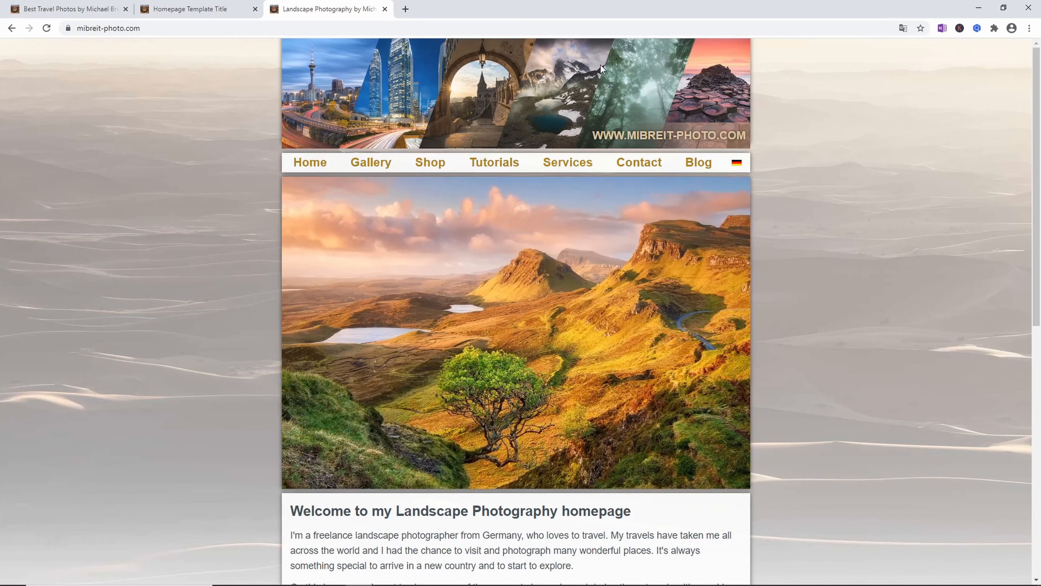
pyautogui.click(371, 161)
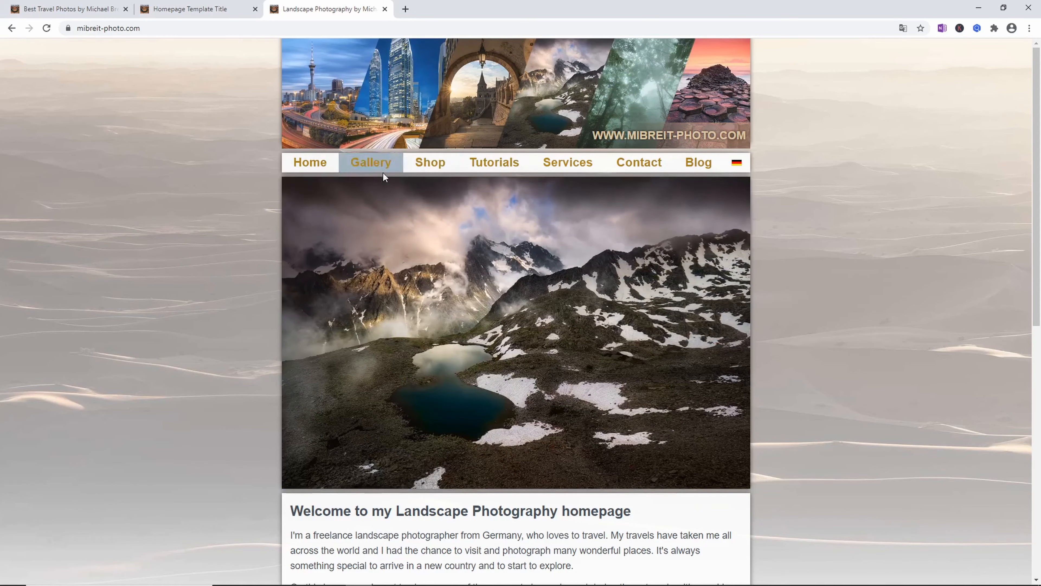
pyautogui.moveTo(353, 172)
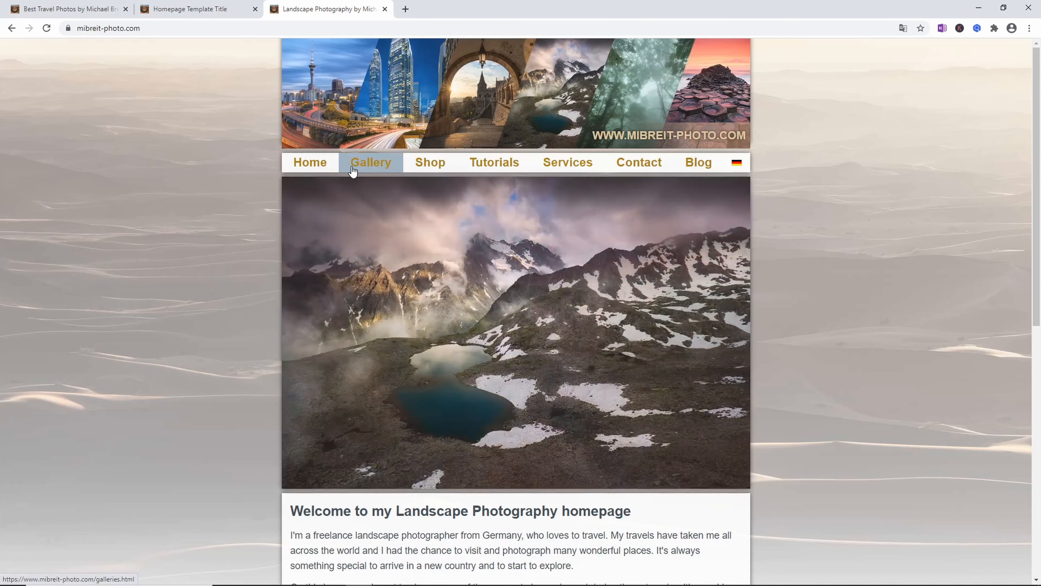
pyautogui.click(496, 162)
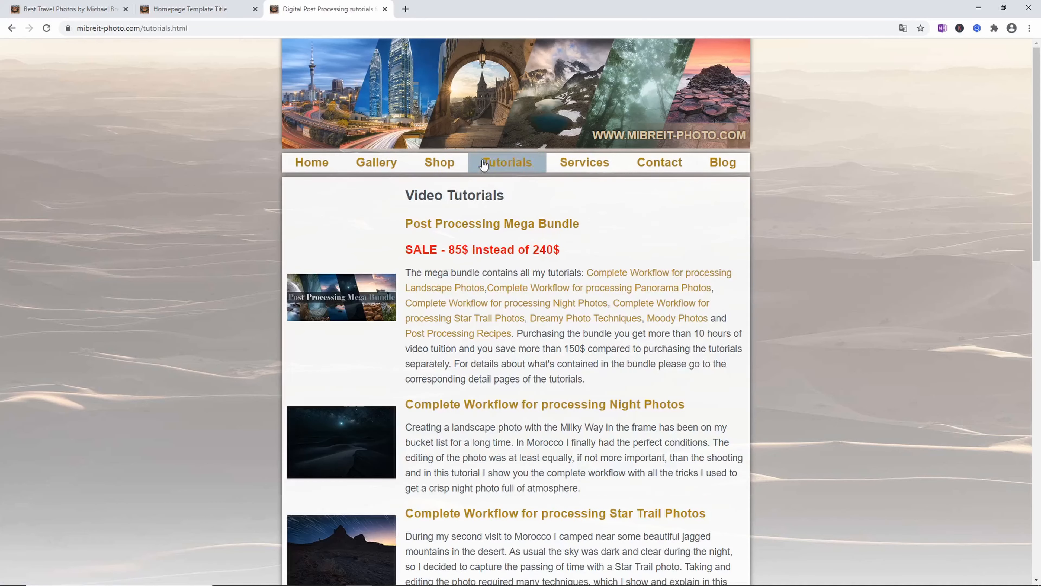
pyautogui.scroll(-3)
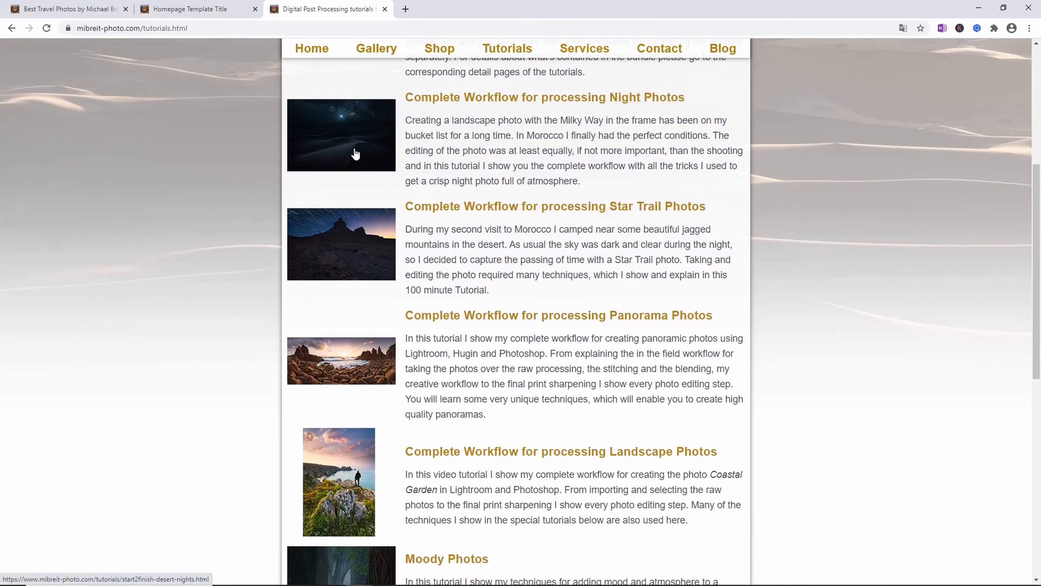
# View the Night Photos processing tutorial and start buying it with Buy Now
pyautogui.click(340, 137)
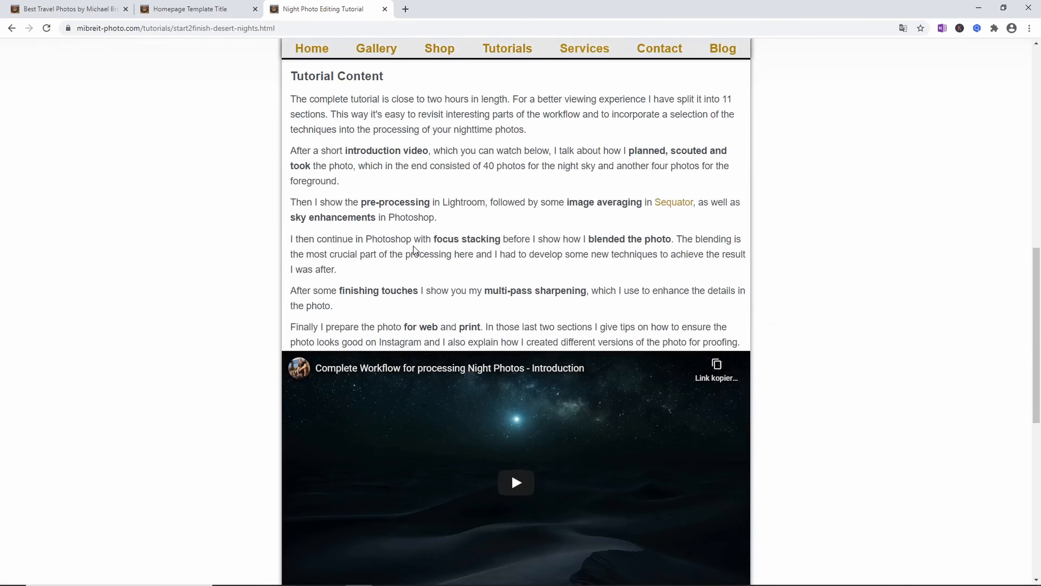
pyautogui.scroll(-3)
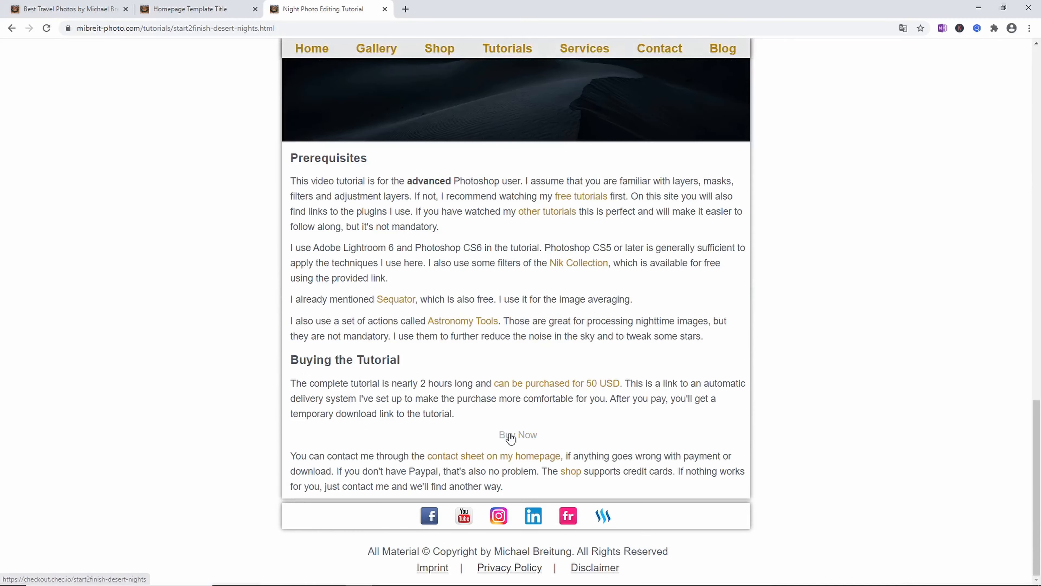
pyautogui.moveTo(512, 443)
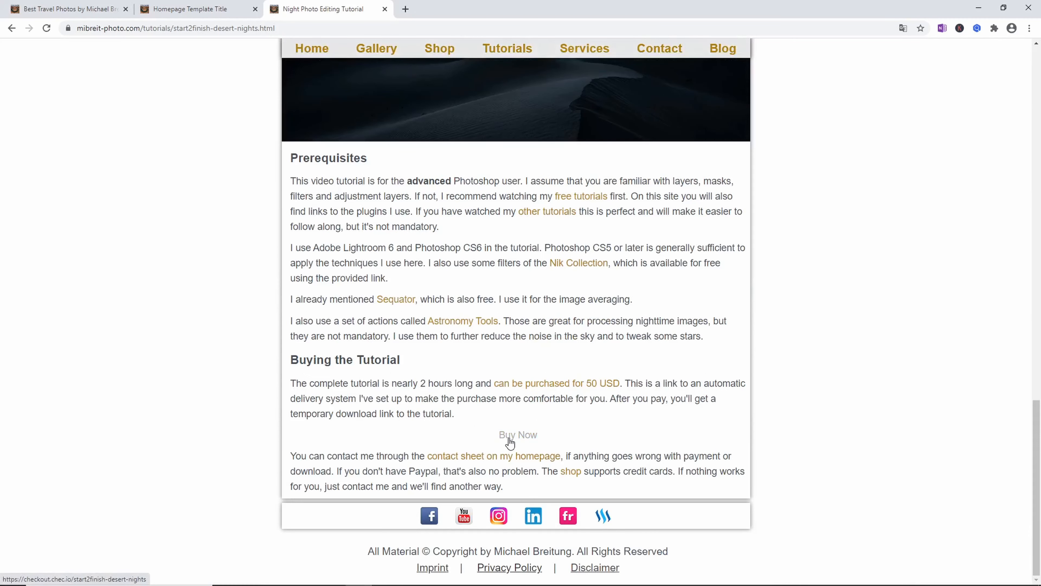
pyautogui.click(518, 435)
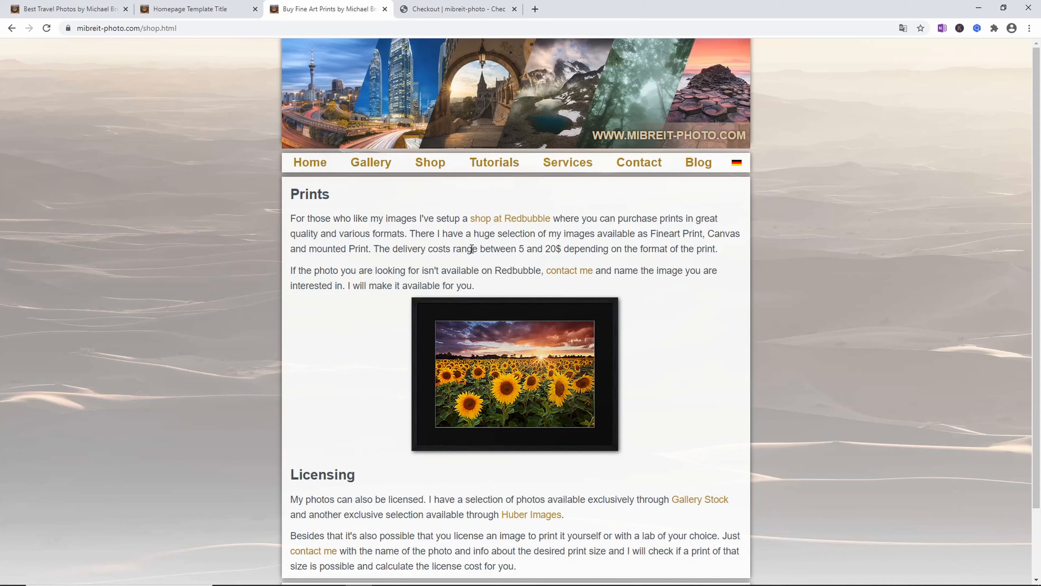
# Switch to the local 127.0.0.1 tab and show its Home page with welcome text
pyautogui.click(67, 8)
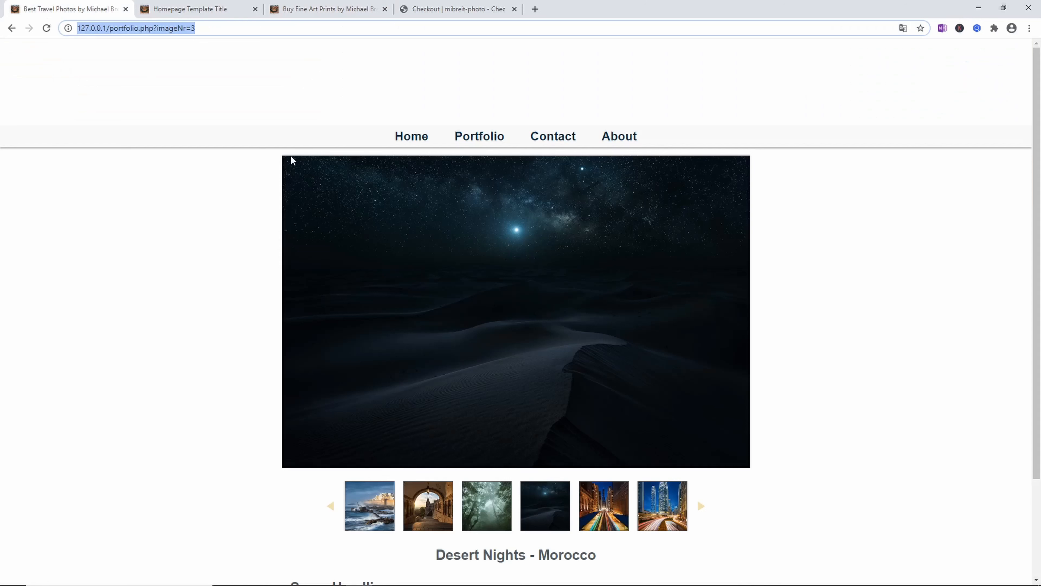
pyautogui.click(411, 136)
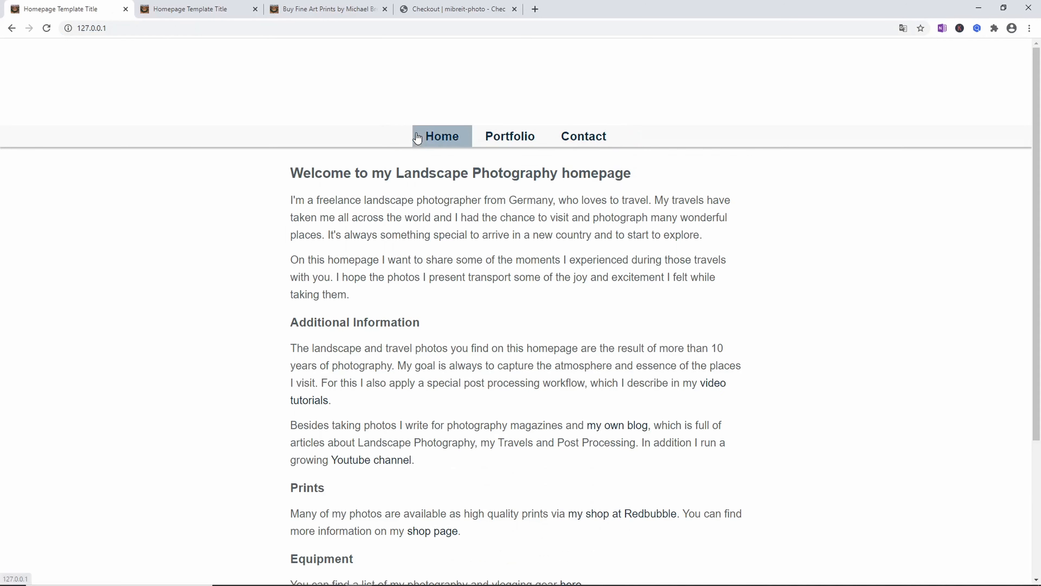
pyautogui.moveTo(388, 213)
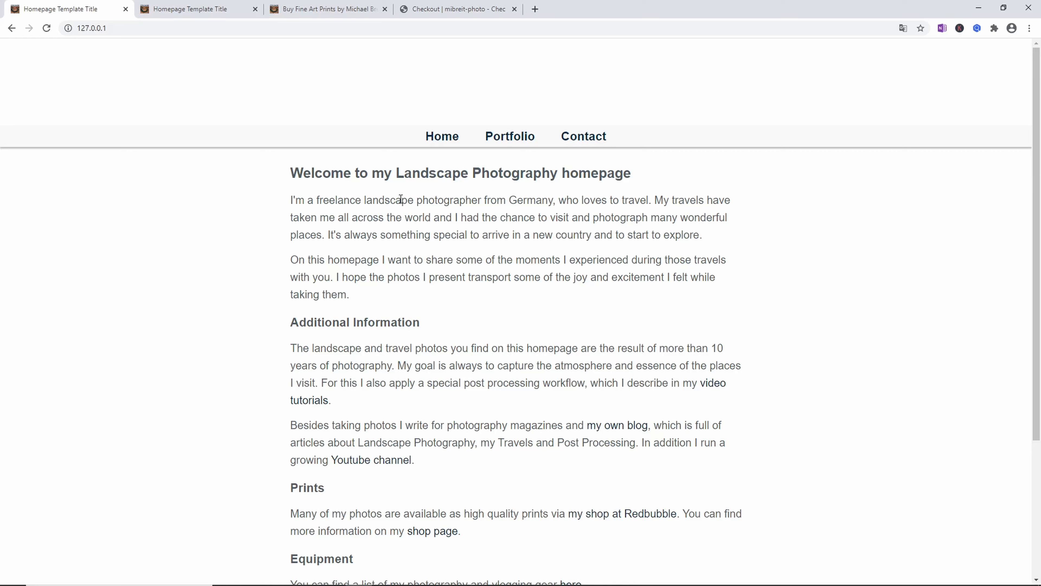
pyautogui.moveTo(433, 160)
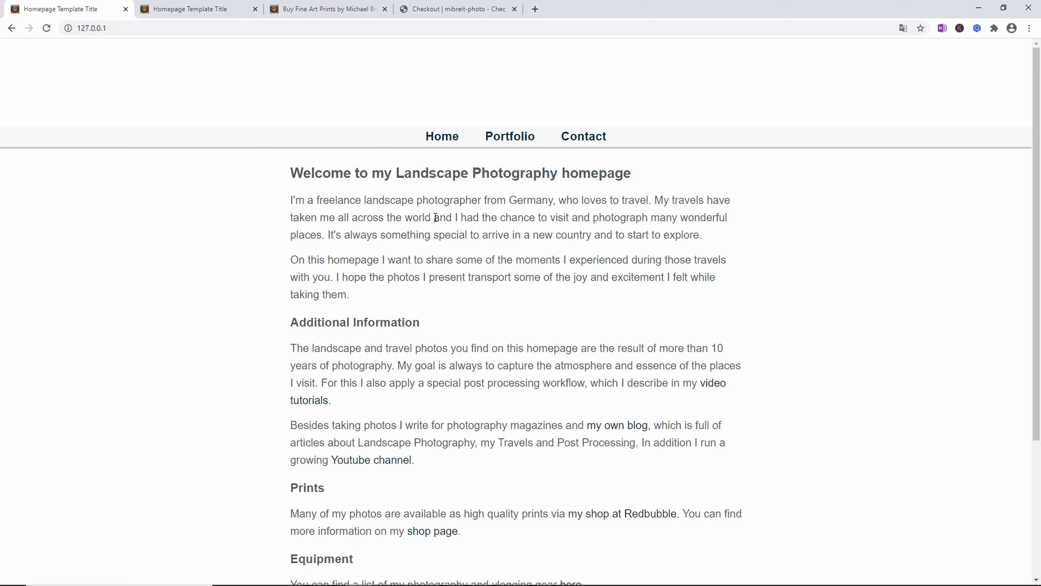
pyautogui.moveTo(433, 214)
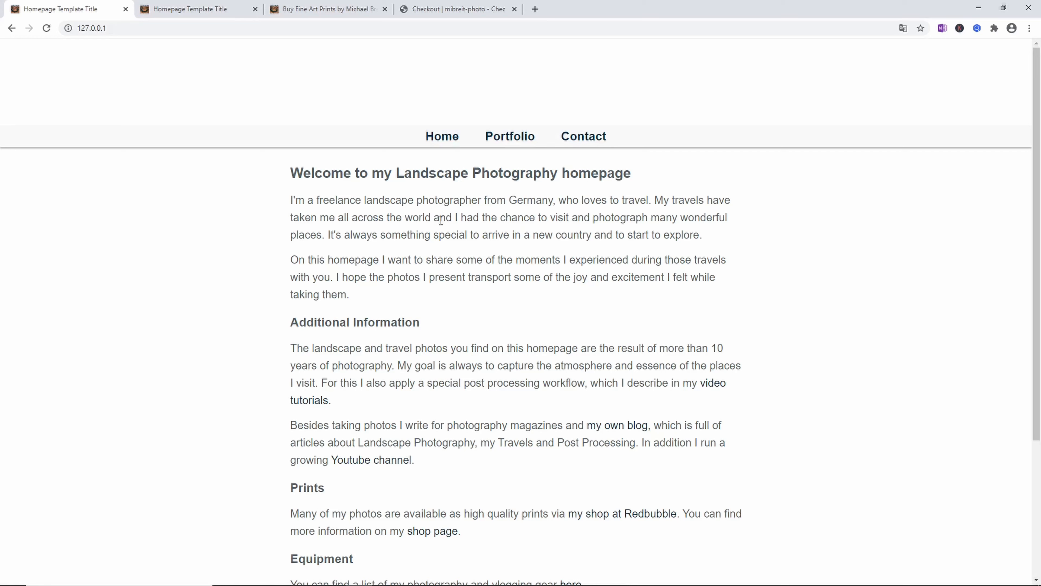
pyautogui.moveTo(574, 150)
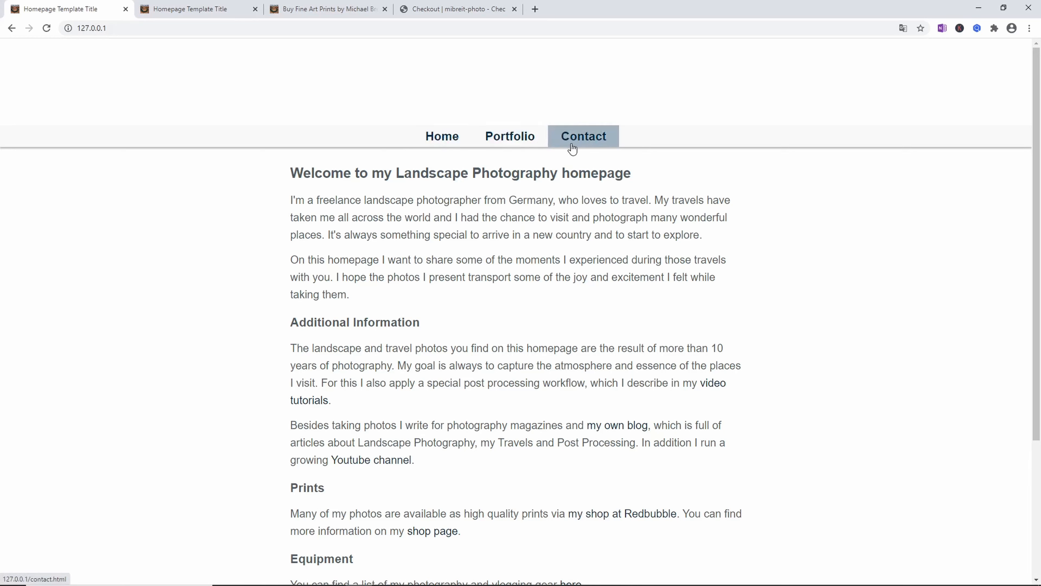